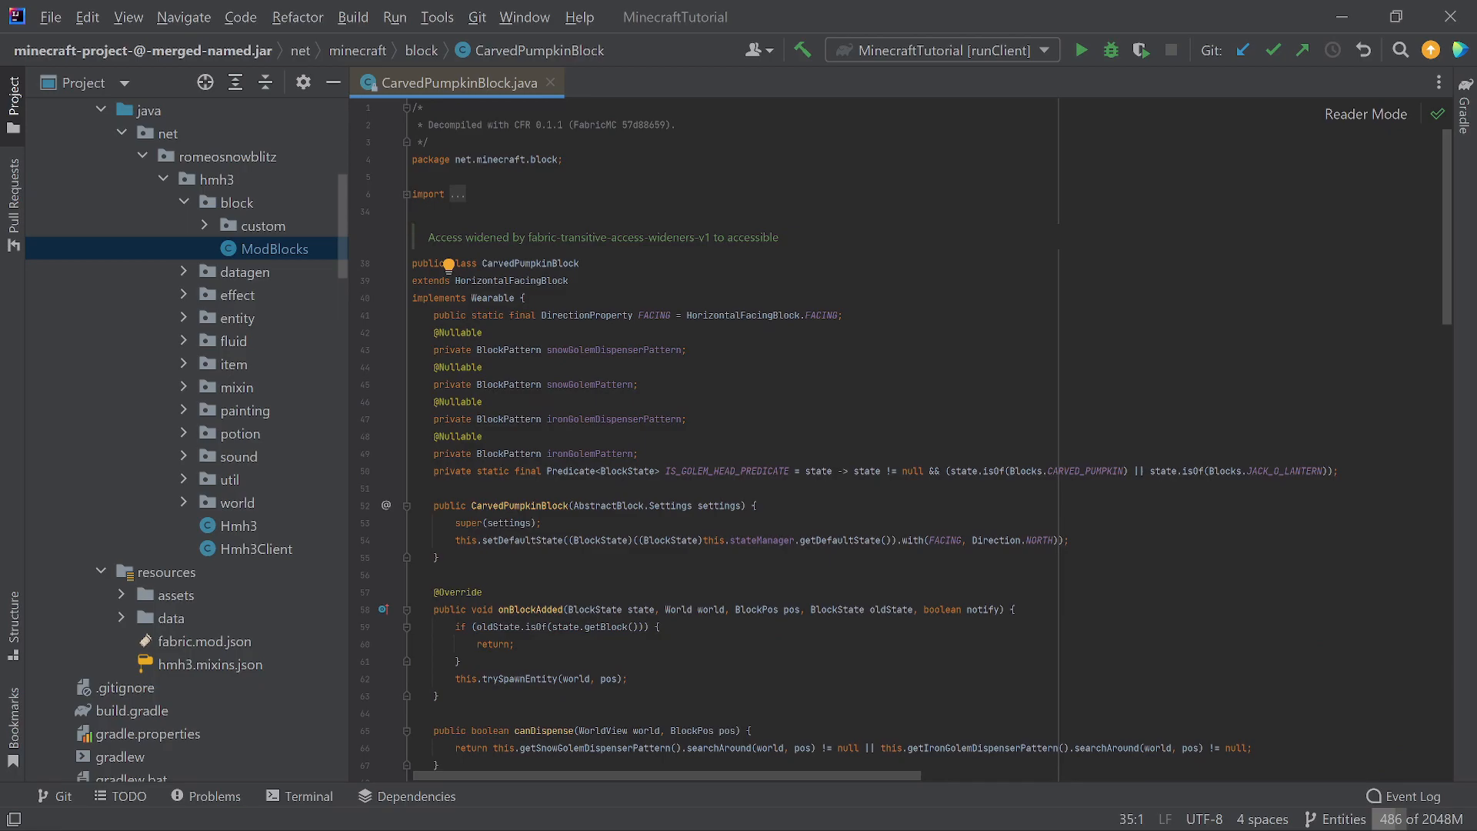
Scroll through the current code before searching for the infested stone registration.
{"action": "scroll", "scroll_direction": "down", "scroll_amount": 3}
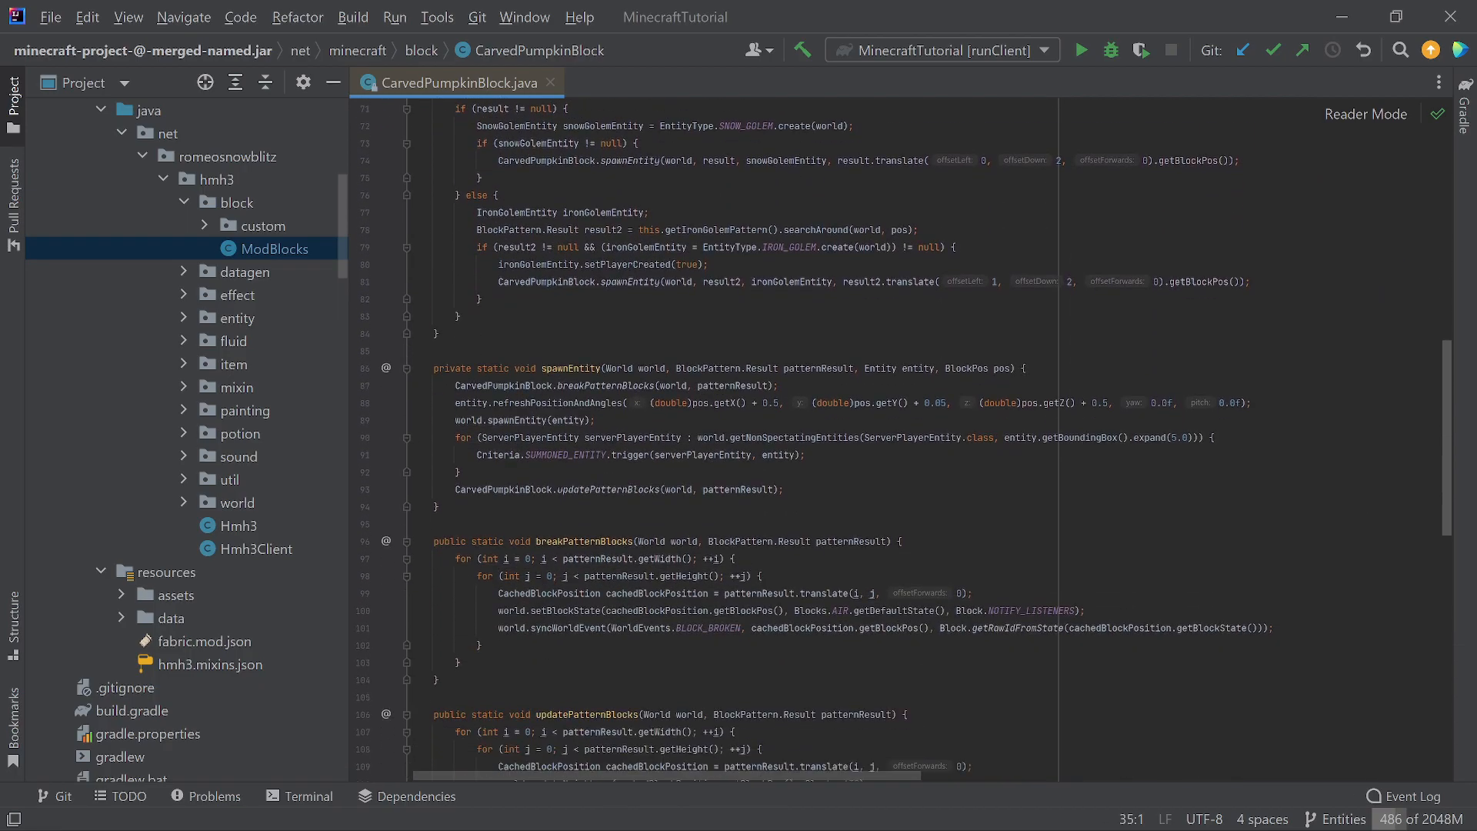
{"action": "scroll", "scroll_direction": "down", "scroll_amount": 3}
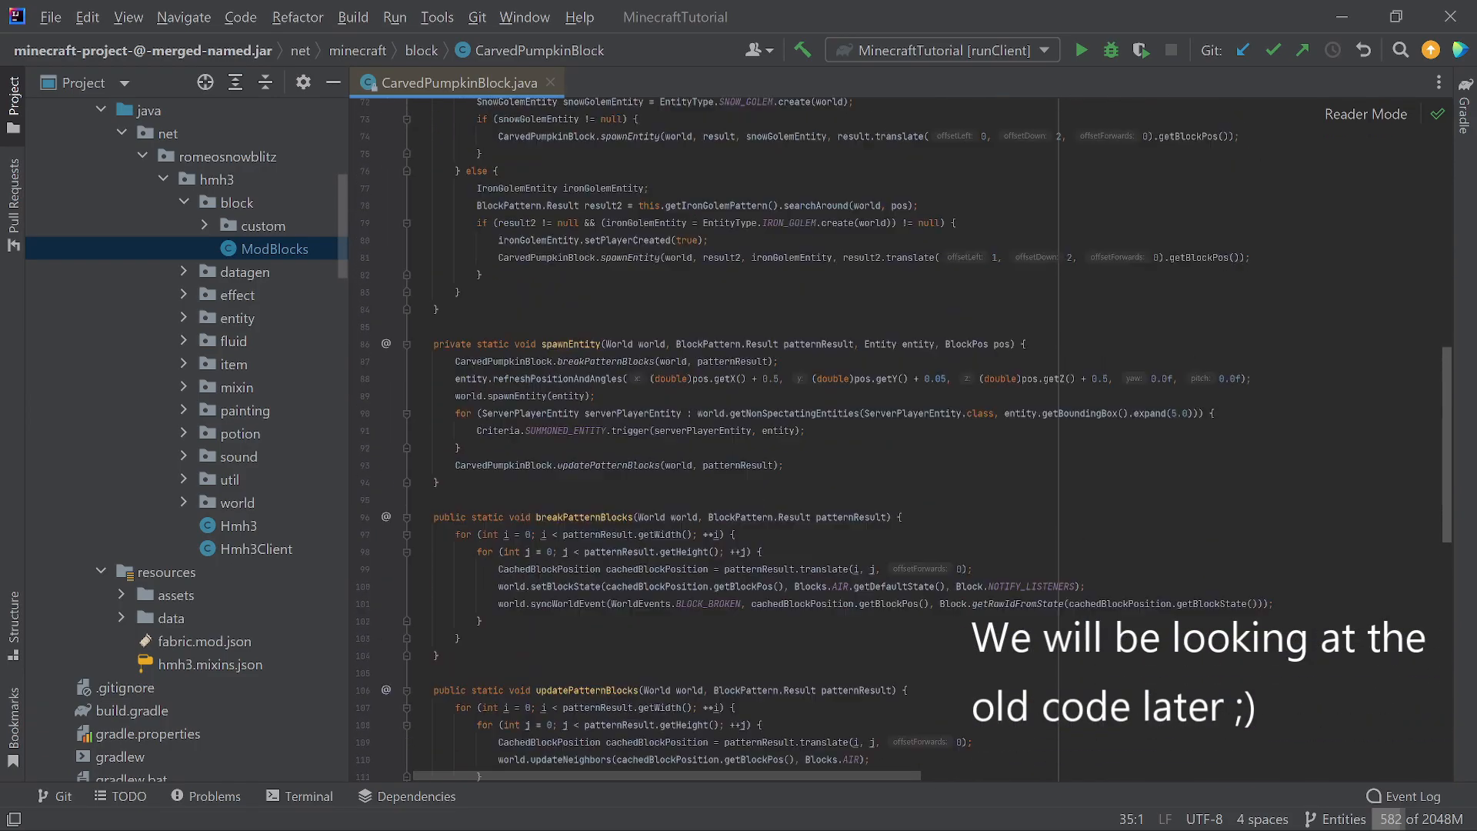
{"action": "scroll", "scroll_direction": "up", "scroll_amount": 3}
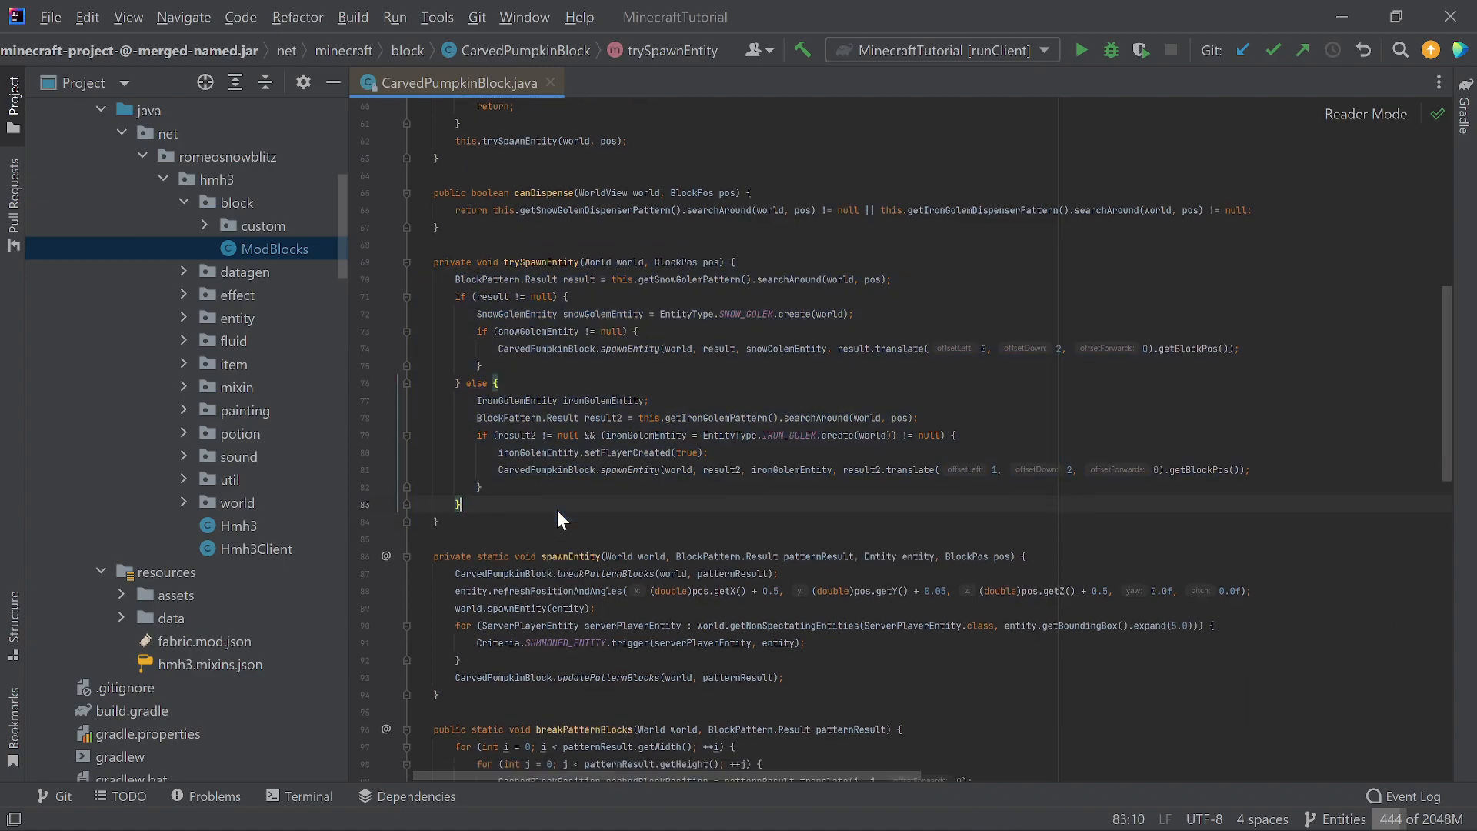
{"action": "scroll", "scroll_direction": "down", "scroll_amount": 3}
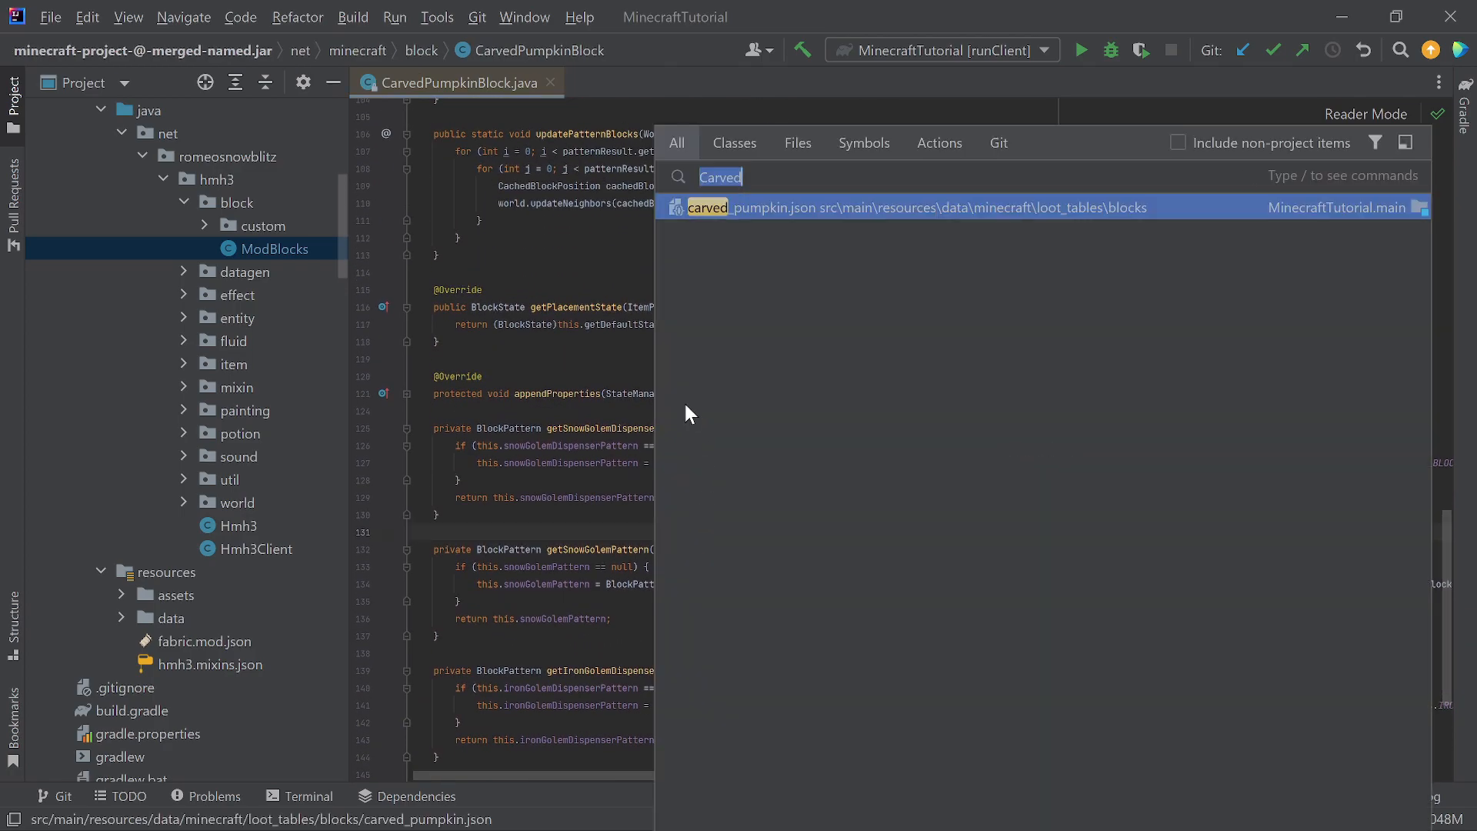
Search Everywhere for 'Infested', including non-project items, and open Blocks.java.
{"action": "type", "text": "InfestedStone"}
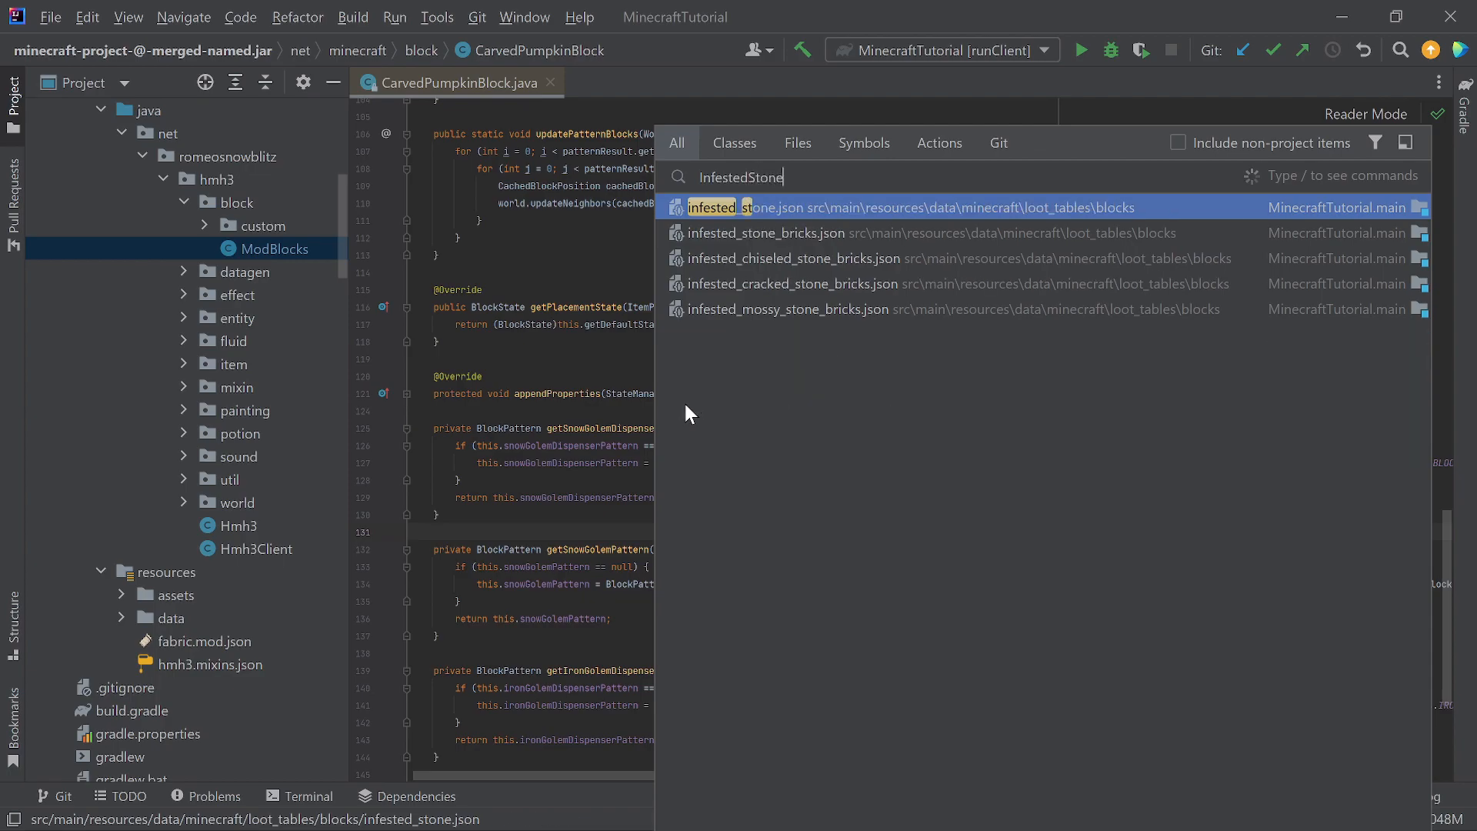
{"action": "mouse_move", "coordinate": [1181, 158]}
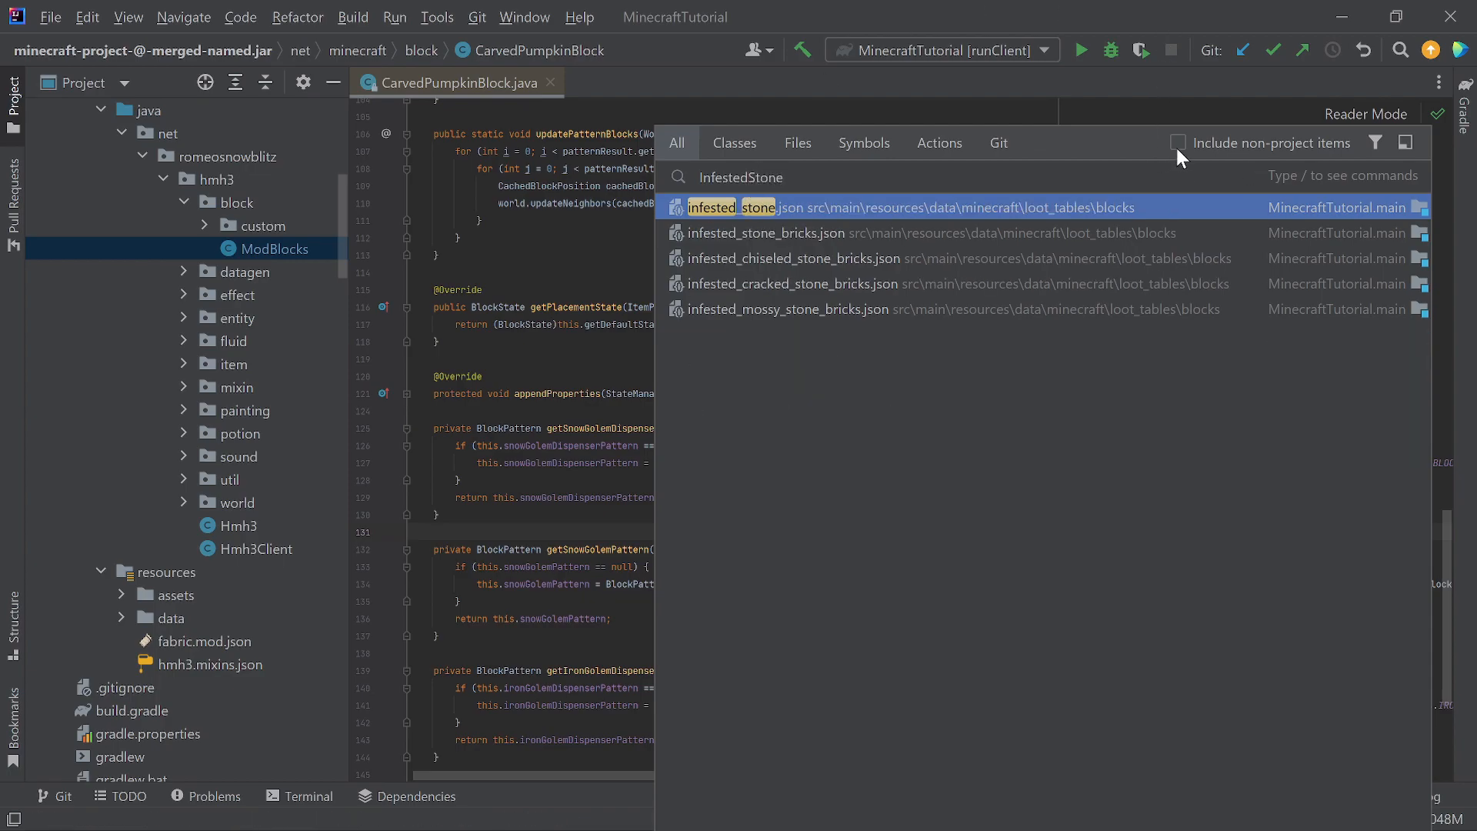
{"action": "left_click", "coordinate": [1180, 142]}
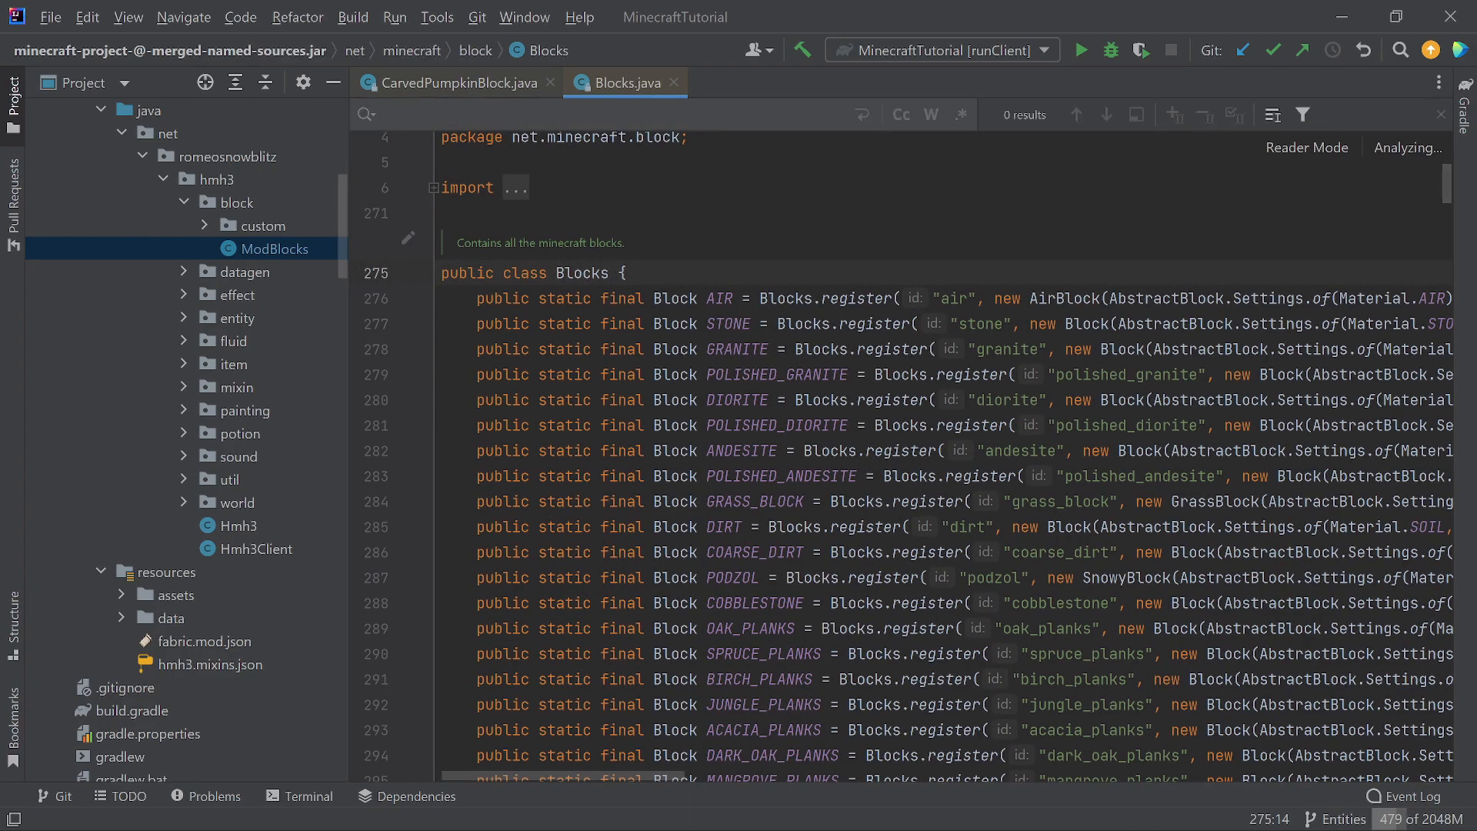
{"action": "type", "text": "Infested"}
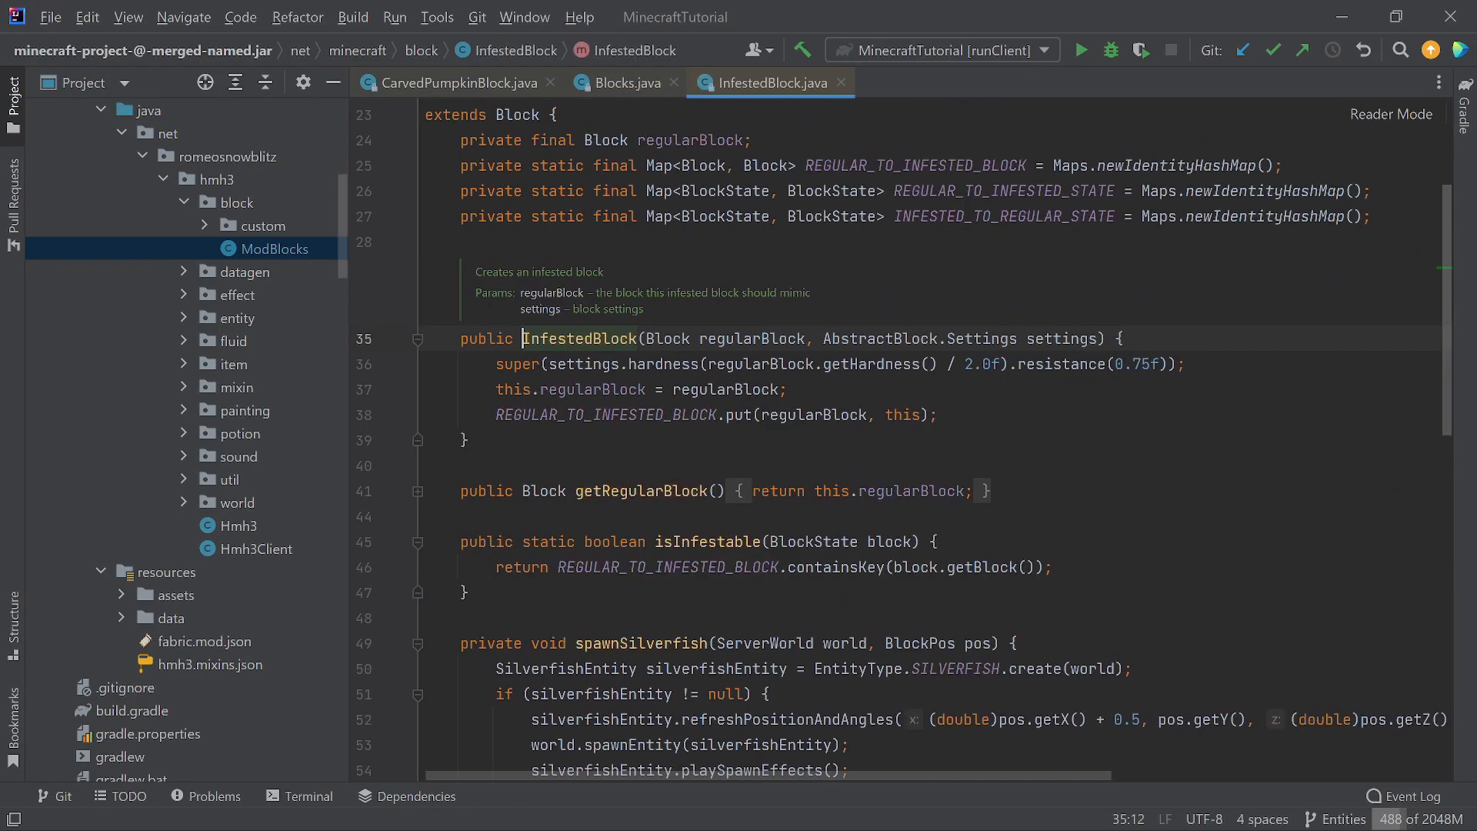
Close Blocks.java and read through the decompiled InfestedBlock class.
{"action": "left_click", "coordinate": [660, 83]}
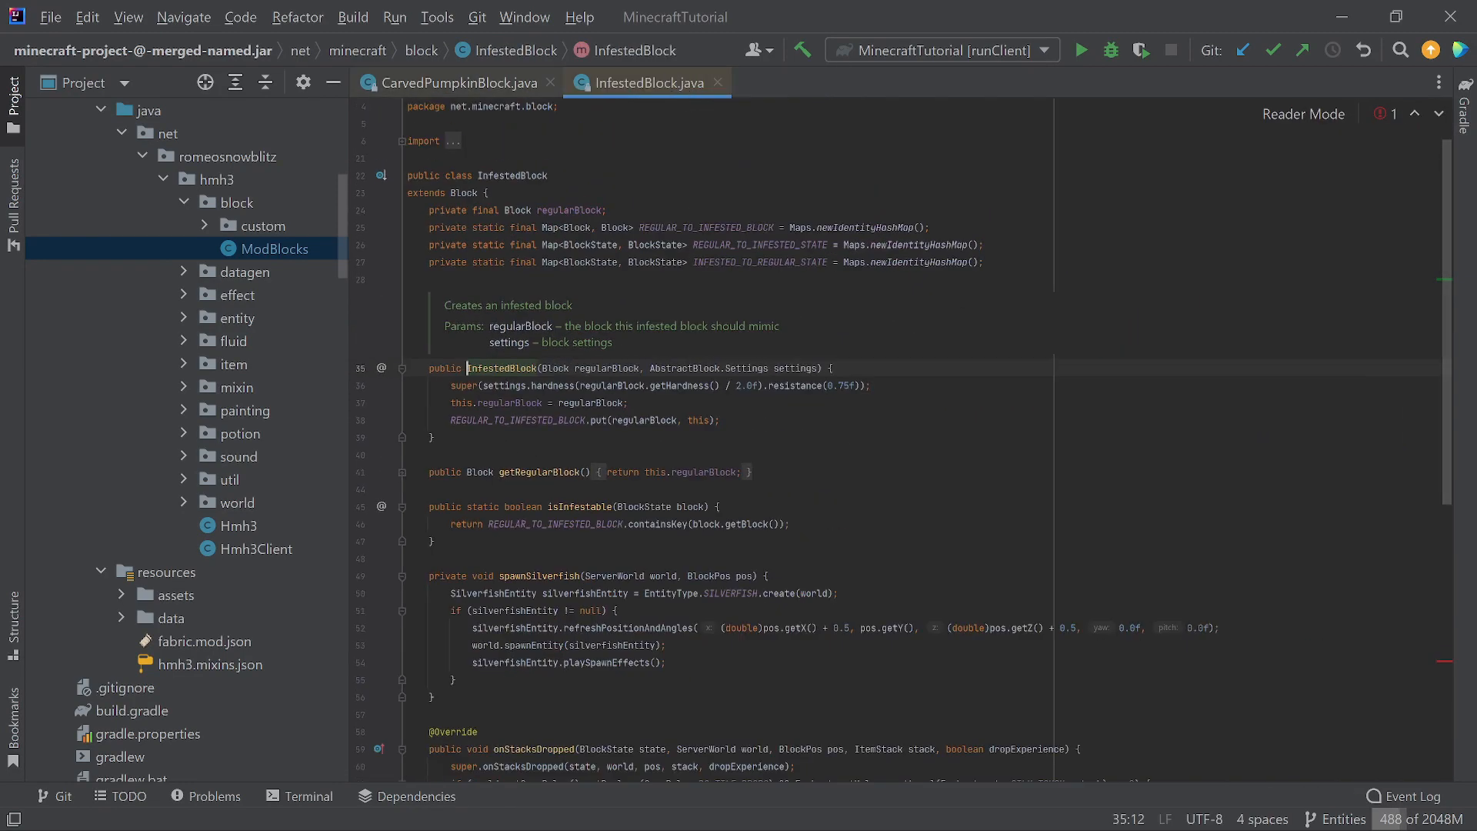
{"action": "scroll", "scroll_direction": "down", "scroll_amount": 3}
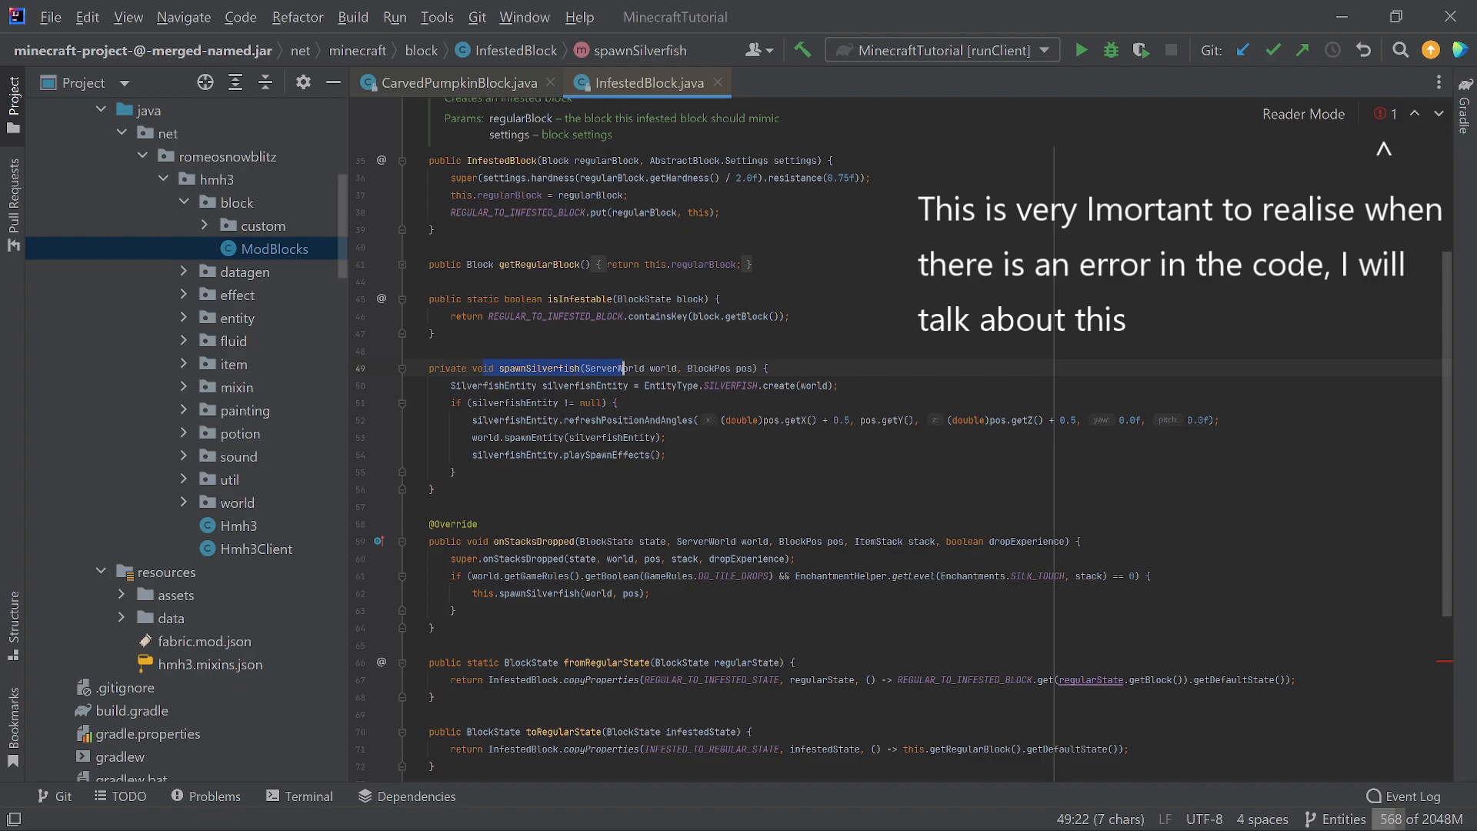
{"action": "scroll", "scroll_direction": "up", "scroll_amount": 3}
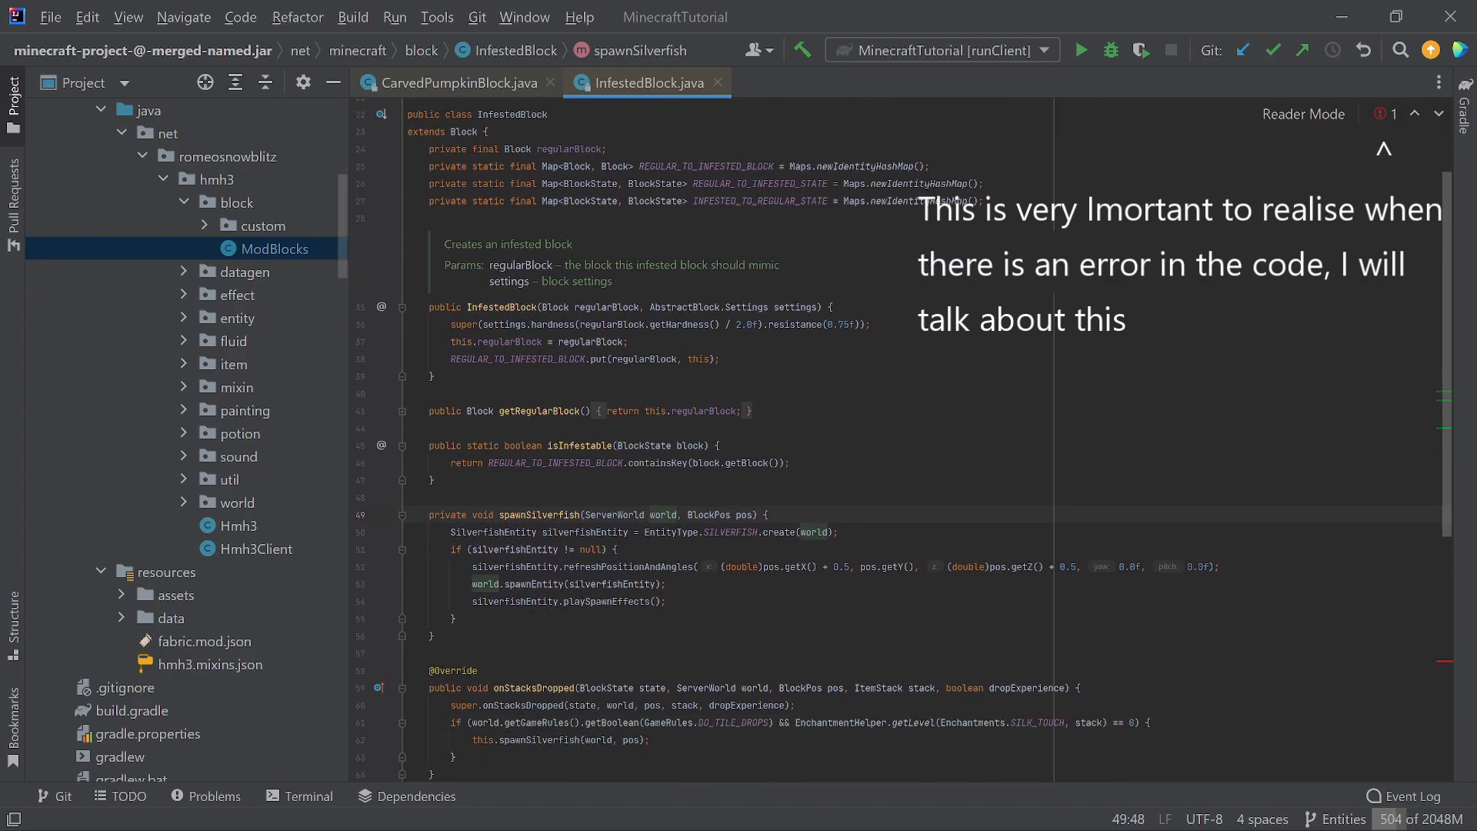
{"action": "scroll", "scroll_direction": "down", "scroll_amount": 3}
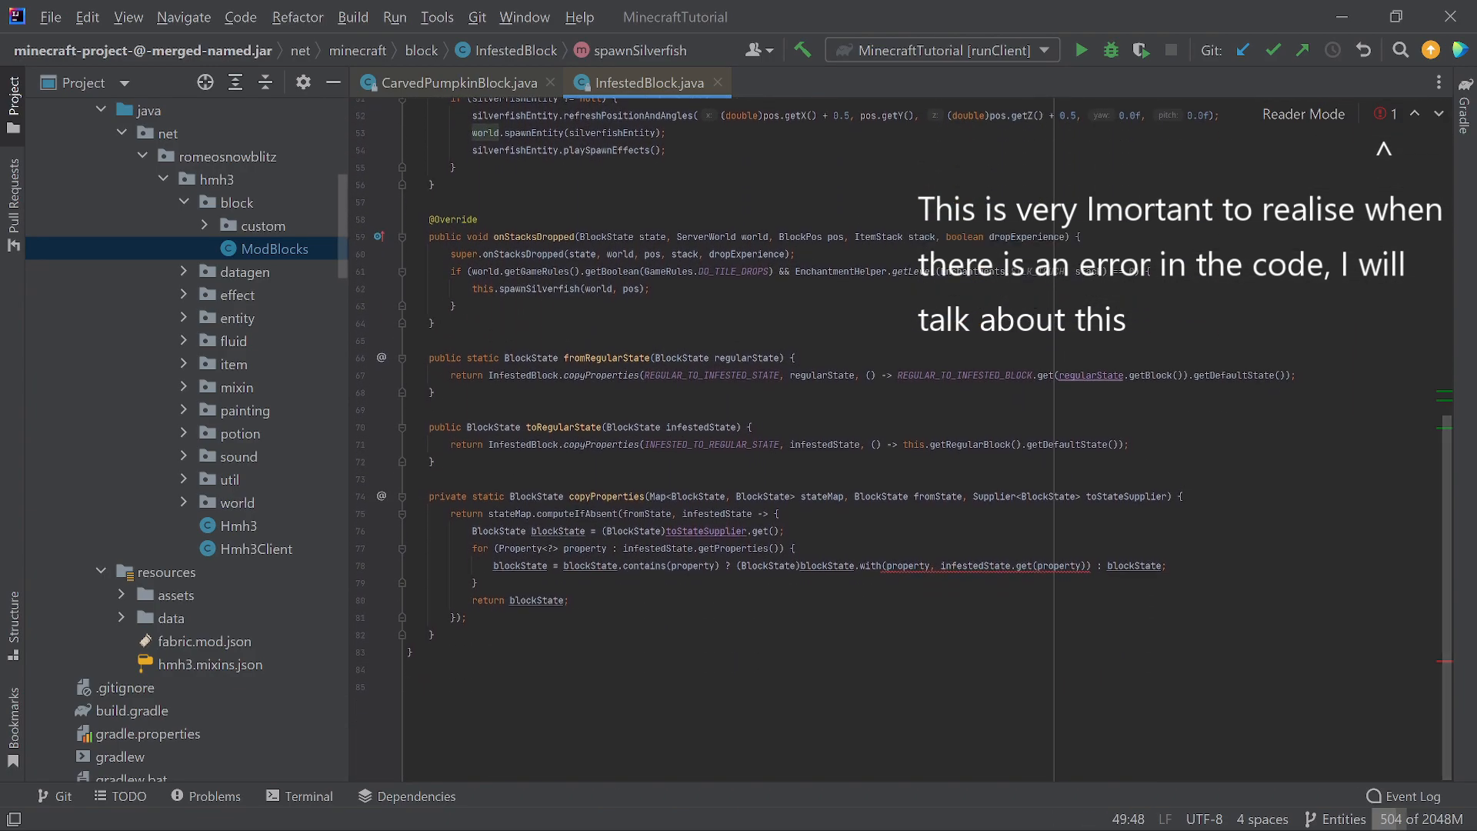
{"action": "scroll", "scroll_direction": "up", "scroll_amount": 3}
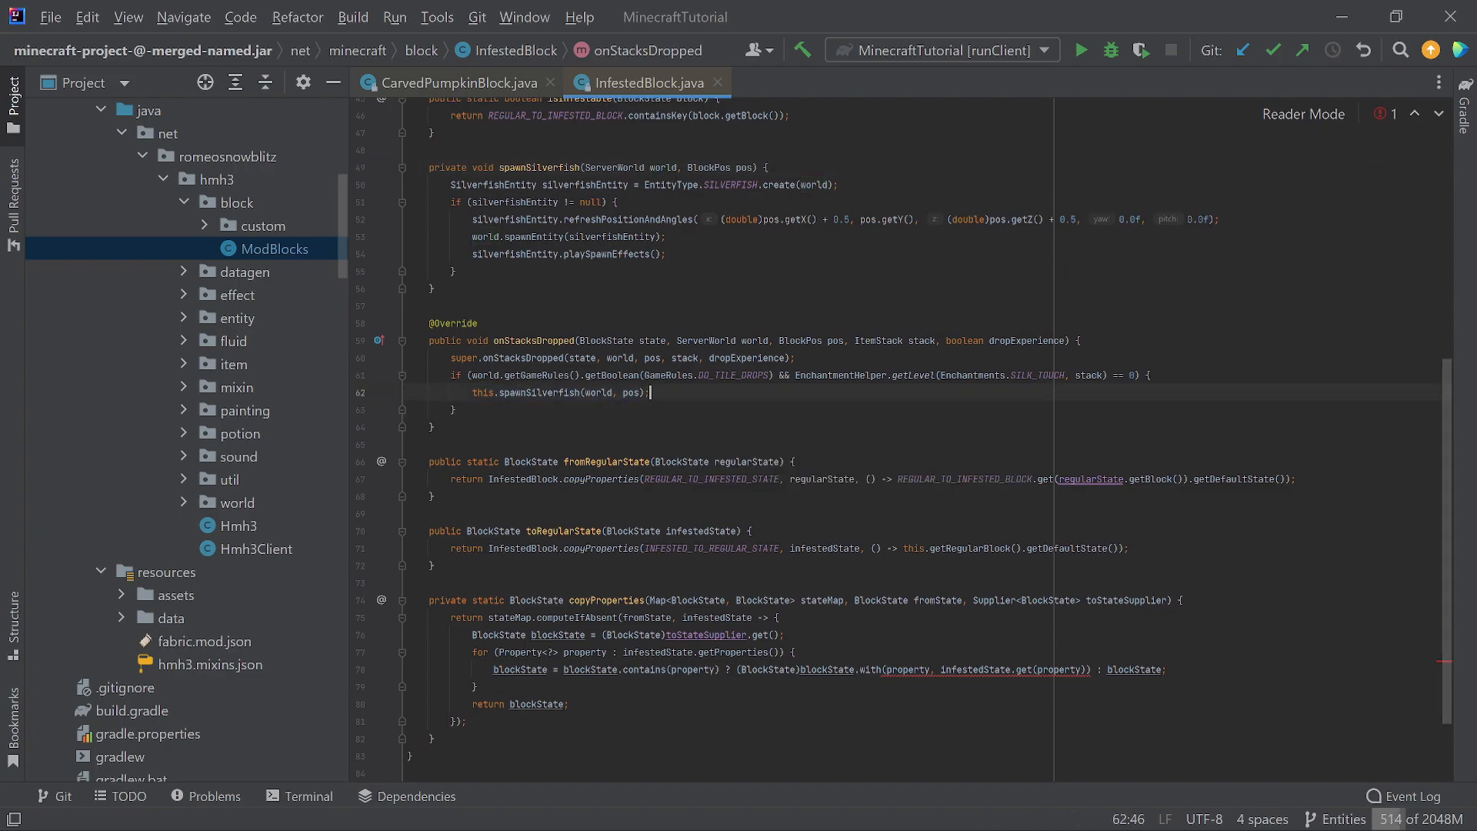
Glance at CarvedPumpkinBlock, then return to InfestedBlock and scroll to its top.
{"action": "left_click", "coordinate": [425, 84]}
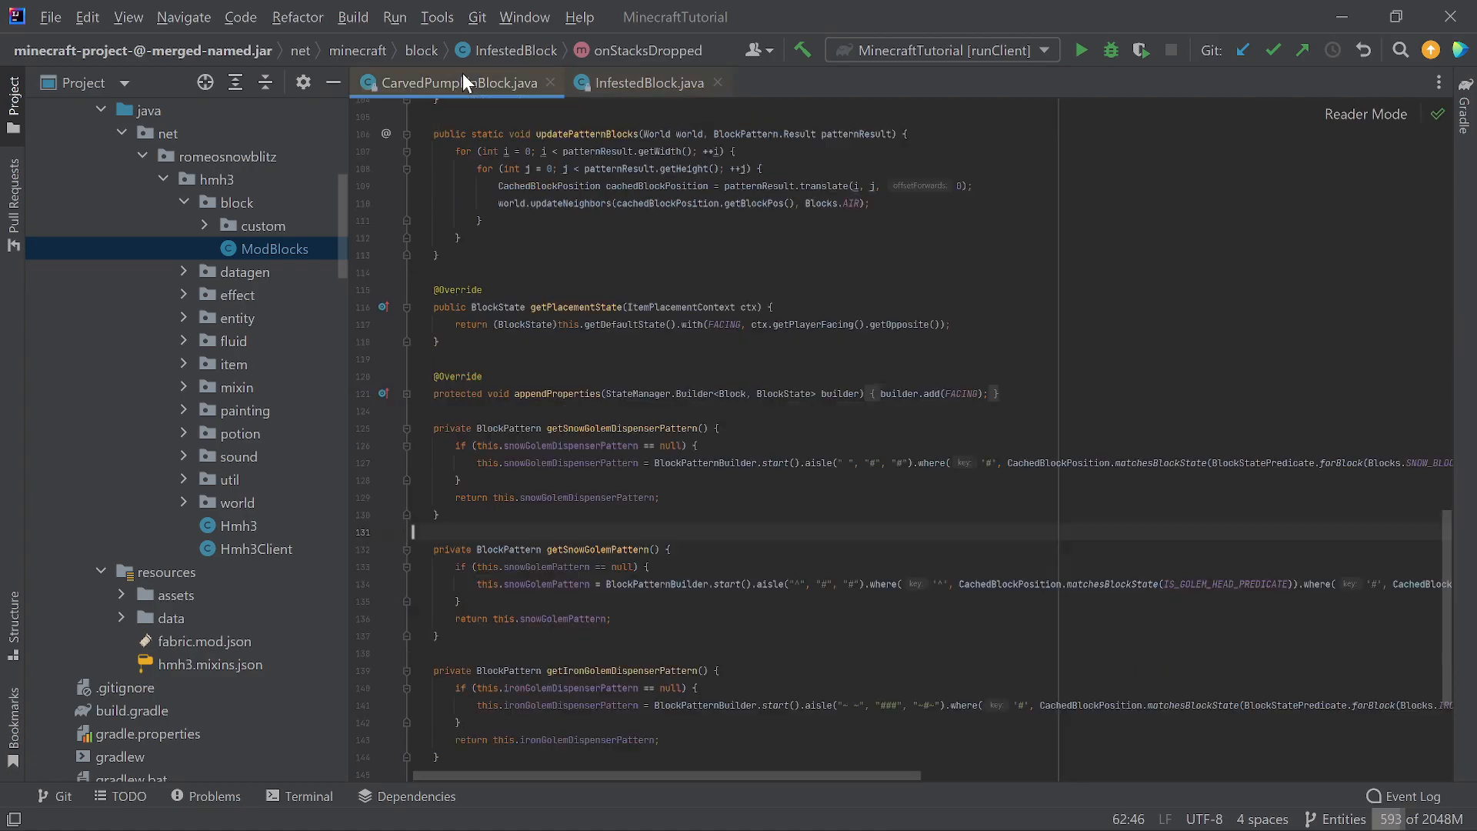
{"action": "left_click", "coordinate": [640, 83]}
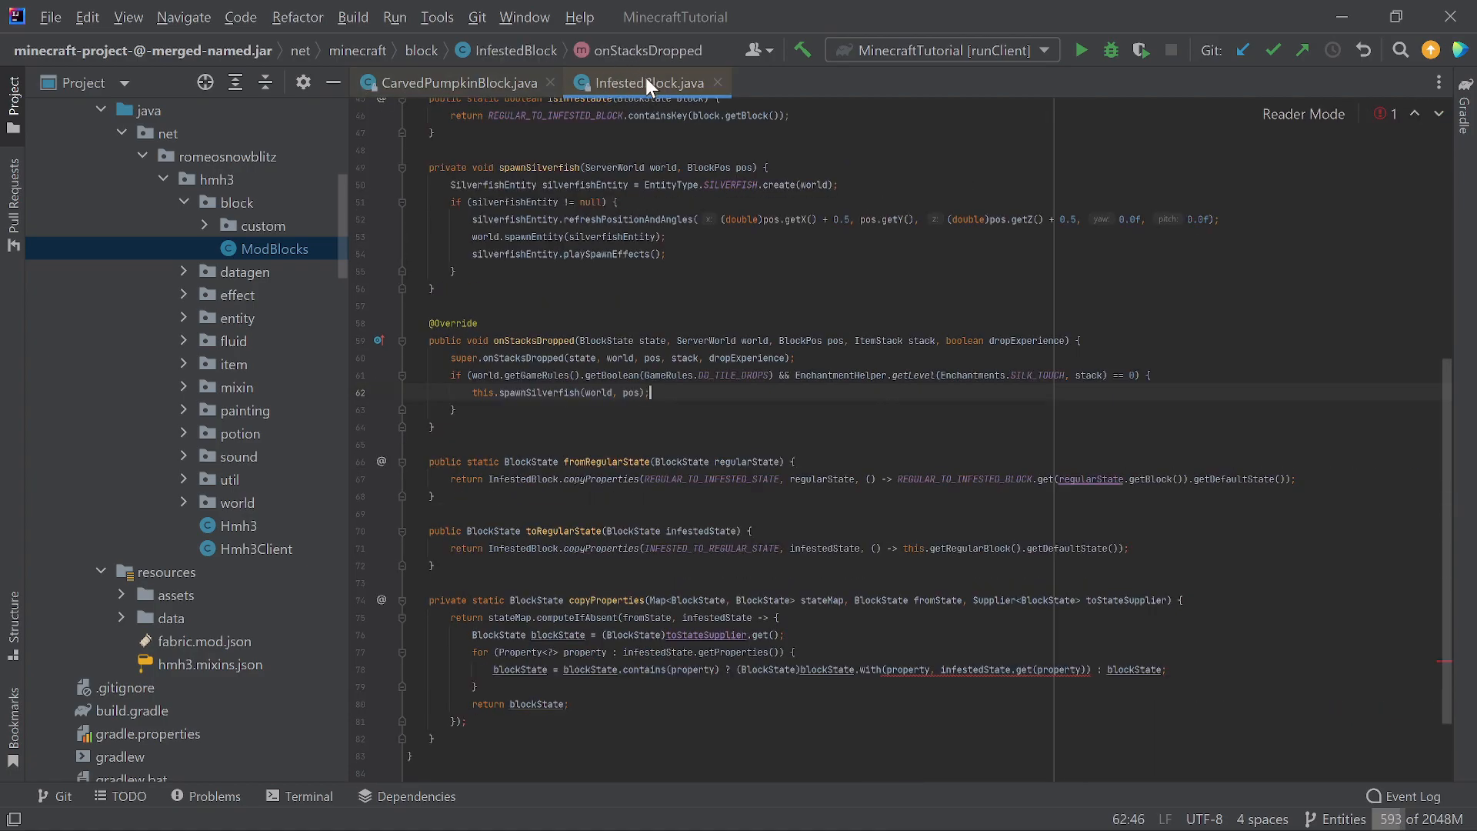
{"action": "scroll", "scroll_direction": "up", "scroll_amount": 3}
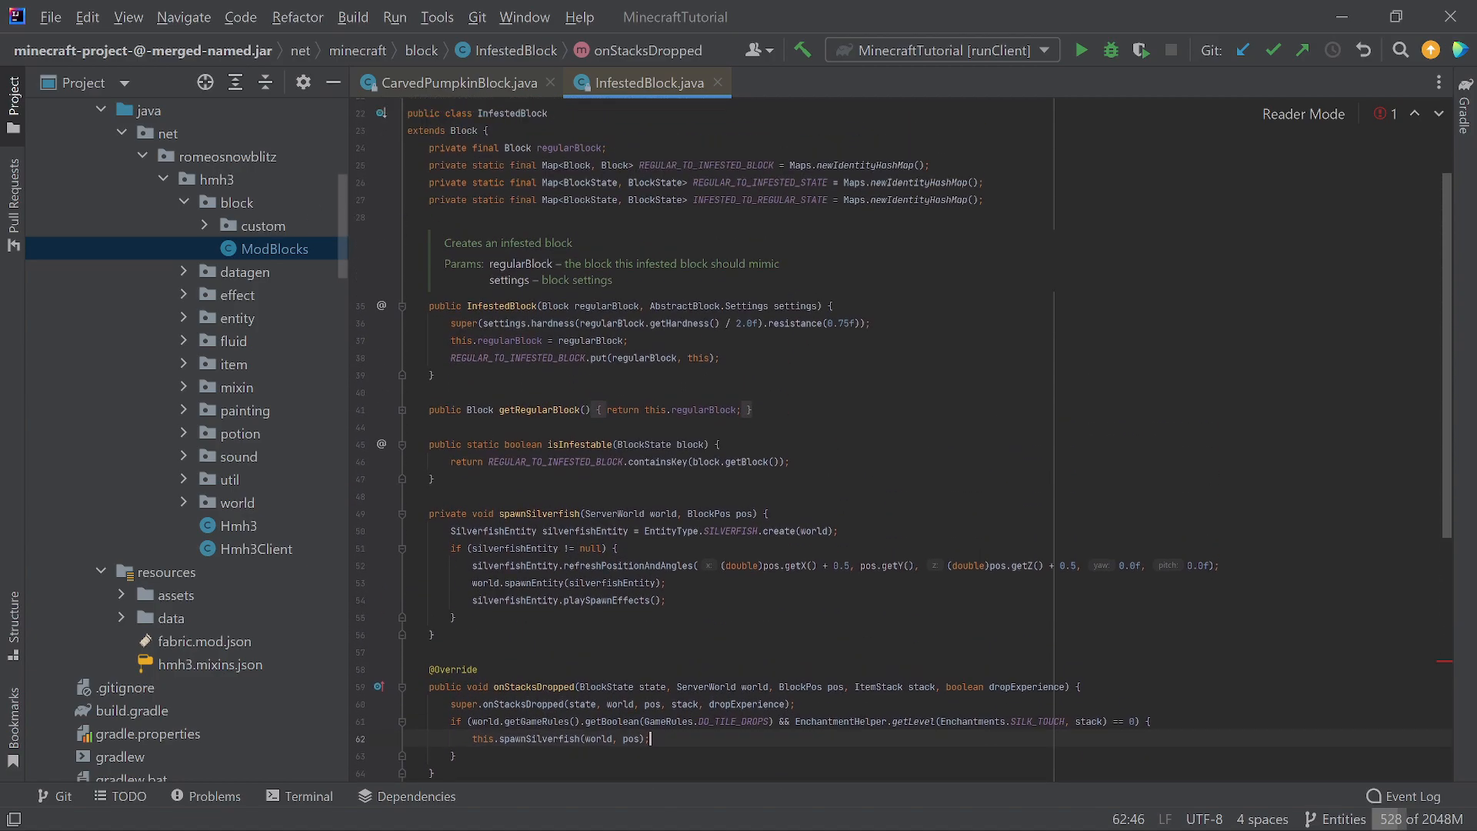
{"action": "scroll", "scroll_direction": "up", "scroll_amount": 3}
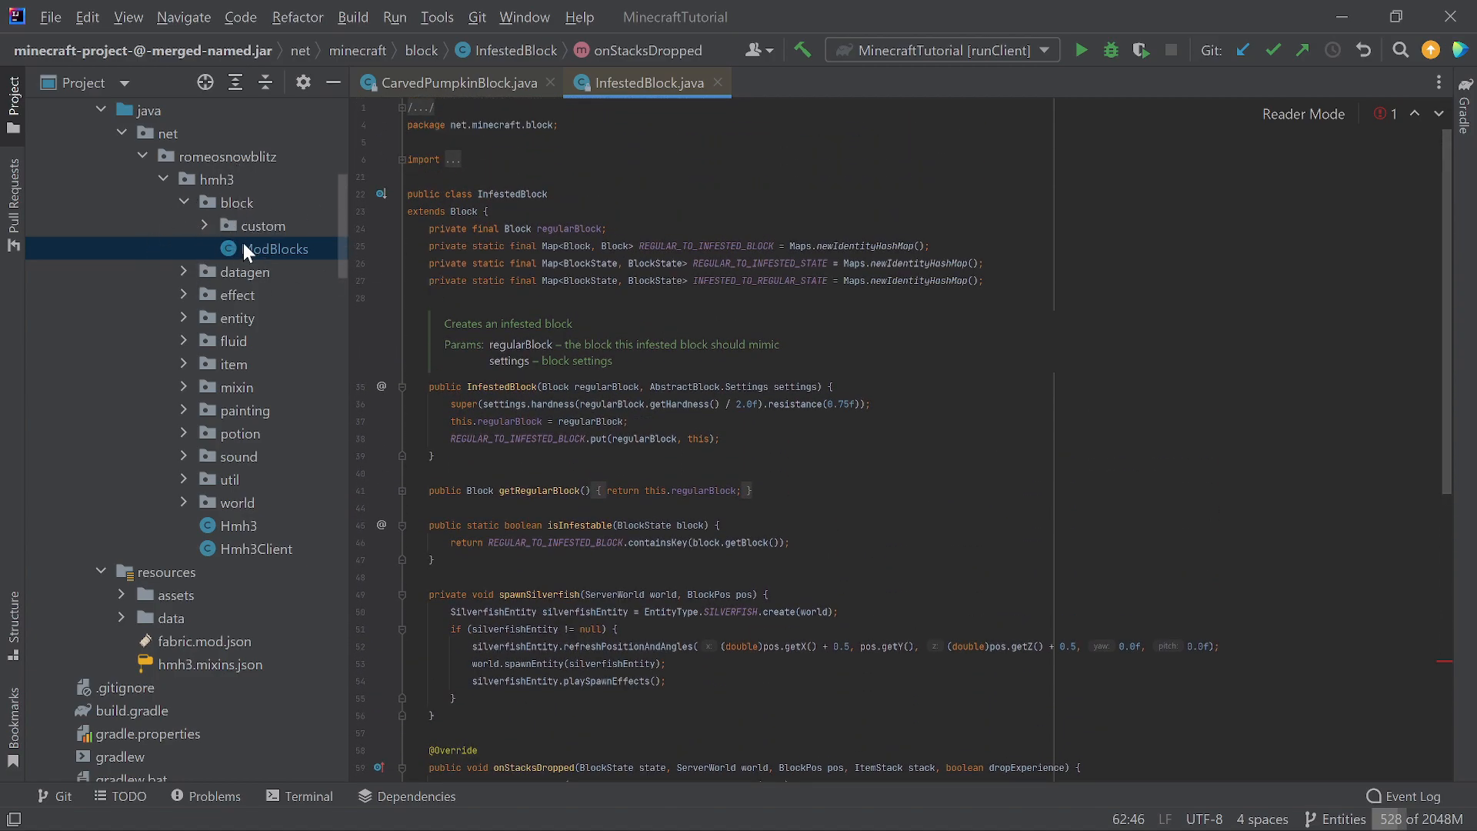
In ModBlocks, declare a new INFESTED_CEMENT block field.
{"action": "double_click", "coordinate": [280, 248]}
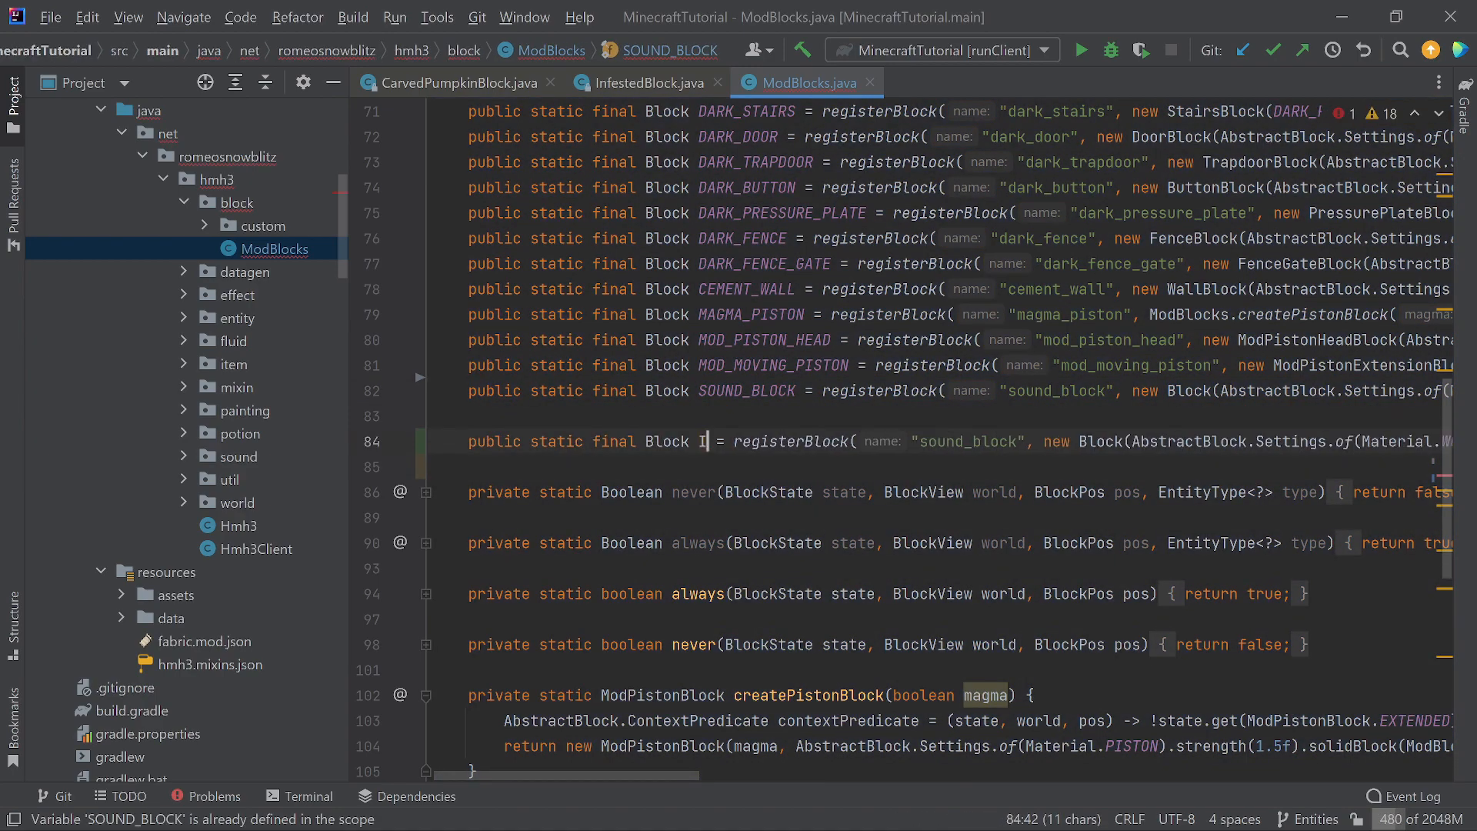
{"action": "type", "text": "INFEST"}
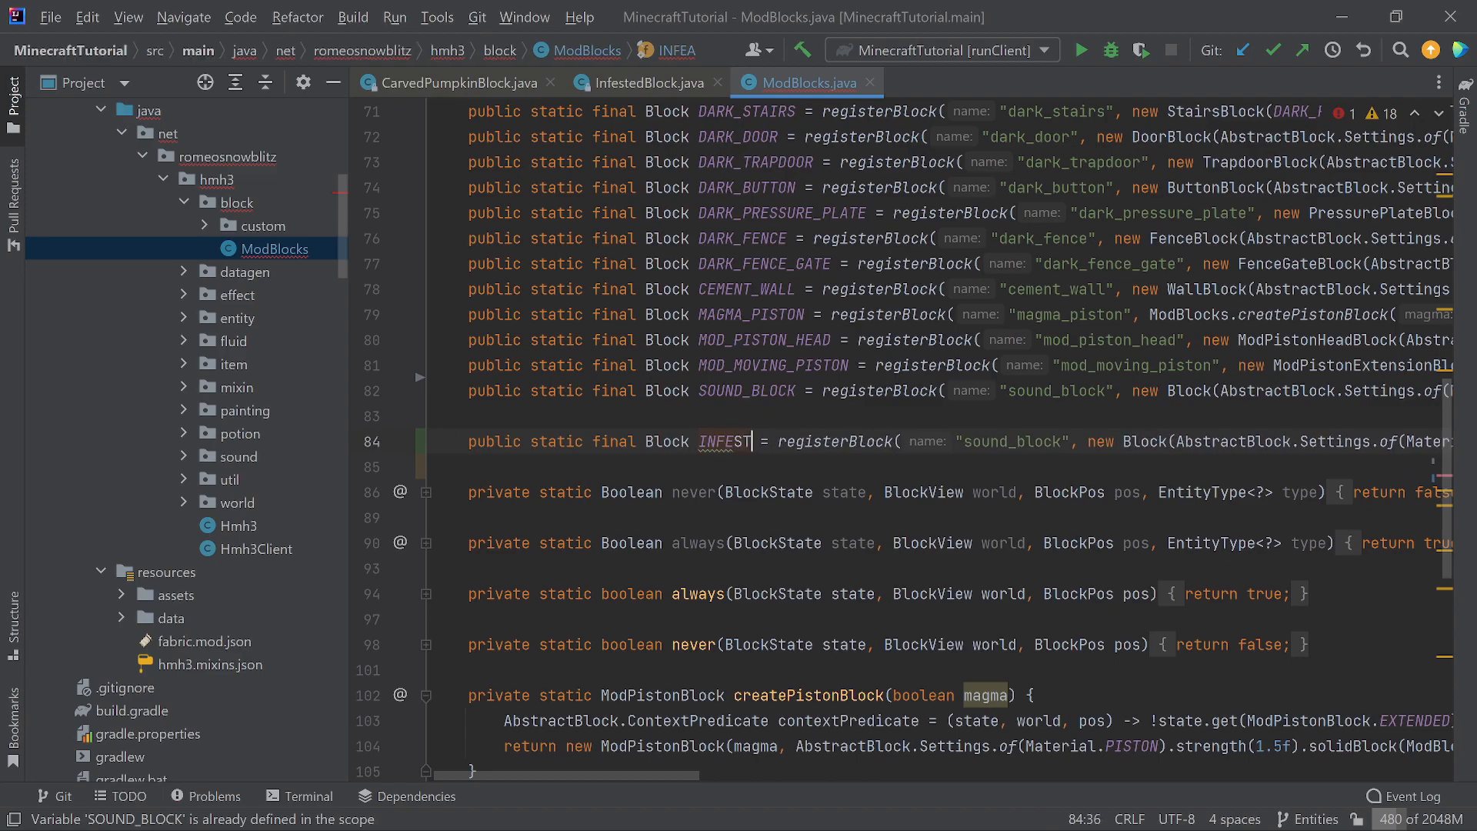
{"action": "type", "text": "ED_CE"}
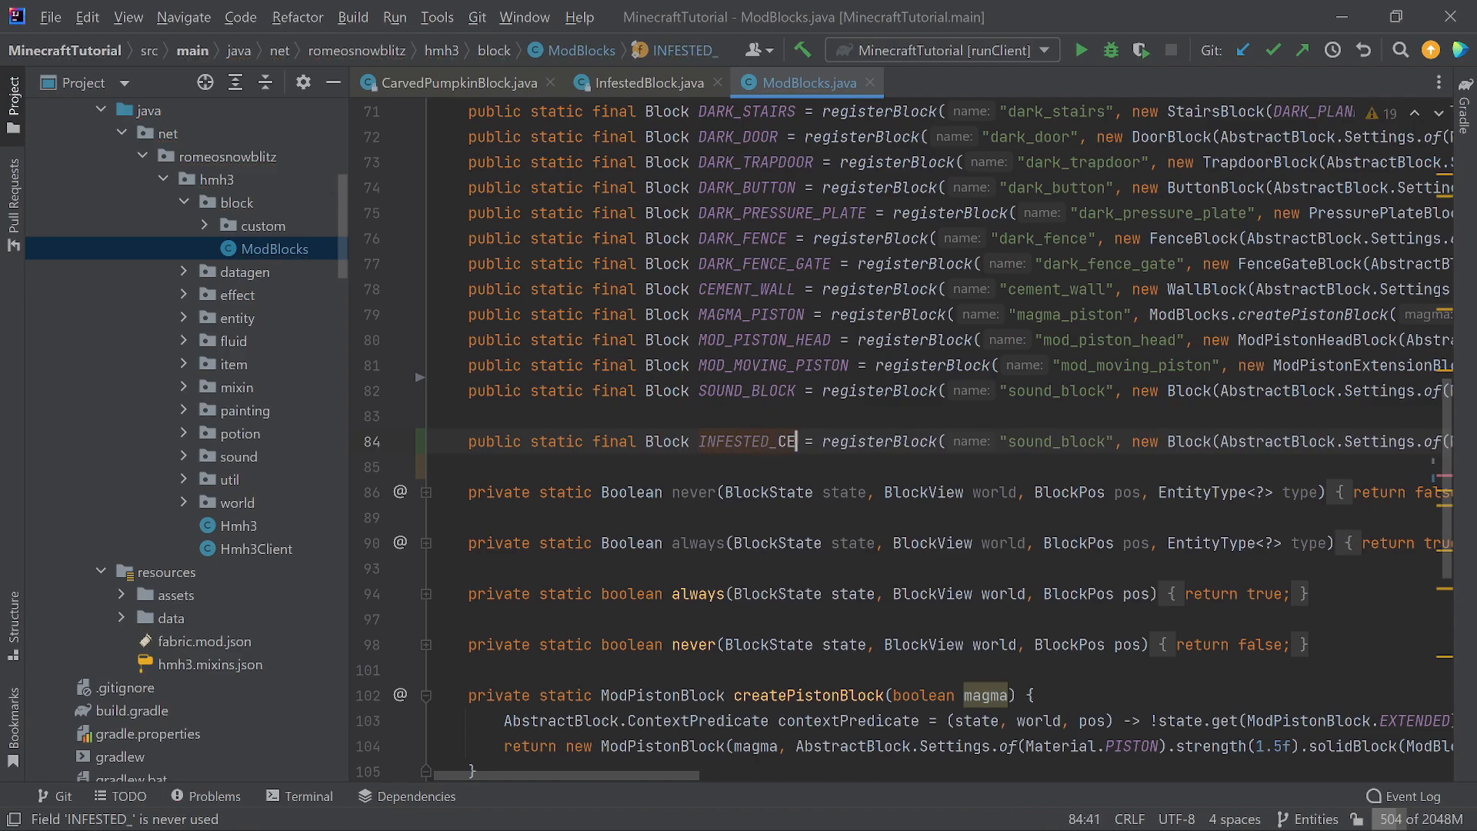
{"action": "type", "text": "MENT"}
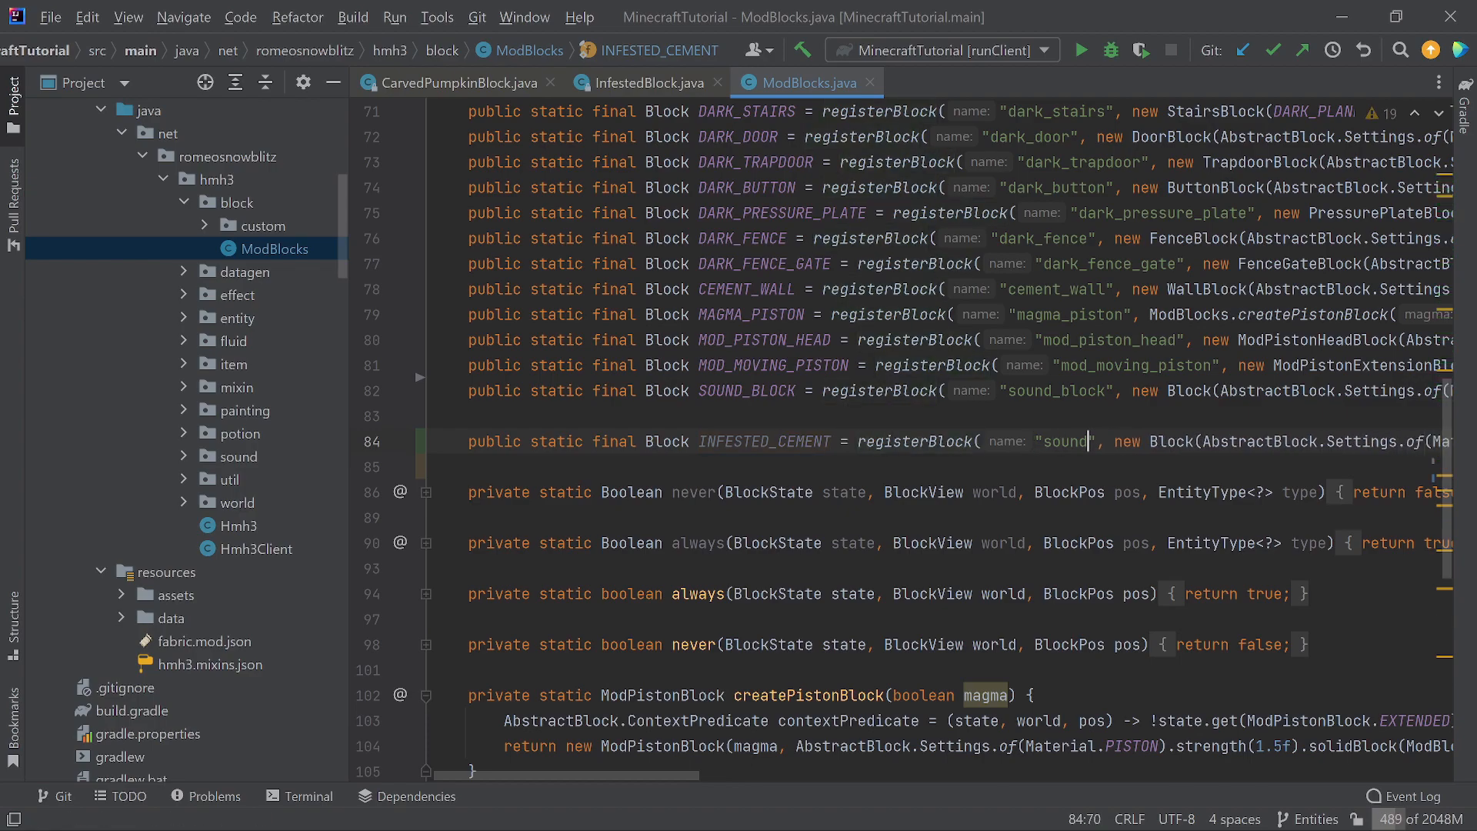
Register it as 'infested_cement' using InfestedBlock and view vanilla INFESTED_STONE's registration.
{"action": "type", "text": "infested_cement"}
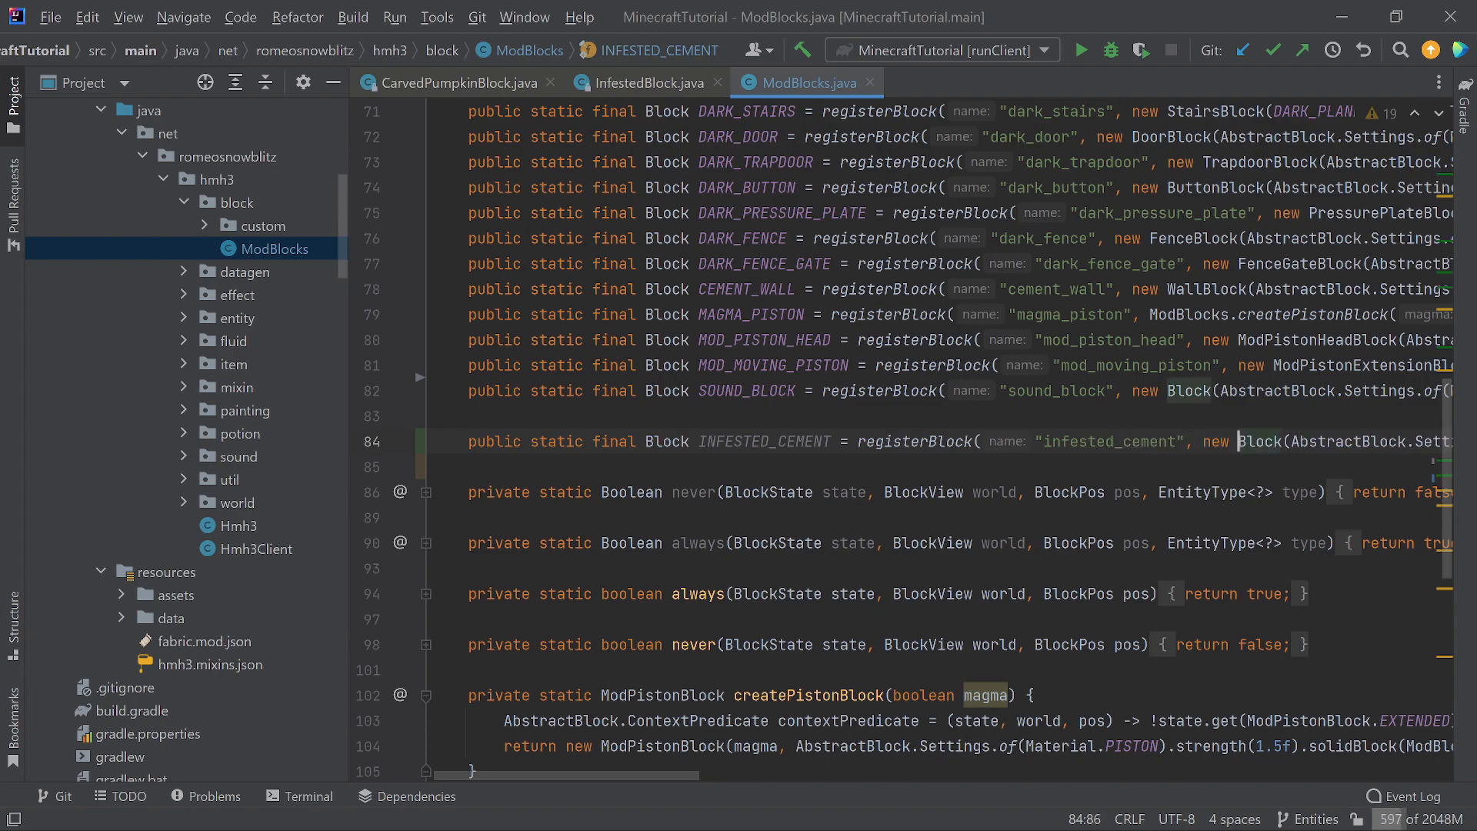
{"action": "type", "text": "Infested"}
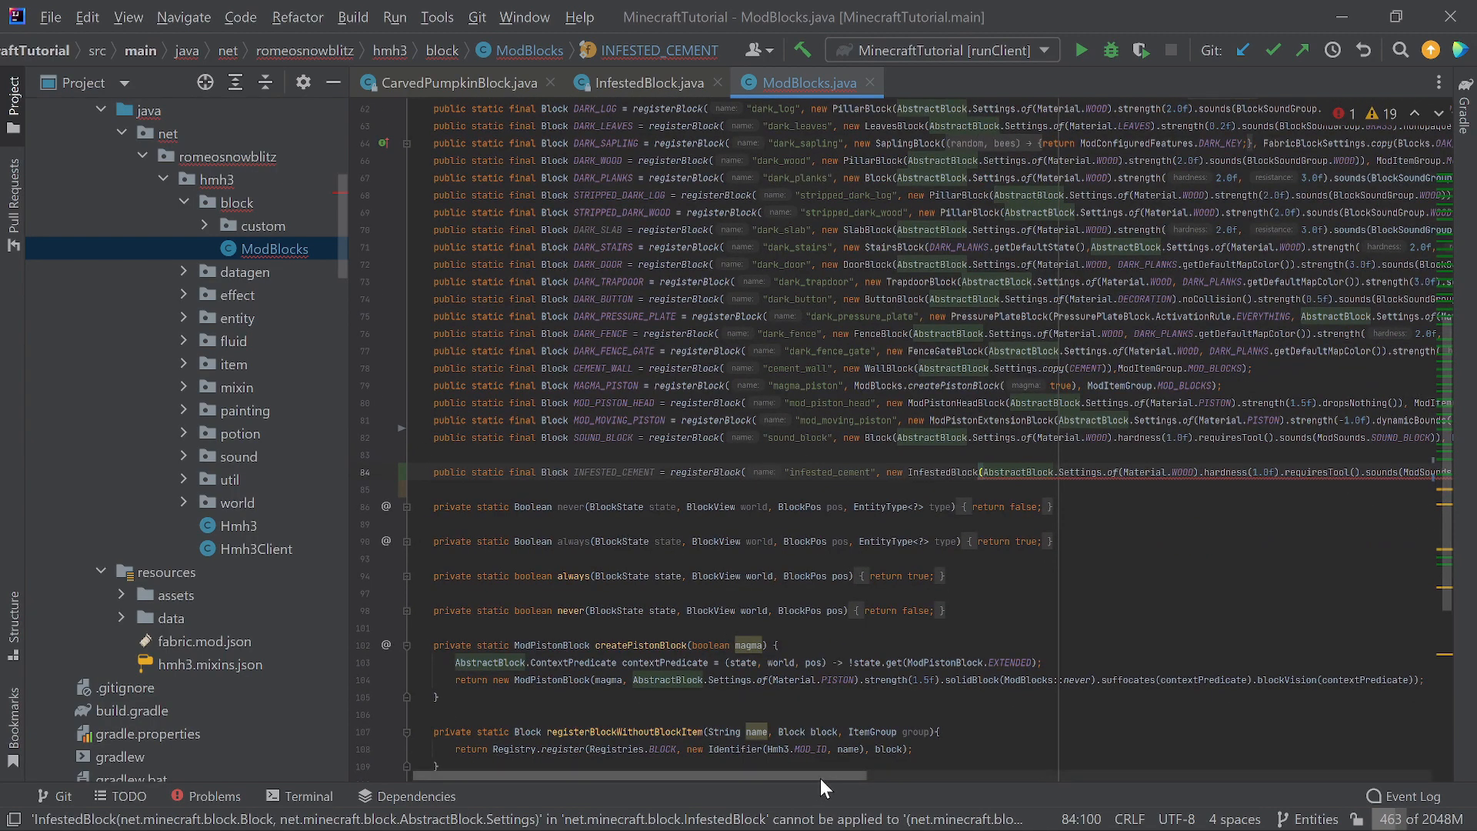
{"action": "scroll", "scroll_direction": "right", "scroll_amount": 3}
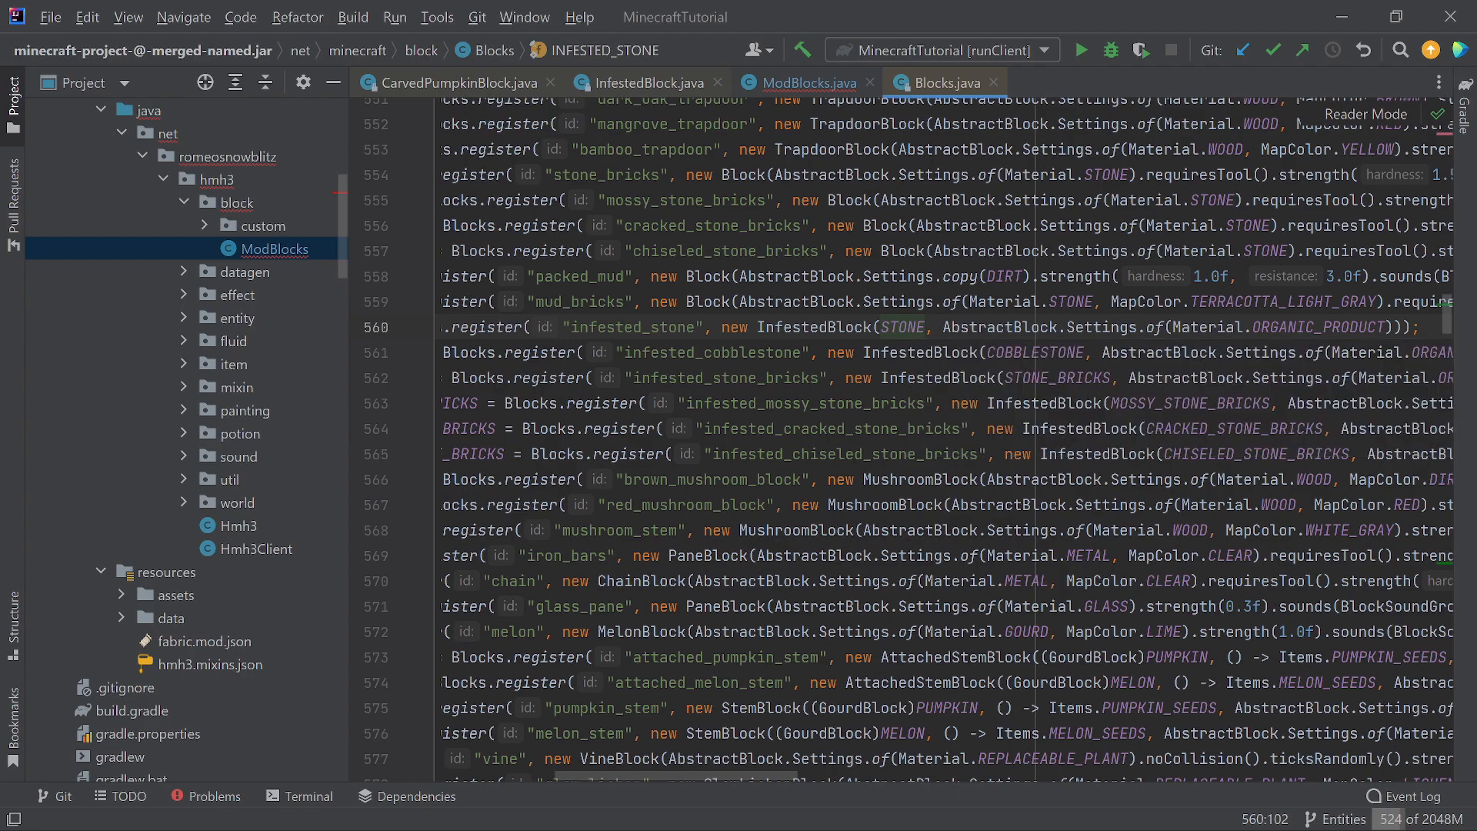
Pass CEMENT as the InfestedBlock host and change Material.WOOD to Material.STONE.
{"action": "left_click", "coordinate": [805, 83]}
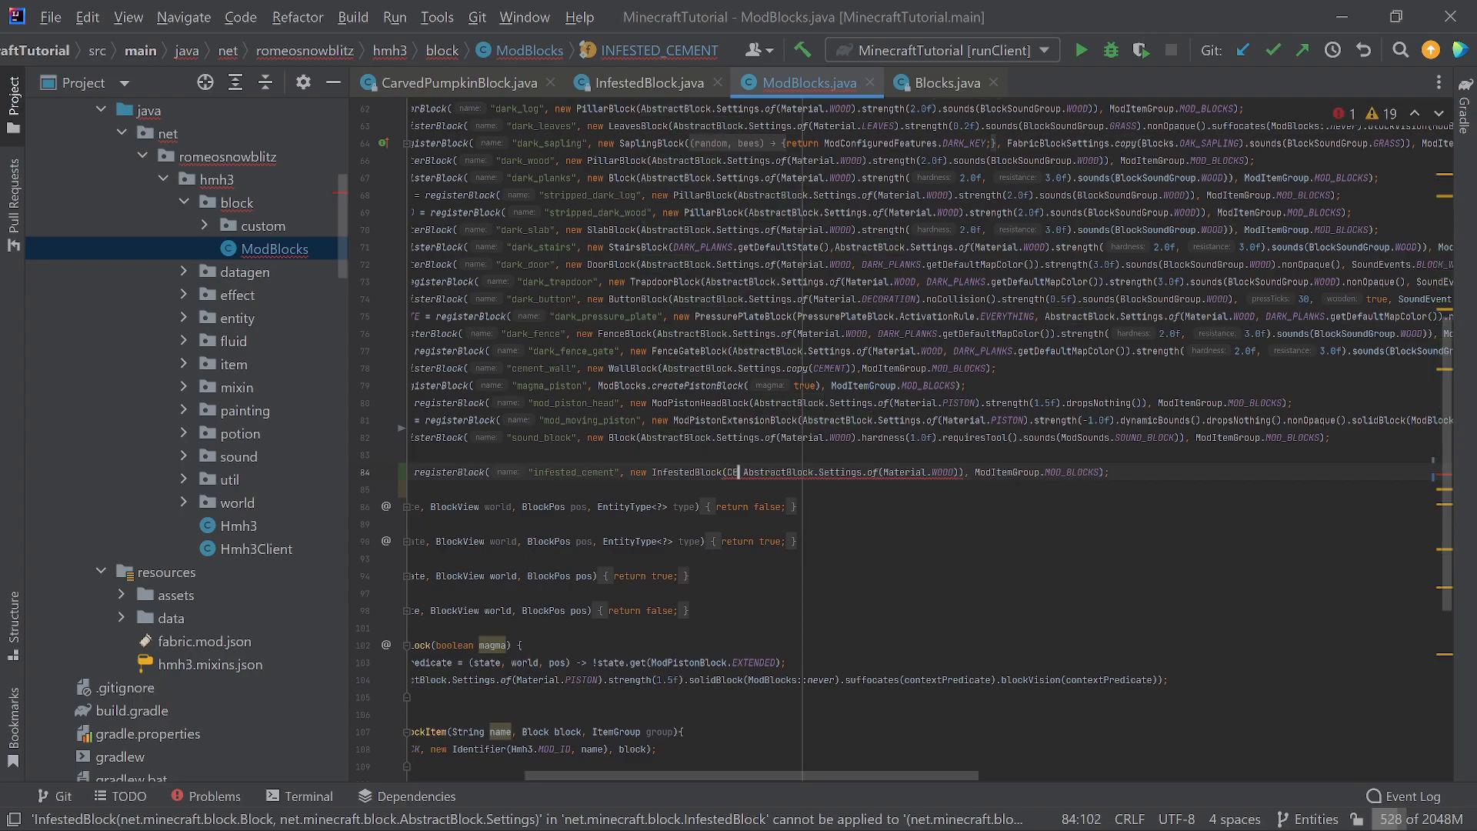
{"action": "type", "text": "CEMENT ="}
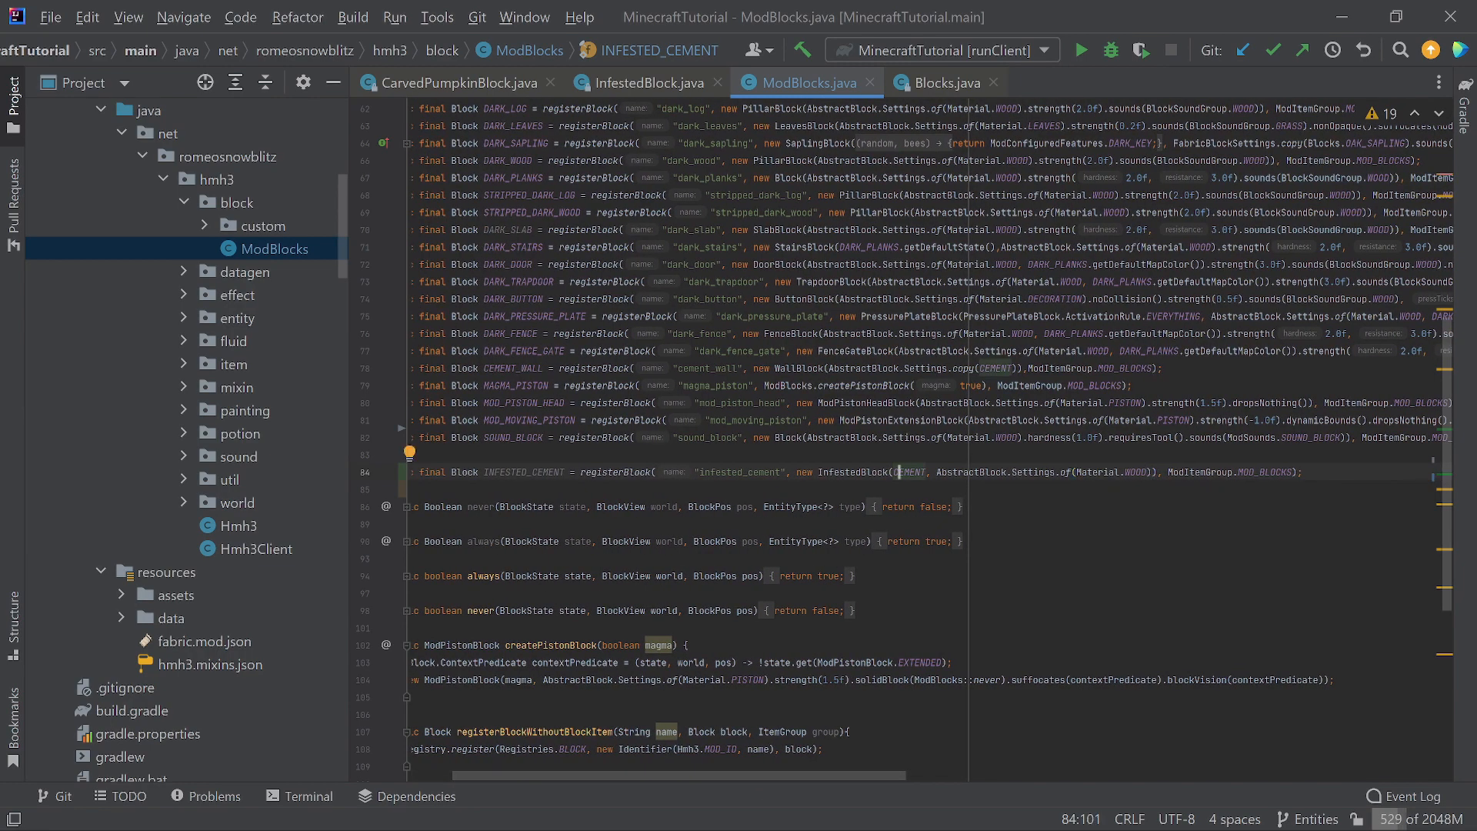
{"action": "mouse_move", "coordinate": [901, 473]}
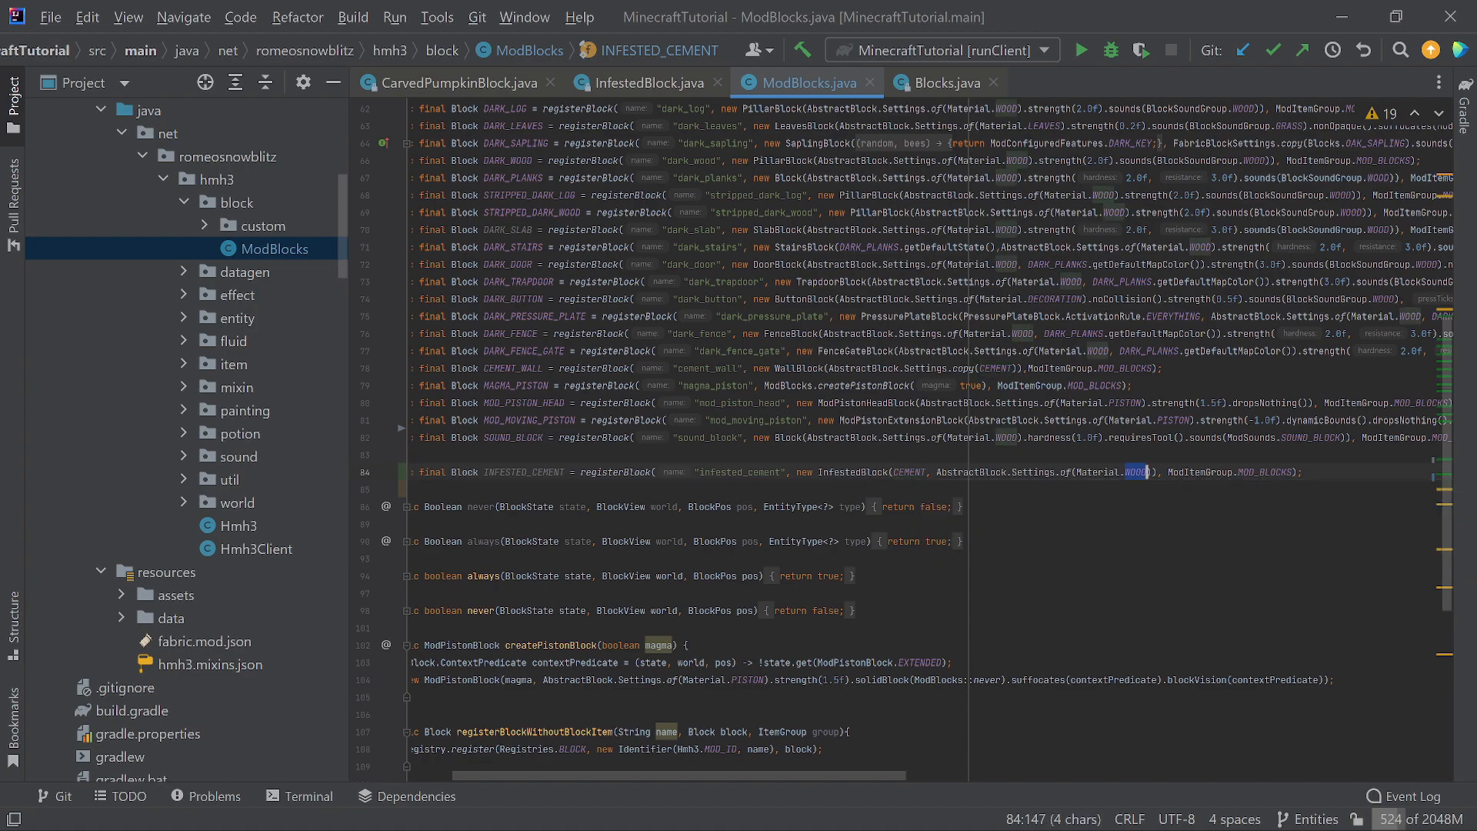
{"action": "type", "text": "STONE"}
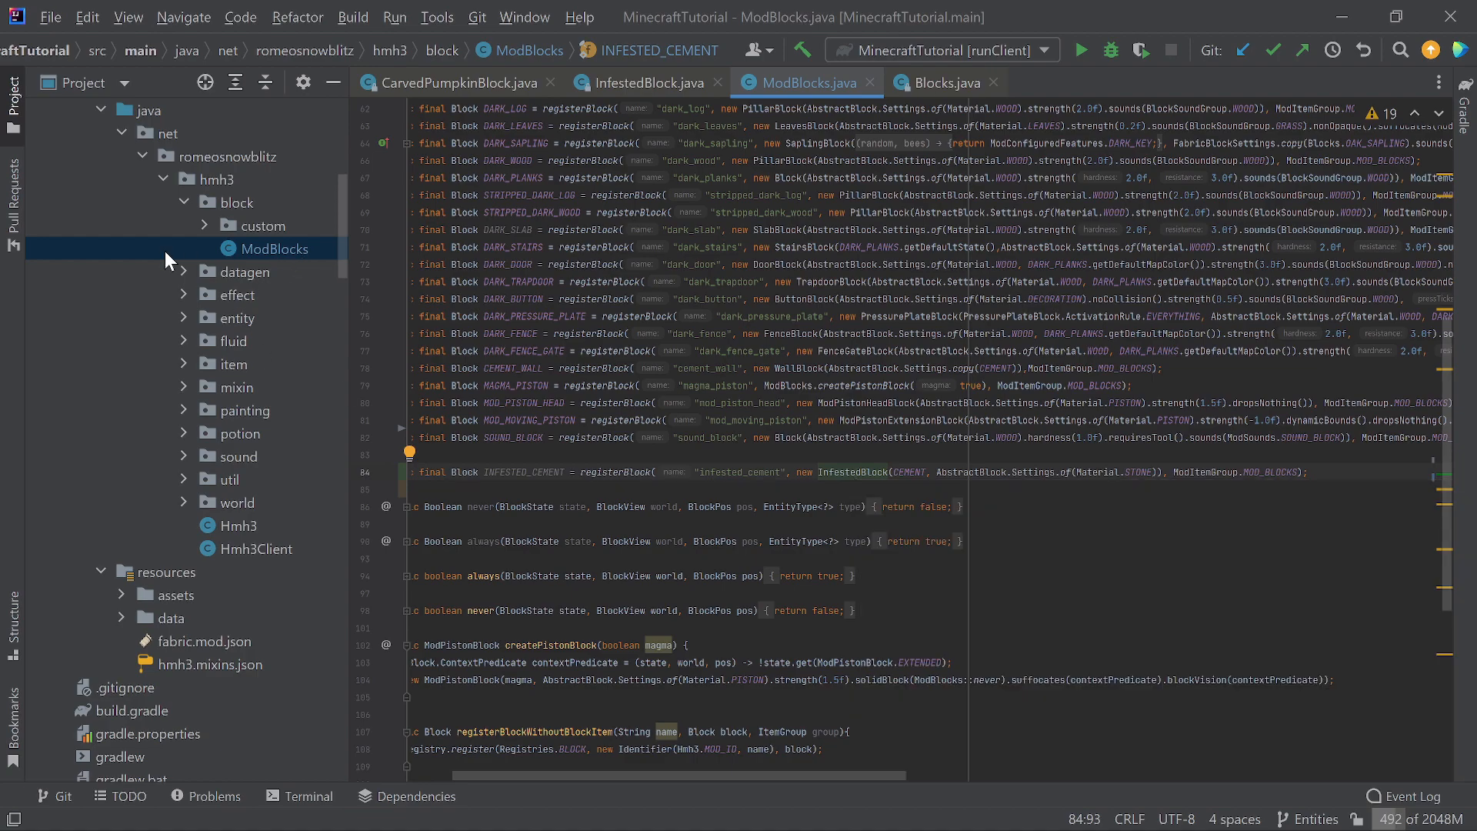
{"action": "left_click", "coordinate": [205, 225]}
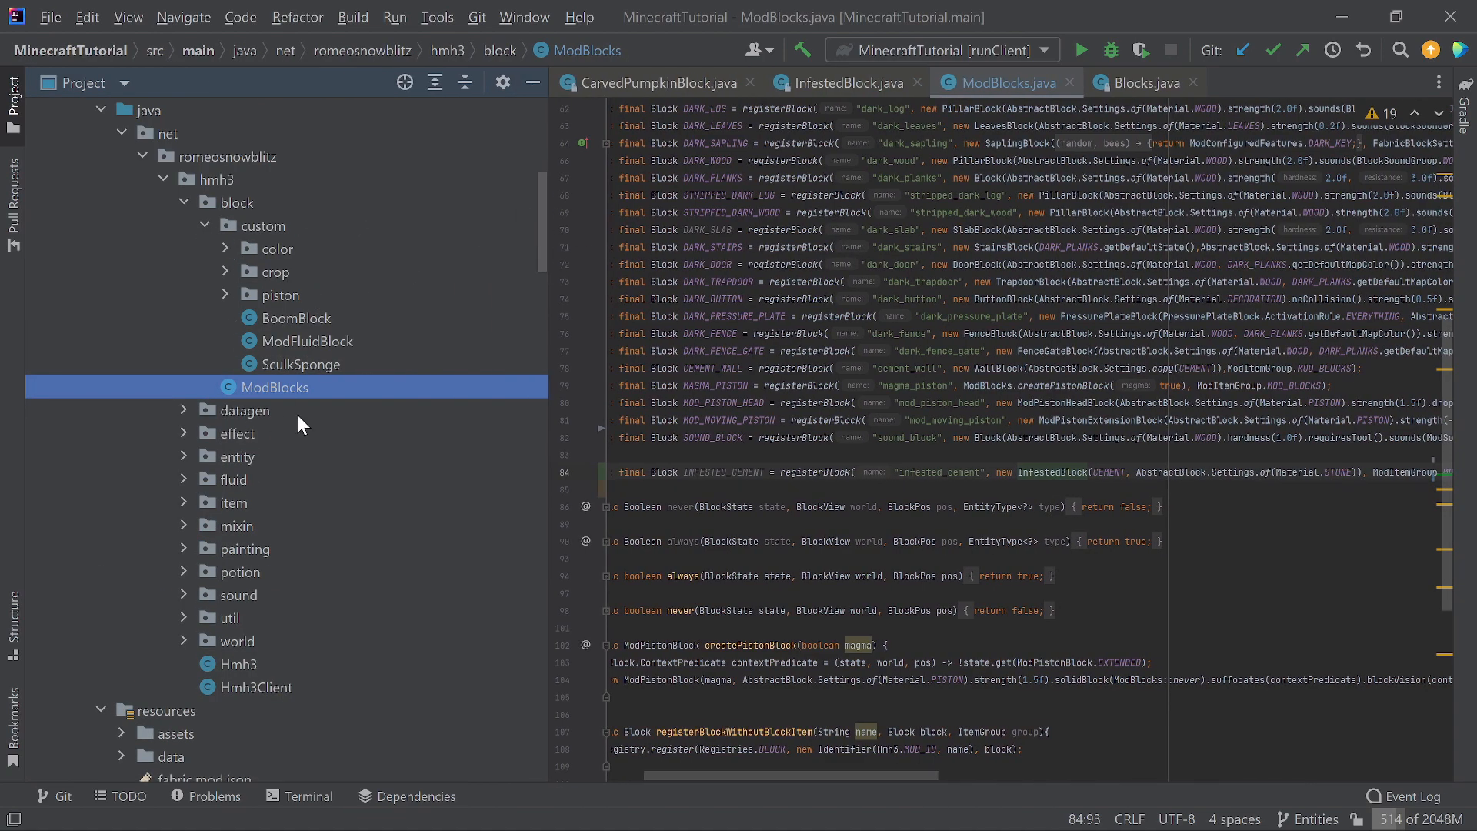
Create a summon package under custom and a ModInfestedBlock Java class in it.
{"action": "right_click", "coordinate": [266, 225]}
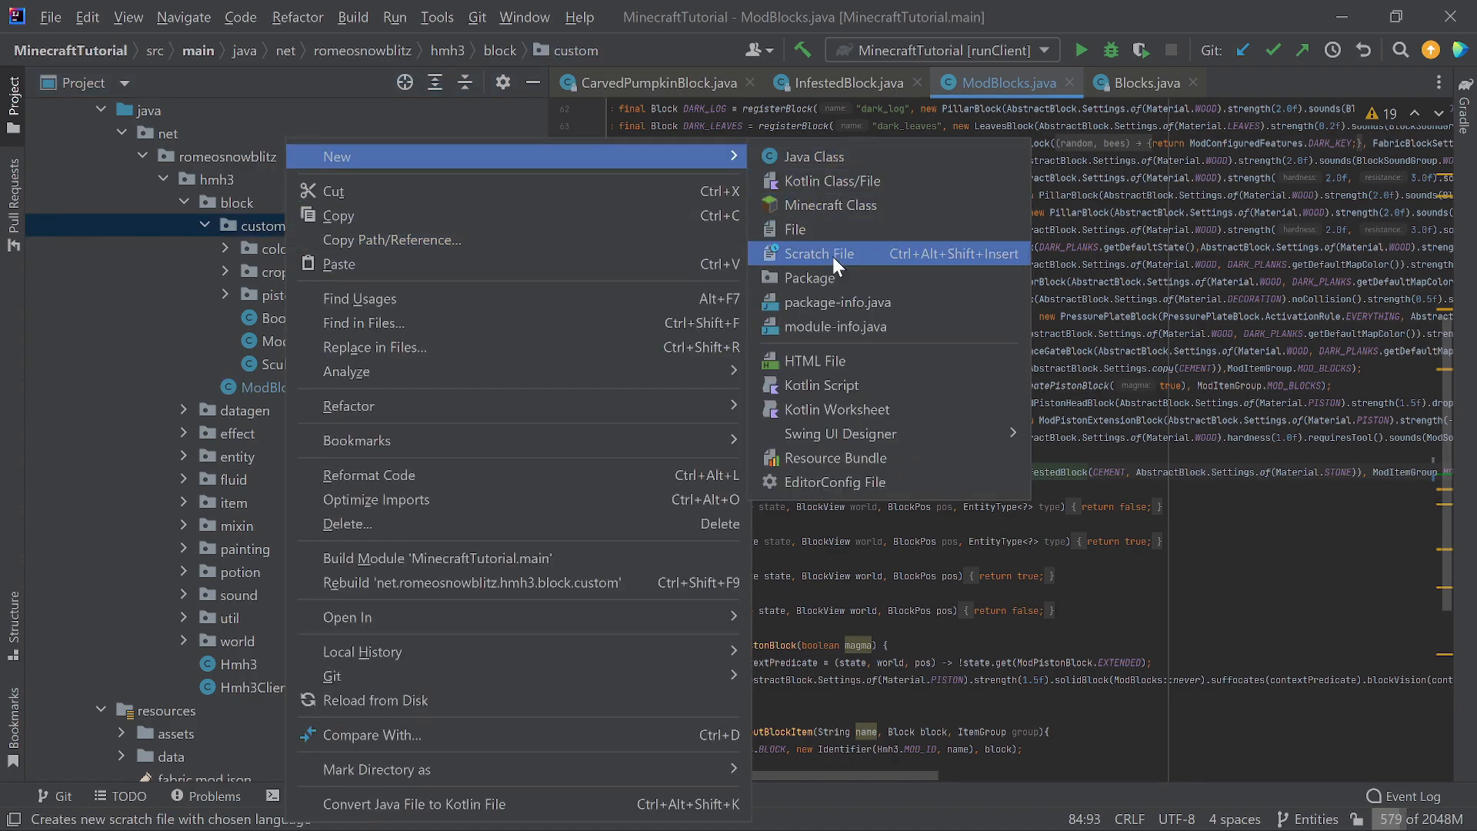
{"action": "left_click", "coordinate": [813, 301]}
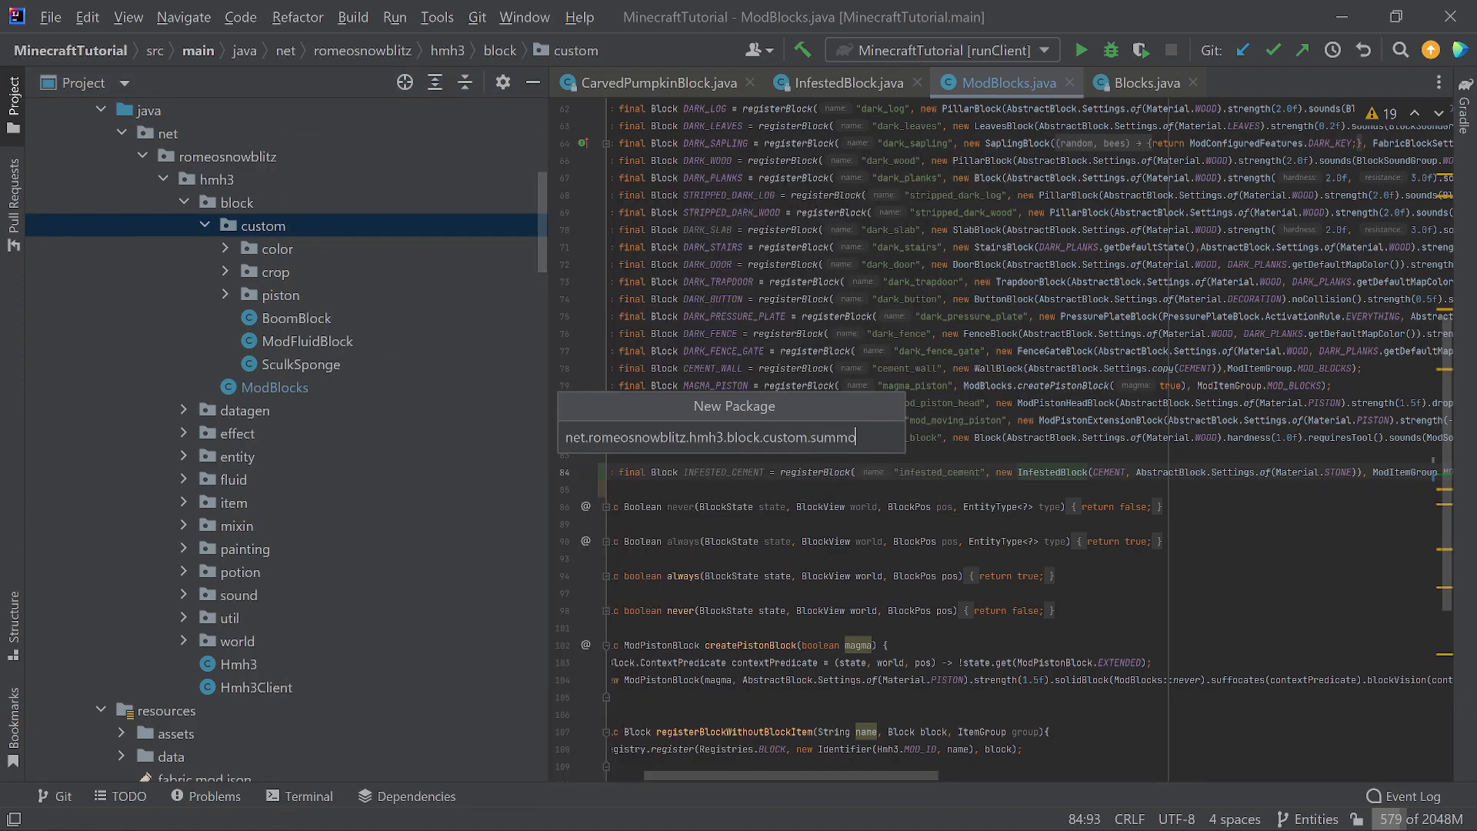
{"action": "key", "text": "Enter"}
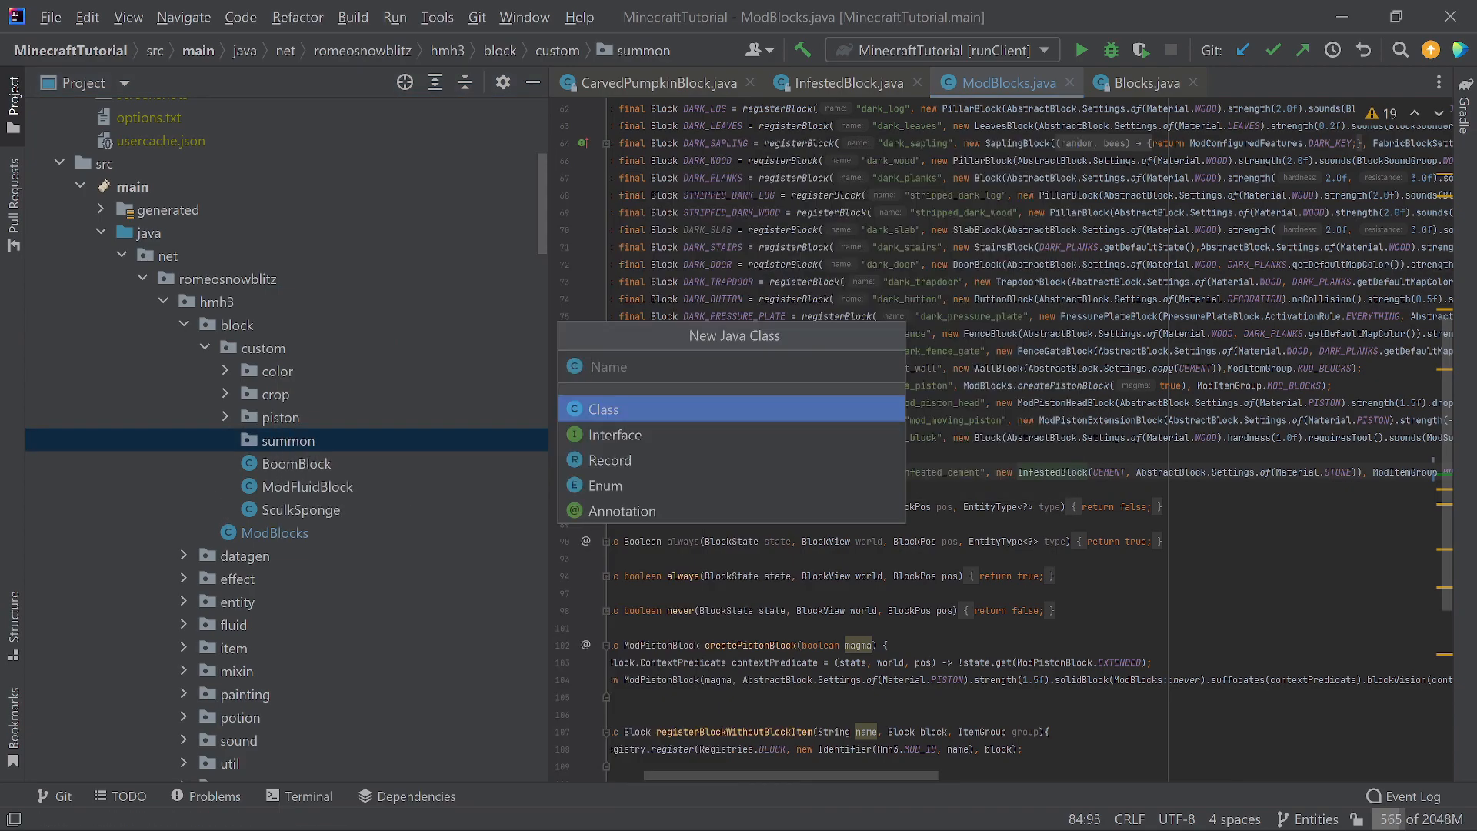
{"action": "type", "text": "ModS"}
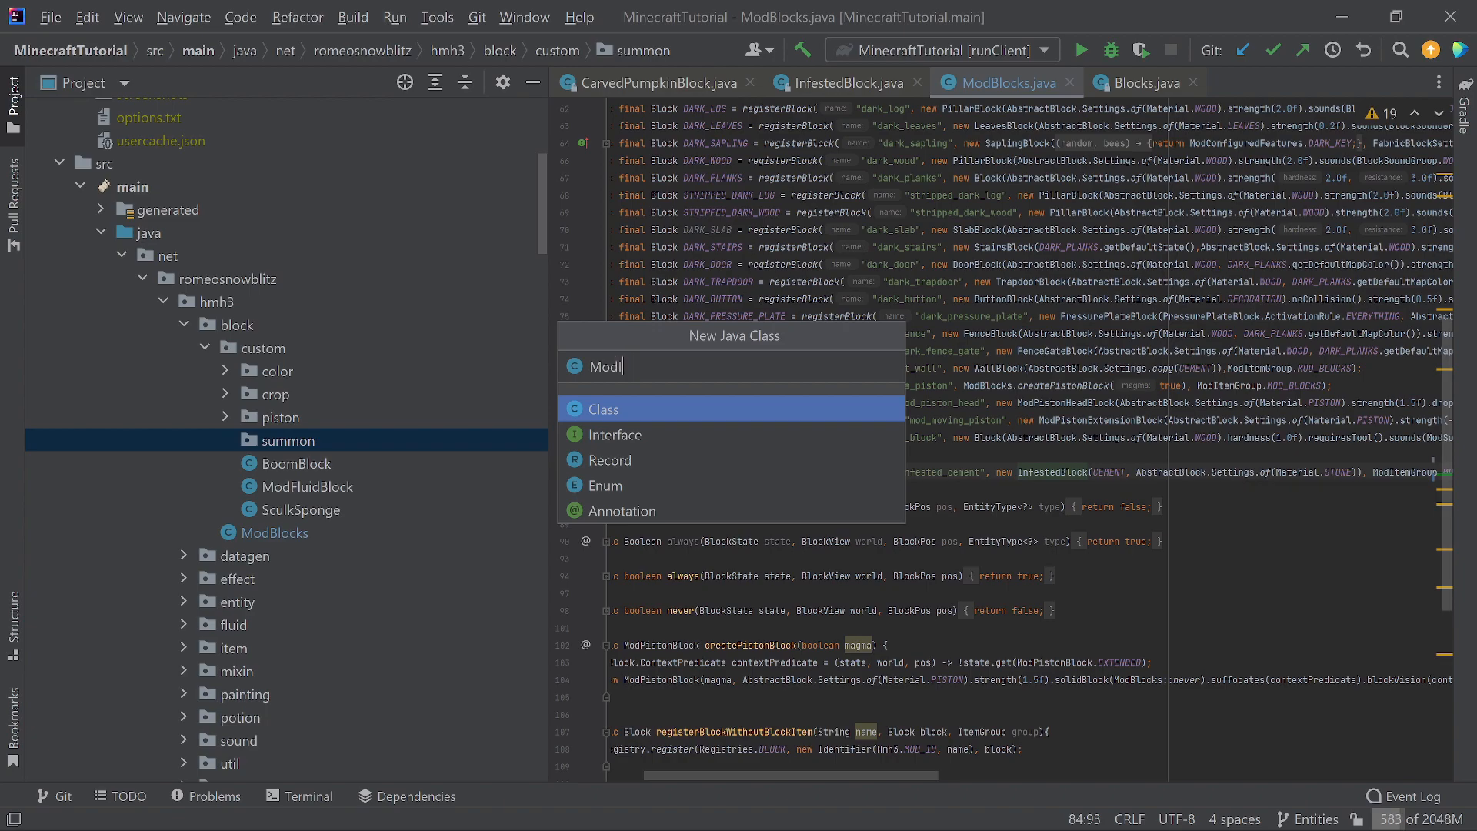
{"action": "type", "text": "Infested"}
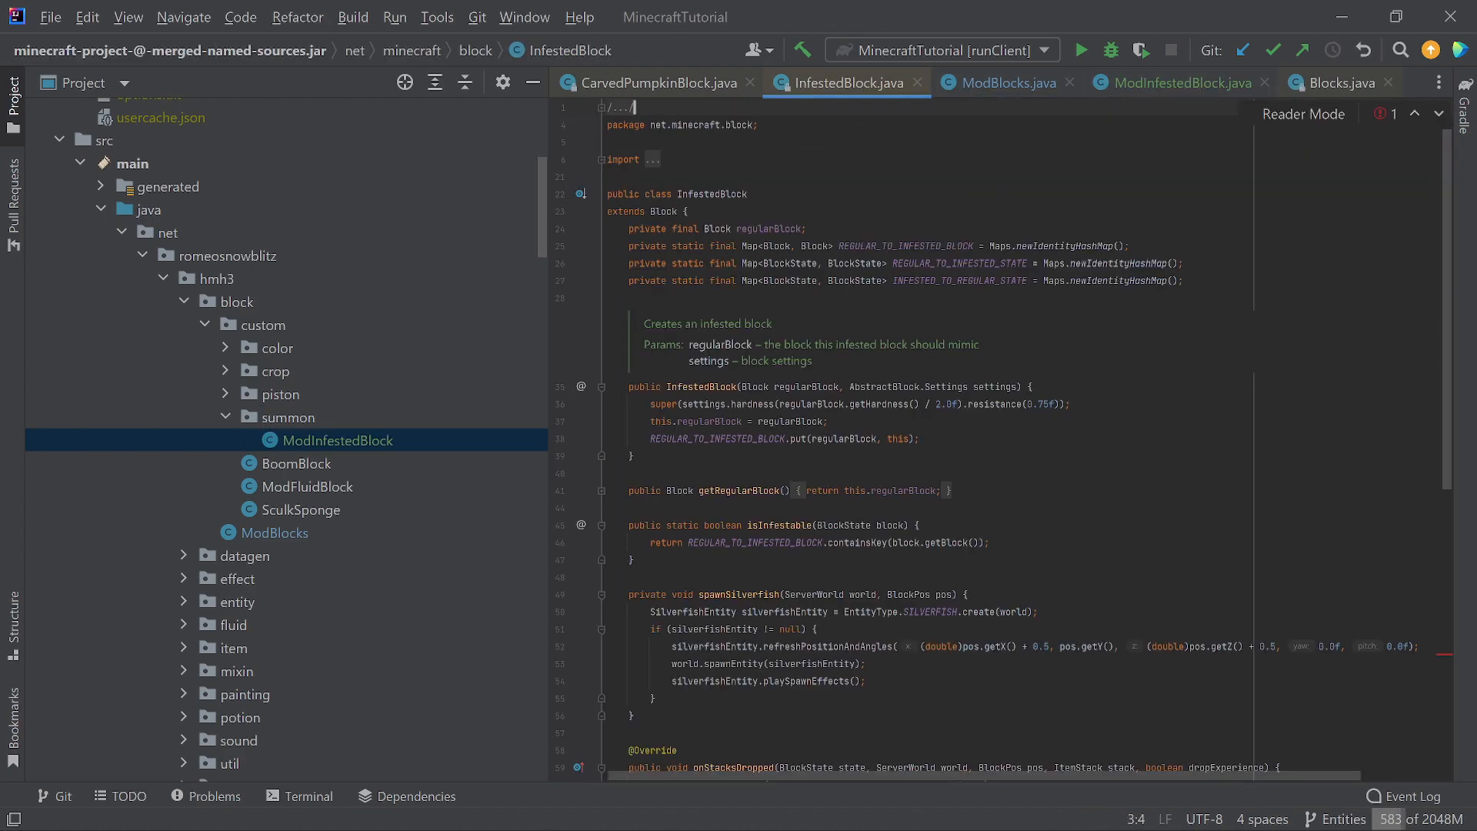
Copy the InfestedBlock code, close CarvedPumpkinBlock and paste into ModInfestedBlock.
{"action": "scroll", "scroll_direction": "down", "scroll_amount": 3}
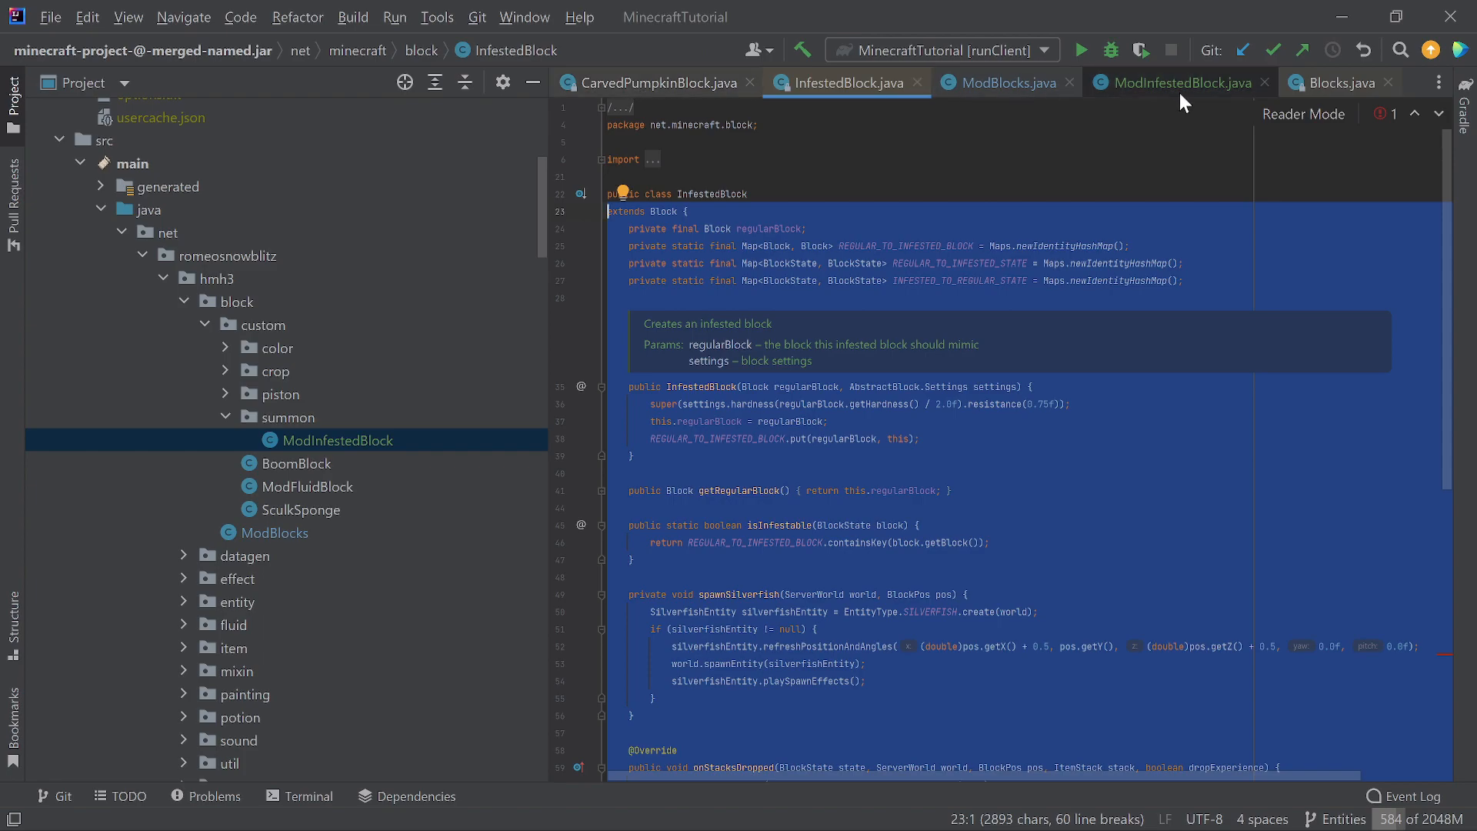
{"action": "left_click", "coordinate": [753, 83]}
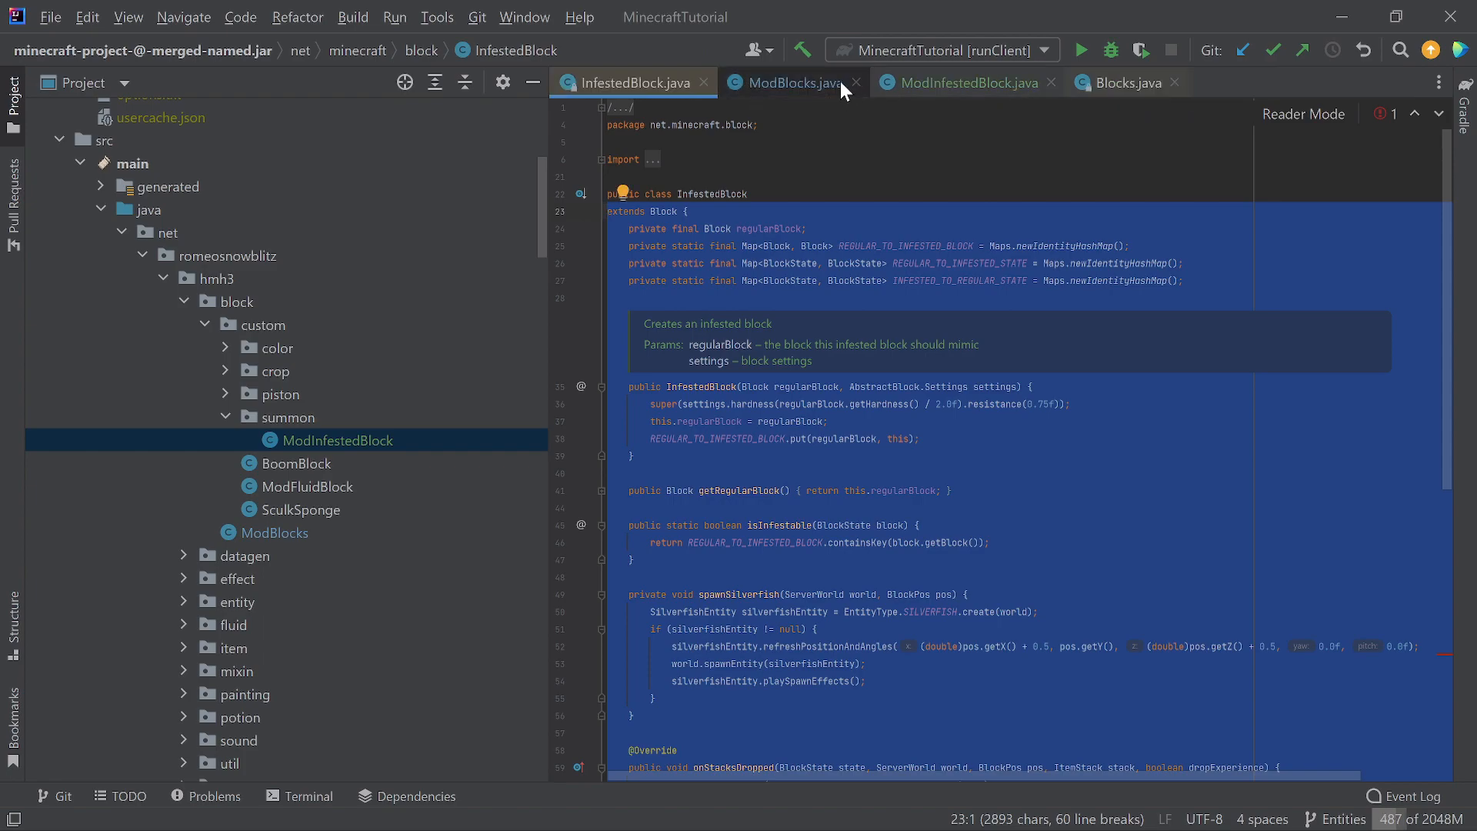
{"action": "left_click", "coordinate": [960, 83]}
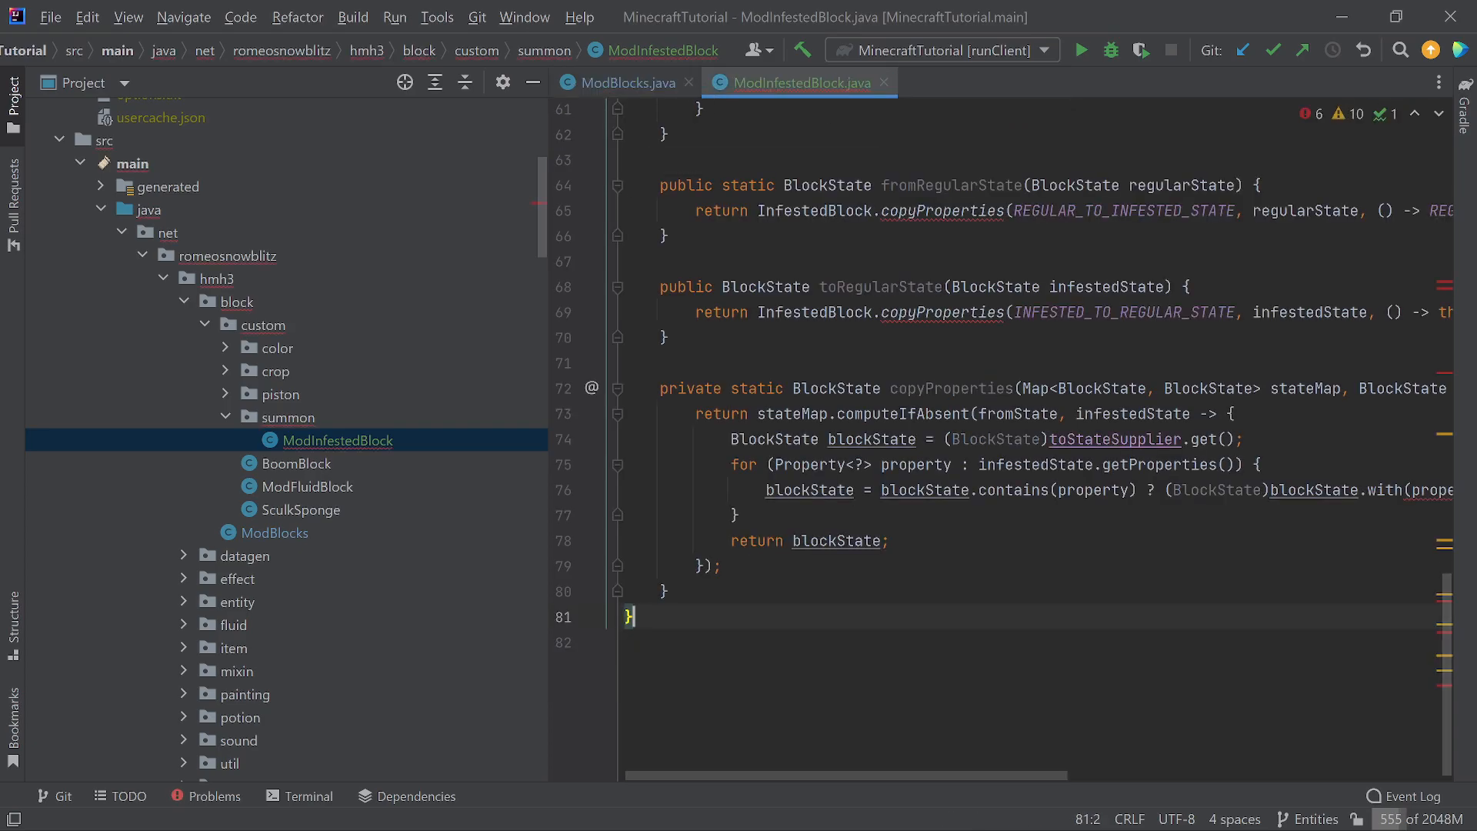
Replace InfestedBlock with ModInfestedBlock in fromRegularState and toRegularState.
{"action": "scroll", "scroll_direction": "up", "scroll_amount": 3}
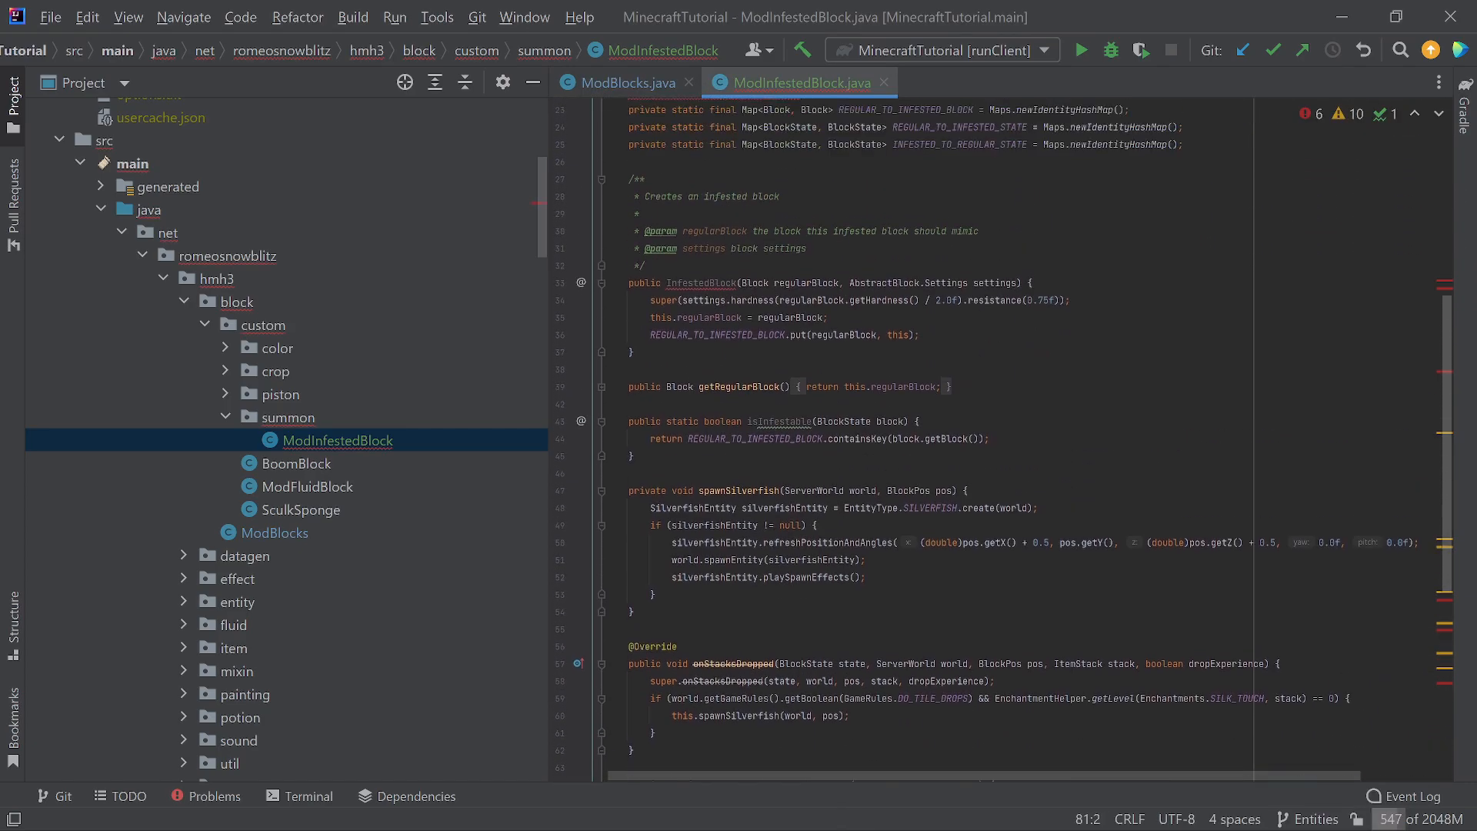
{"action": "scroll", "scroll_direction": "up", "scroll_amount": 3}
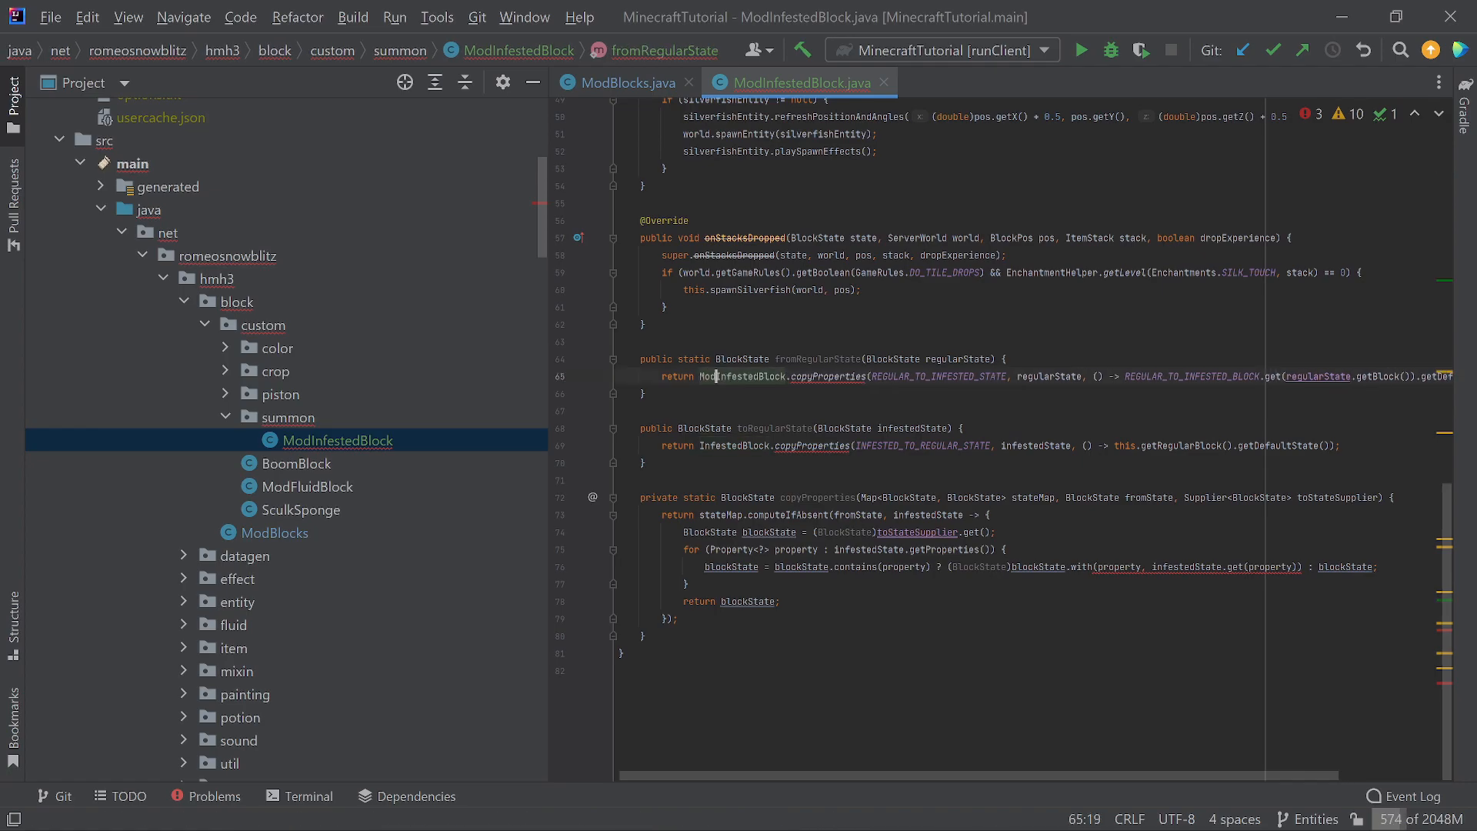
{"action": "left_click", "coordinate": [700, 446]}
{"action": "type", "text": "Mod"}
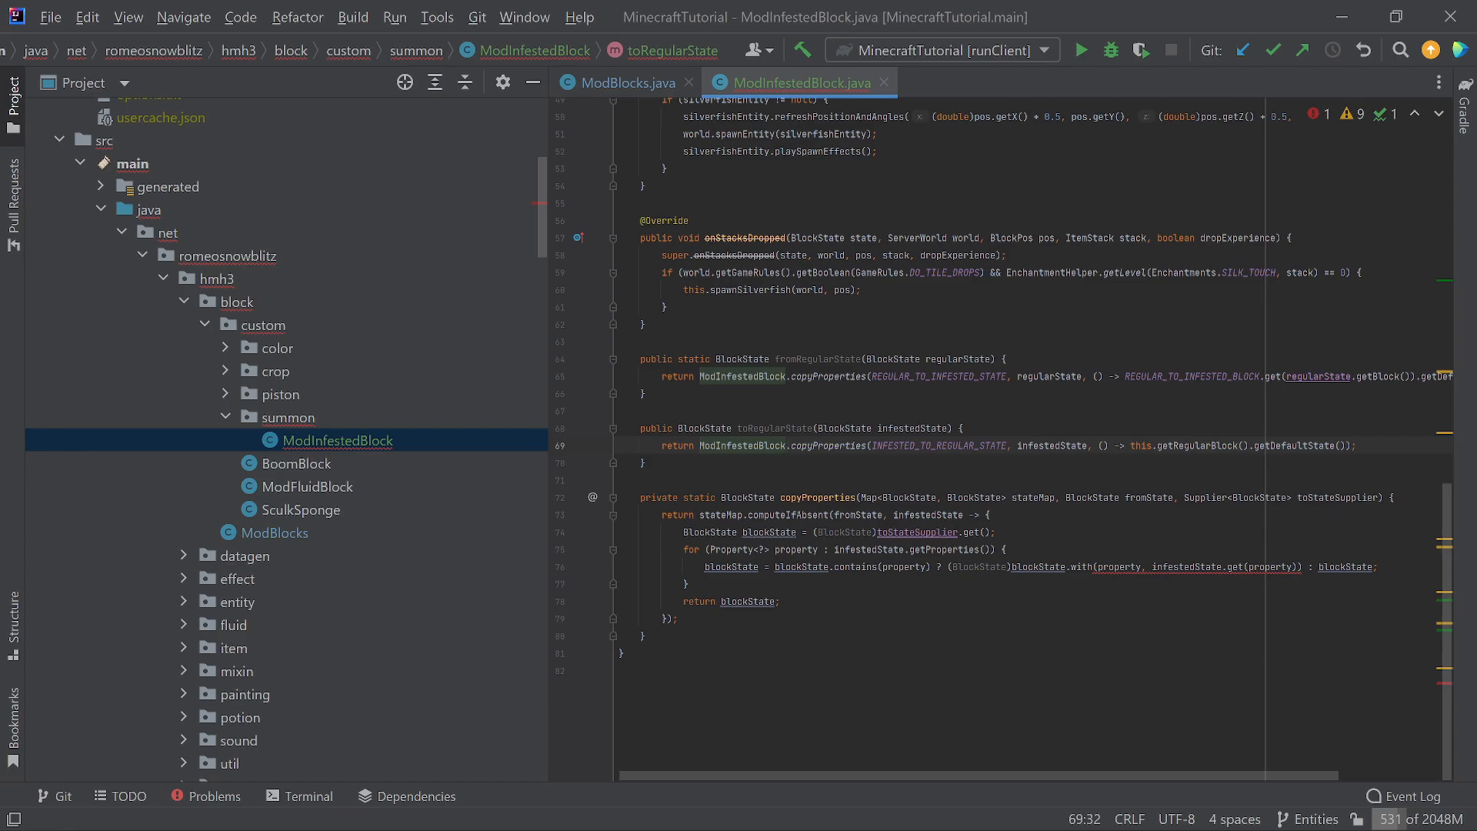
{"action": "left_click", "coordinate": [785, 445]}
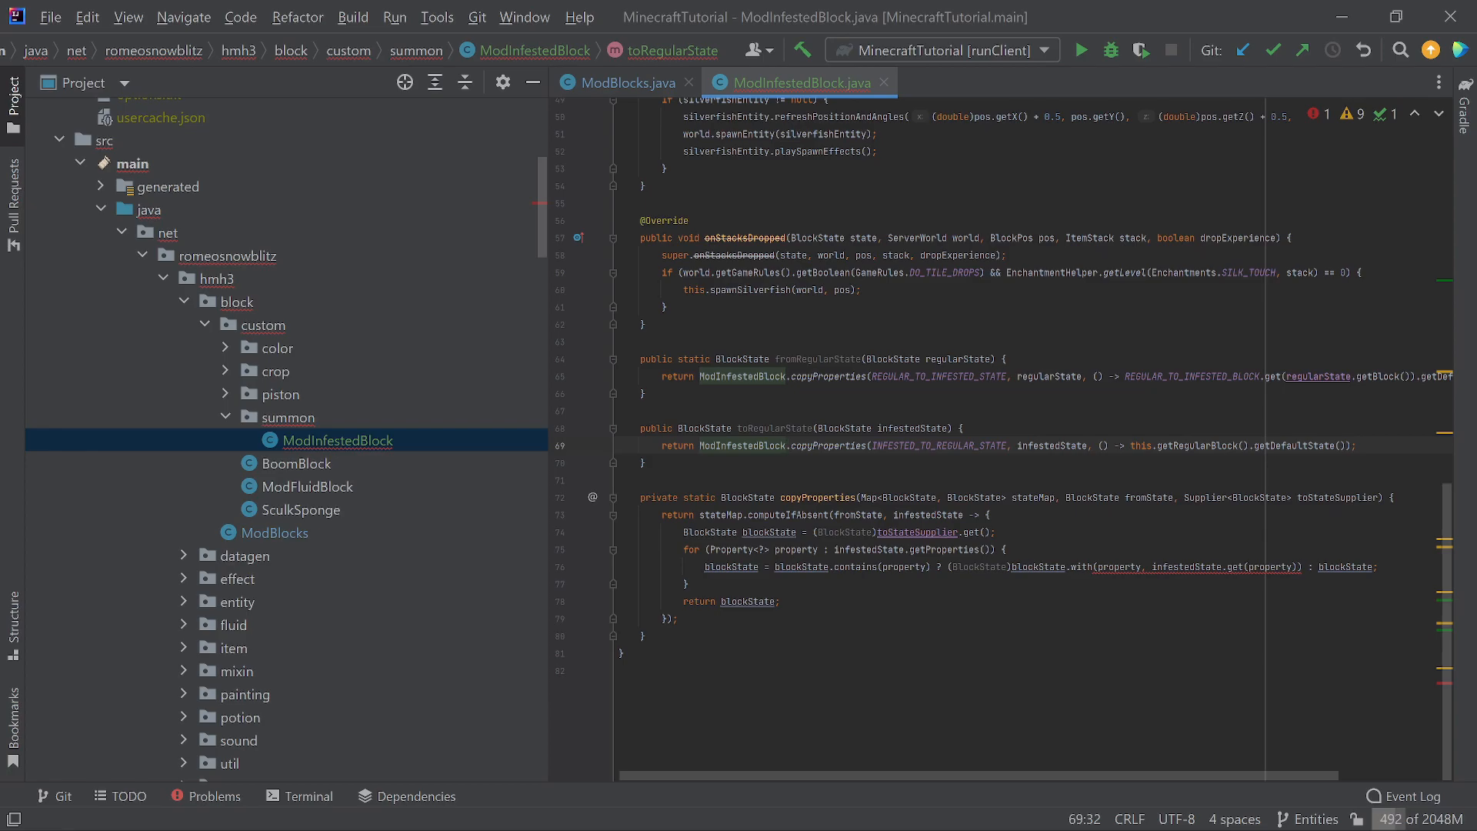
{"action": "left_click", "coordinate": [786, 446]}
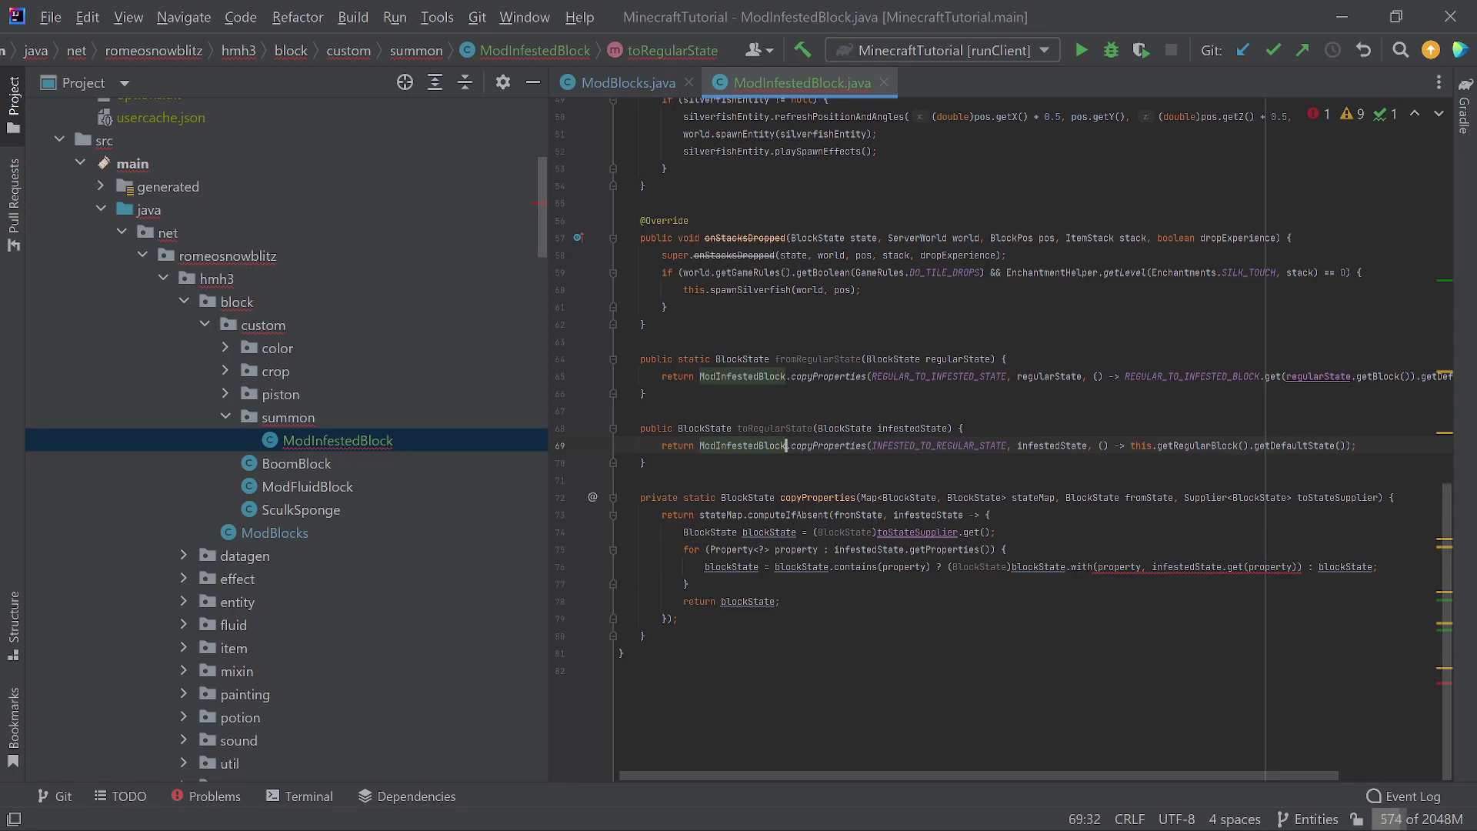
{"action": "scroll", "scroll_direction": "up", "scroll_amount": 3}
{"action": "type", "text": "InfestedBlock"}
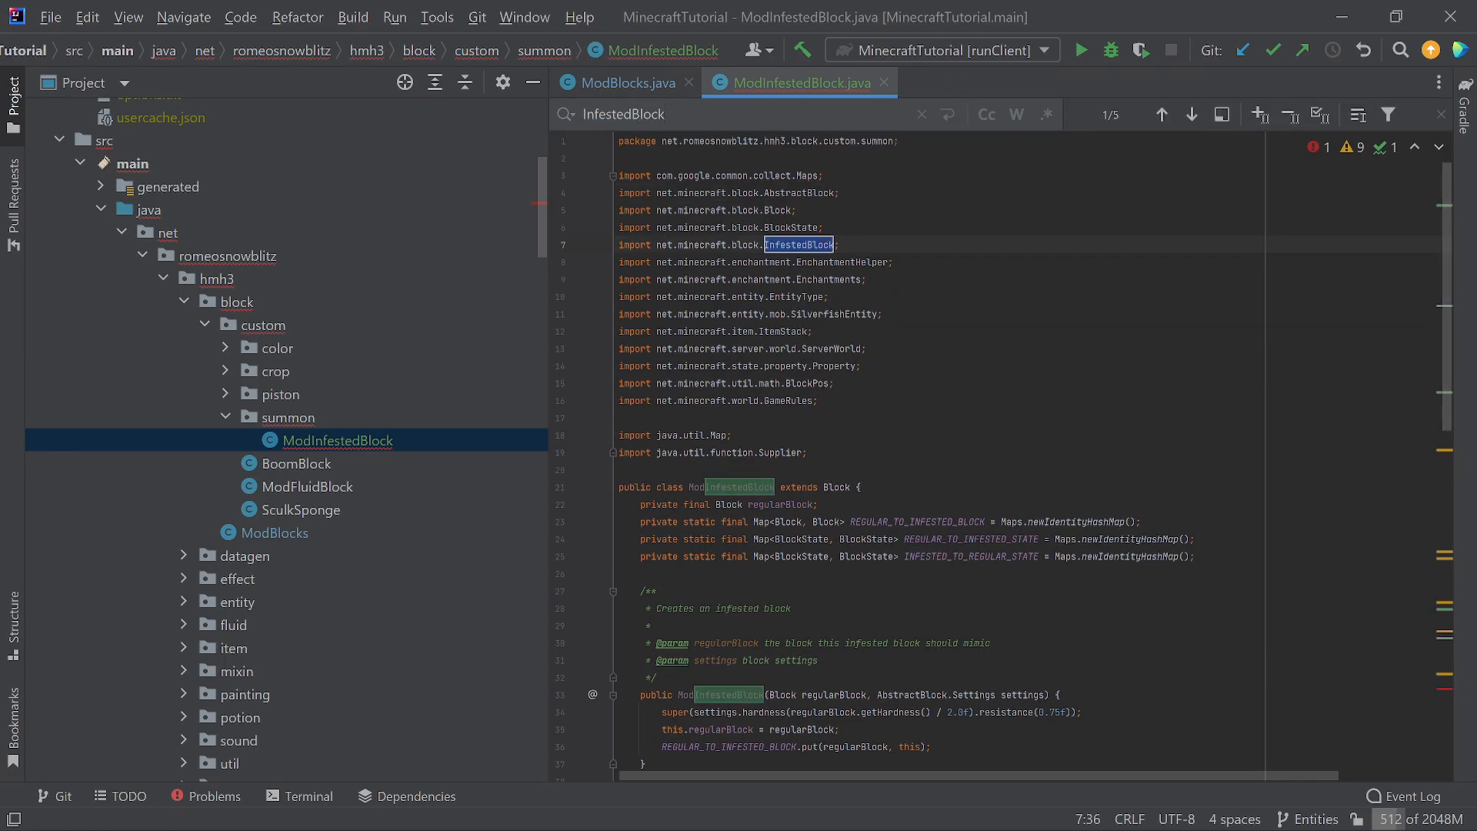
Step through remaining occurrences and find usages of fromRegularState and toRegularState, reopening vanilla InfestedBlock.
{"action": "left_click", "coordinate": [1191, 113]}
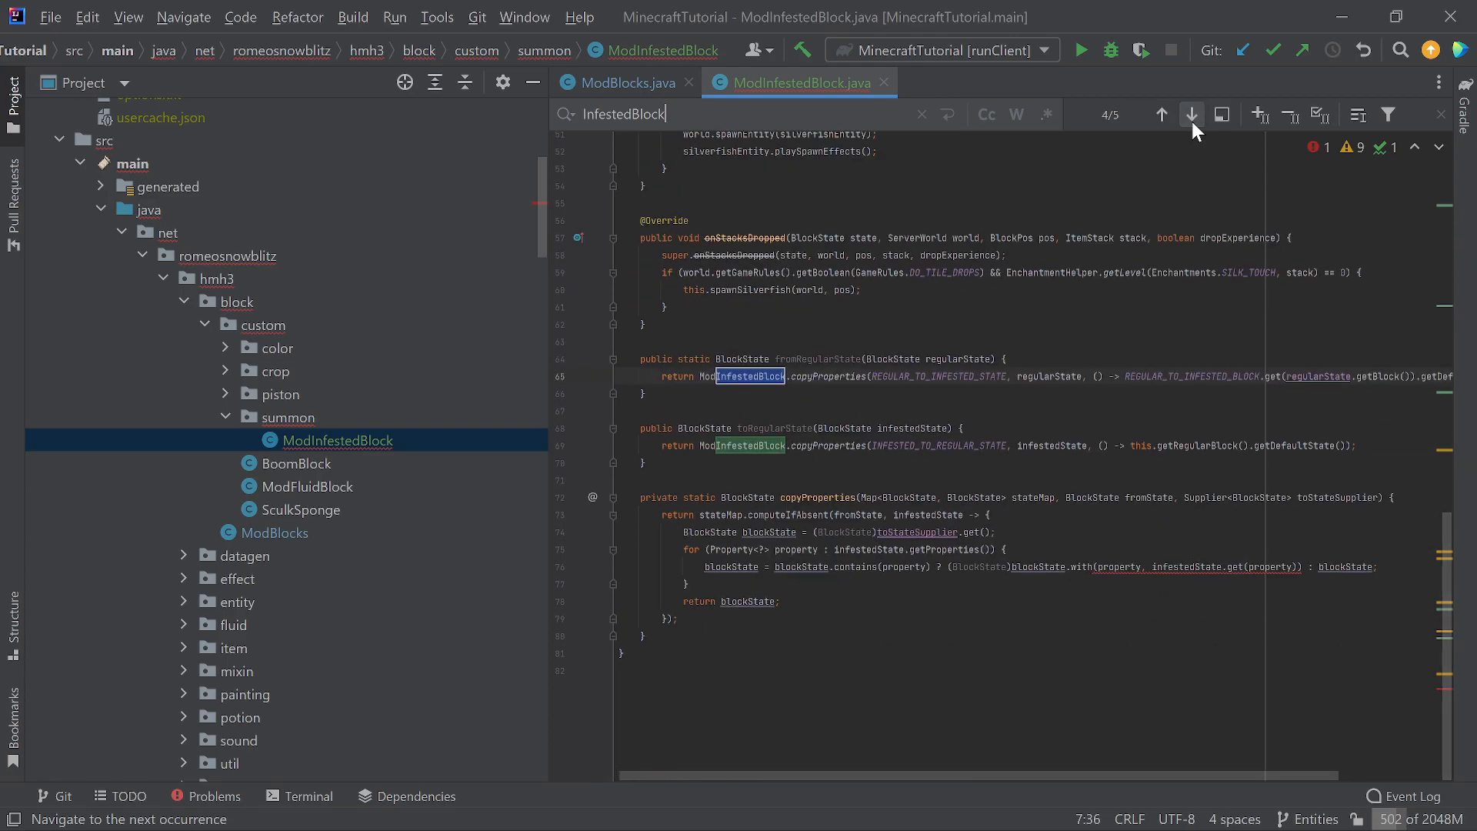
{"action": "left_click", "coordinate": [1191, 114]}
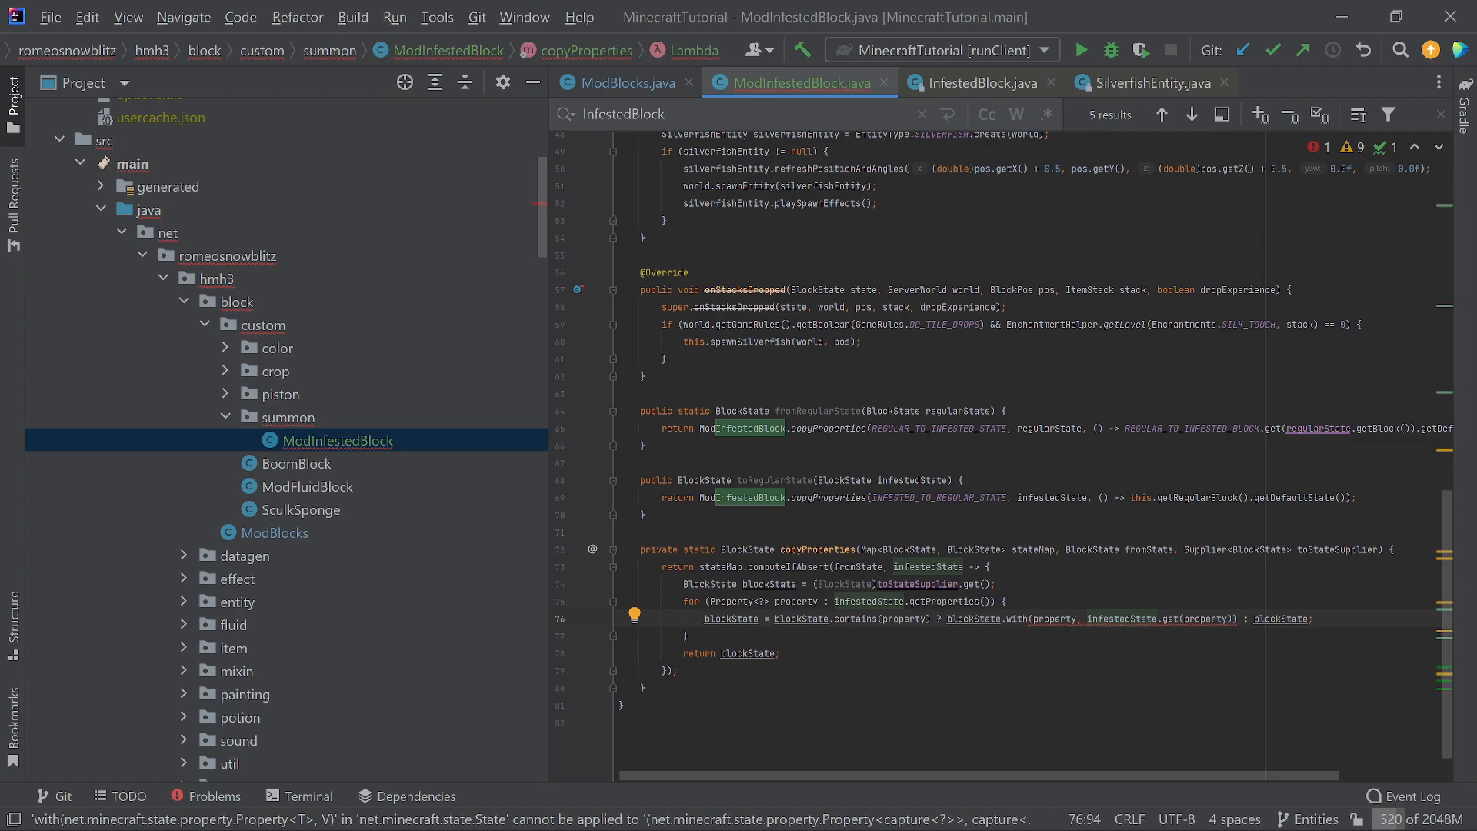
{"action": "left_click", "coordinate": [817, 410]}
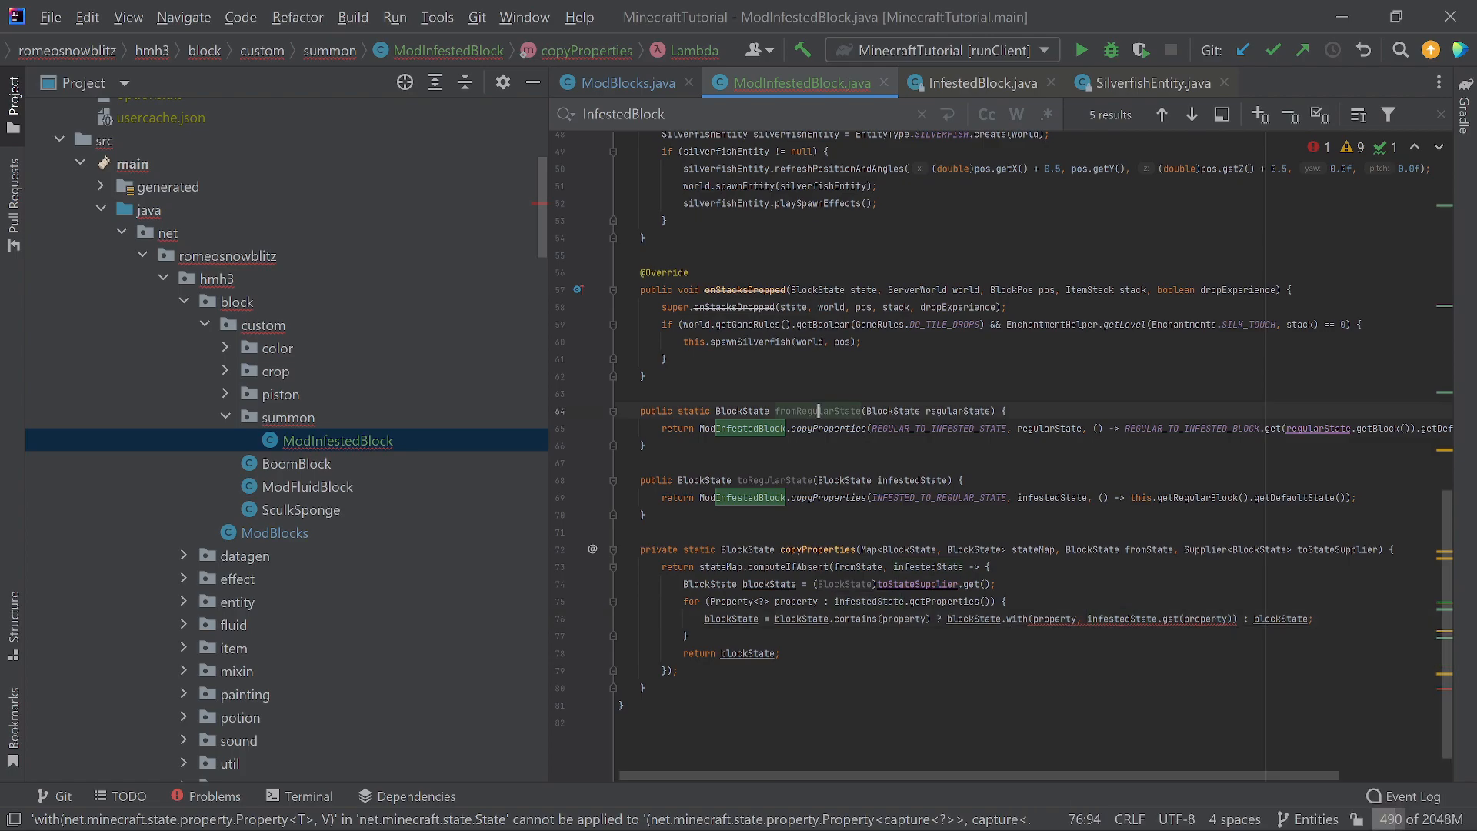
{"action": "left_click", "coordinate": [772, 480]}
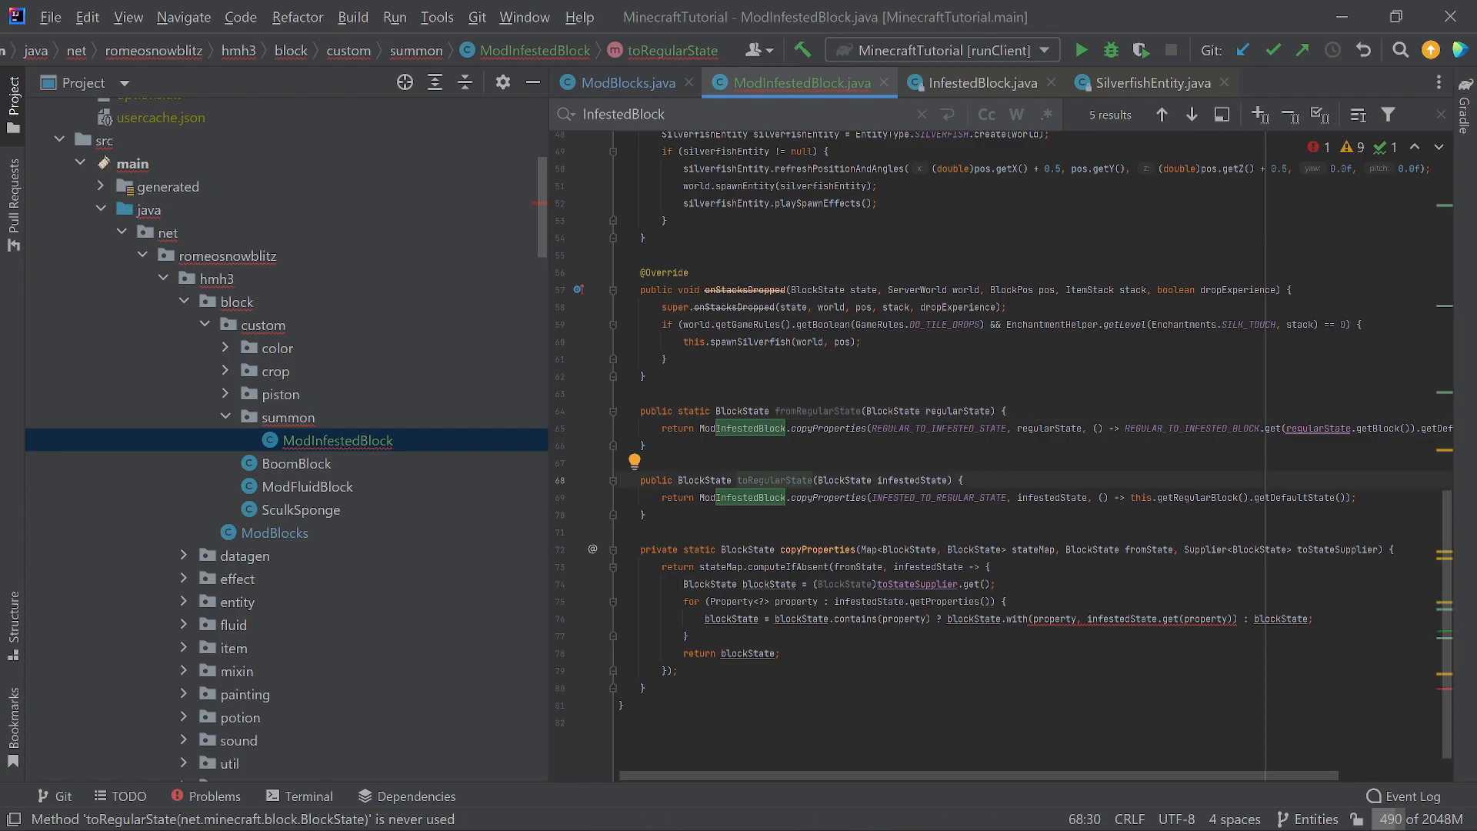
{"action": "left_click", "coordinate": [820, 409]}
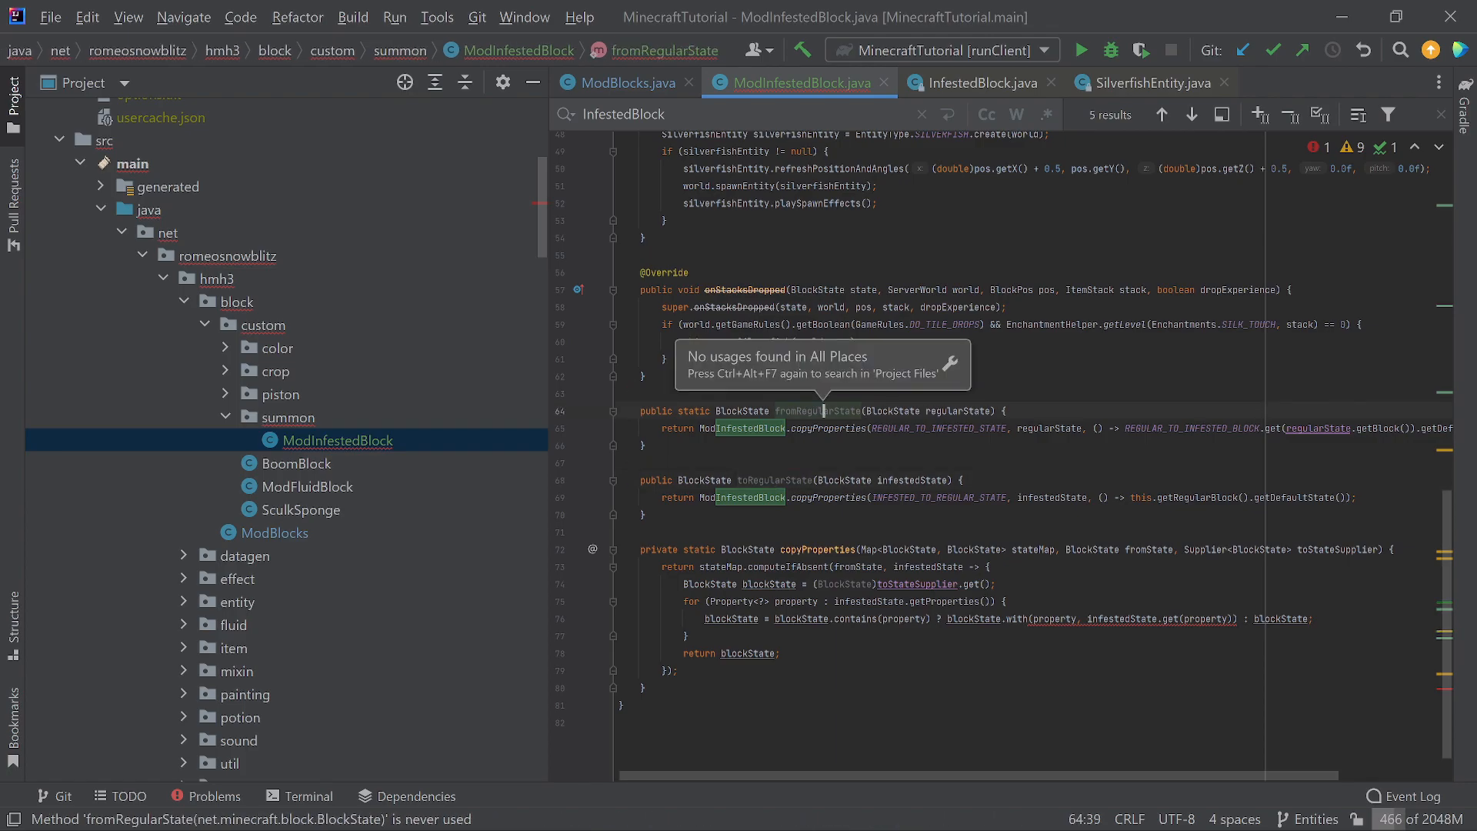
{"action": "left_click", "coordinate": [980, 83]}
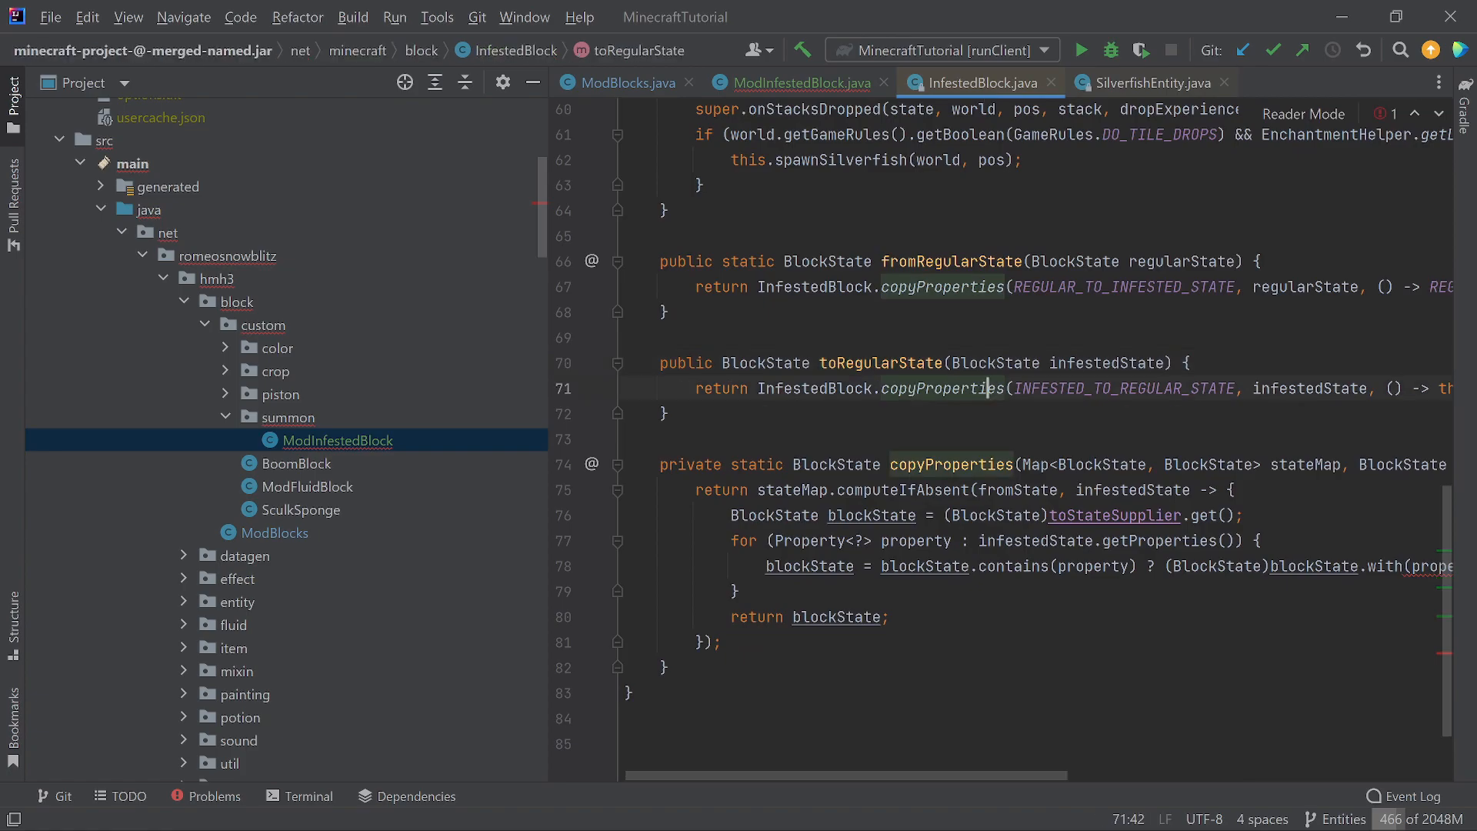
Jump to SilverfishEntity's CallForHelpGoal tick method, the caller of toRegularState.
{"action": "left_click", "coordinate": [1151, 83]}
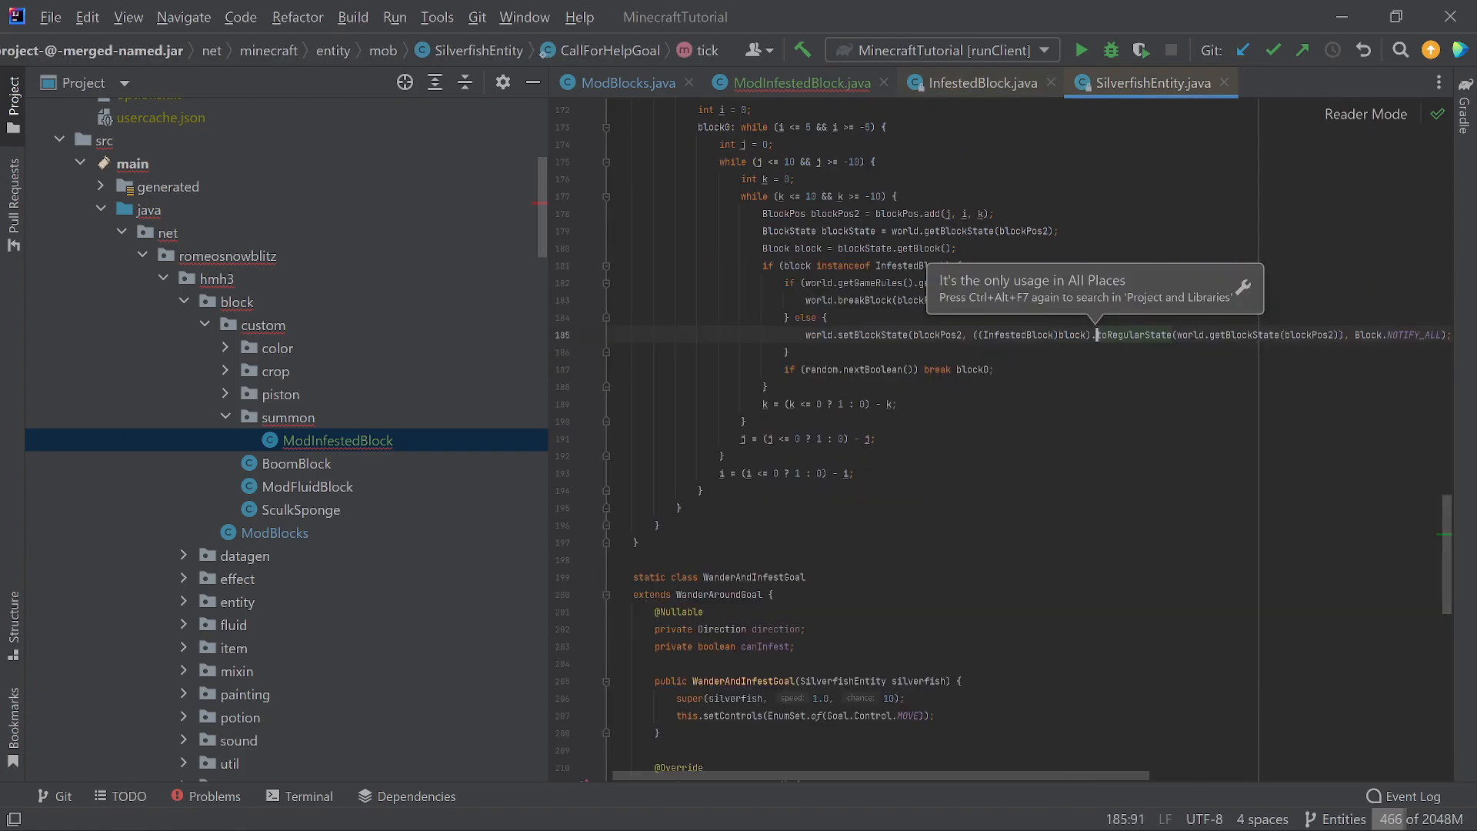
{"action": "scroll", "scroll_direction": "up", "scroll_amount": 3}
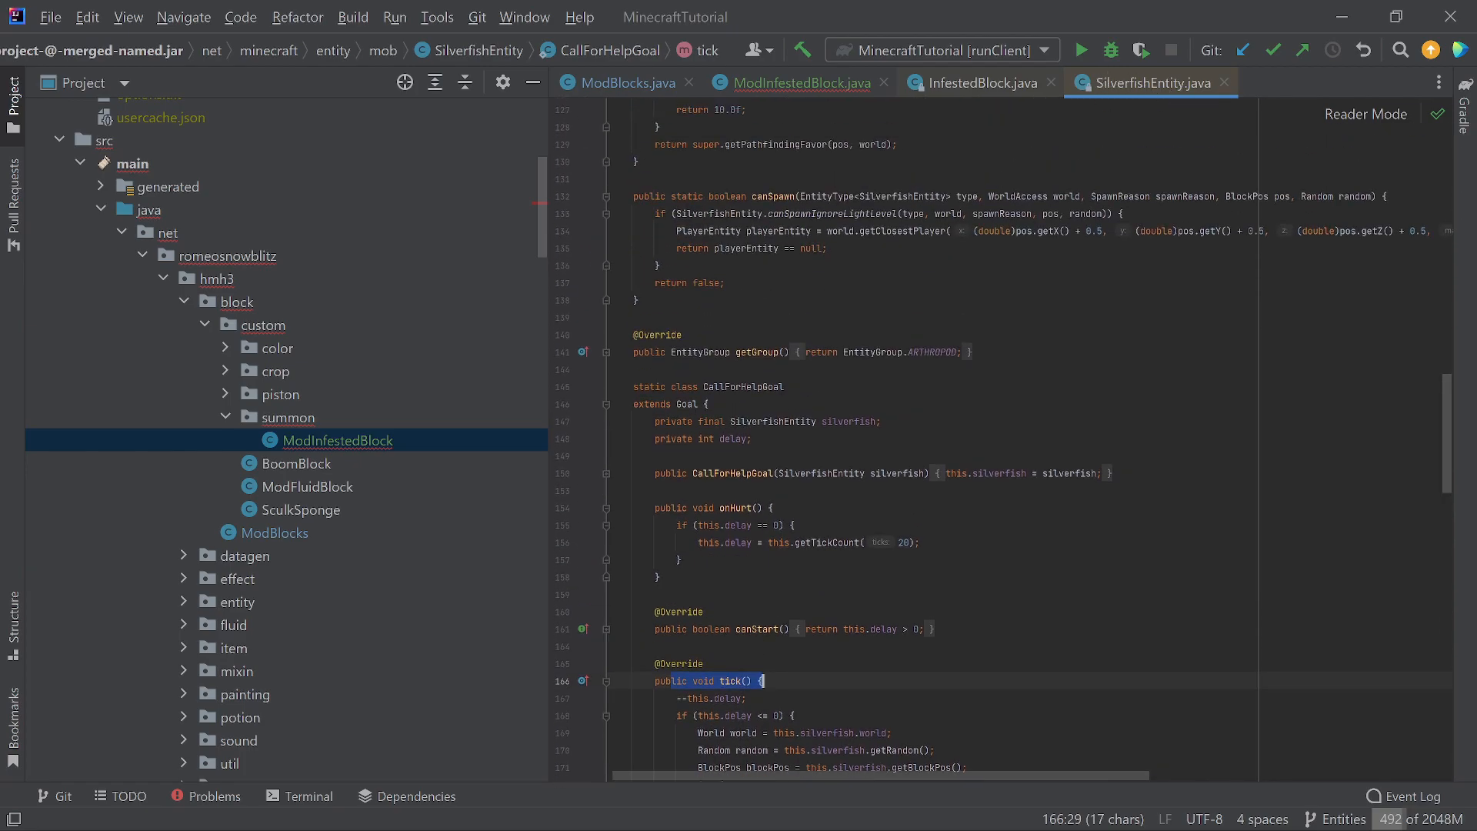
{"action": "scroll", "scroll_direction": "down", "scroll_amount": 3}
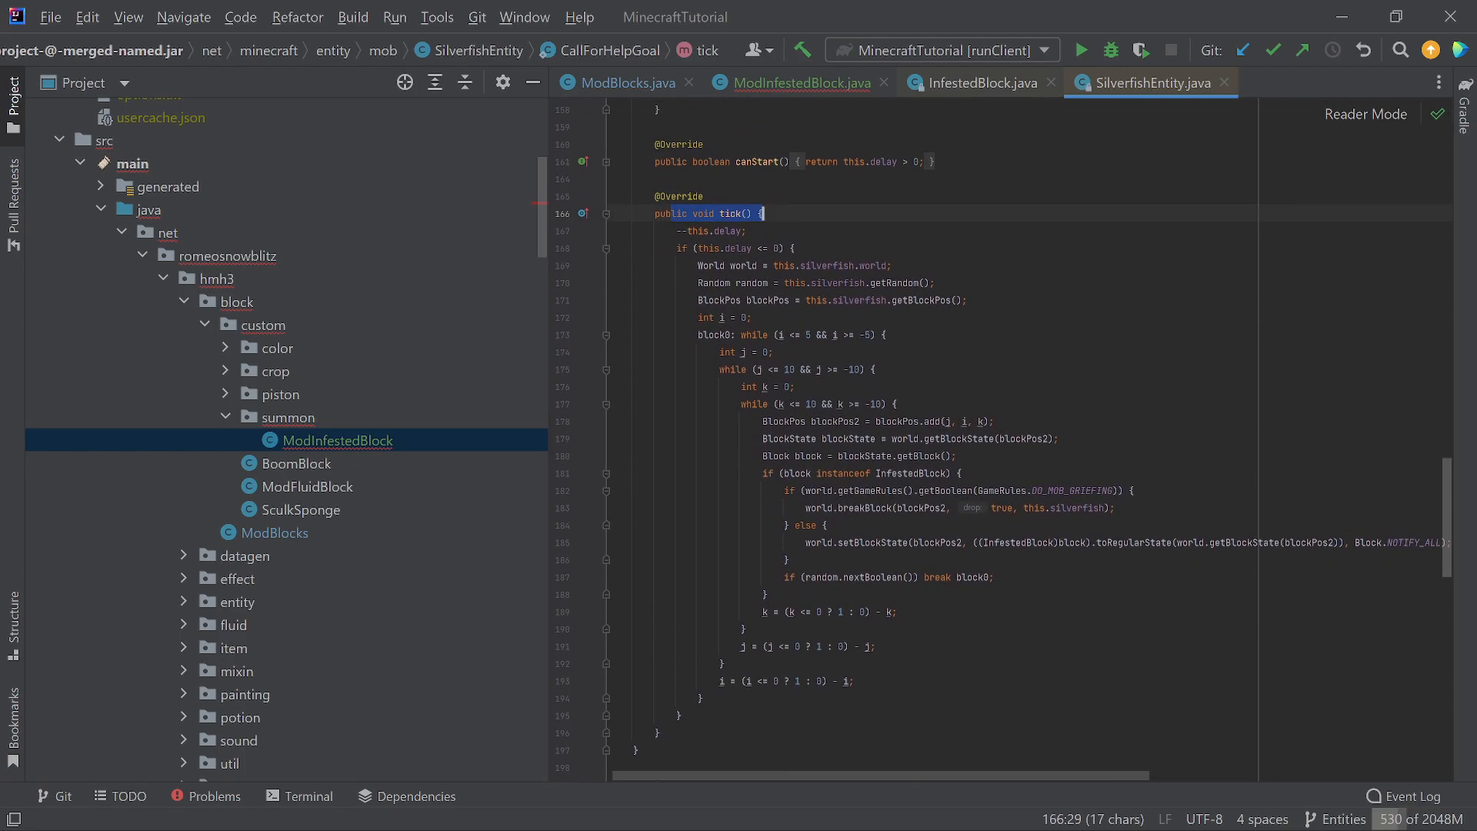
{"action": "scroll", "scroll_direction": "right", "scroll_amount": 3}
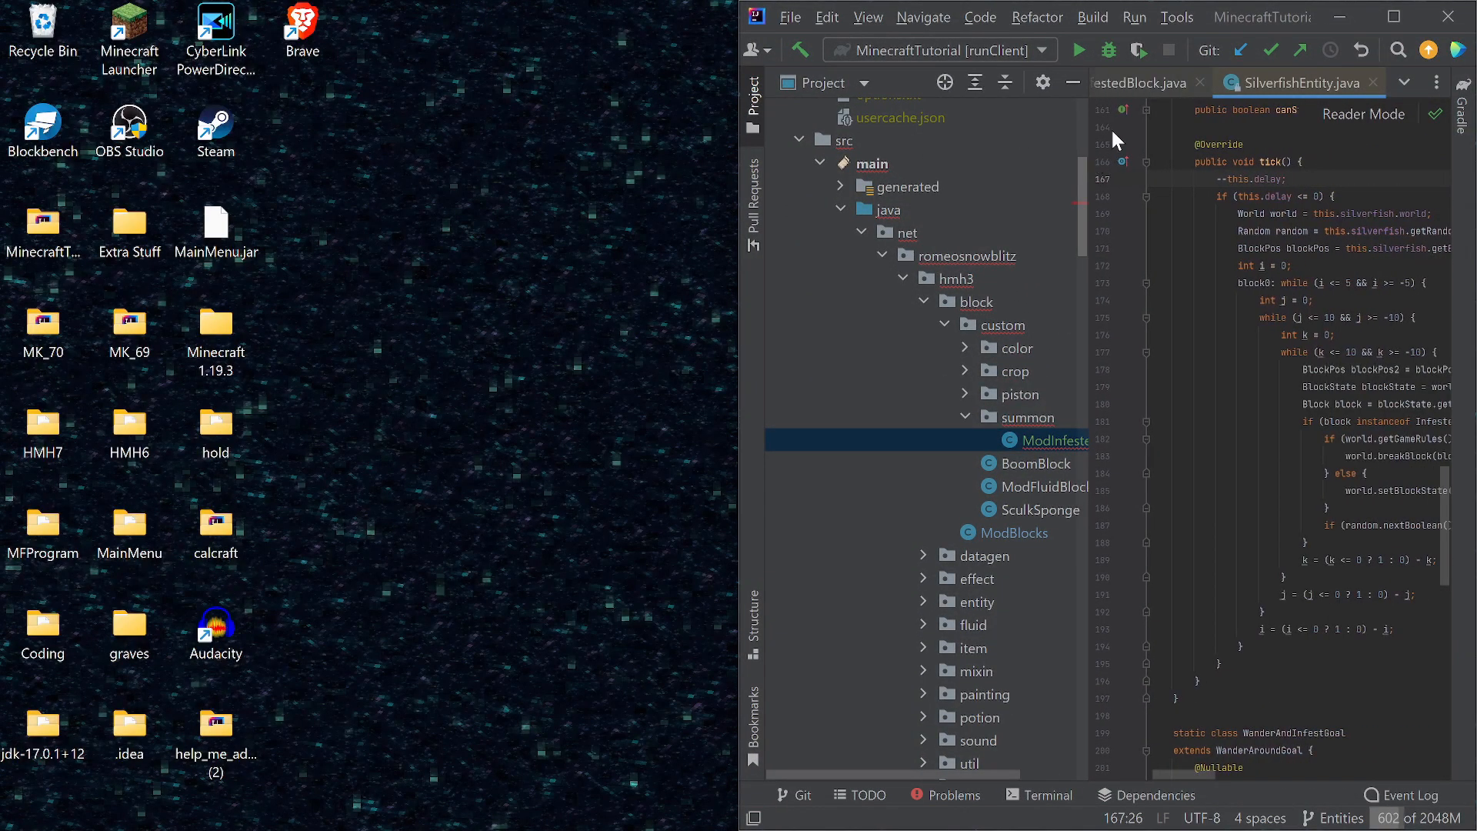
{"action": "left_click", "coordinate": [1128, 83]}
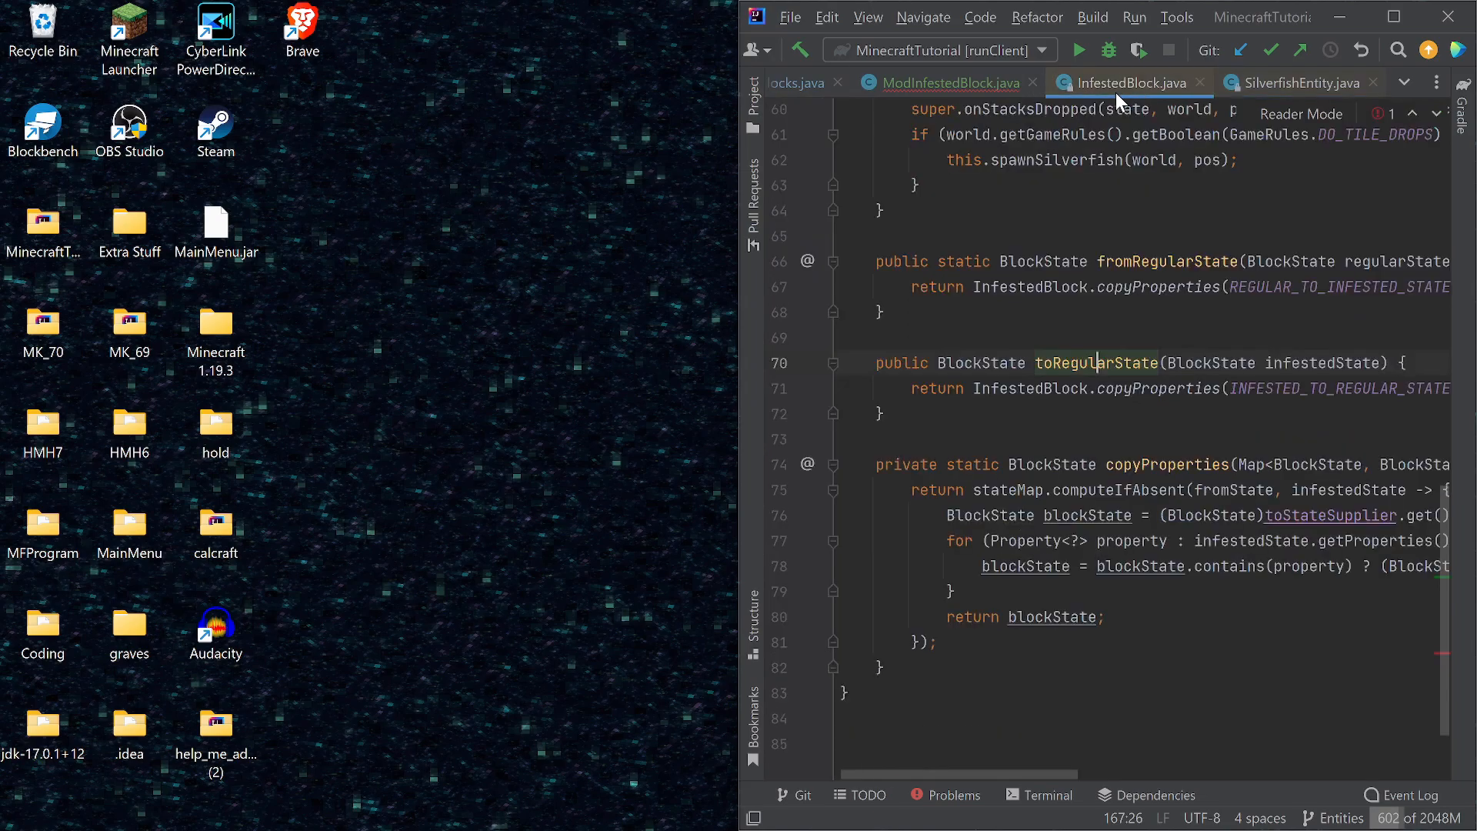
{"action": "scroll", "scroll_direction": "up", "scroll_amount": 3}
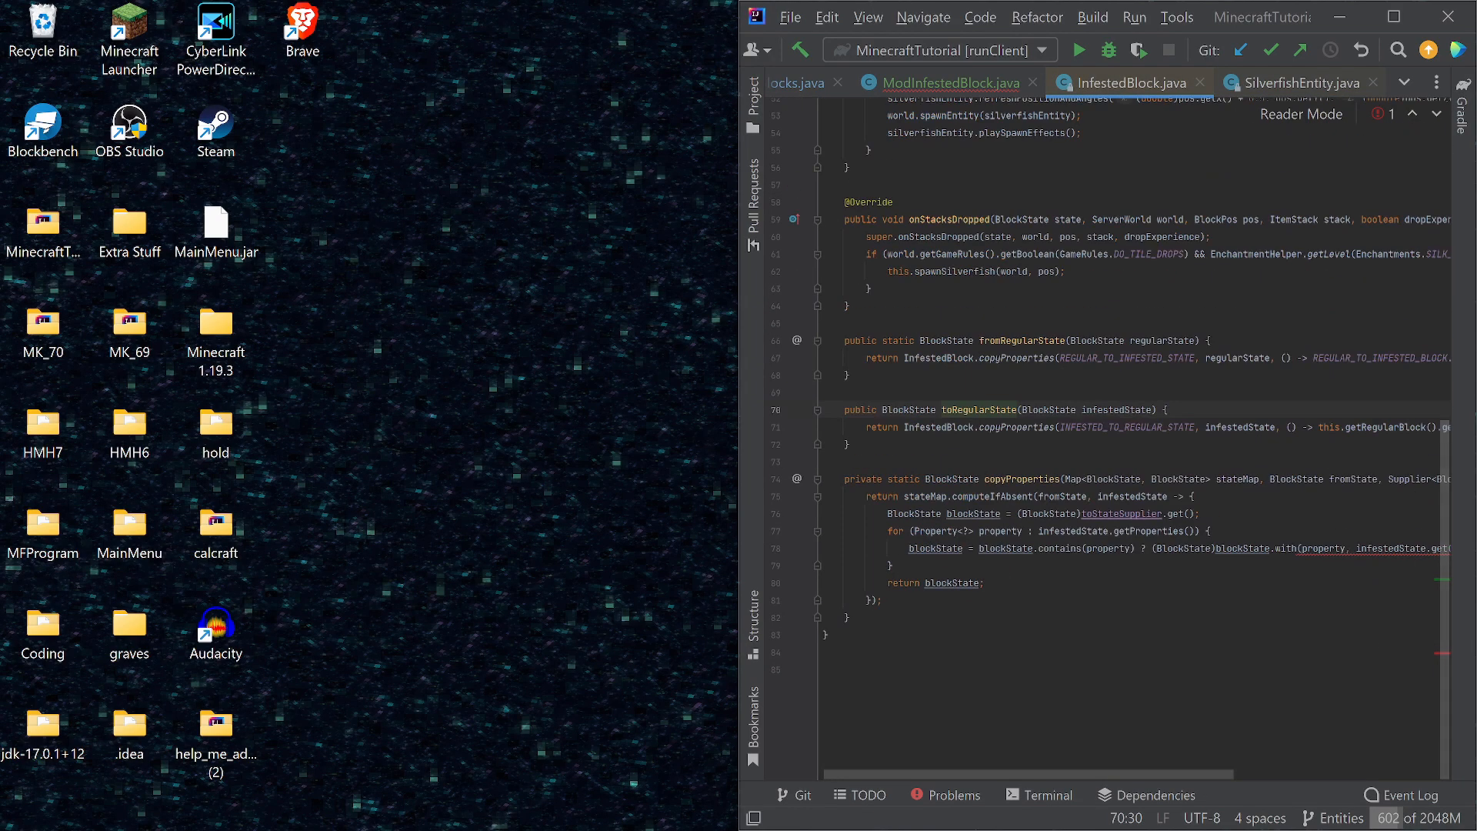
{"action": "scroll", "scroll_direction": "up", "scroll_amount": 3}
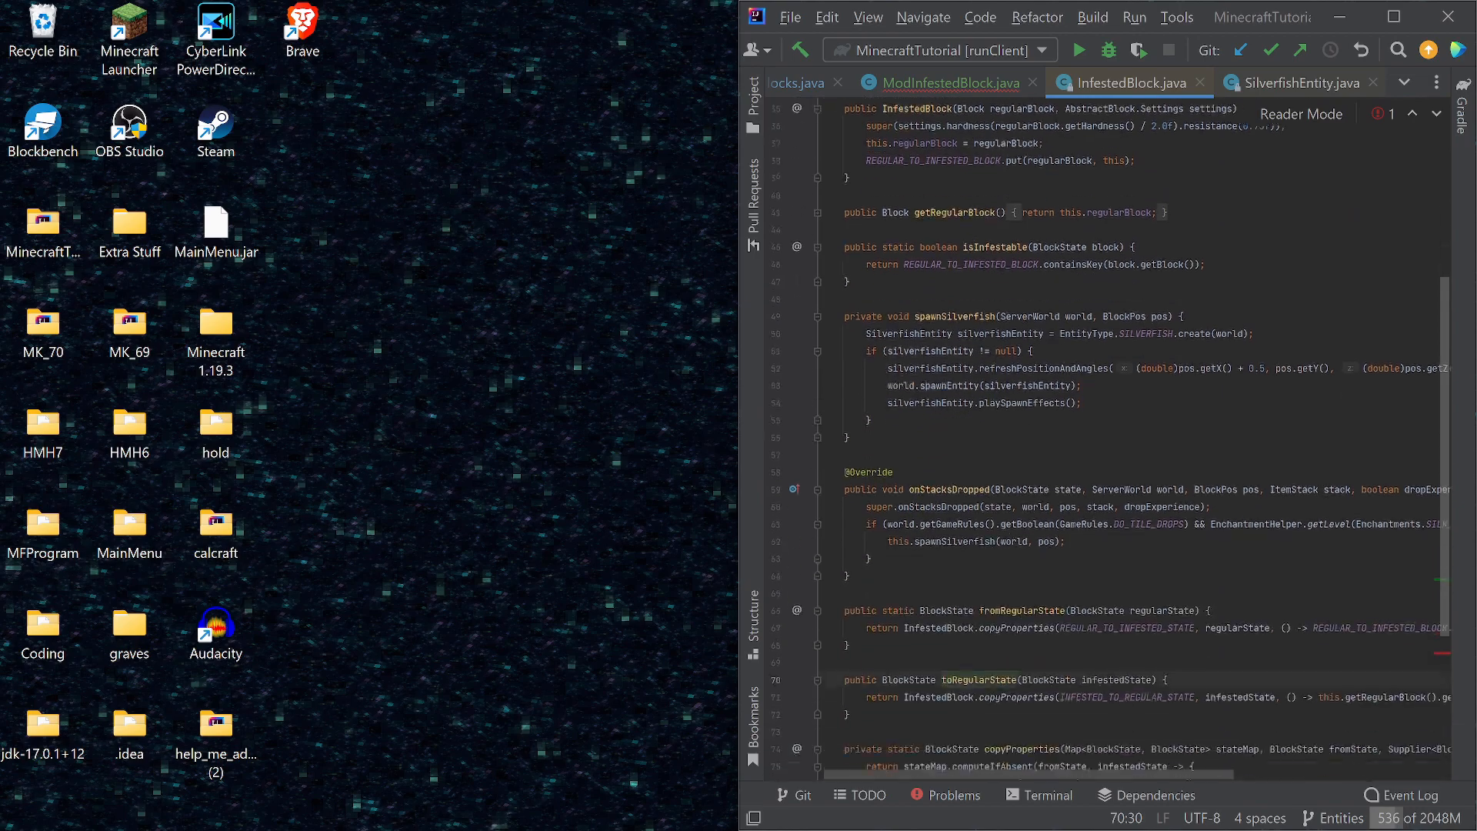
{"action": "scroll", "scroll_direction": "up", "scroll_amount": 3}
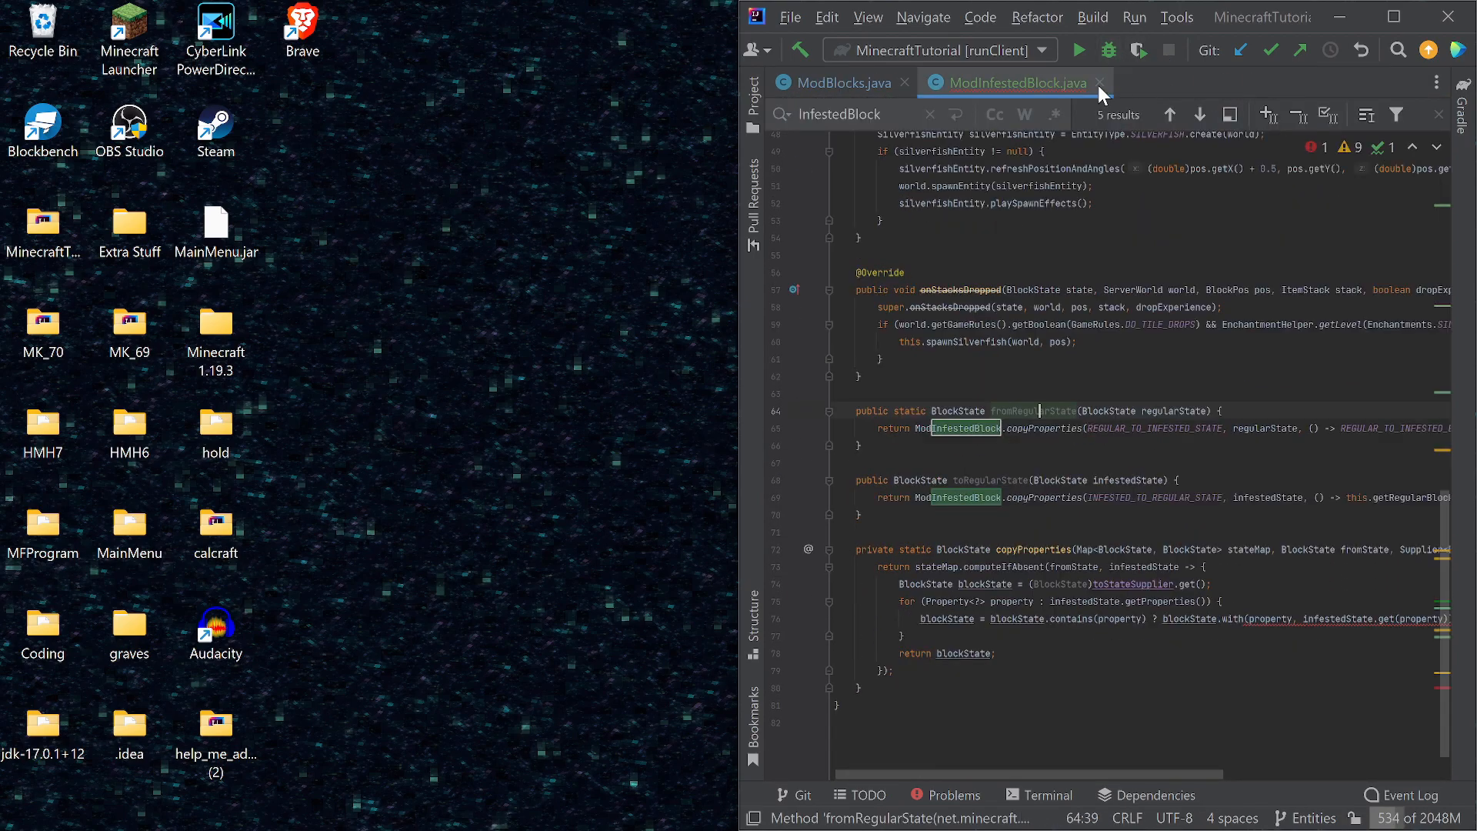
{"action": "left_click", "coordinate": [1100, 81]}
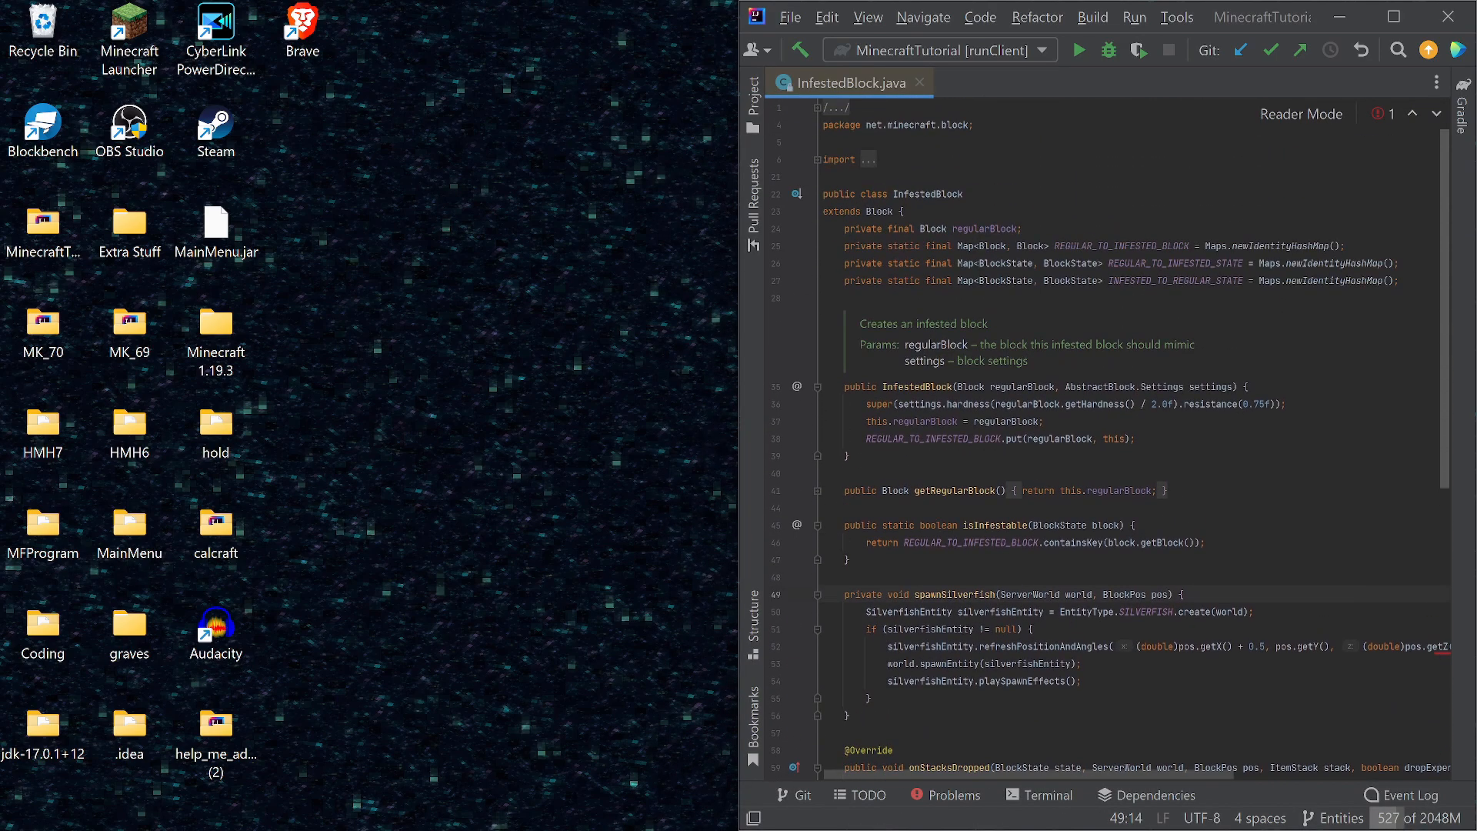
{"action": "left_click", "coordinate": [1390, 112]}
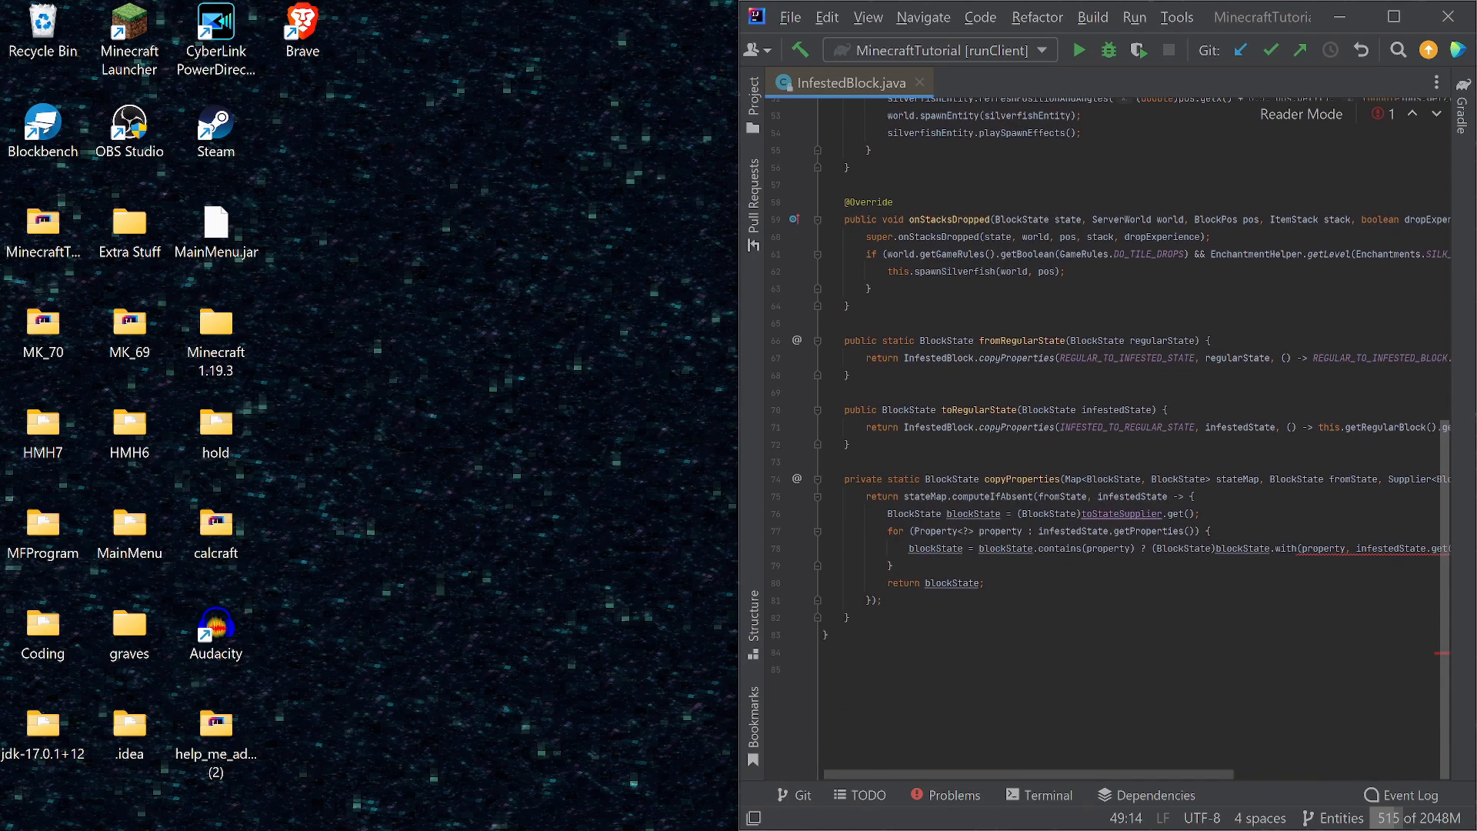
{"action": "scroll", "scroll_direction": "right", "scroll_amount": 3}
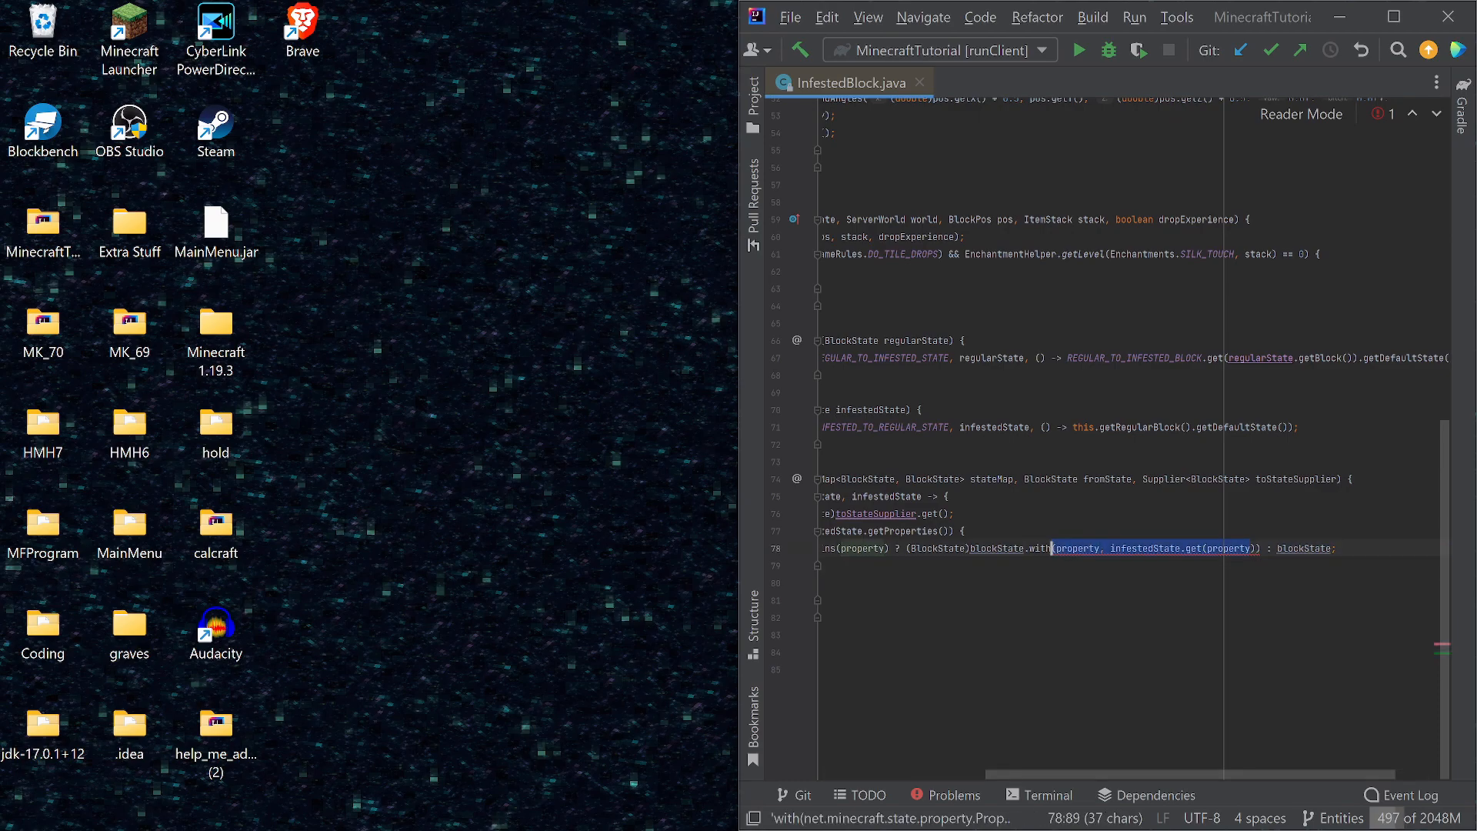
{"action": "mouse_move", "coordinate": [1077, 548]}
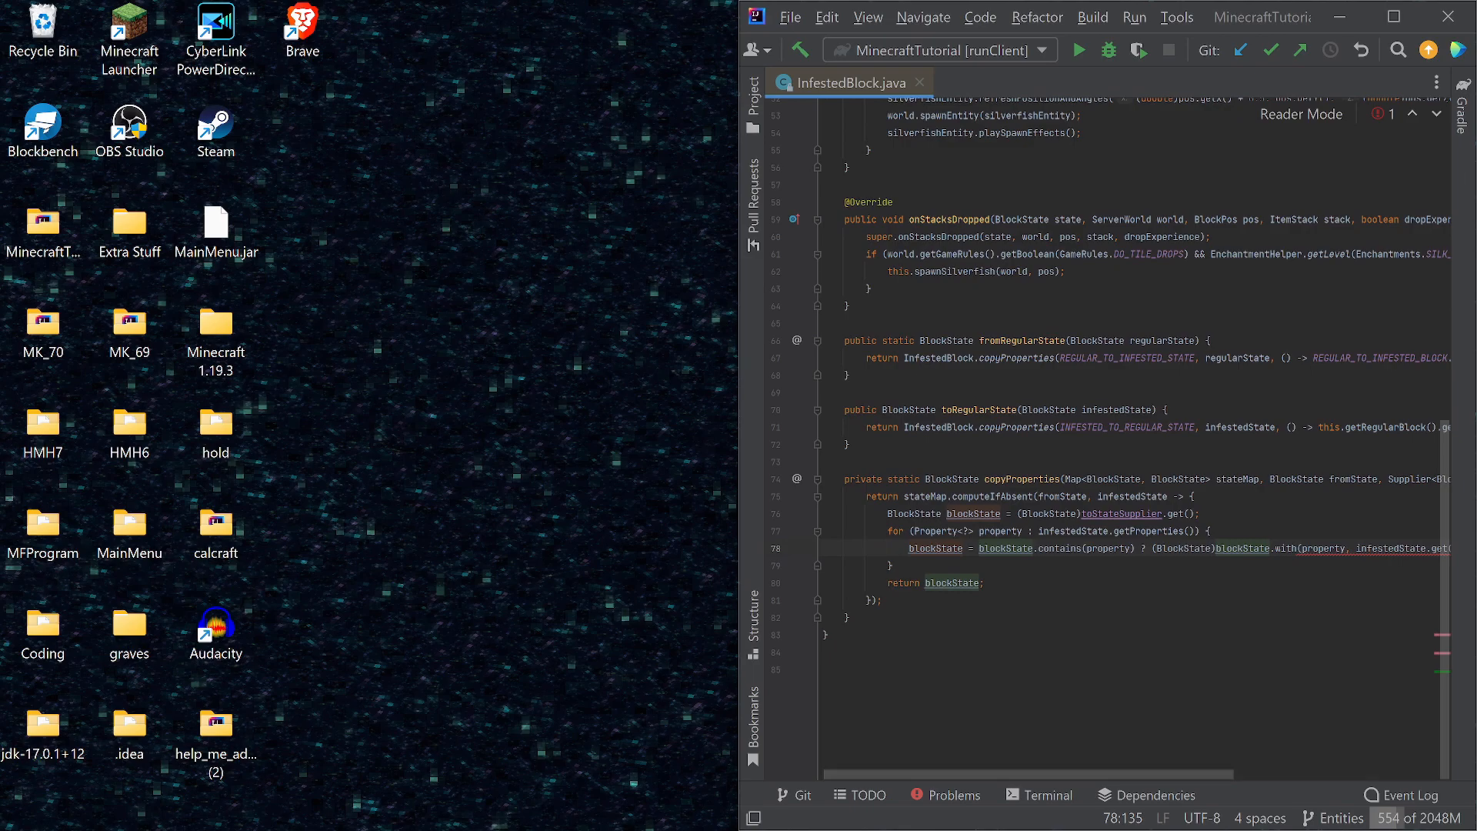
{"action": "scroll", "scroll_direction": "right", "scroll_amount": 3}
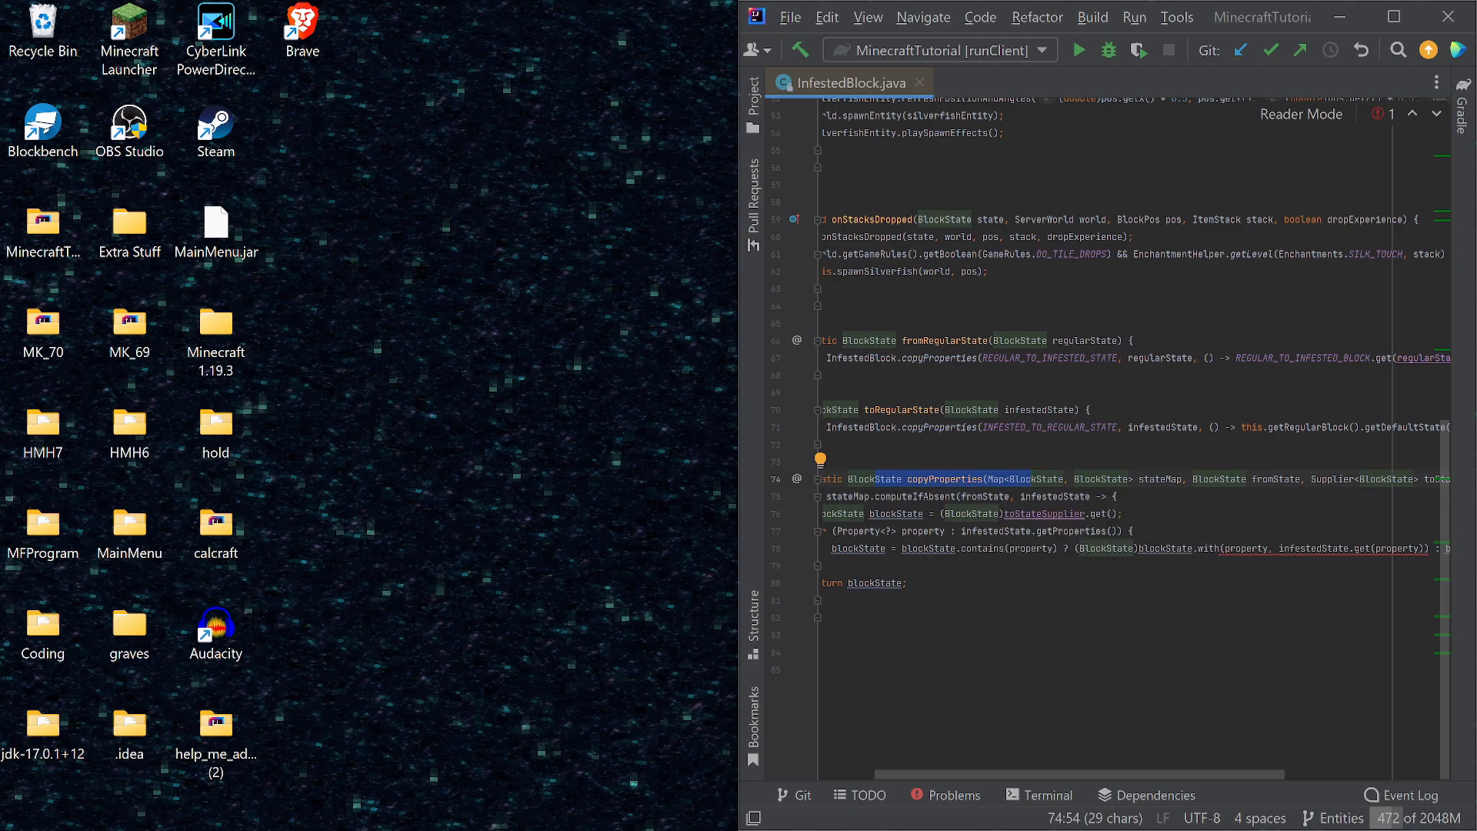
{"action": "left_click", "coordinate": [906, 581]}
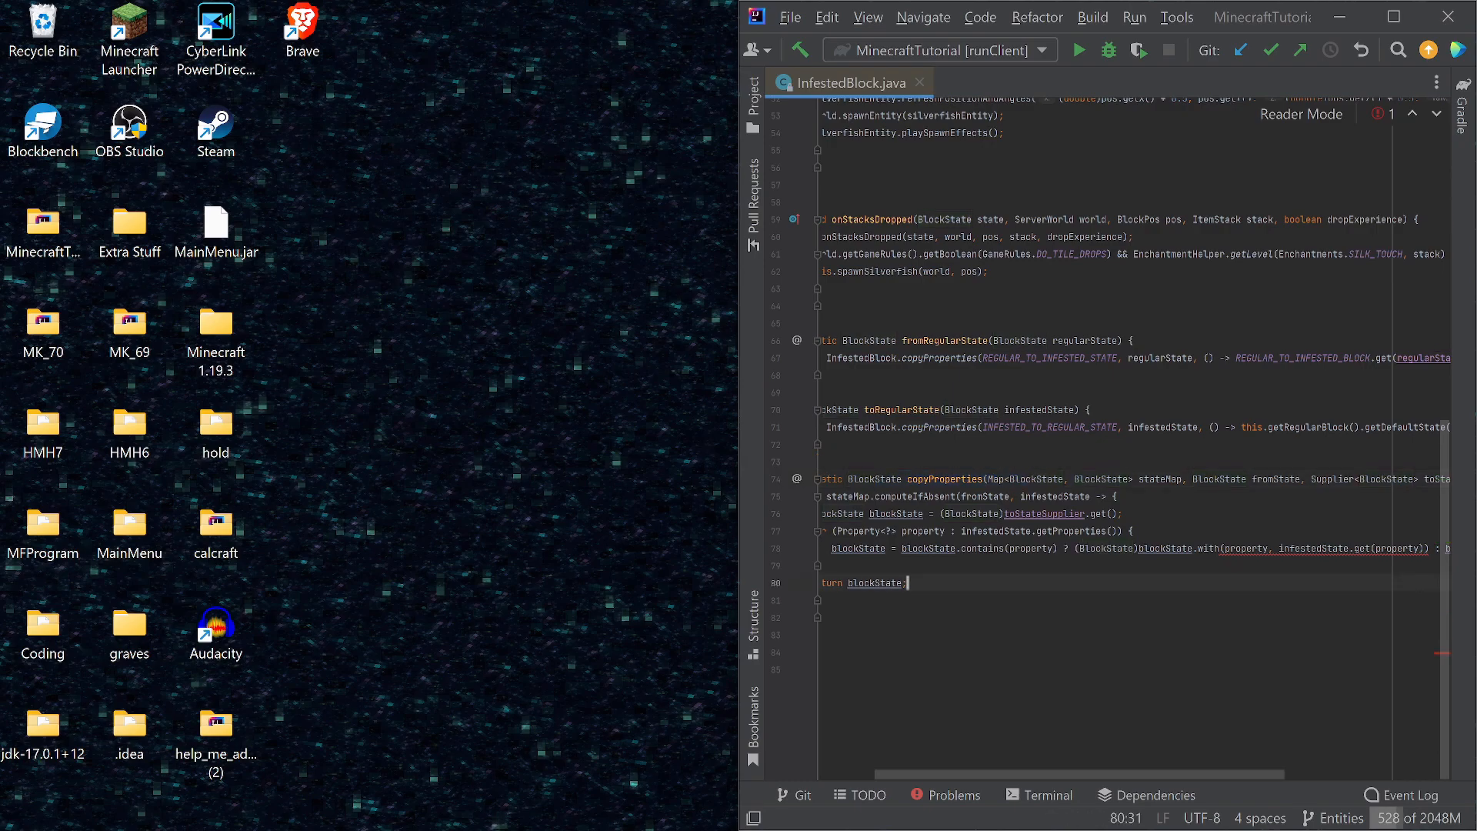
{"action": "scroll", "scroll_direction": "right", "scroll_amount": 3}
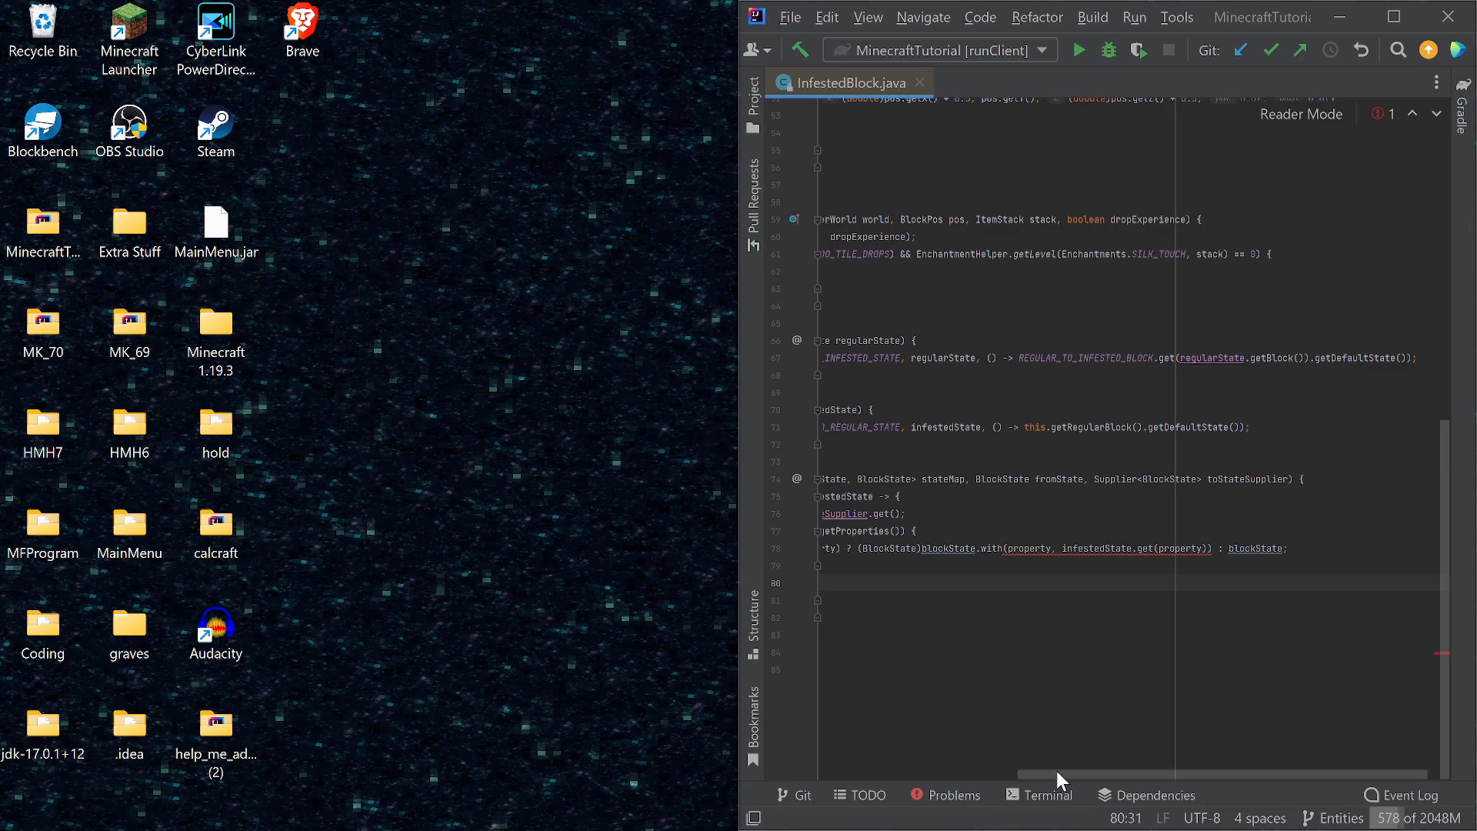
{"action": "scroll", "scroll_direction": "up", "scroll_amount": 3}
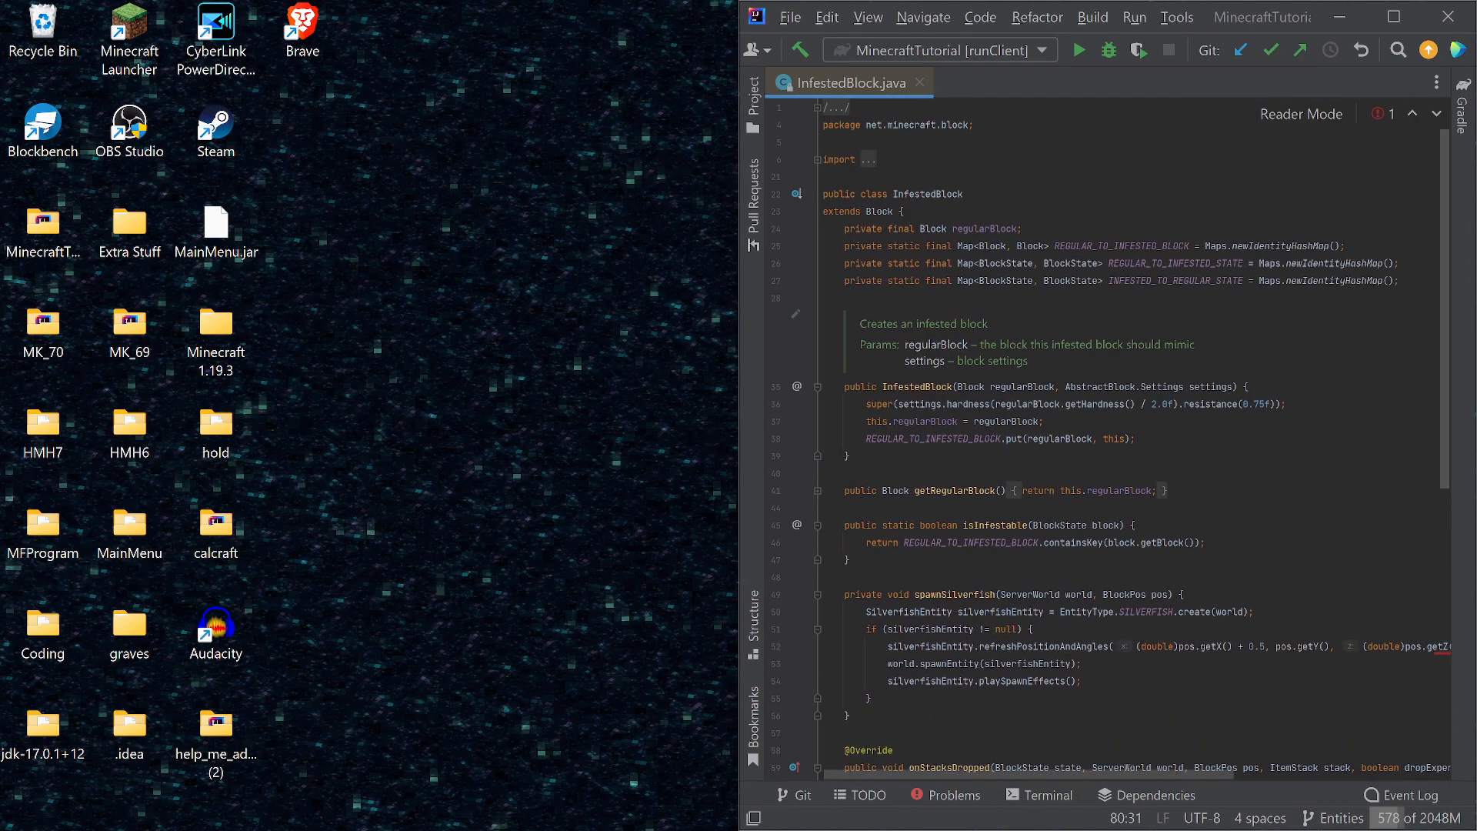
{"action": "scroll", "scroll_direction": "down", "scroll_amount": 3}
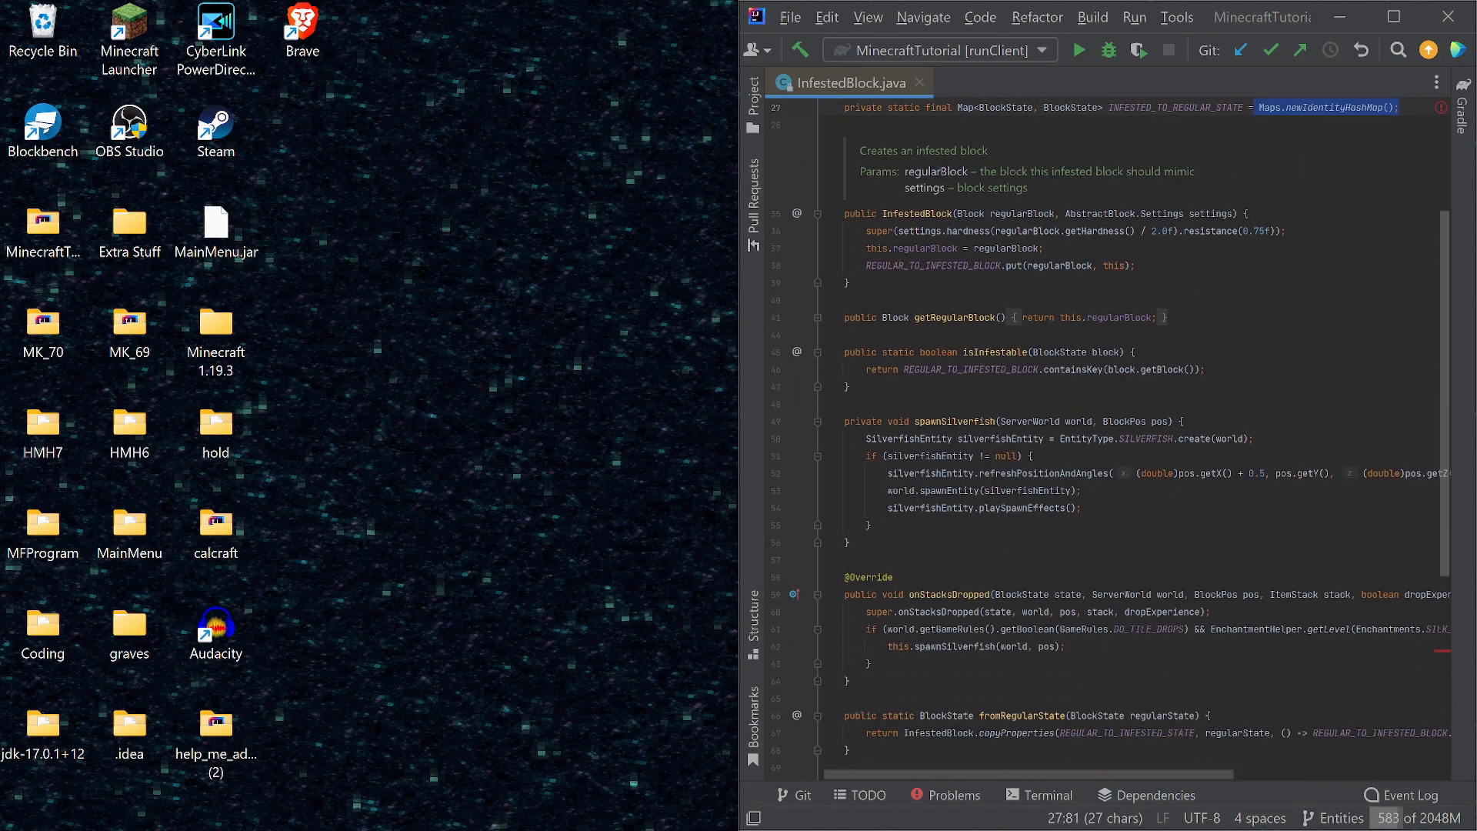
{"action": "scroll", "scroll_direction": "down", "scroll_amount": 3}
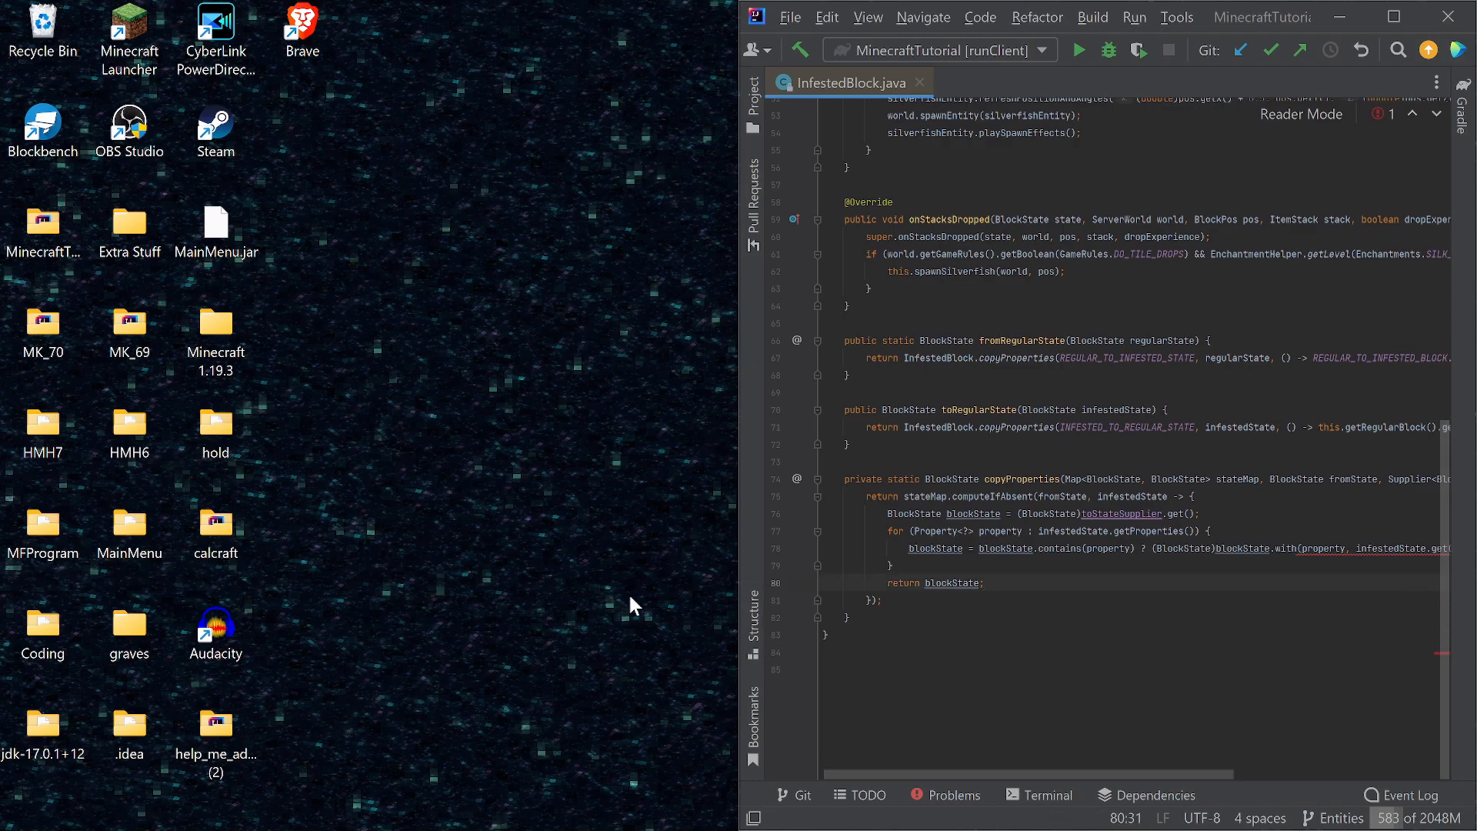
{"action": "left_click", "coordinate": [790, 17]}
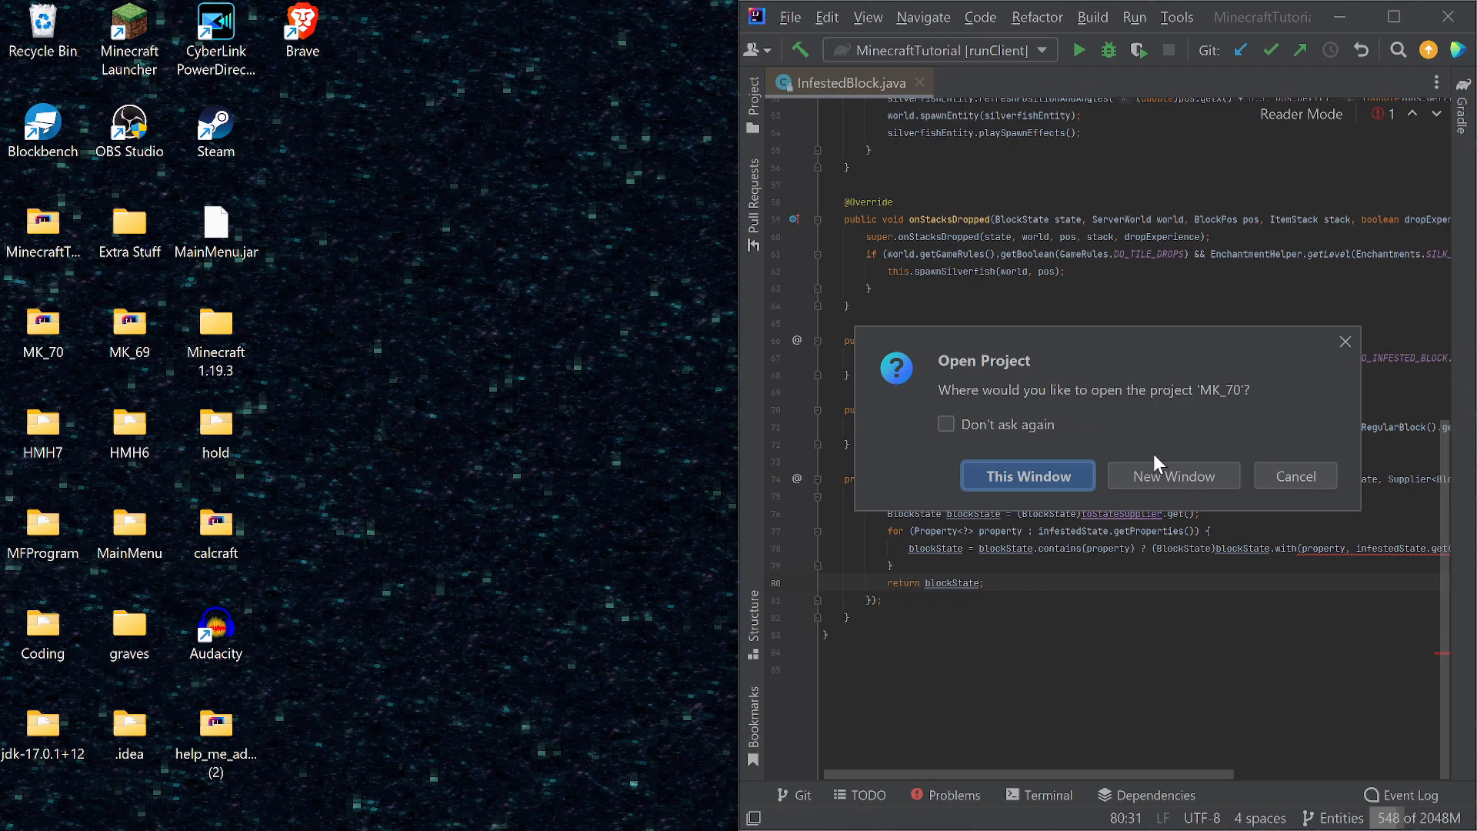
Open MK_70 in a new window and bring up its decompiled InfestedBlock via Search Everywhere.
{"action": "left_click", "coordinate": [1026, 476]}
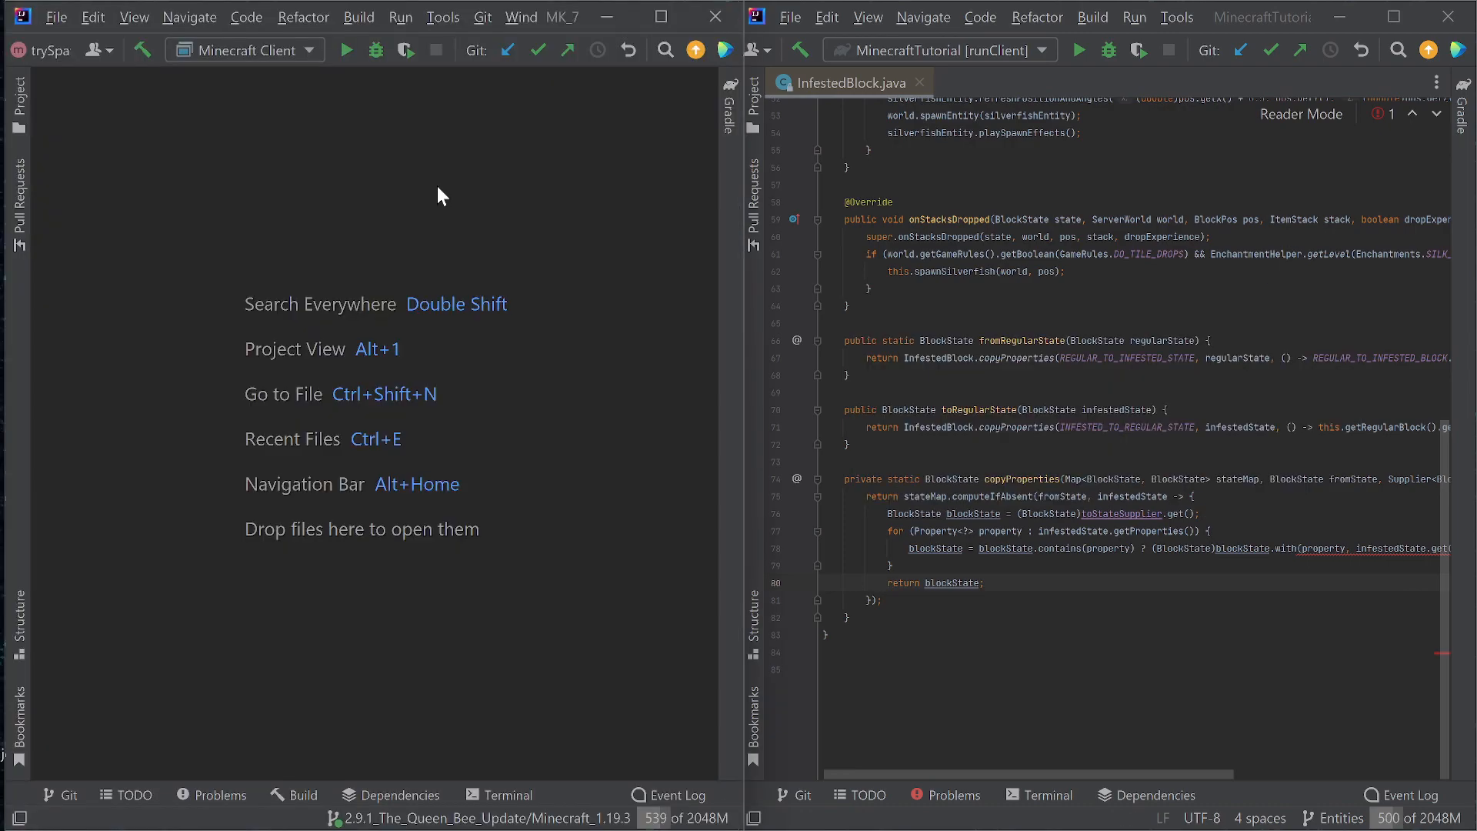
{"action": "key", "text": "shift shift"}
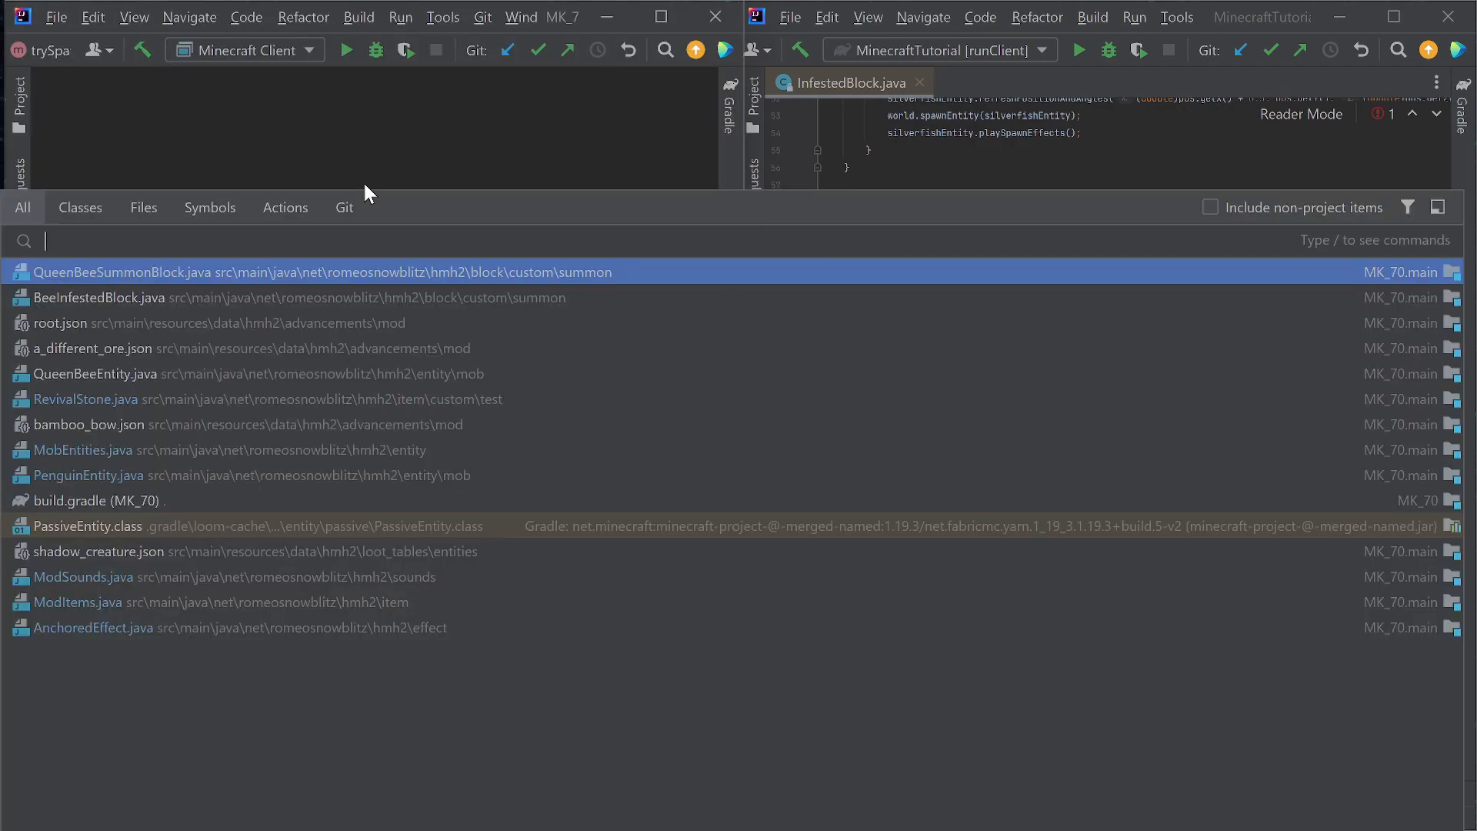
{"action": "type", "text": "InfestedBlock"}
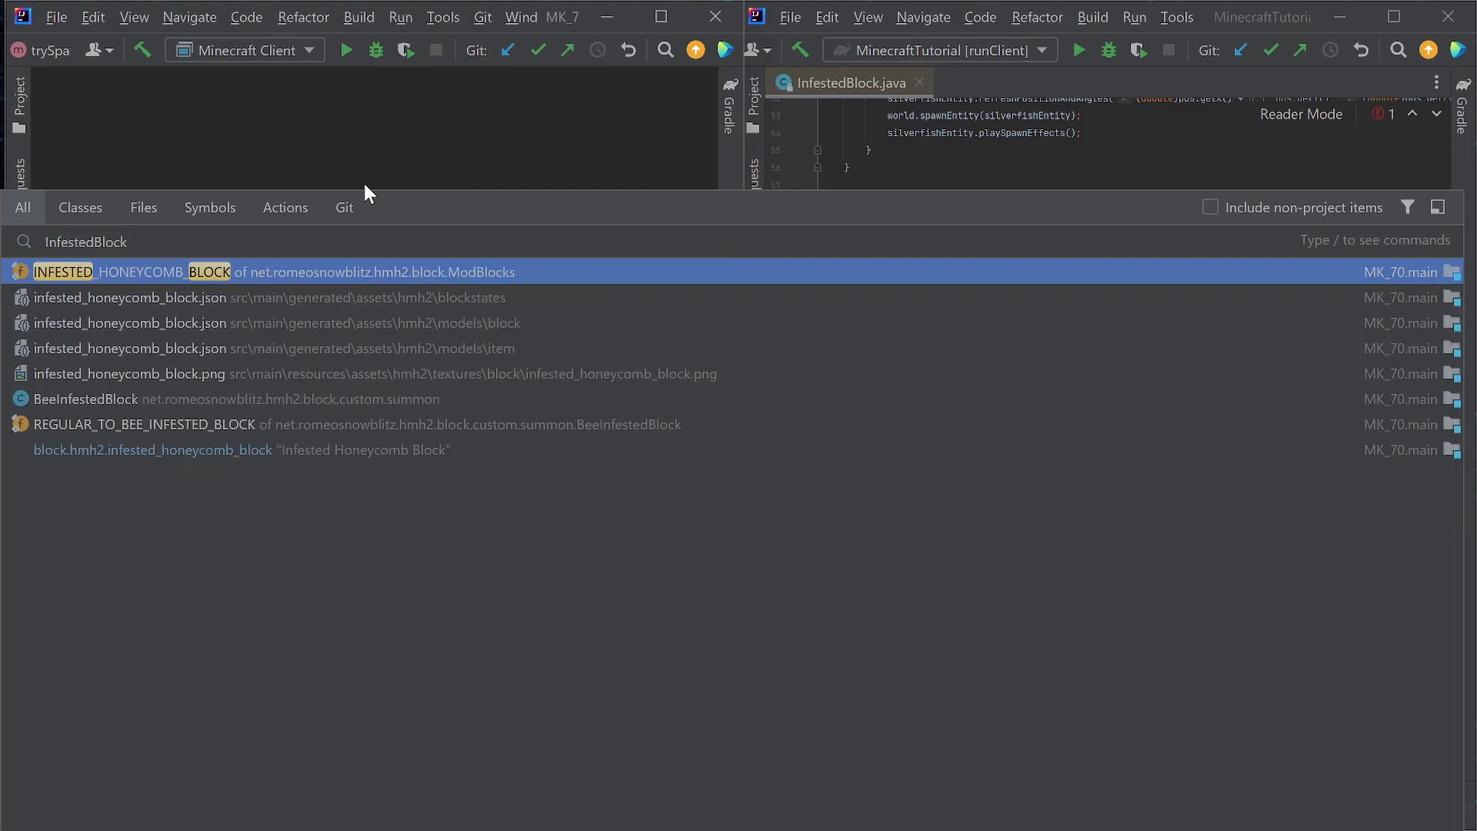
{"action": "left_click", "coordinate": [274, 271]}
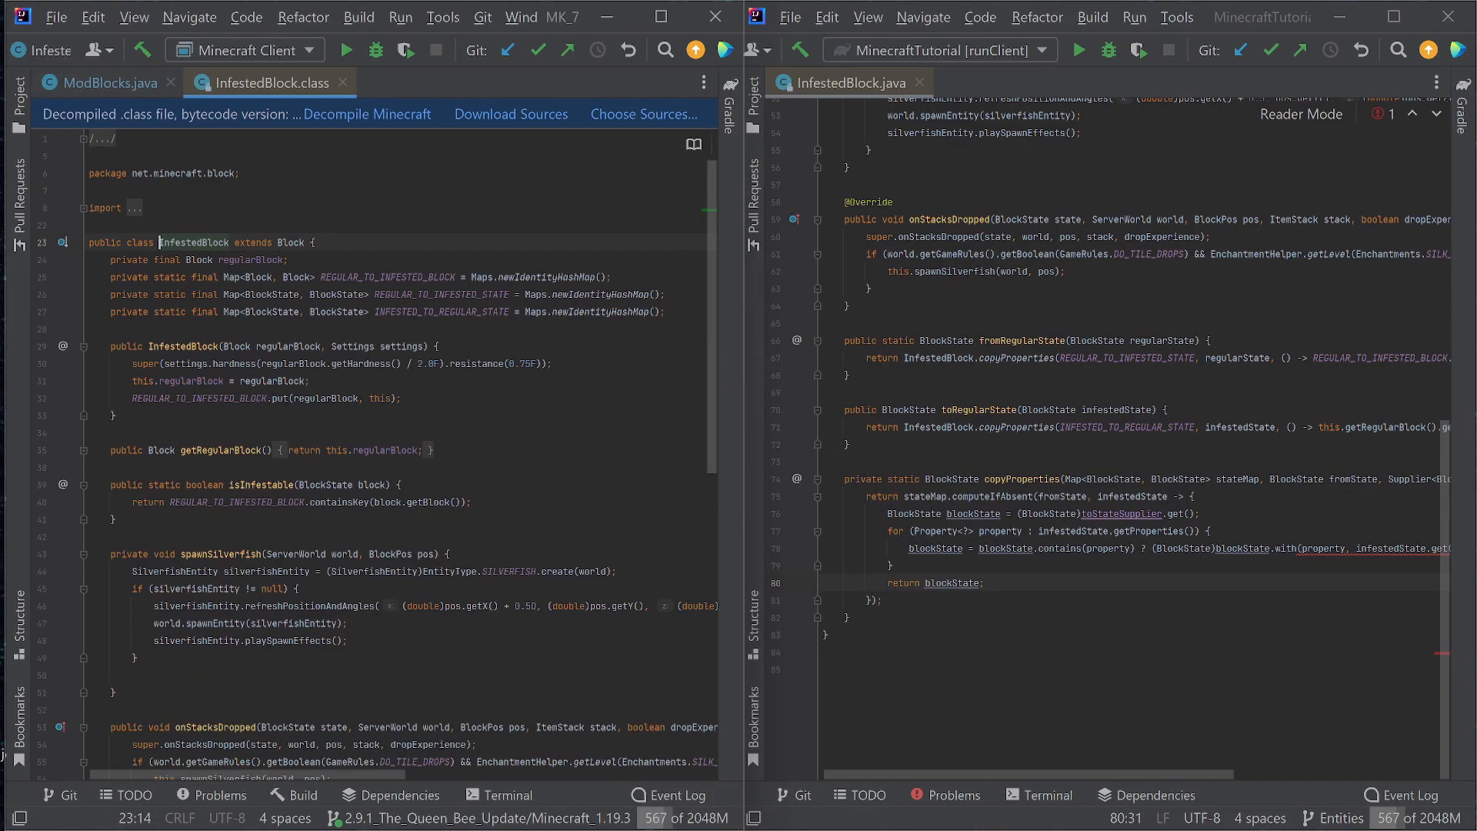
Scroll the decompiled InfestedBlock and find usages of fromRegularState.
{"action": "scroll", "scroll_direction": "down", "scroll_amount": 3}
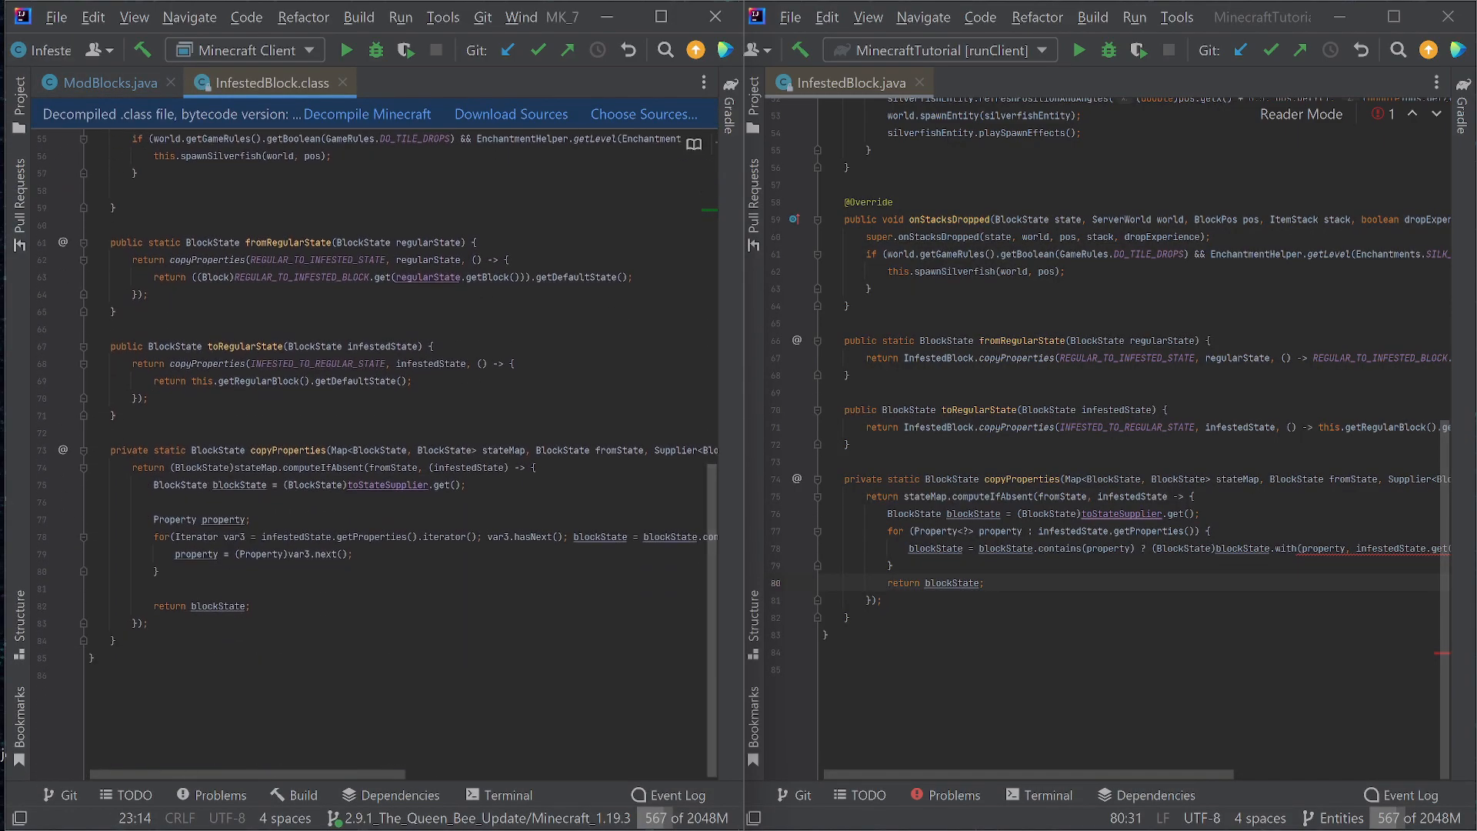
{"action": "scroll", "scroll_direction": "up", "scroll_amount": 3}
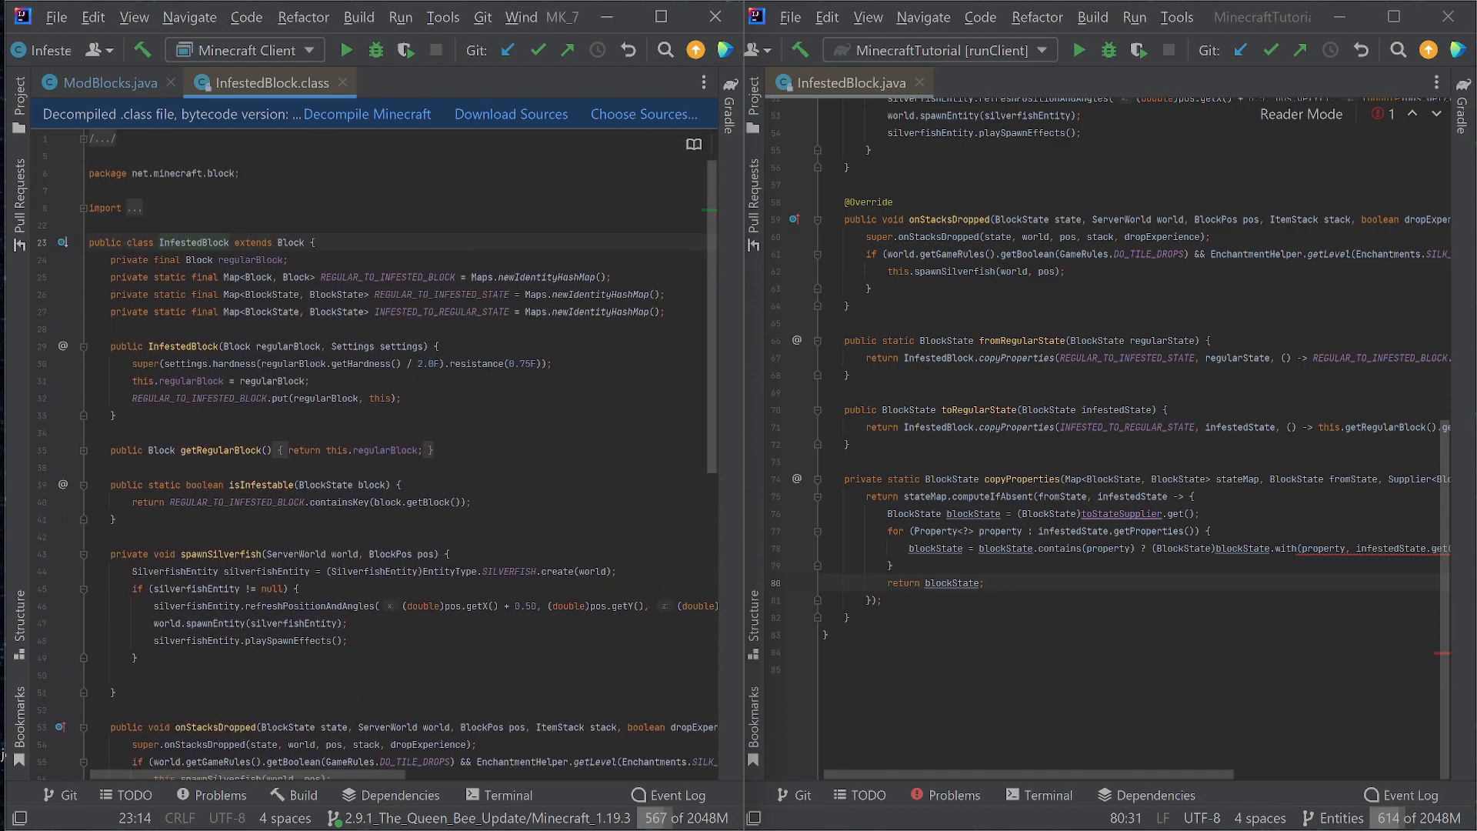
{"action": "scroll", "scroll_direction": "down", "scroll_amount": 3}
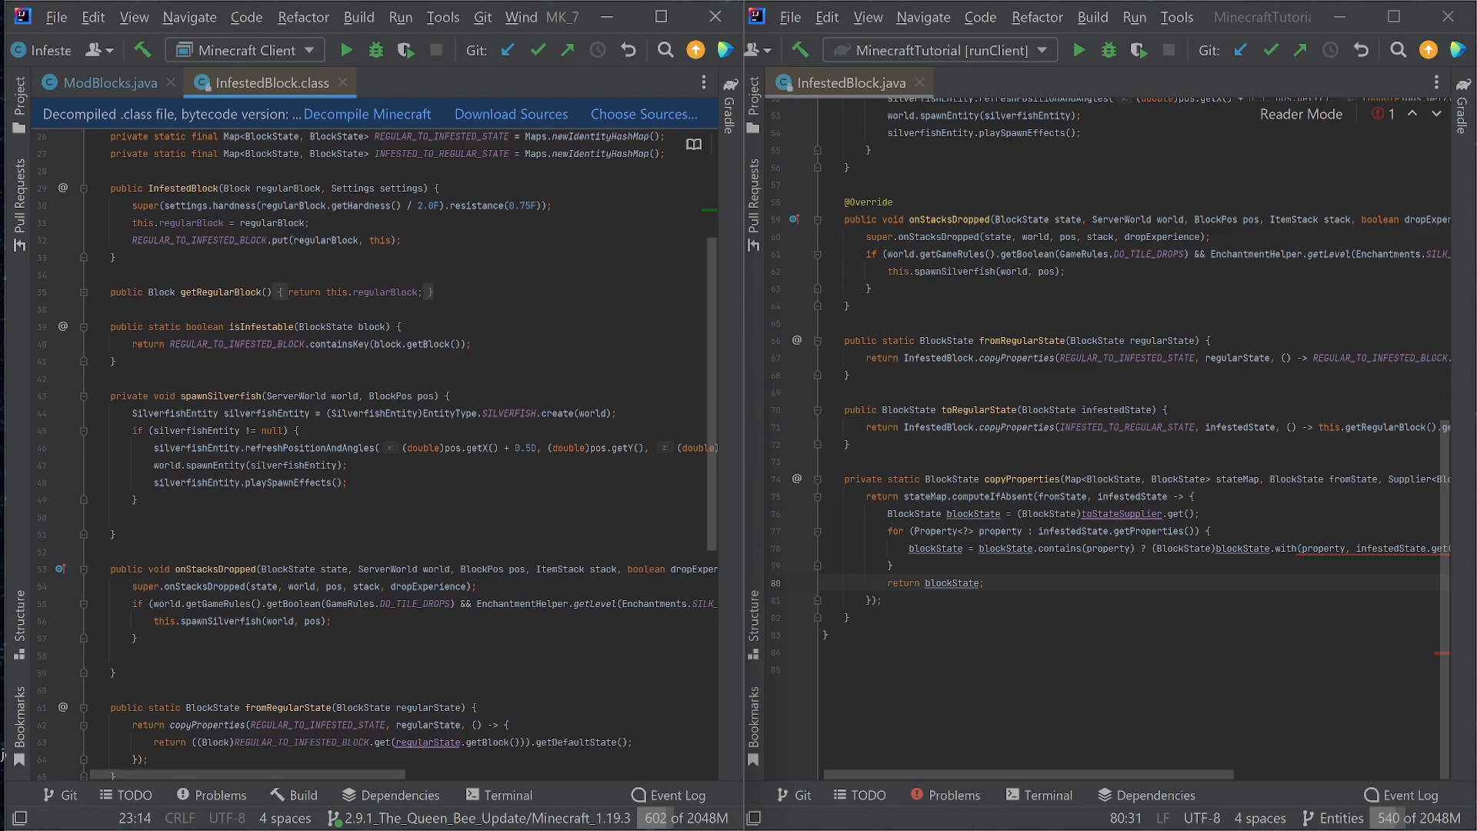
{"action": "scroll", "scroll_direction": "down", "scroll_amount": 3}
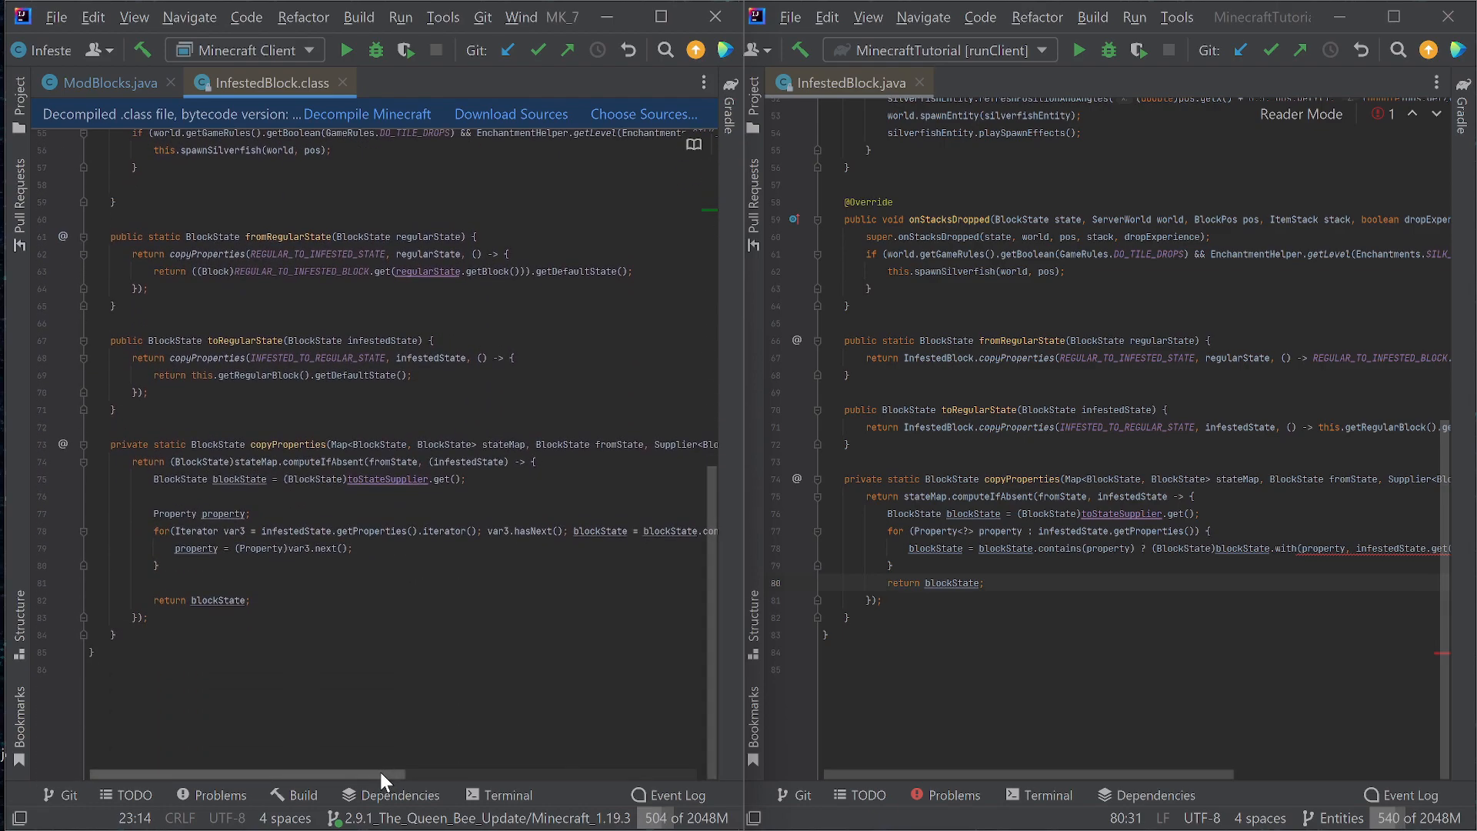
{"action": "scroll", "scroll_direction": "right", "scroll_amount": 3}
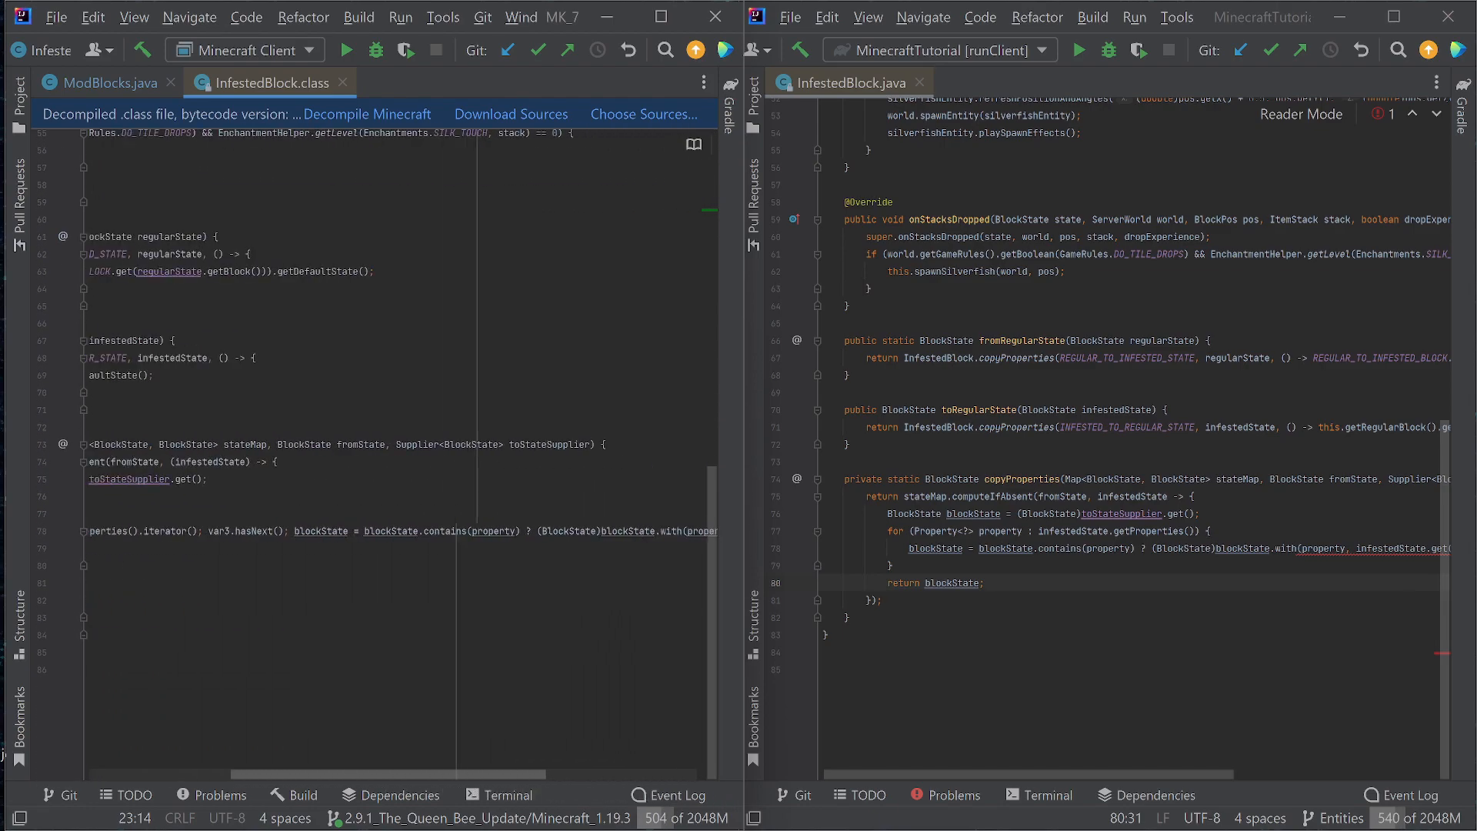
{"action": "scroll", "scroll_direction": "up", "scroll_amount": 3}
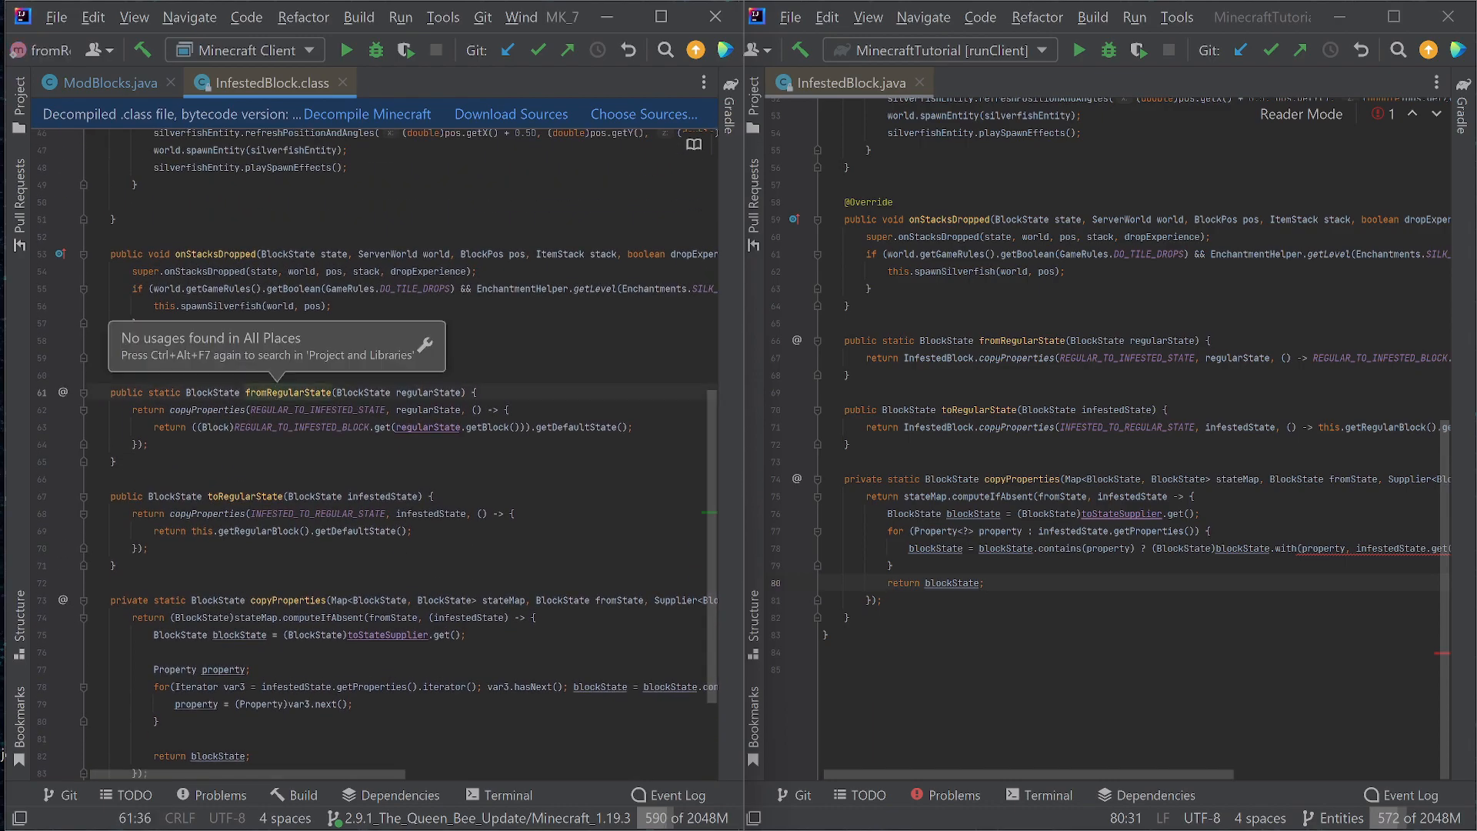
{"action": "left_click", "coordinate": [279, 392]}
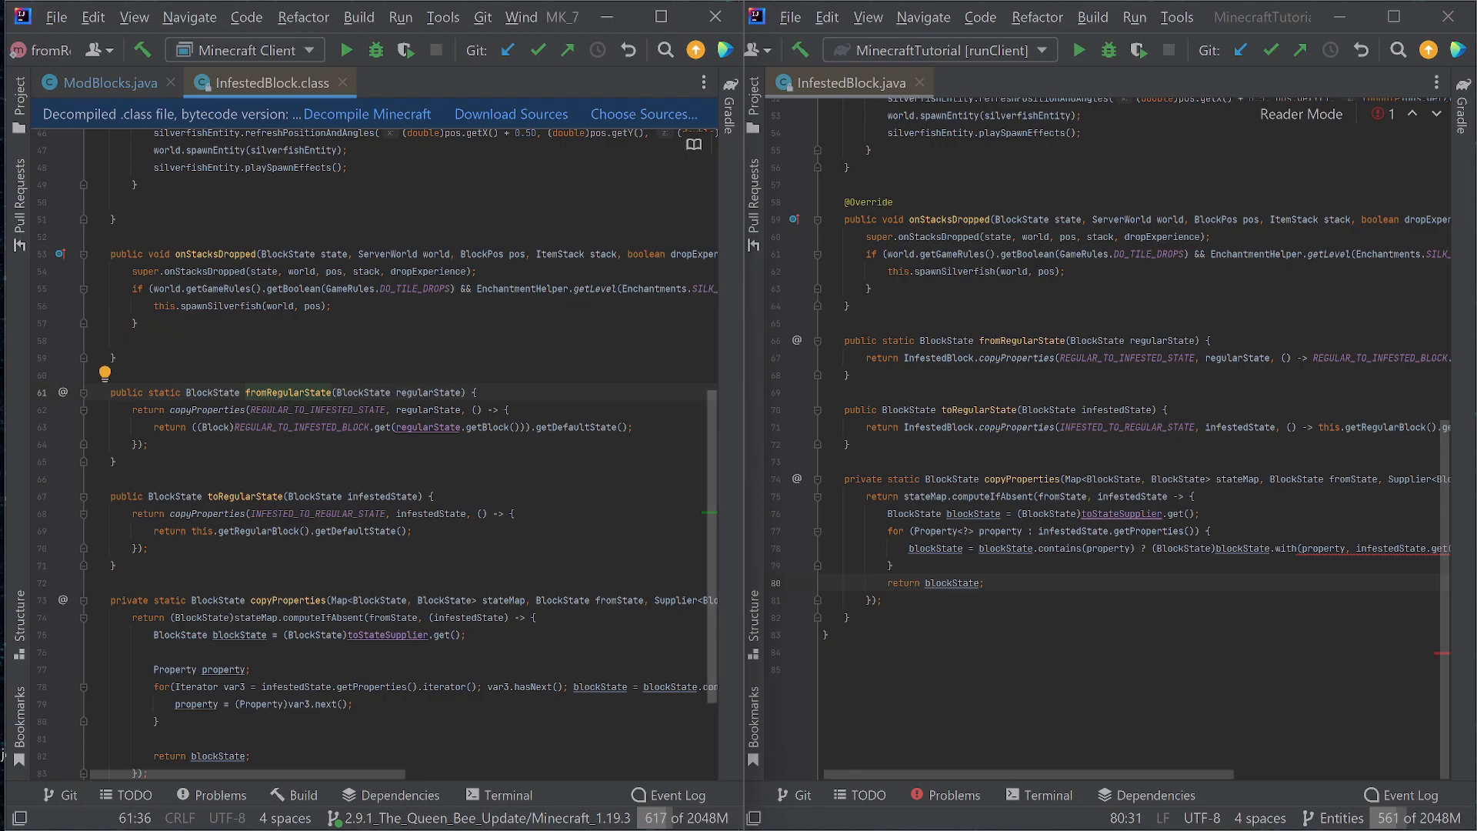
Show the tutorial project's tree expanded to ModInfestedBlock in block/custom/summon.
{"action": "scroll", "scroll_direction": "up", "scroll_amount": 3}
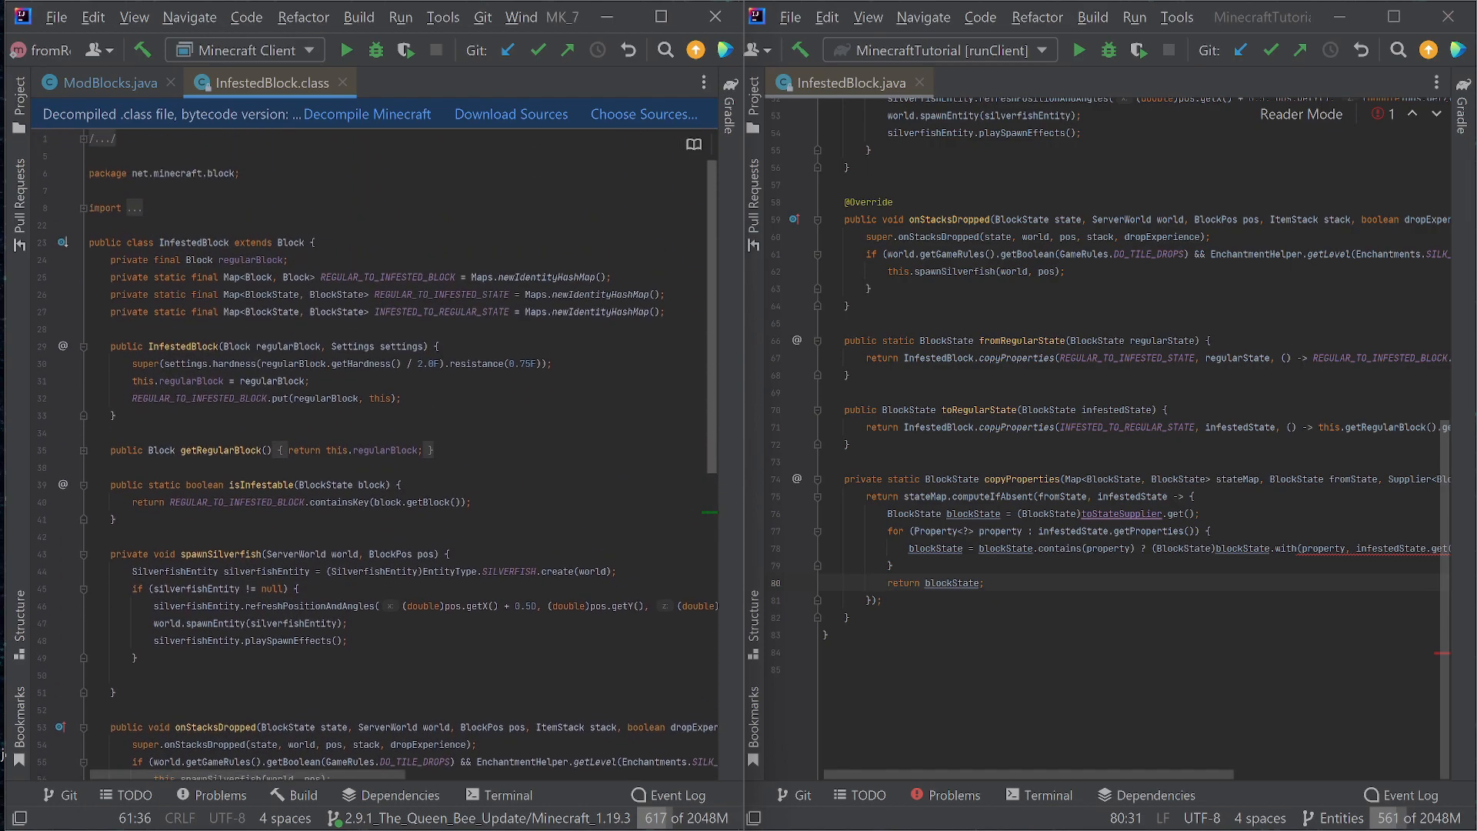
{"action": "scroll", "scroll_direction": "up", "scroll_amount": 3}
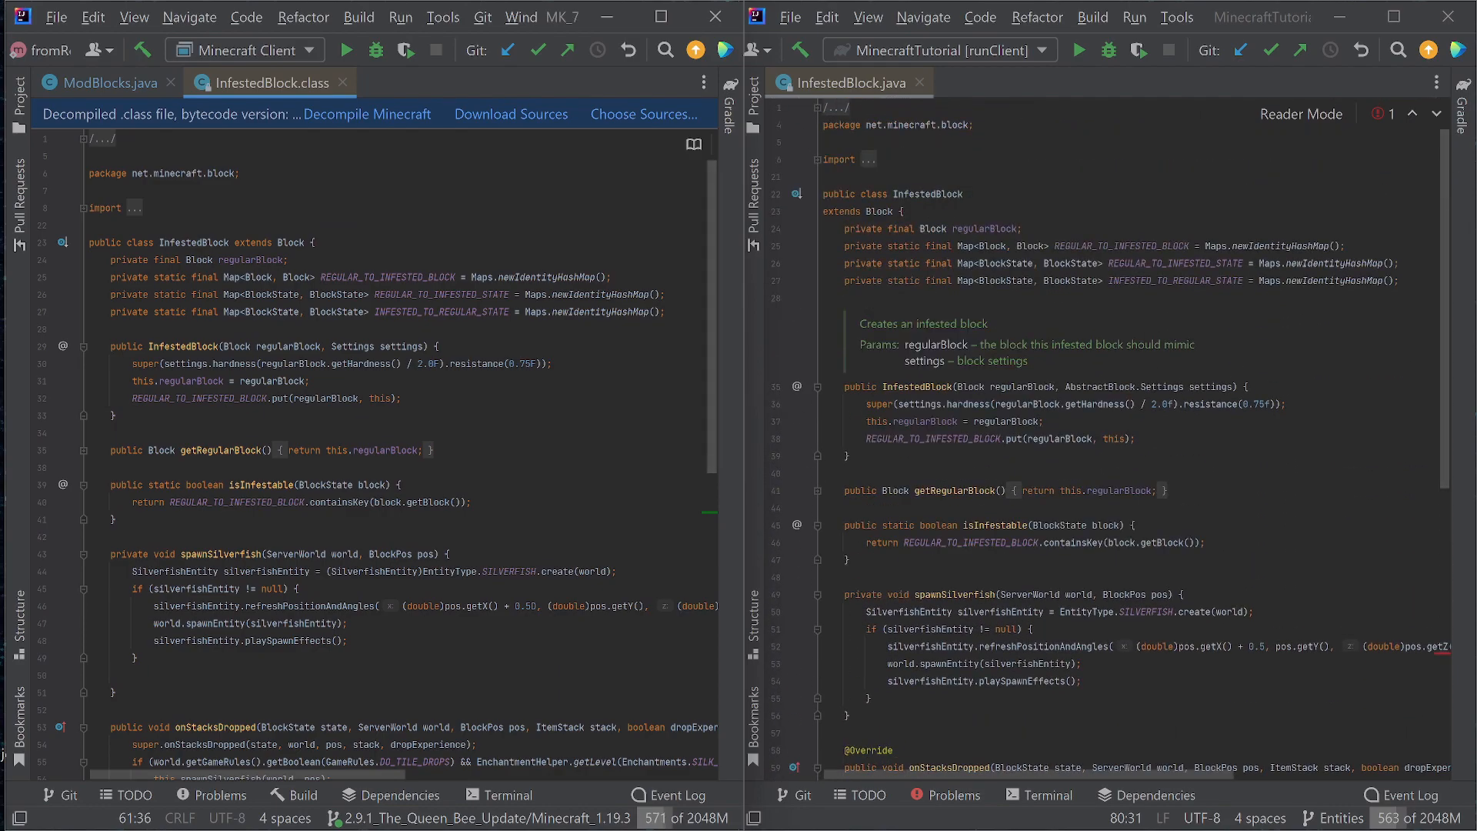
{"action": "scroll", "scroll_direction": "down", "scroll_amount": 3}
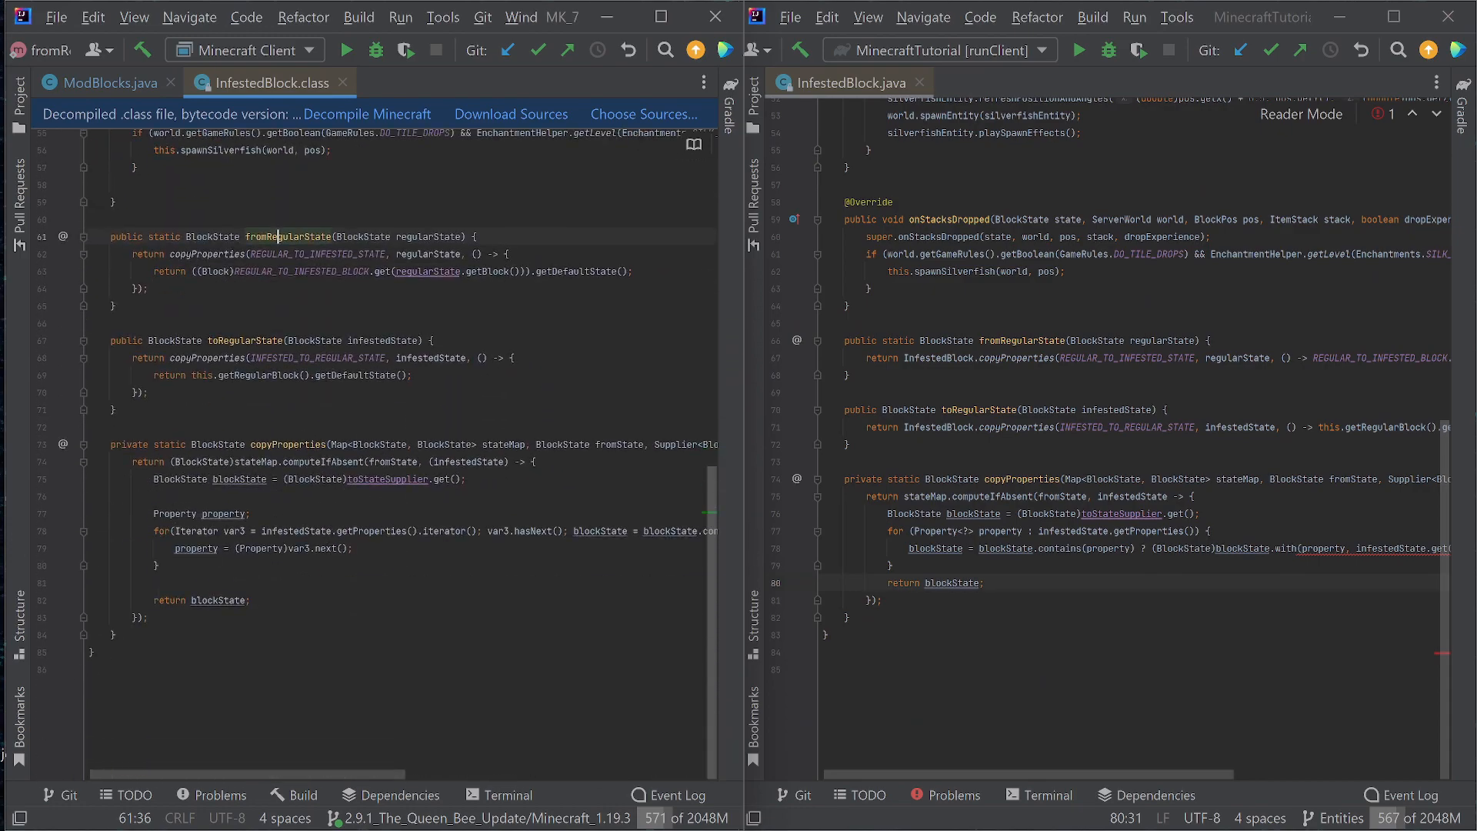
{"action": "scroll", "scroll_direction": "right", "scroll_amount": 3}
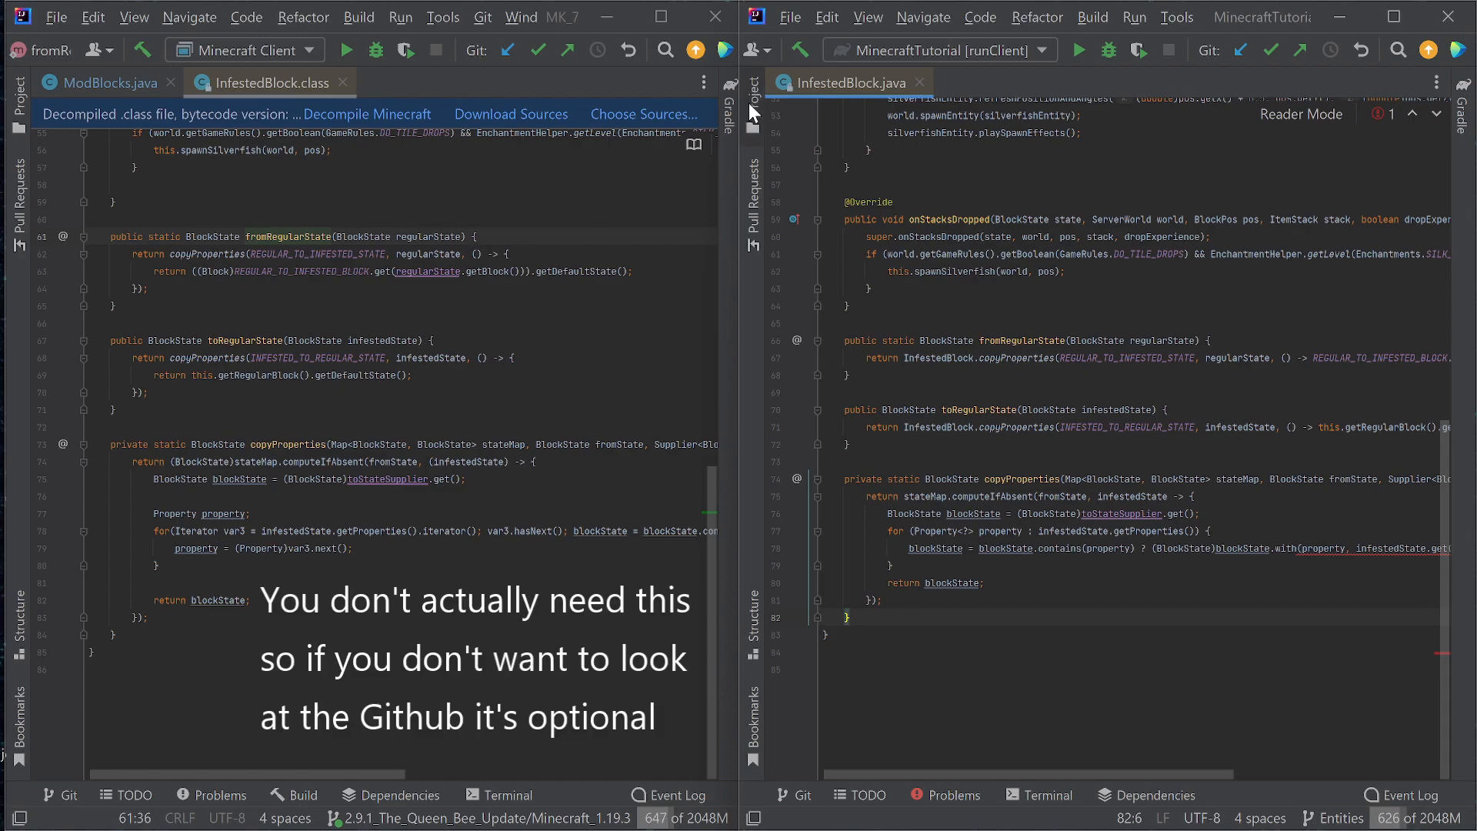
{"action": "left_click", "coordinate": [751, 83]}
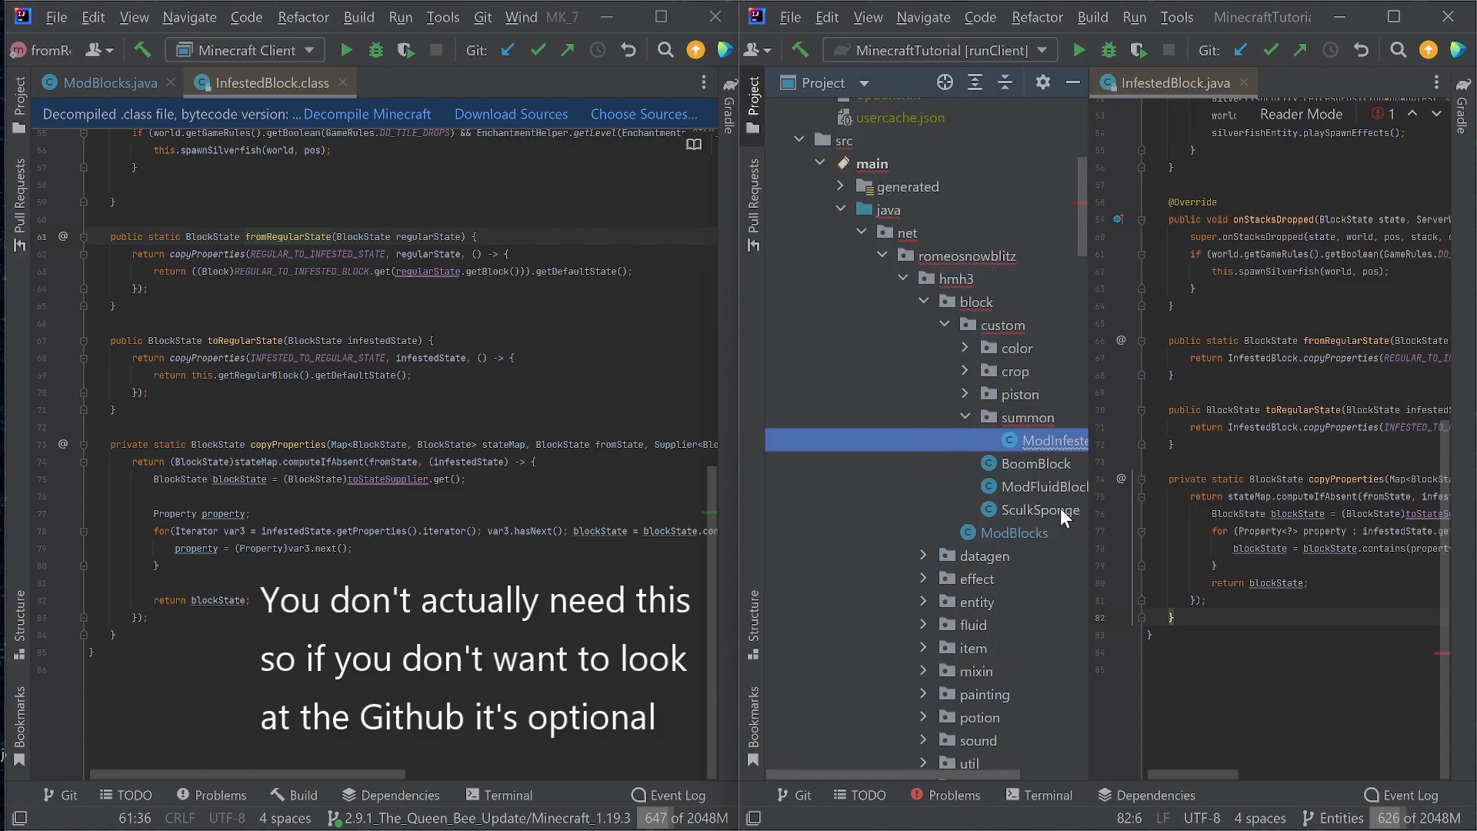
{"action": "mouse_move", "coordinate": [1036, 393]}
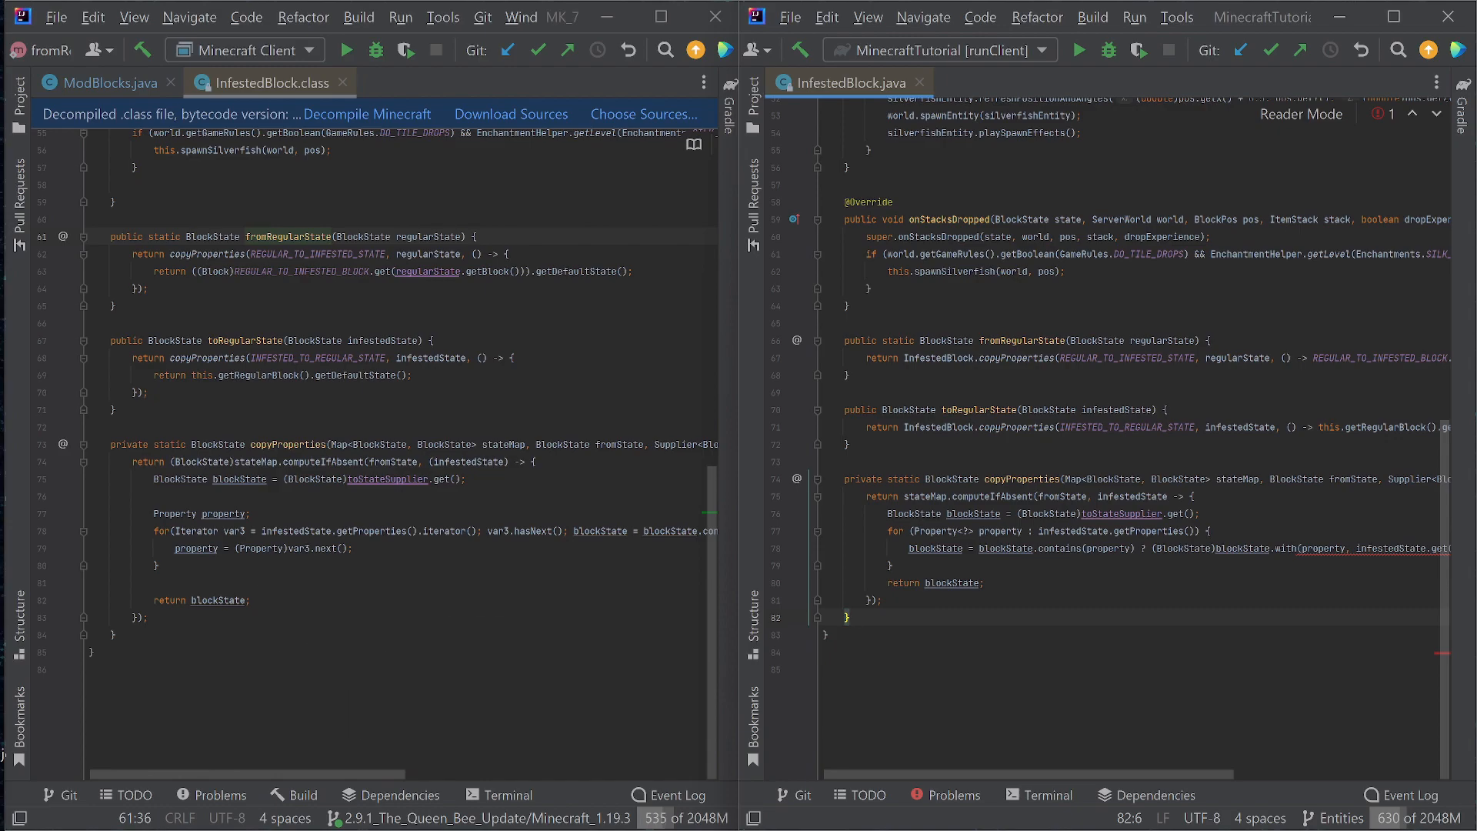
{"action": "scroll", "scroll_direction": "up", "scroll_amount": 3}
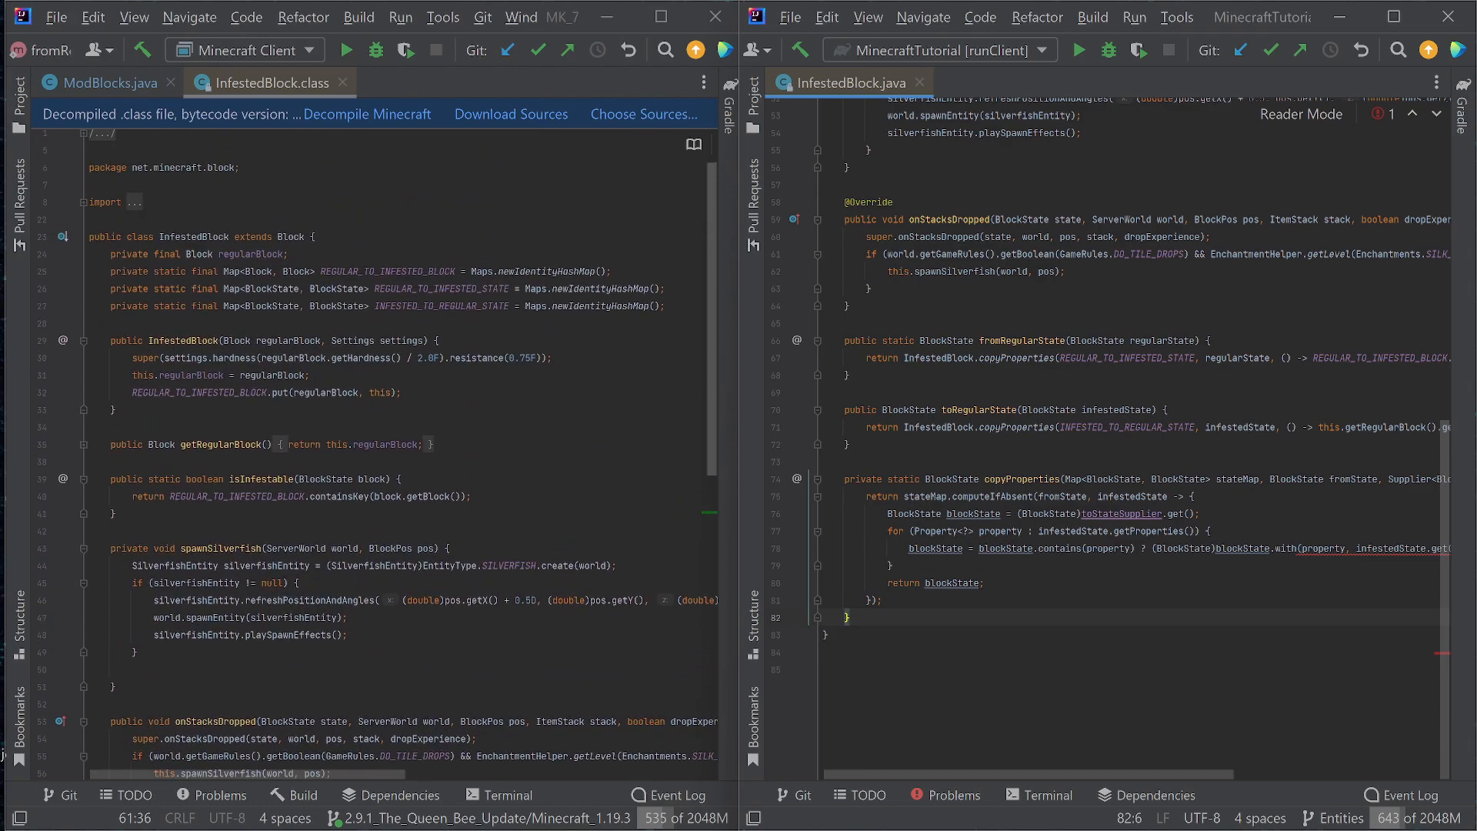
{"action": "scroll", "scroll_direction": "down", "scroll_amount": 3}
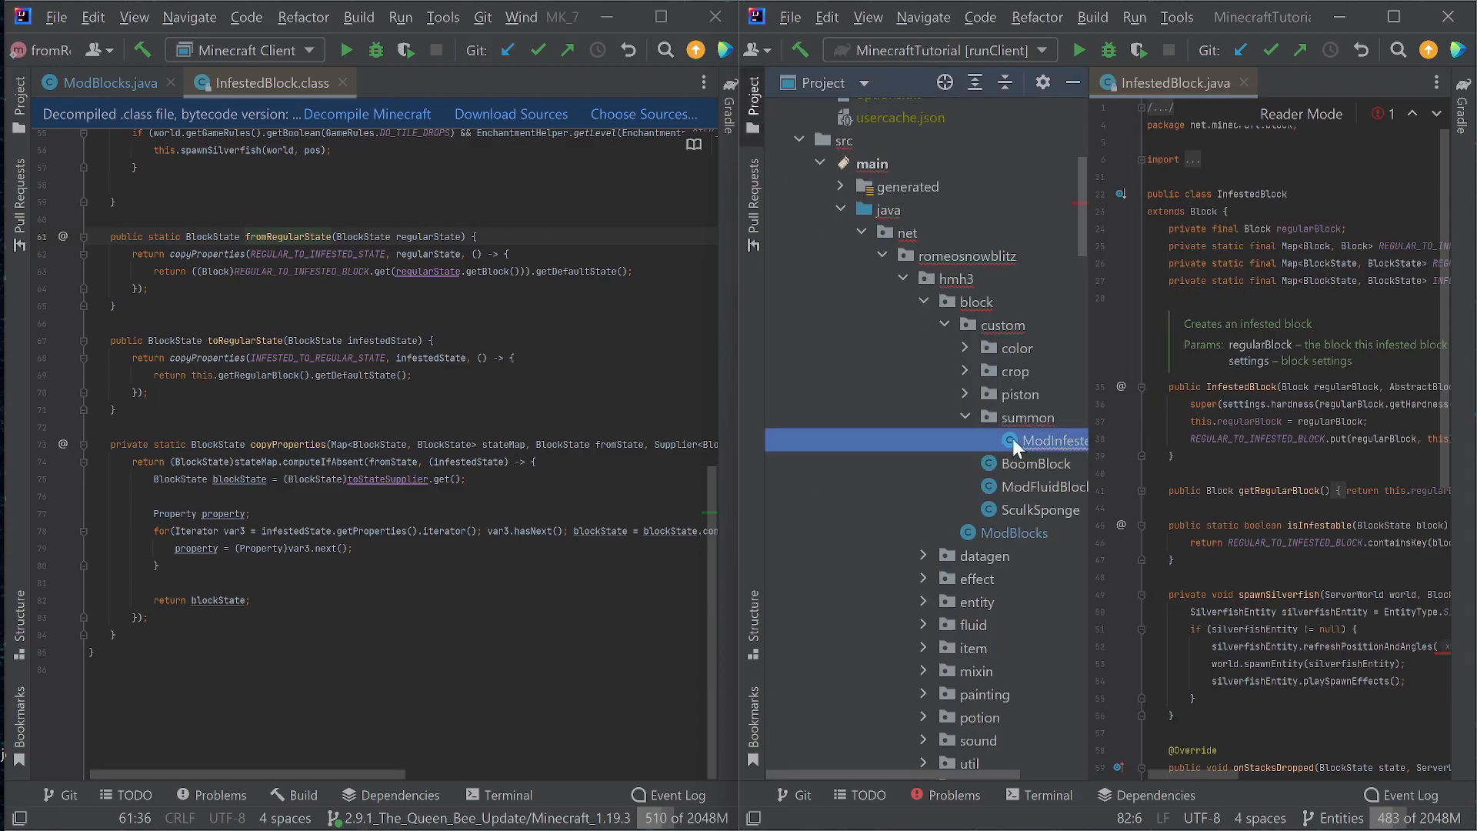
Paste the decompiled InfestedBlock code over the ModInfestedBlock class body and scroll through it.
{"action": "double_click", "coordinate": [1051, 440]}
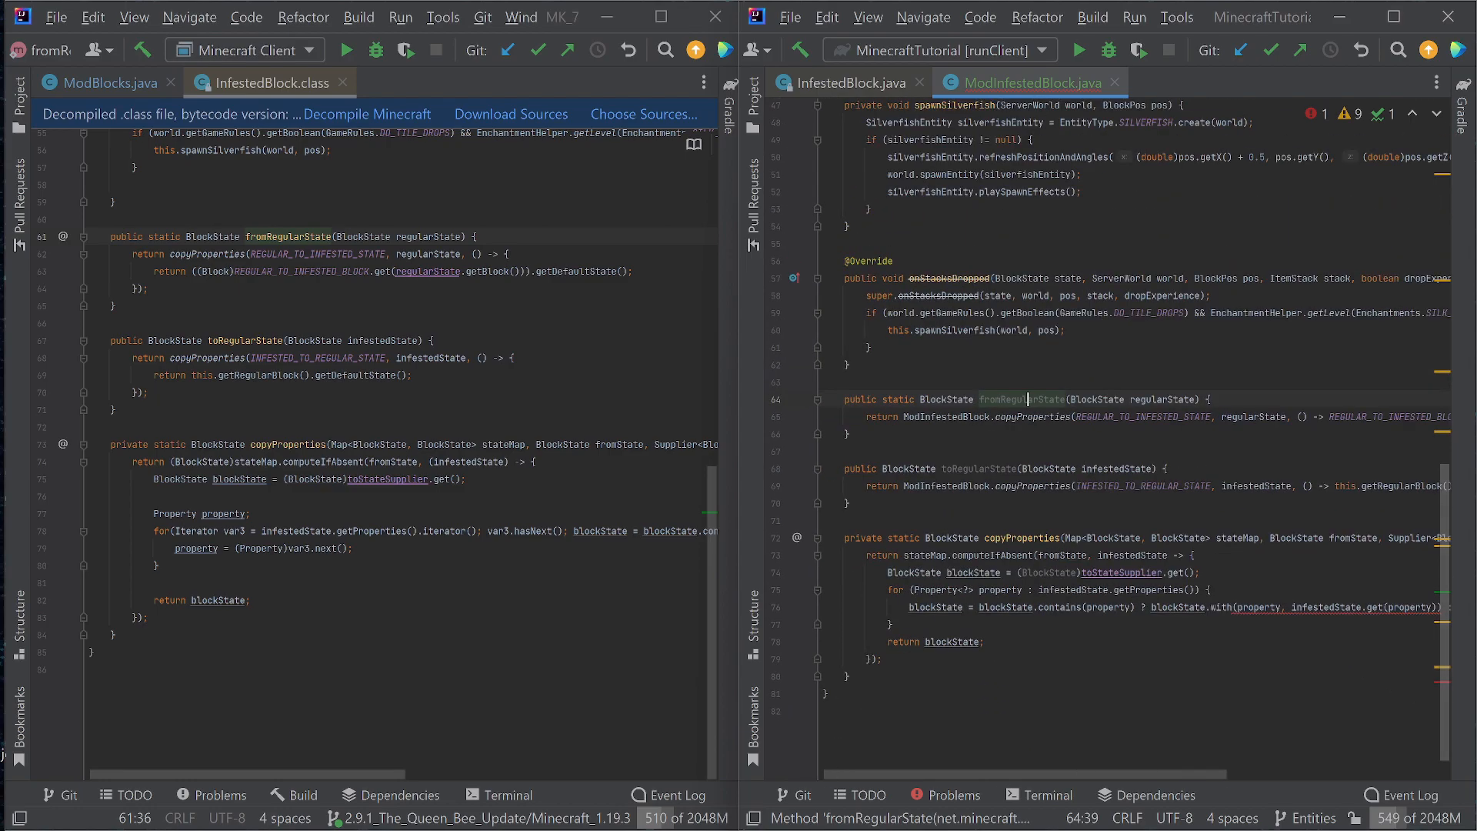
{"action": "scroll", "scroll_direction": "up", "scroll_amount": 3}
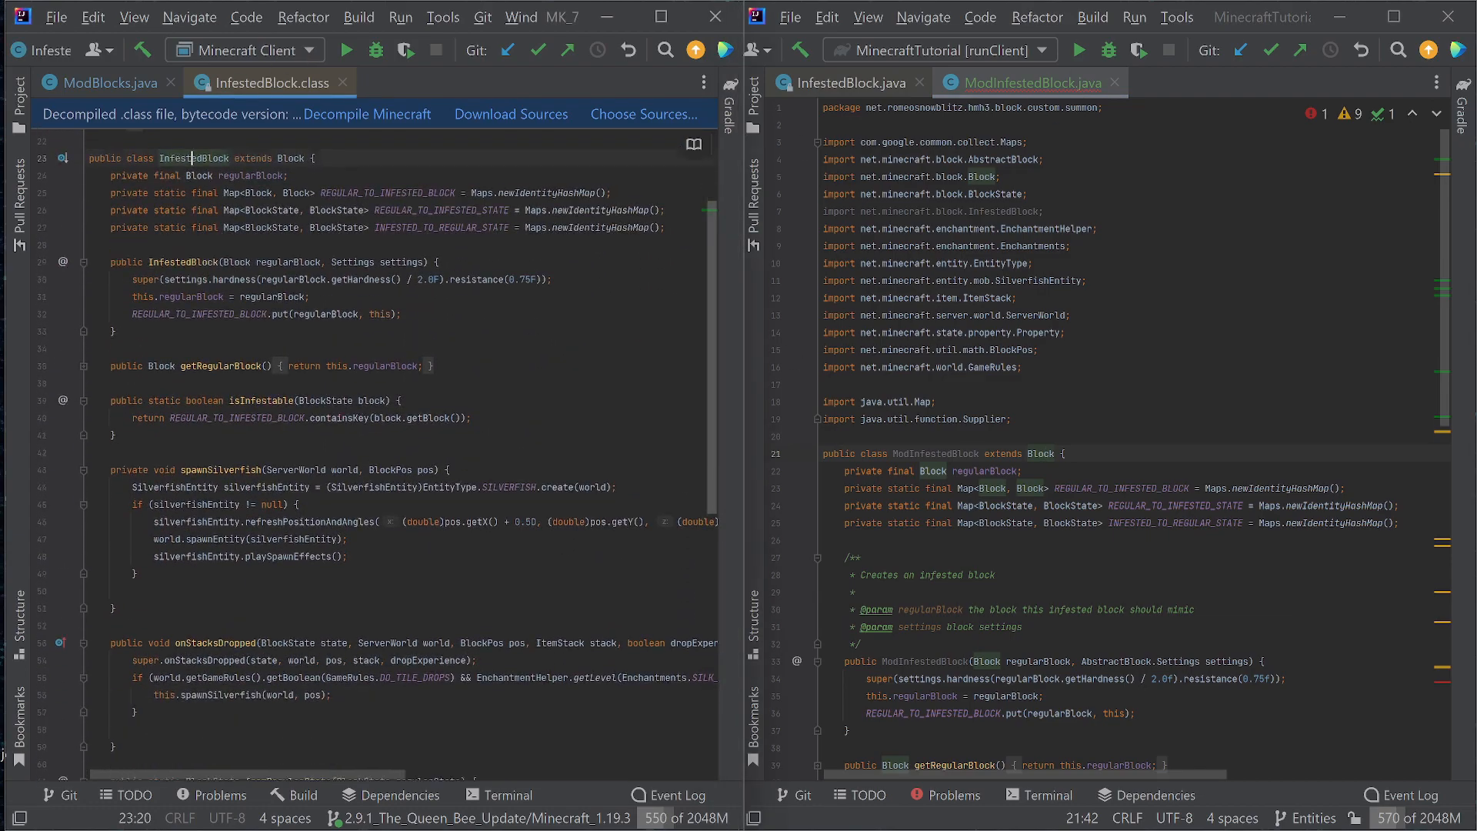
{"action": "scroll", "scroll_direction": "down", "scroll_amount": 3}
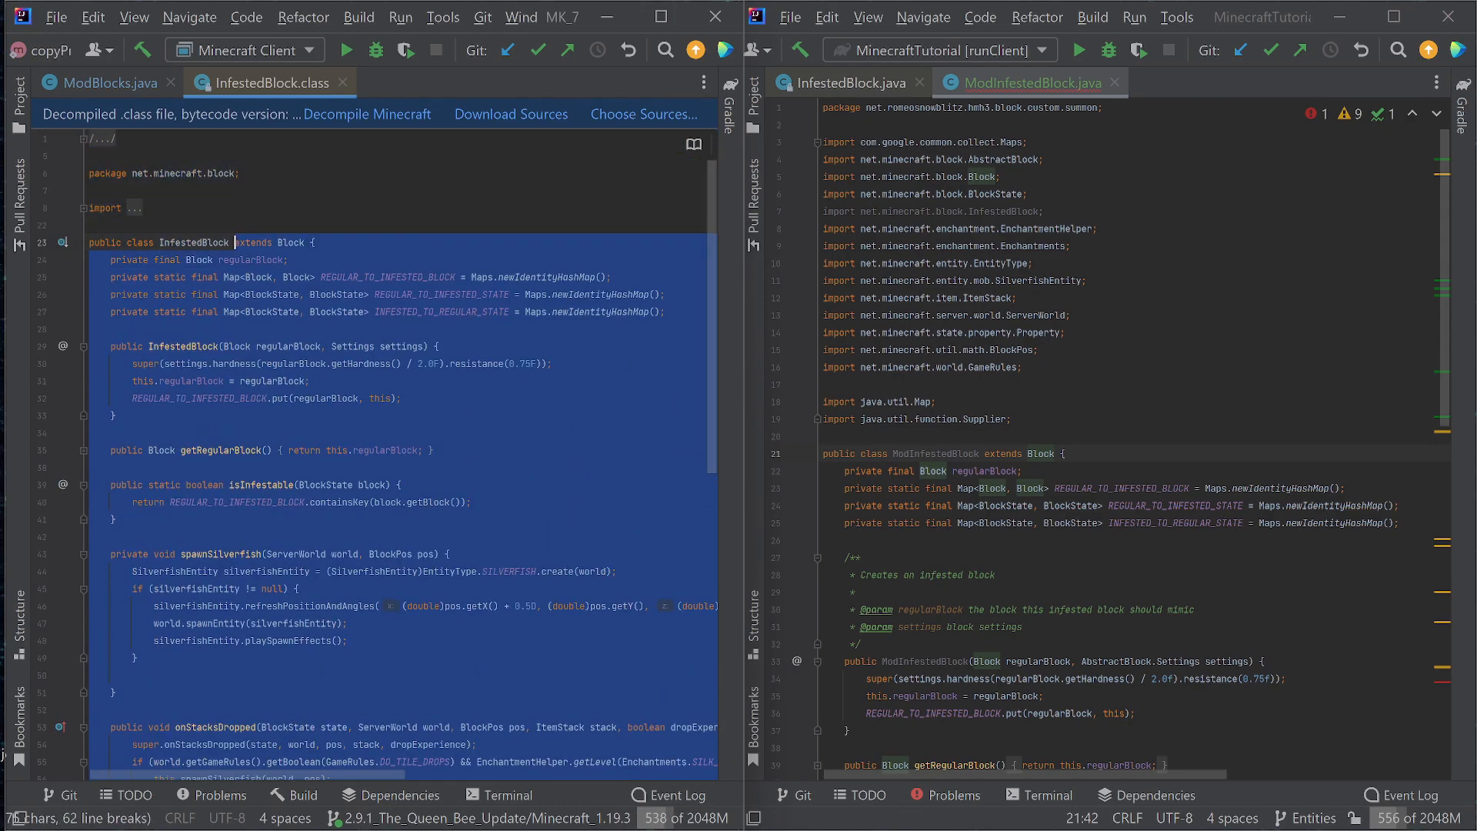
{"action": "scroll", "scroll_direction": "down", "scroll_amount": 3}
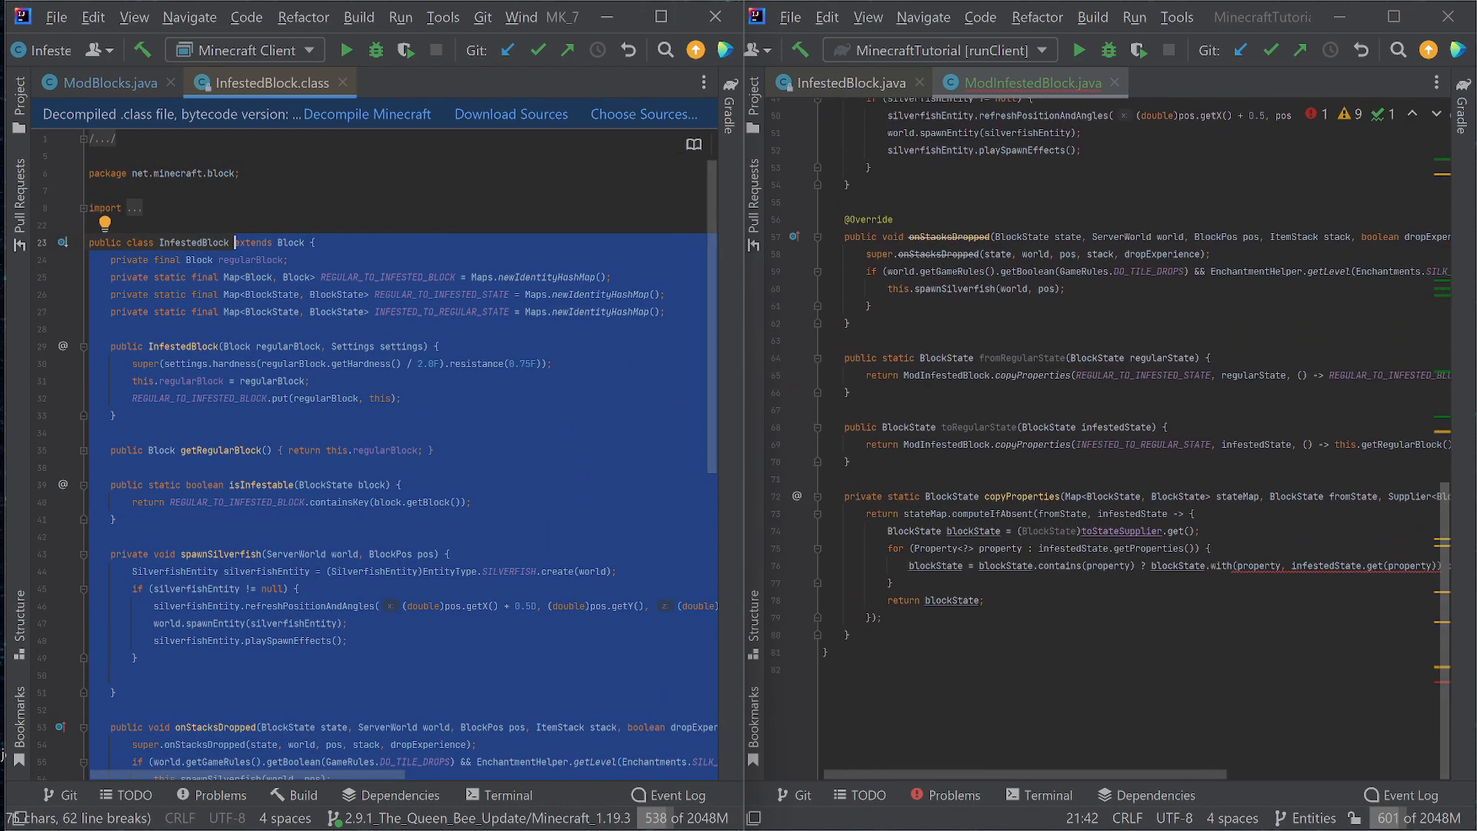
{"action": "scroll", "scroll_direction": "up", "scroll_amount": 3}
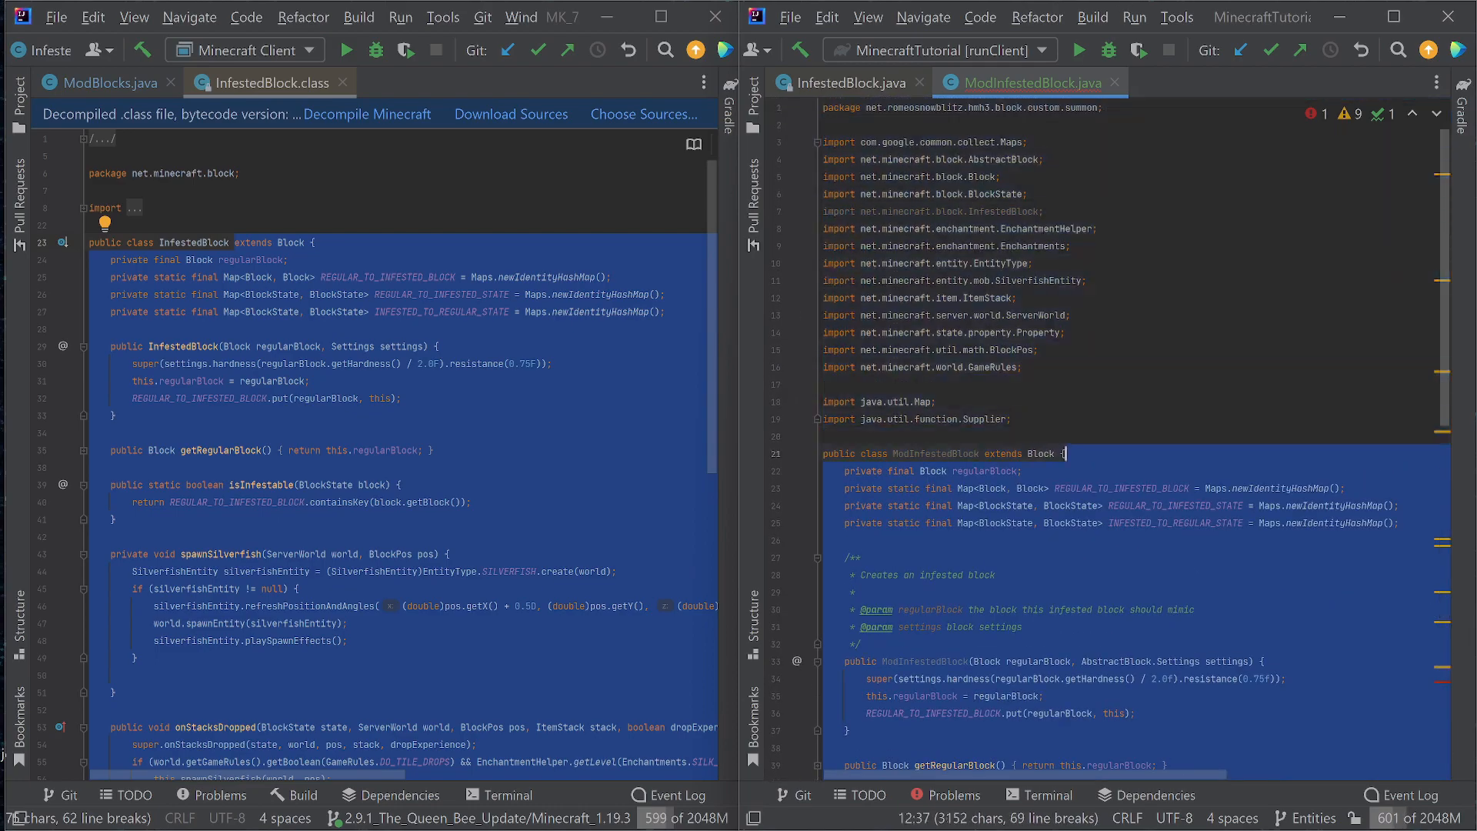
{"action": "scroll", "scroll_direction": "down", "scroll_amount": 3}
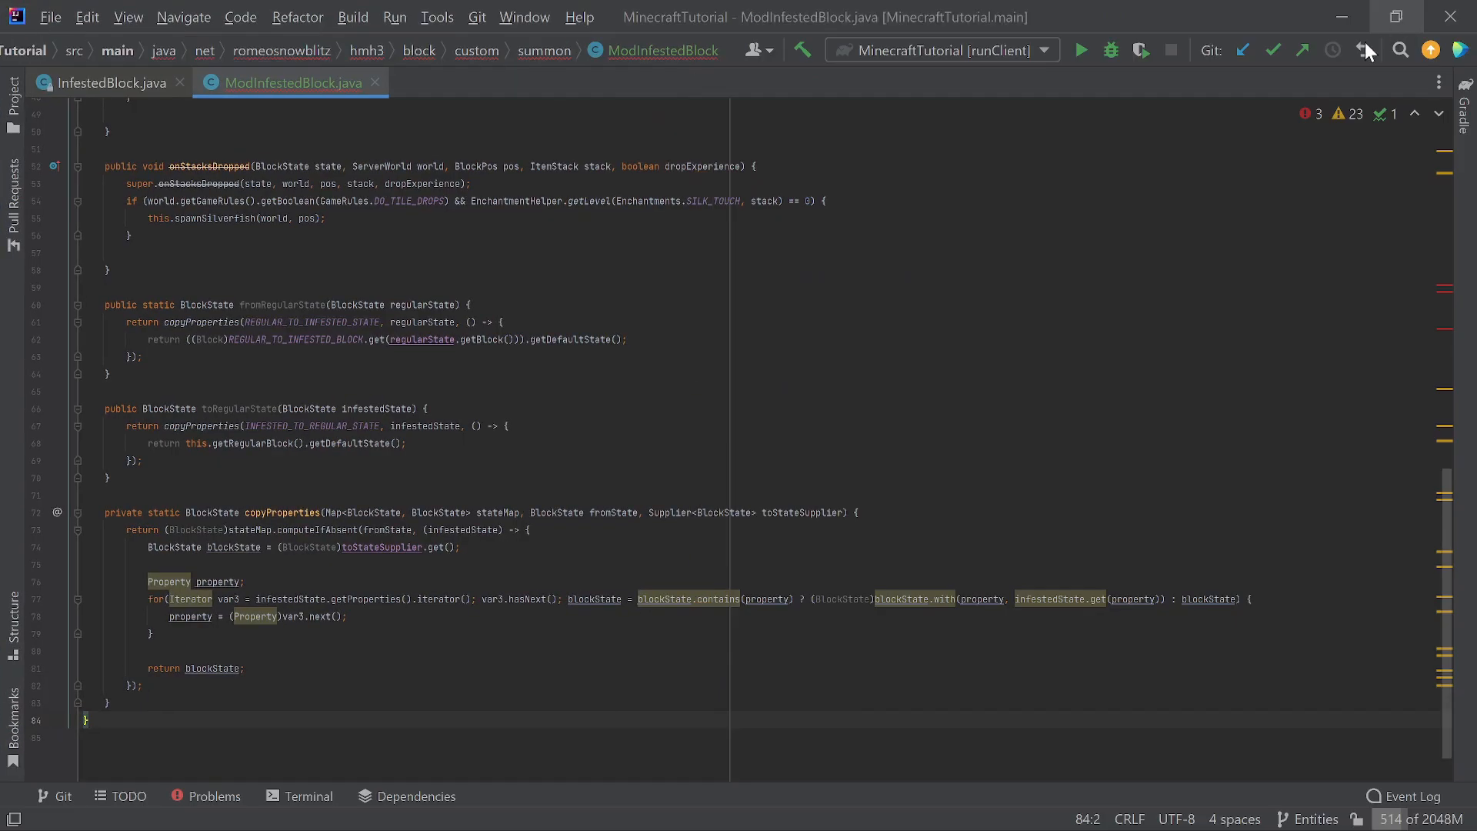
Locate fromRegularState and toRegularState and mark the start of the methods to remove.
{"action": "scroll", "scroll_direction": "up", "scroll_amount": 3}
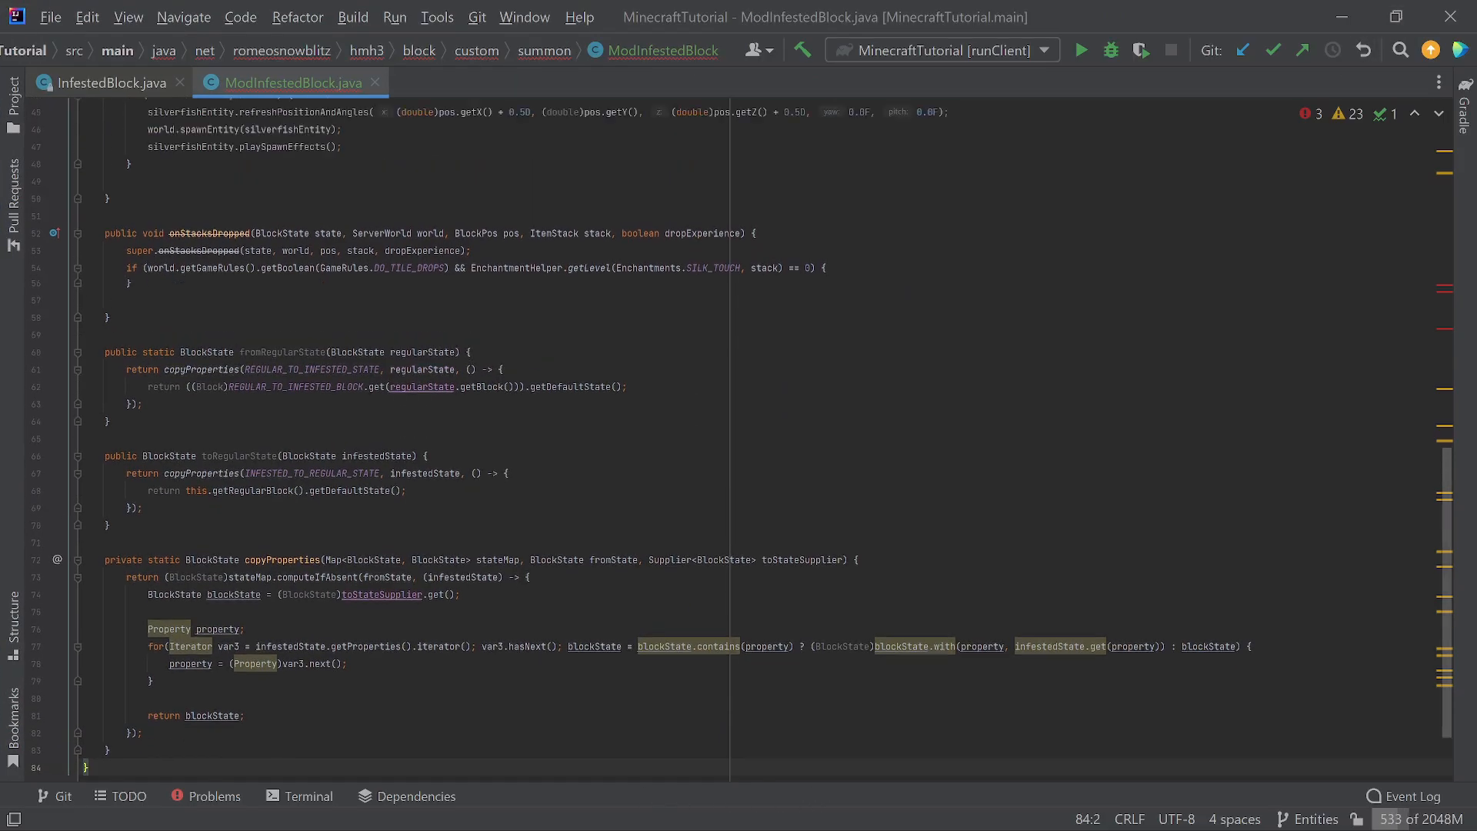
{"action": "scroll", "scroll_direction": "up", "scroll_amount": 3}
{"action": "type", "text": "this.spawnSilverfish(world, pos);"}
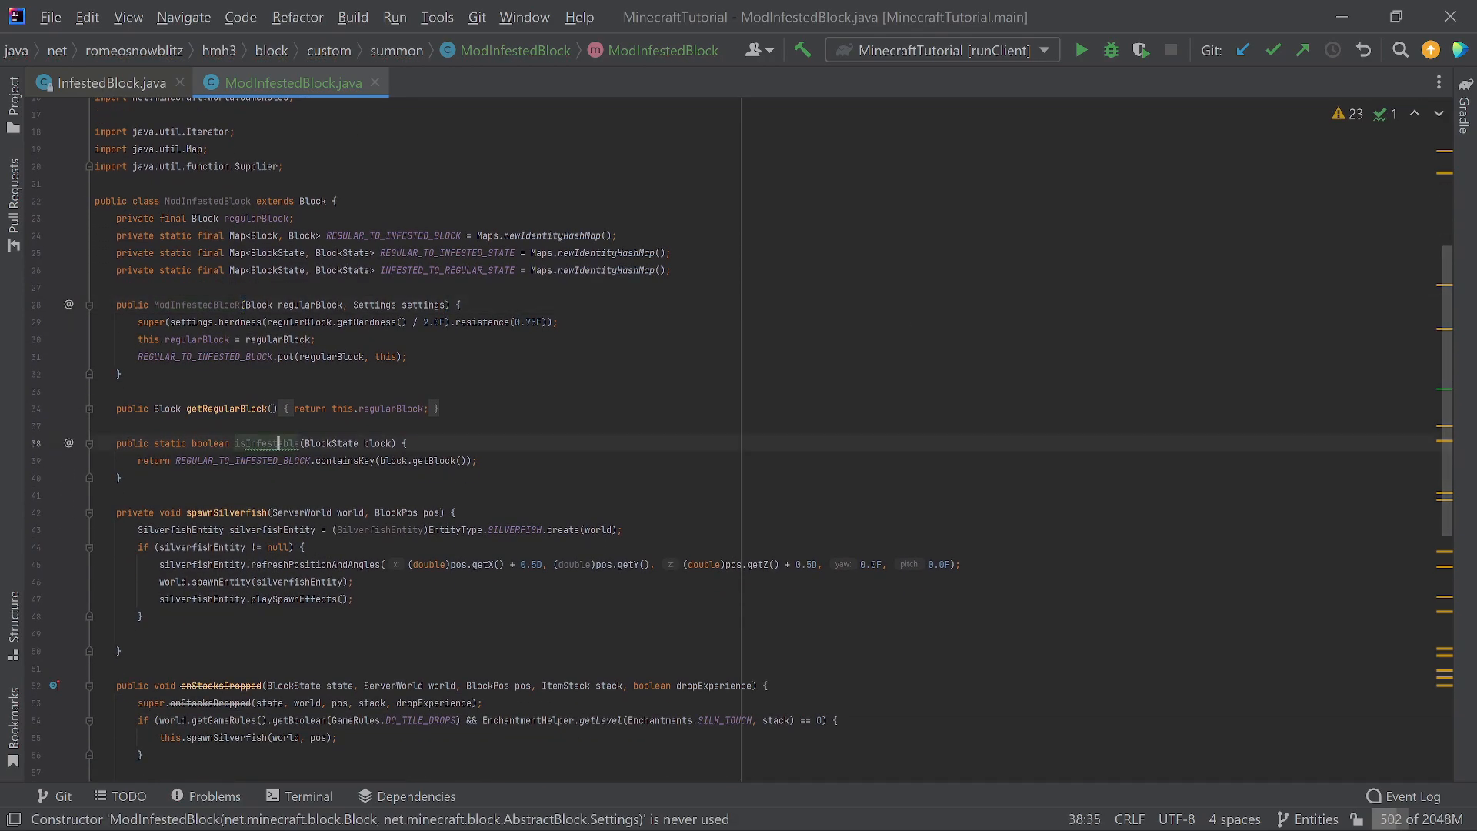
{"action": "scroll", "scroll_direction": "down", "scroll_amount": 3}
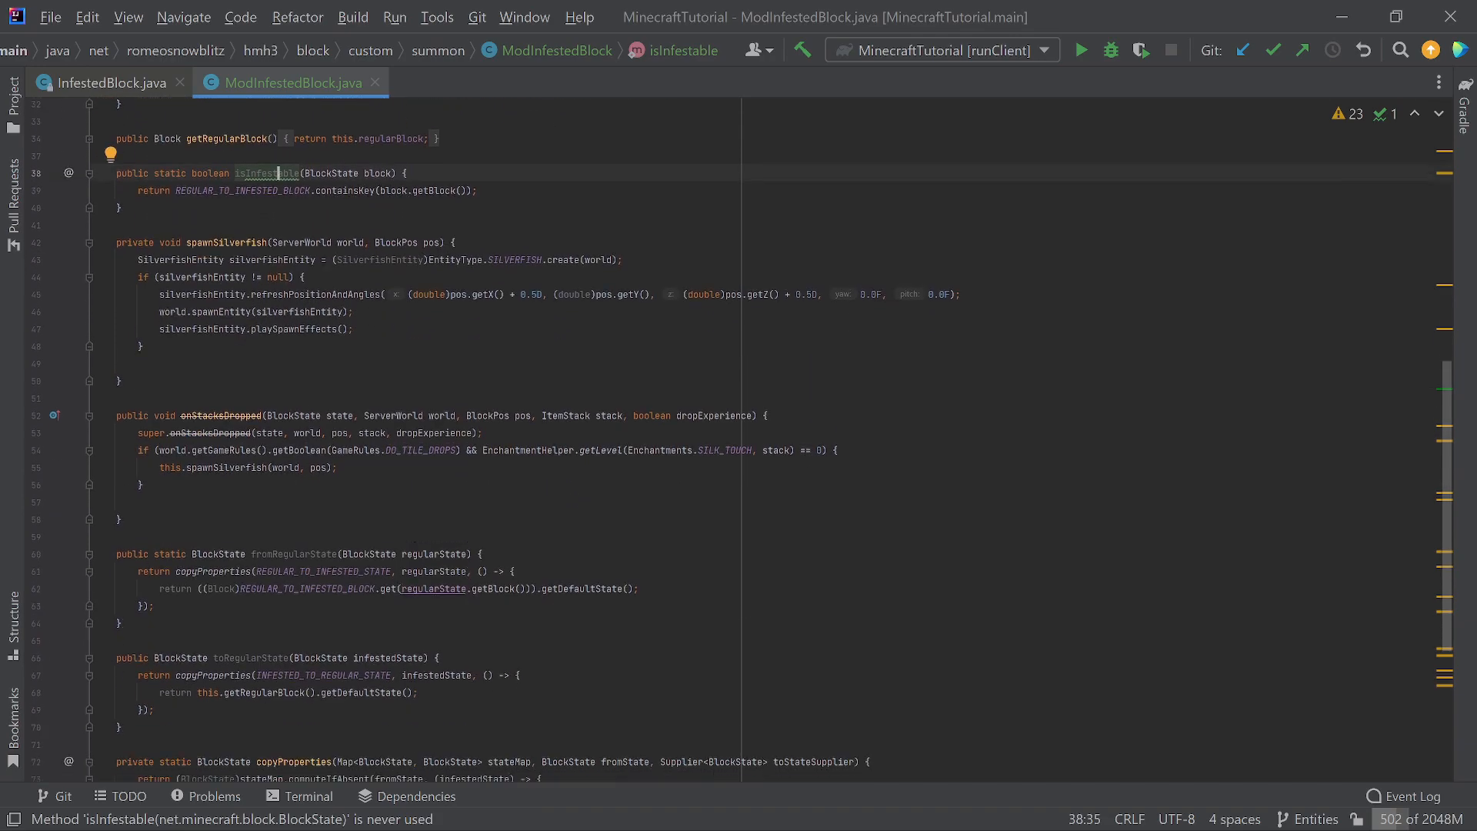
{"action": "scroll", "scroll_direction": "down", "scroll_amount": 3}
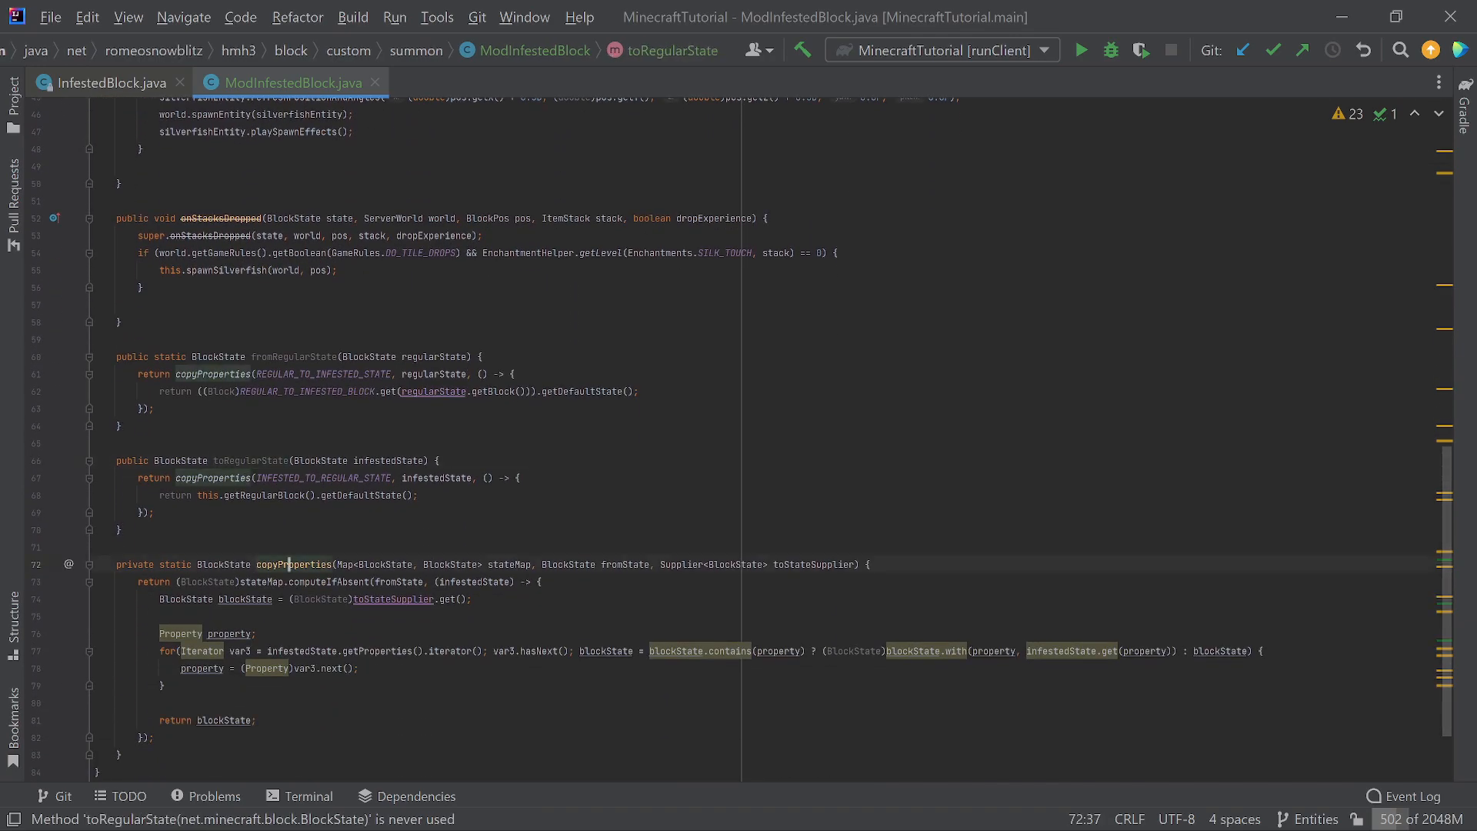
{"action": "left_click", "coordinate": [274, 460]}
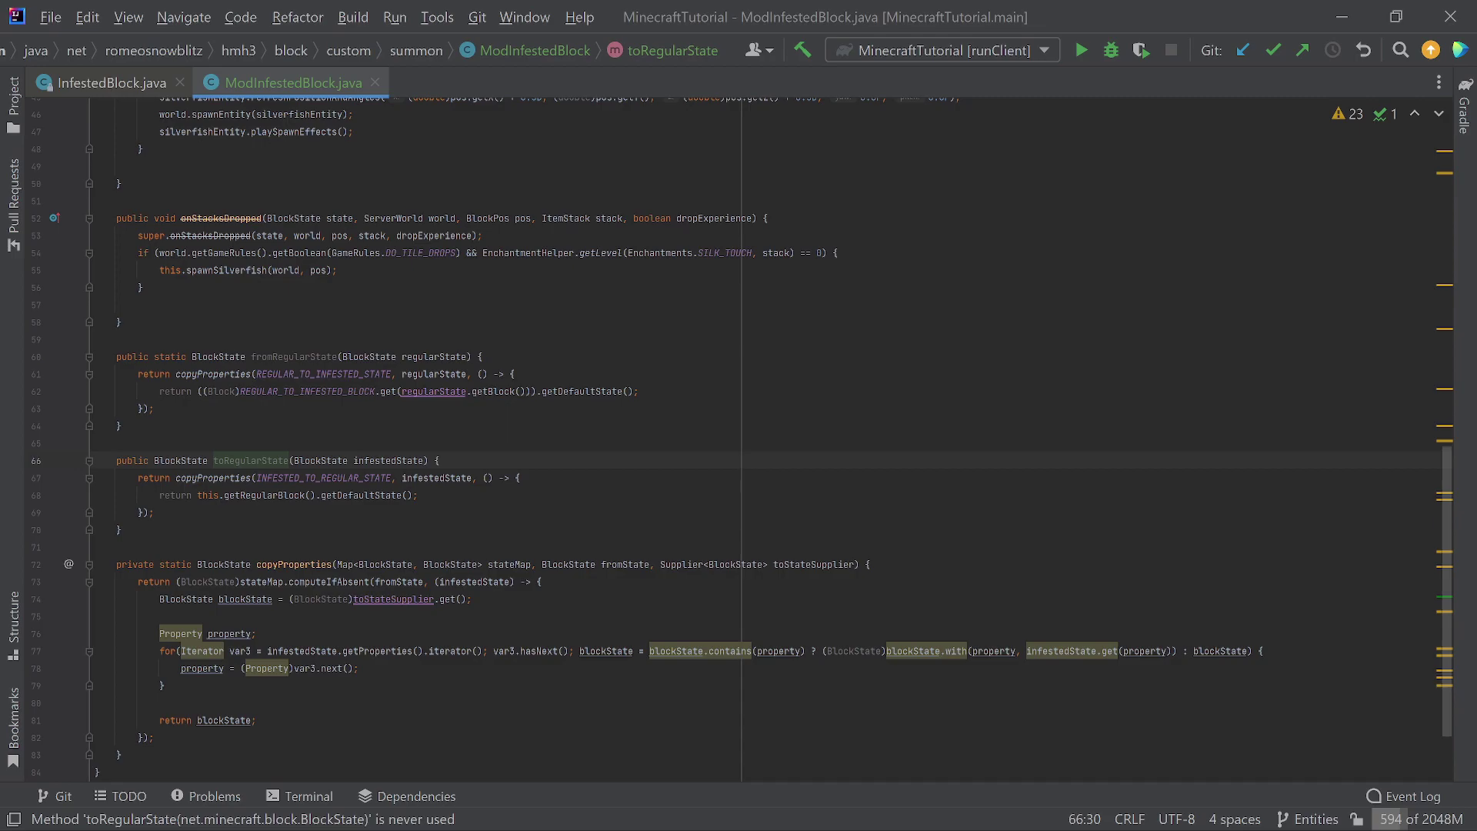
{"action": "left_click", "coordinate": [300, 355]}
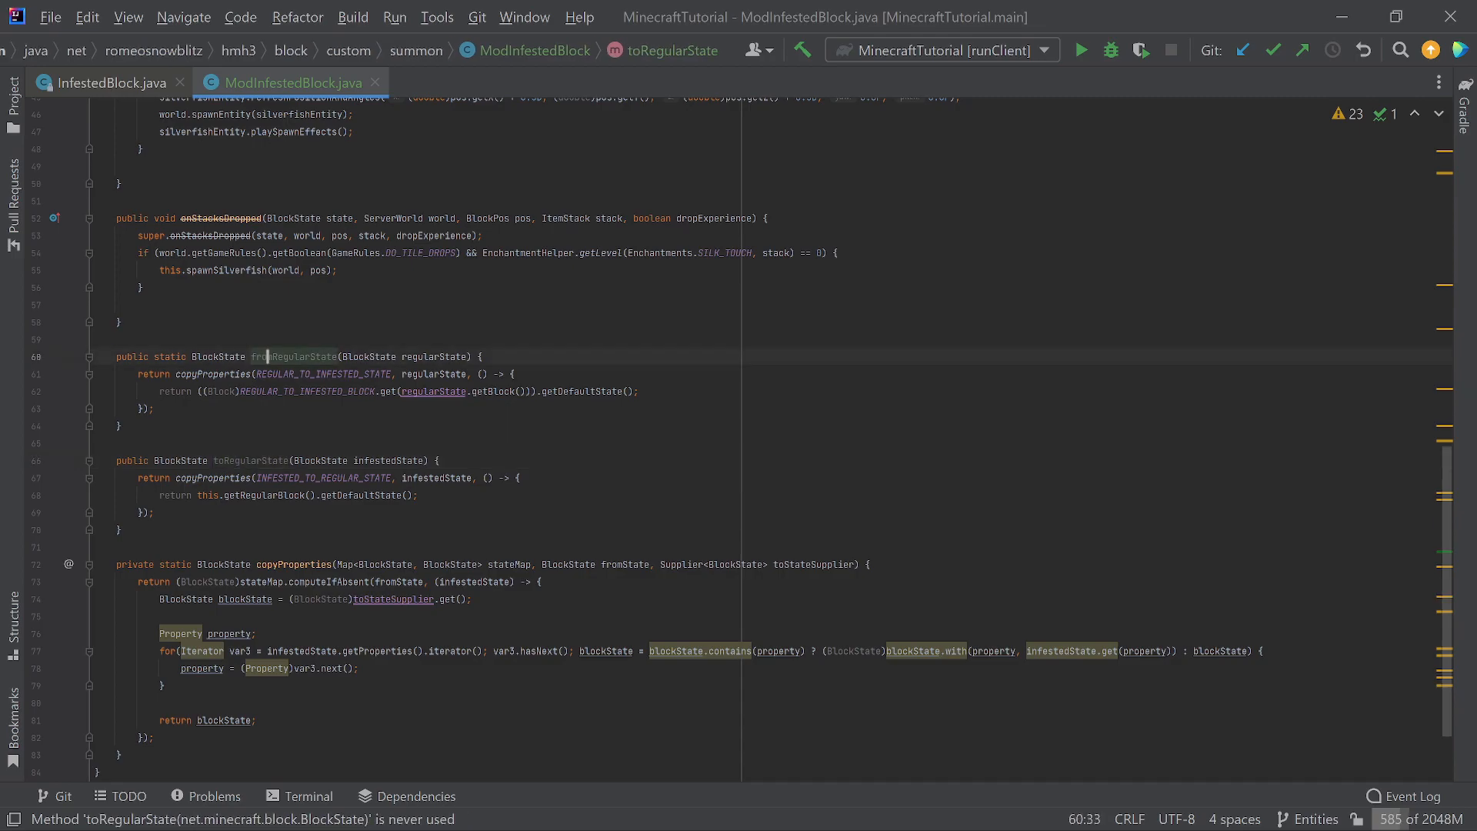
{"action": "left_click", "coordinate": [250, 460]}
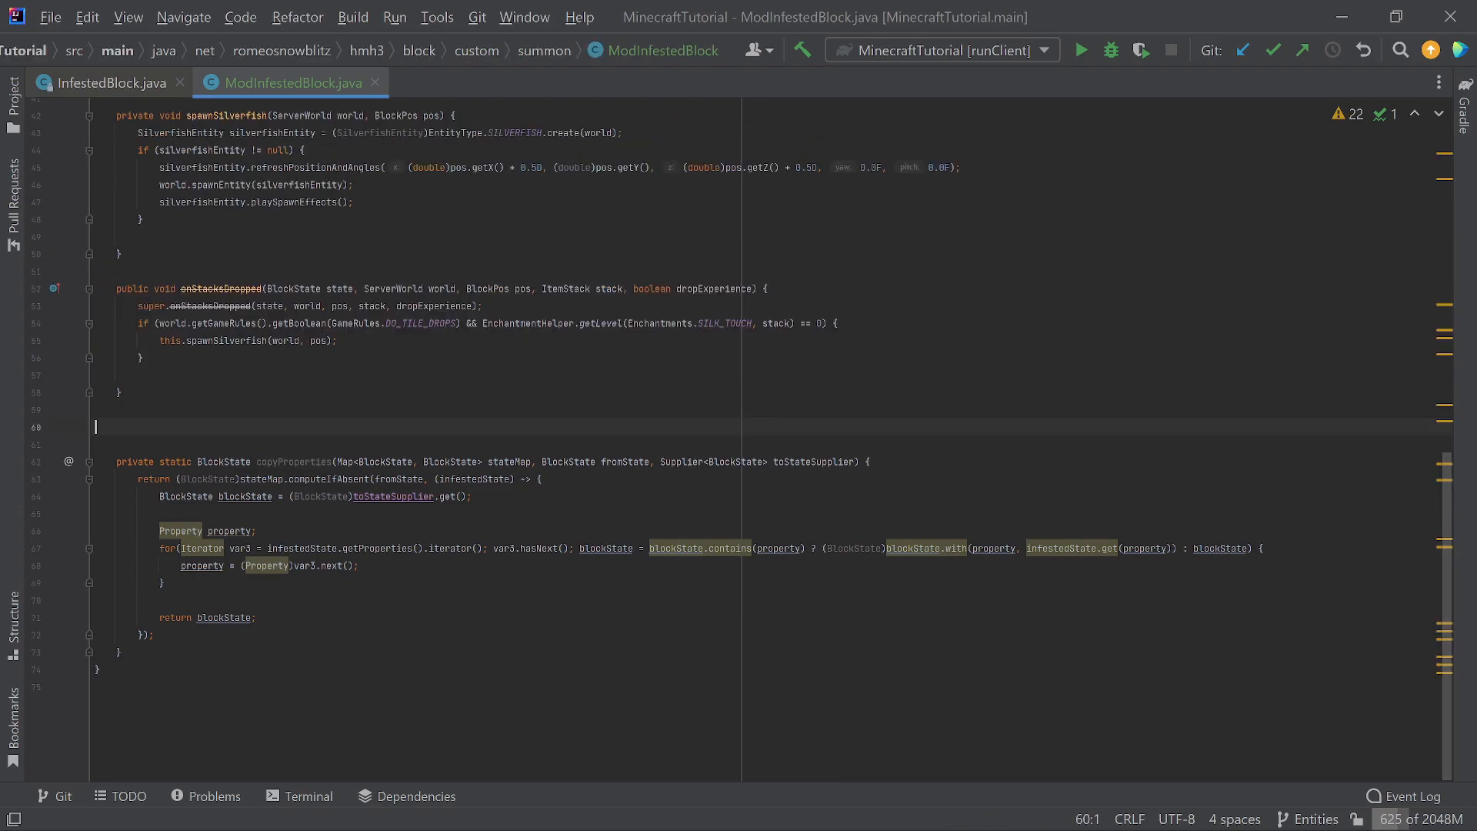
Review spawnSilverfish and onStacksDropped, then start selecting the constructor through isInfestable.
{"action": "scroll", "scroll_direction": "up", "scroll_amount": 3}
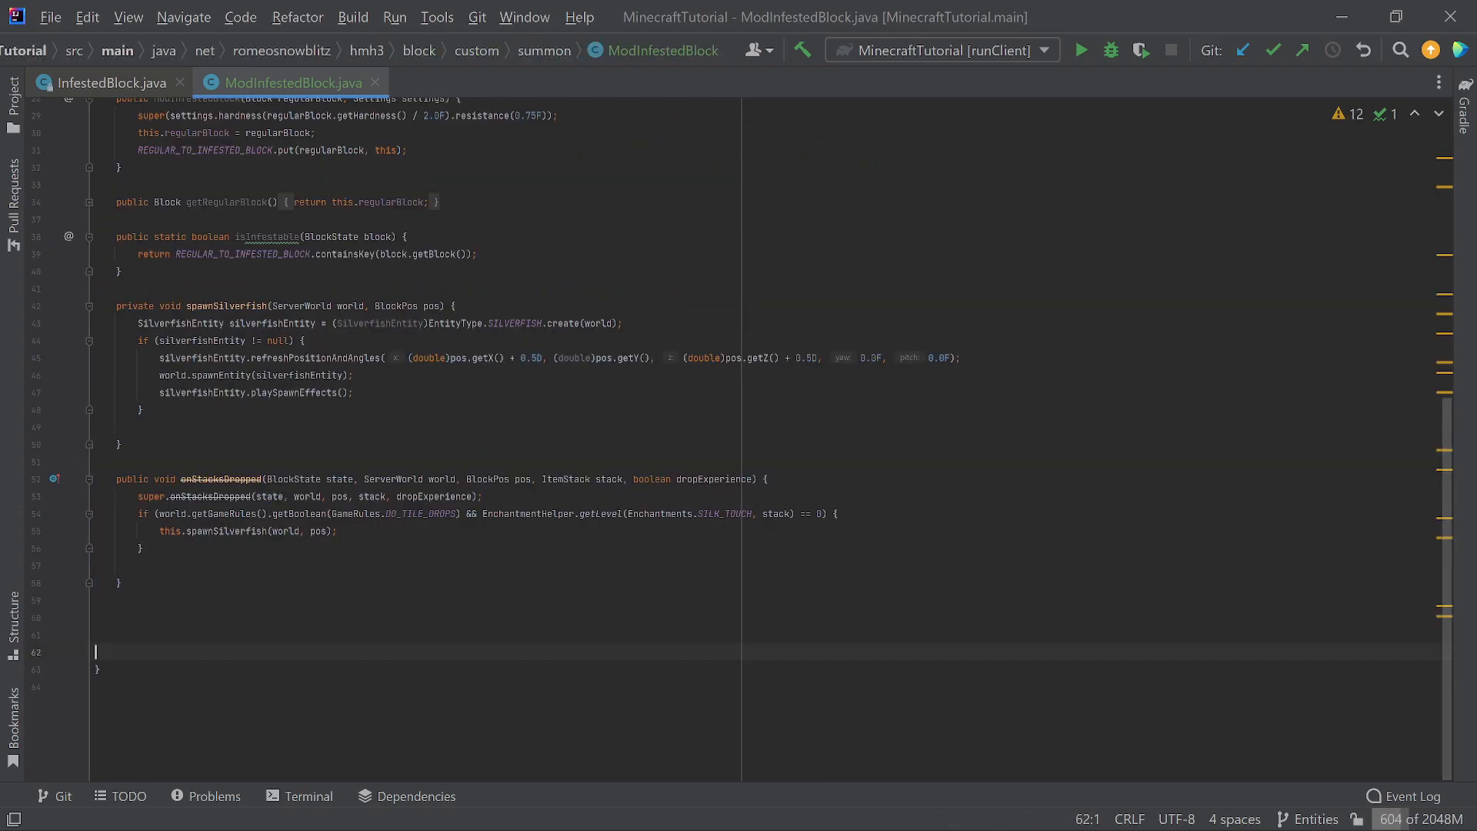
{"action": "scroll", "scroll_direction": "up", "scroll_amount": 3}
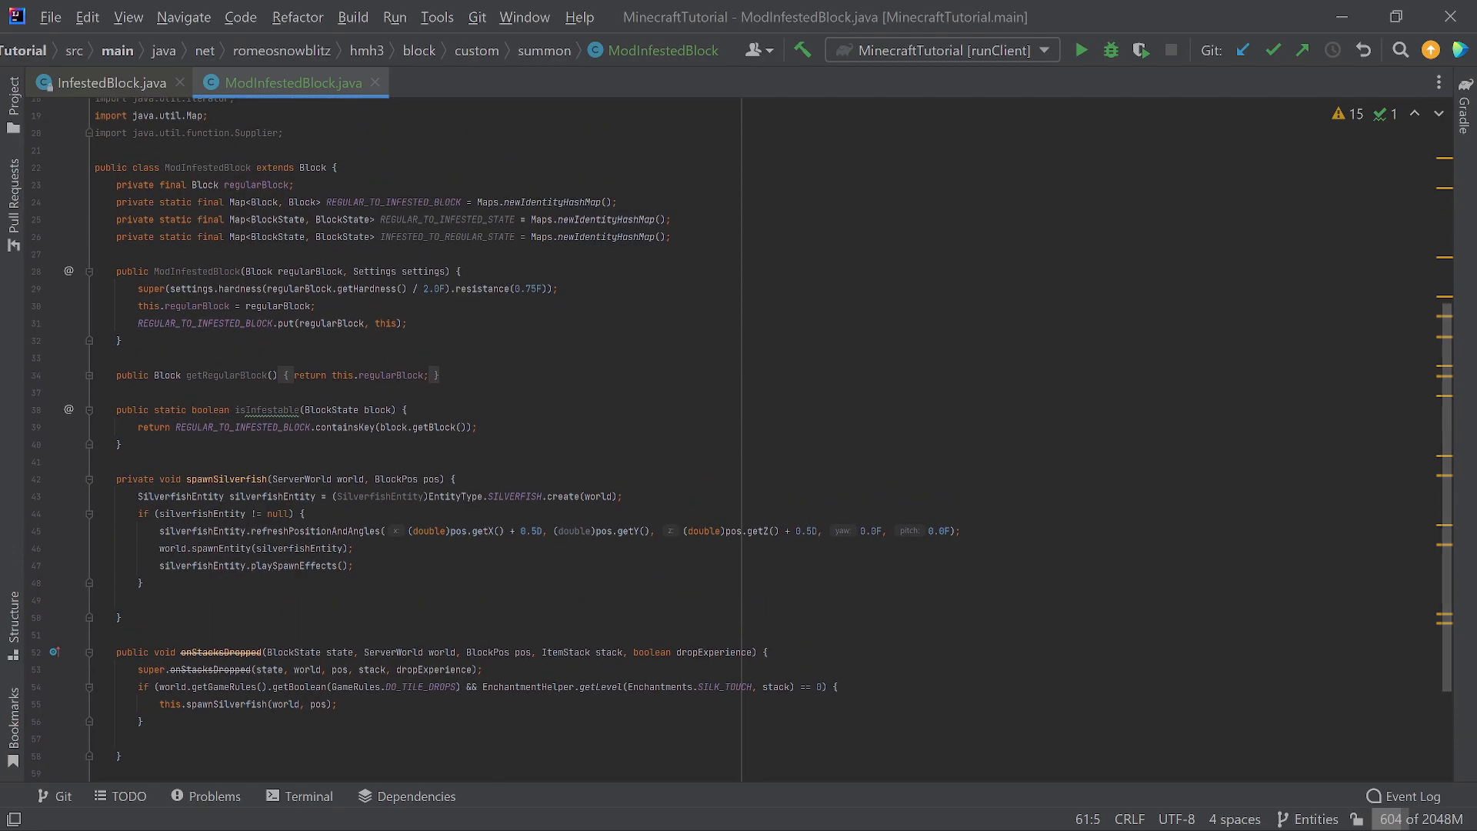
{"action": "scroll", "scroll_direction": "down", "scroll_amount": 3}
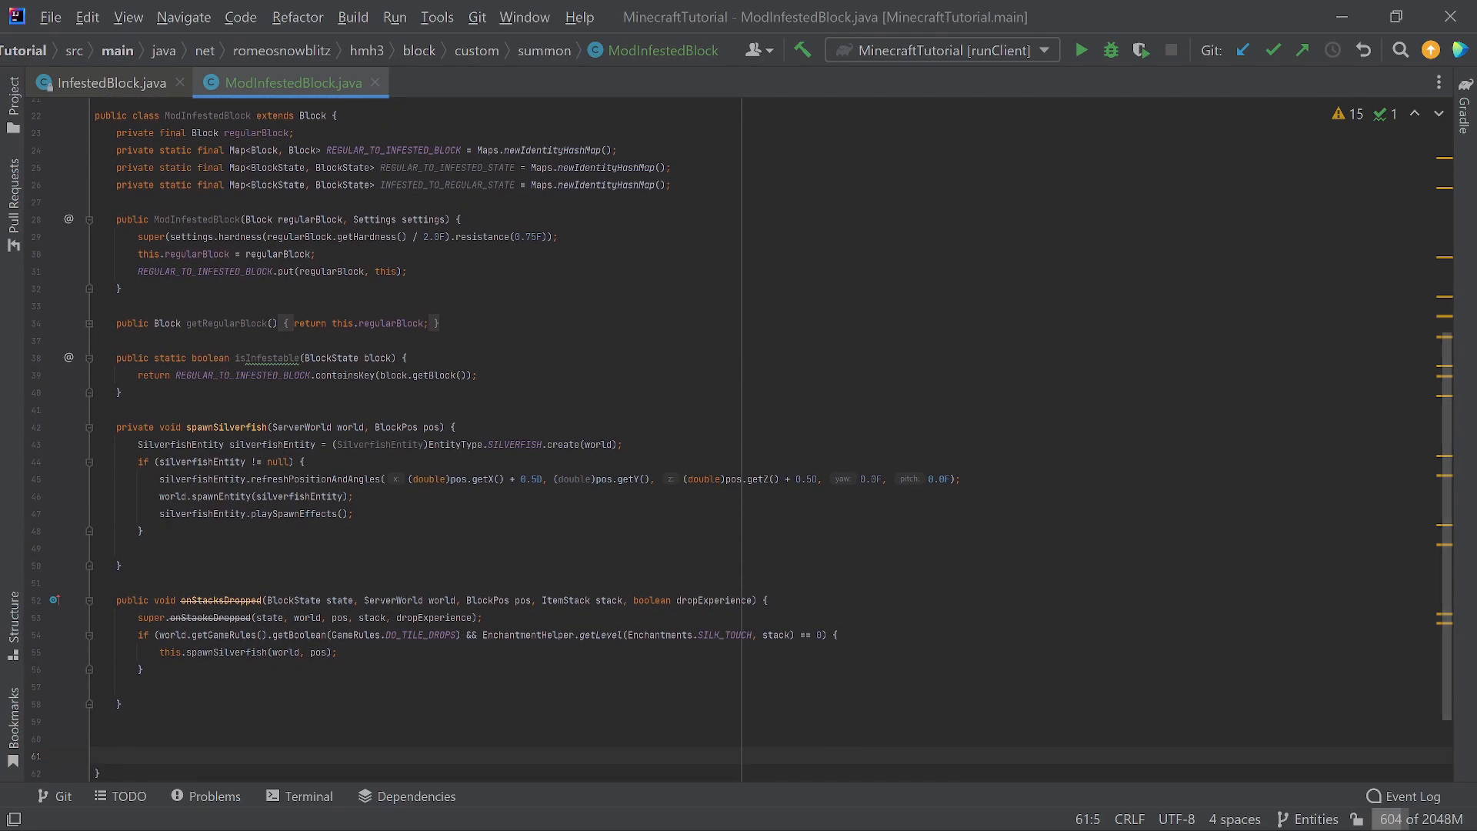
{"action": "left_click", "coordinate": [230, 426]}
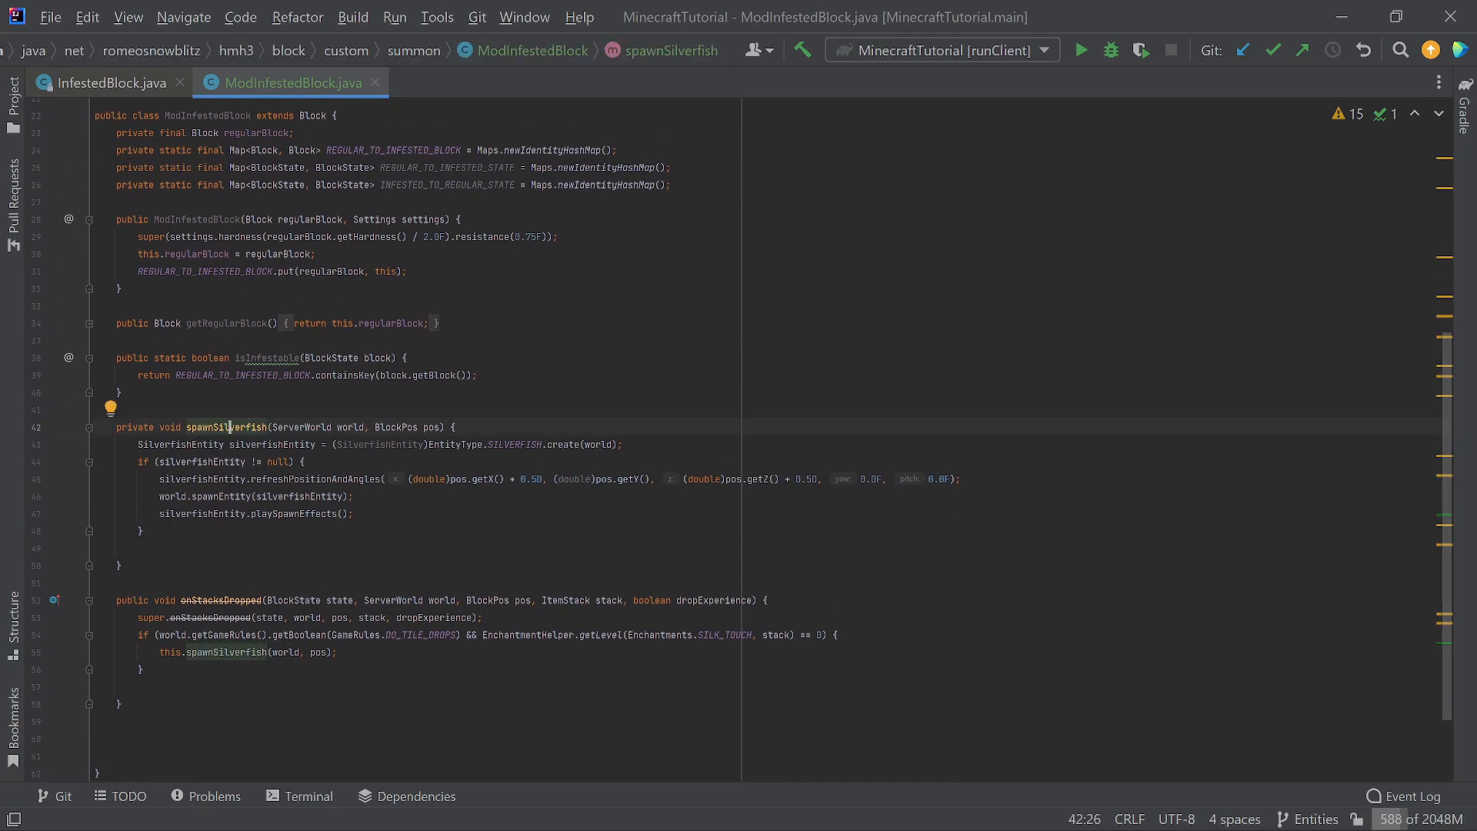
{"action": "left_click", "coordinate": [213, 600]}
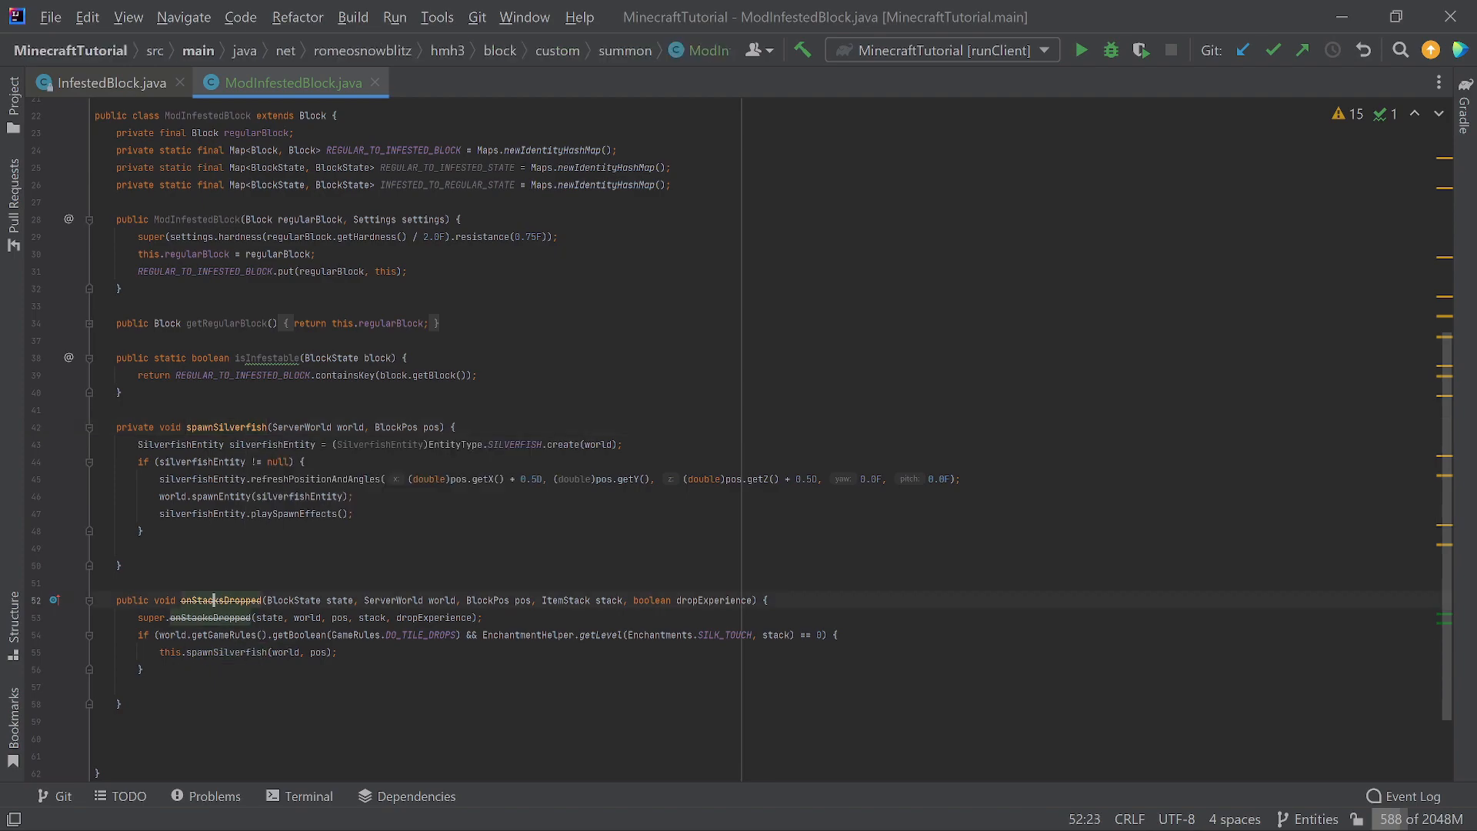
{"action": "left_click", "coordinate": [202, 426]}
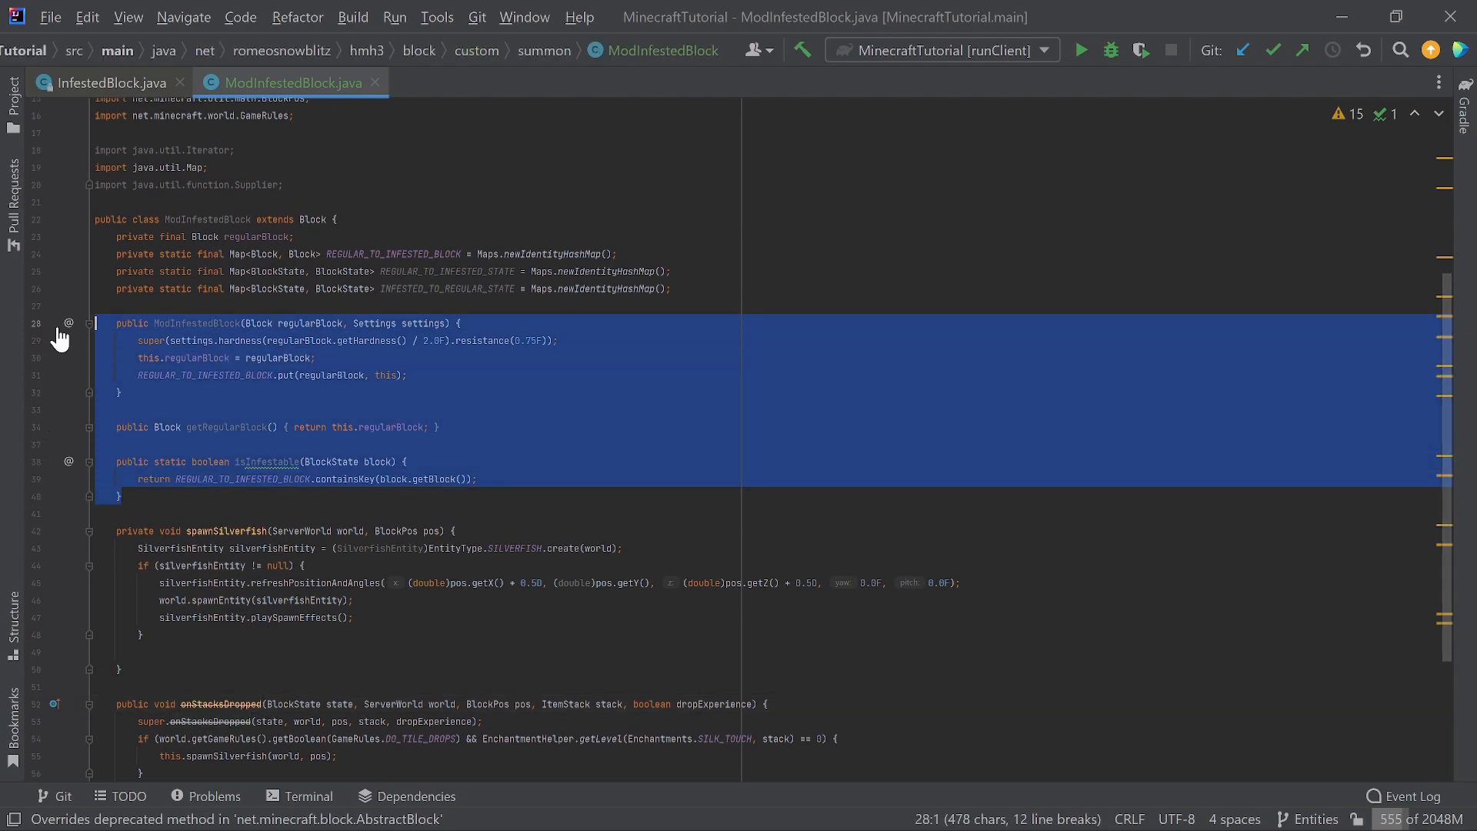
Delete the fields, constructor, getRegularBlock and isInfestable, keeping spawnSilverfish and onStacksDropped.
{"action": "key", "text": "Delete"}
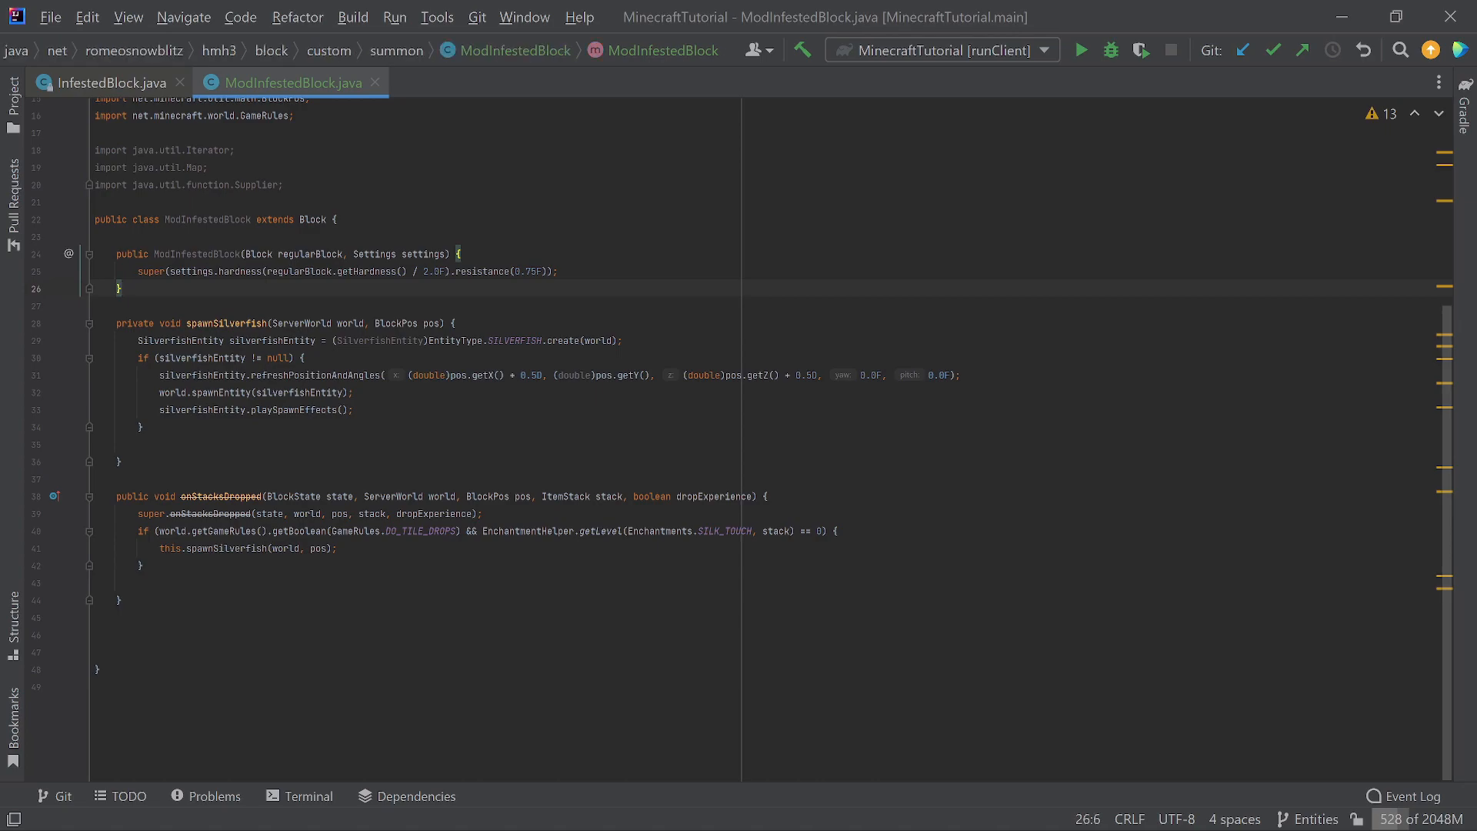
{"action": "left_click", "coordinate": [226, 324]}
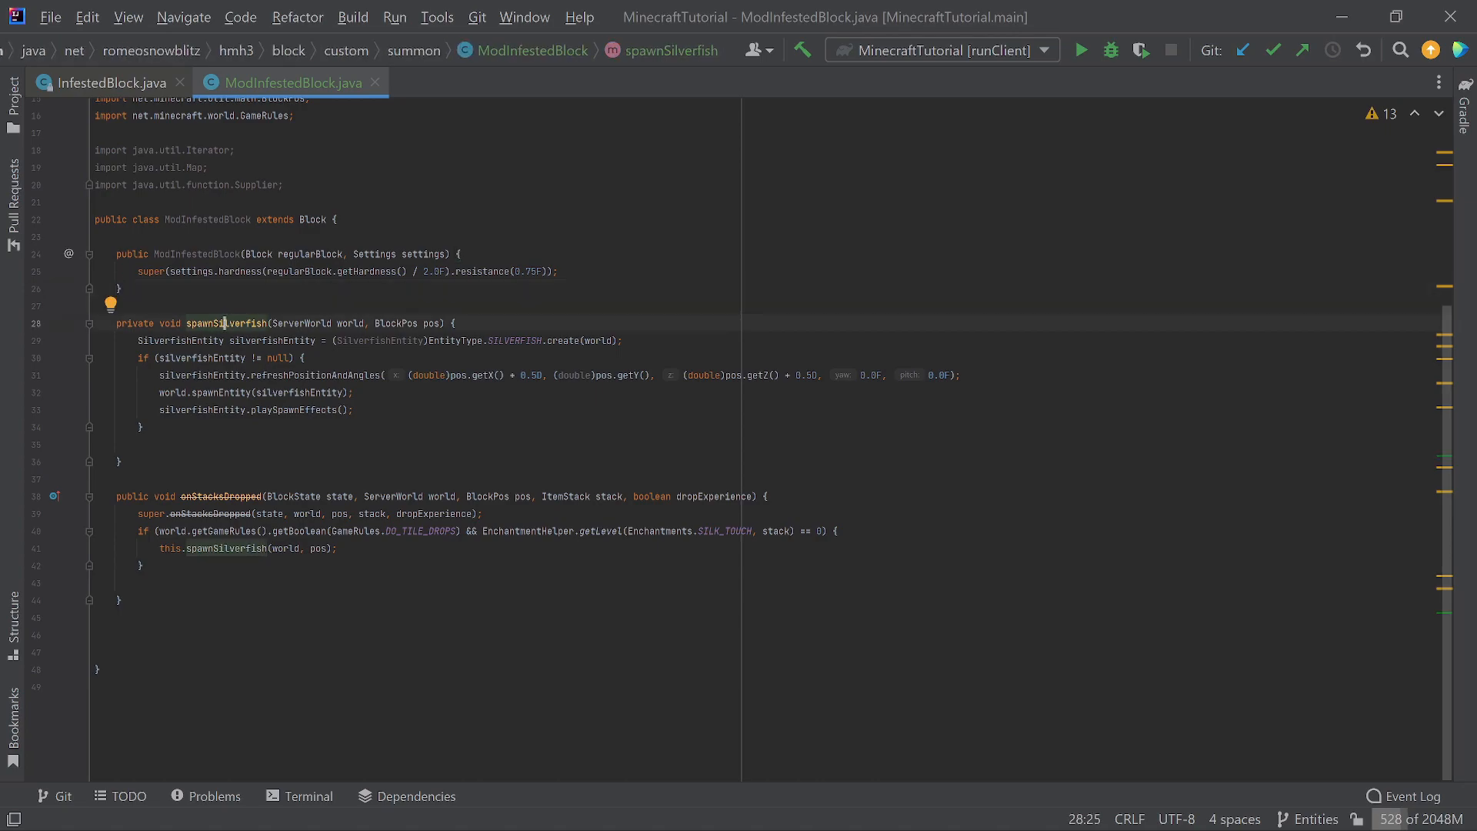
{"action": "left_click", "coordinate": [203, 497]}
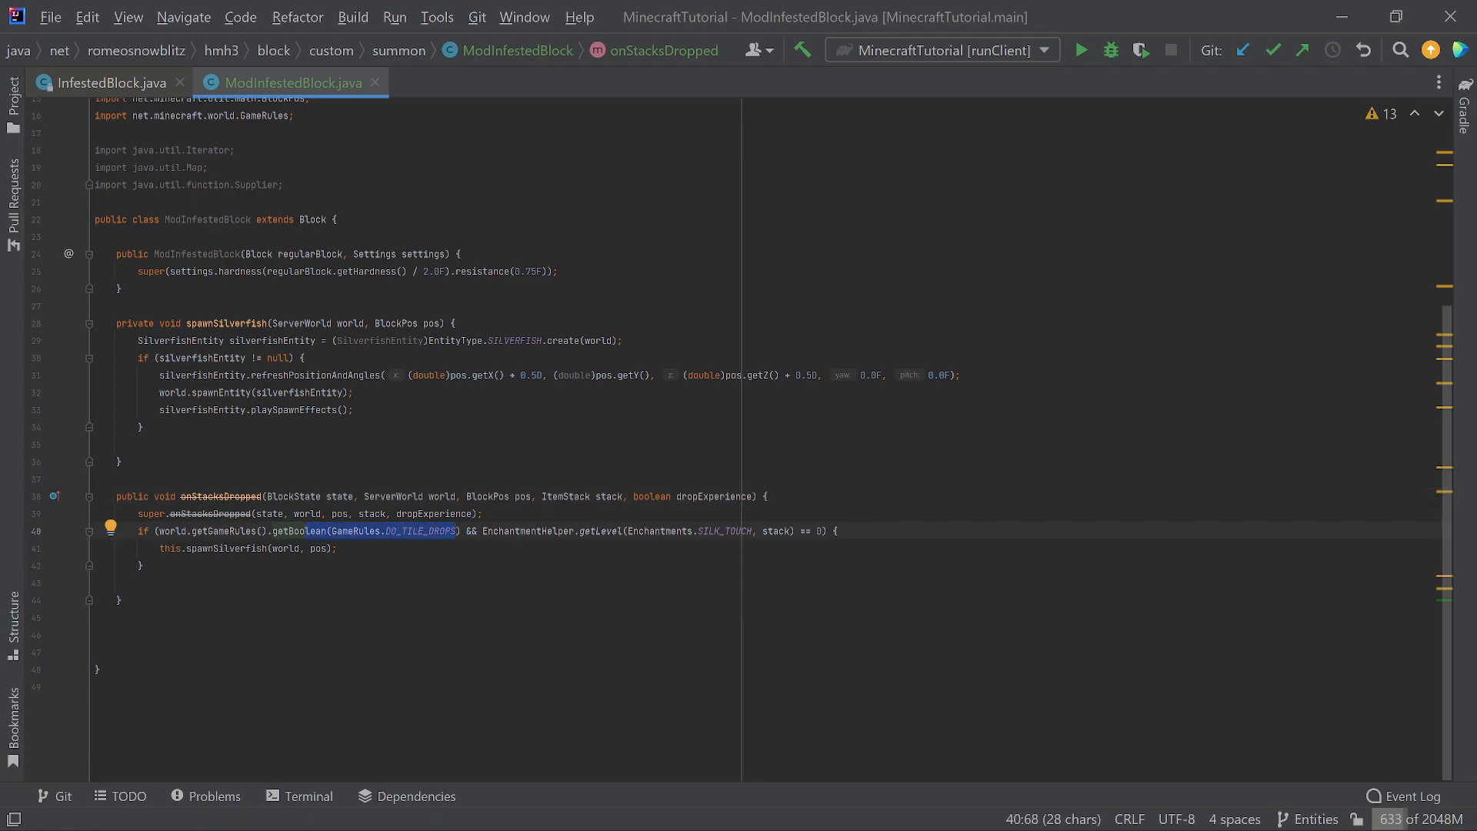
{"action": "mouse_move", "coordinate": [434, 545]}
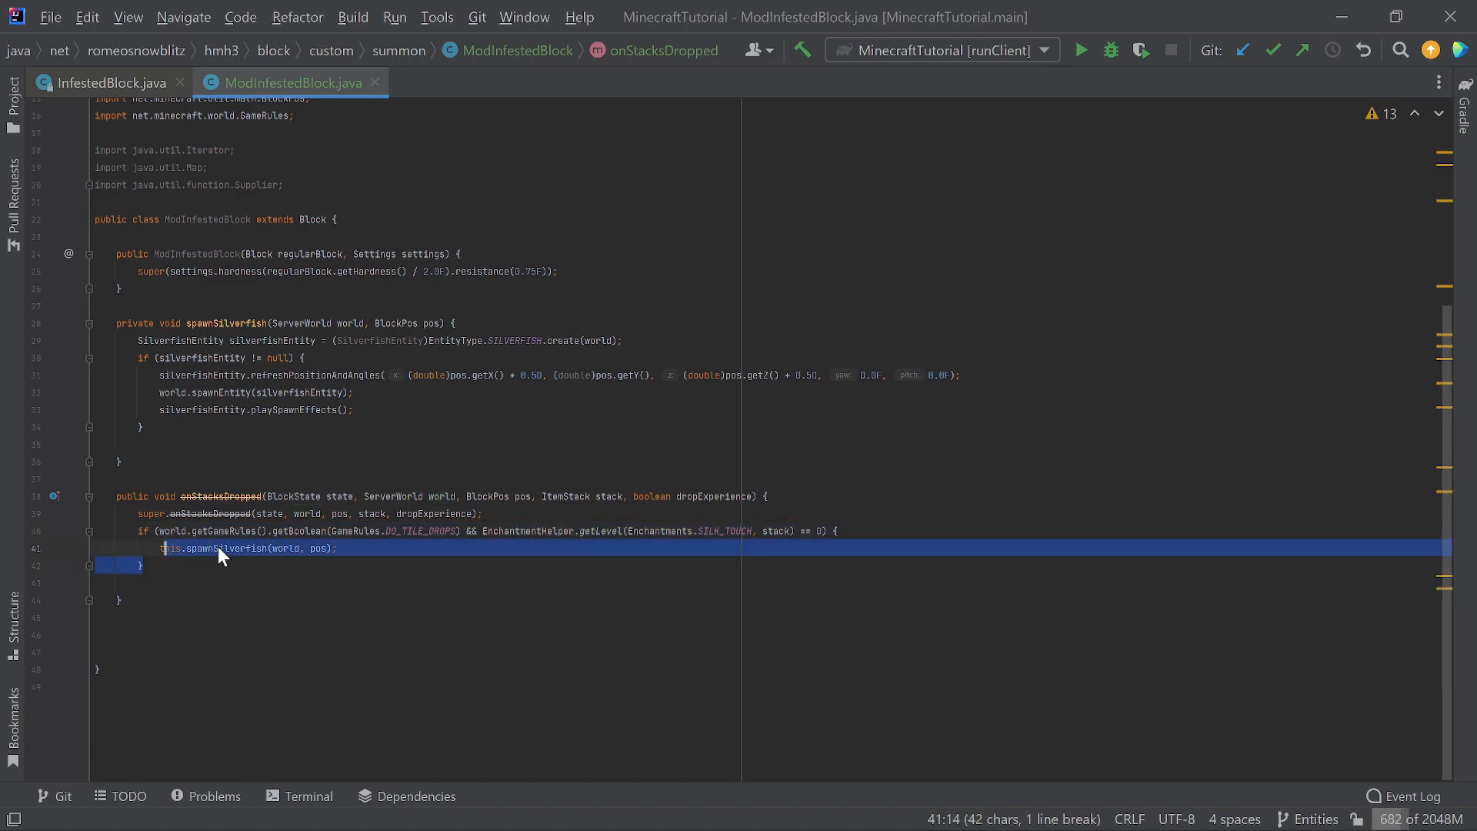
{"action": "left_click", "coordinate": [283, 548]}
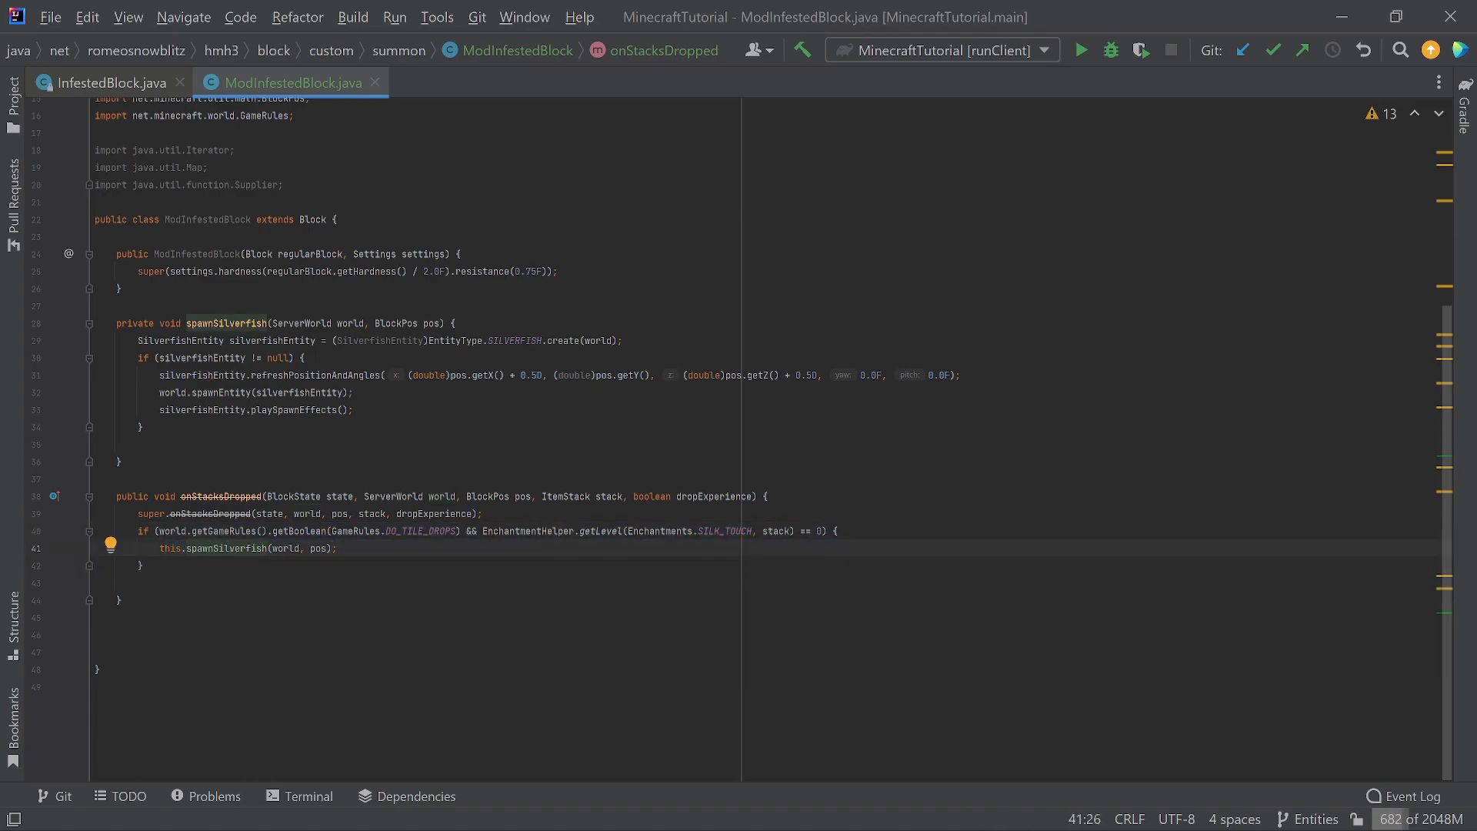
{"action": "mouse_move", "coordinate": [234, 547]}
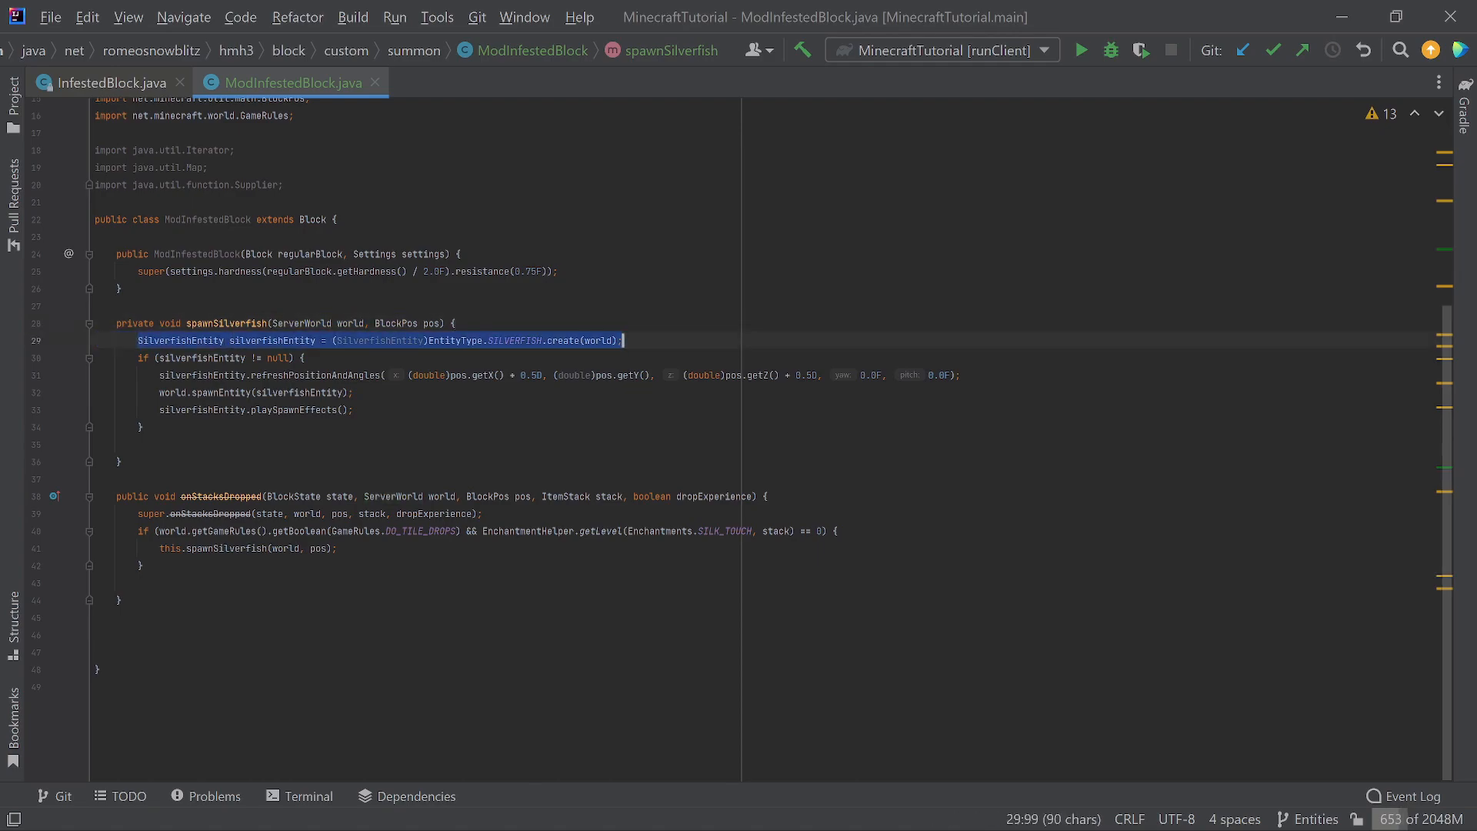
{"action": "left_click", "coordinate": [286, 340]}
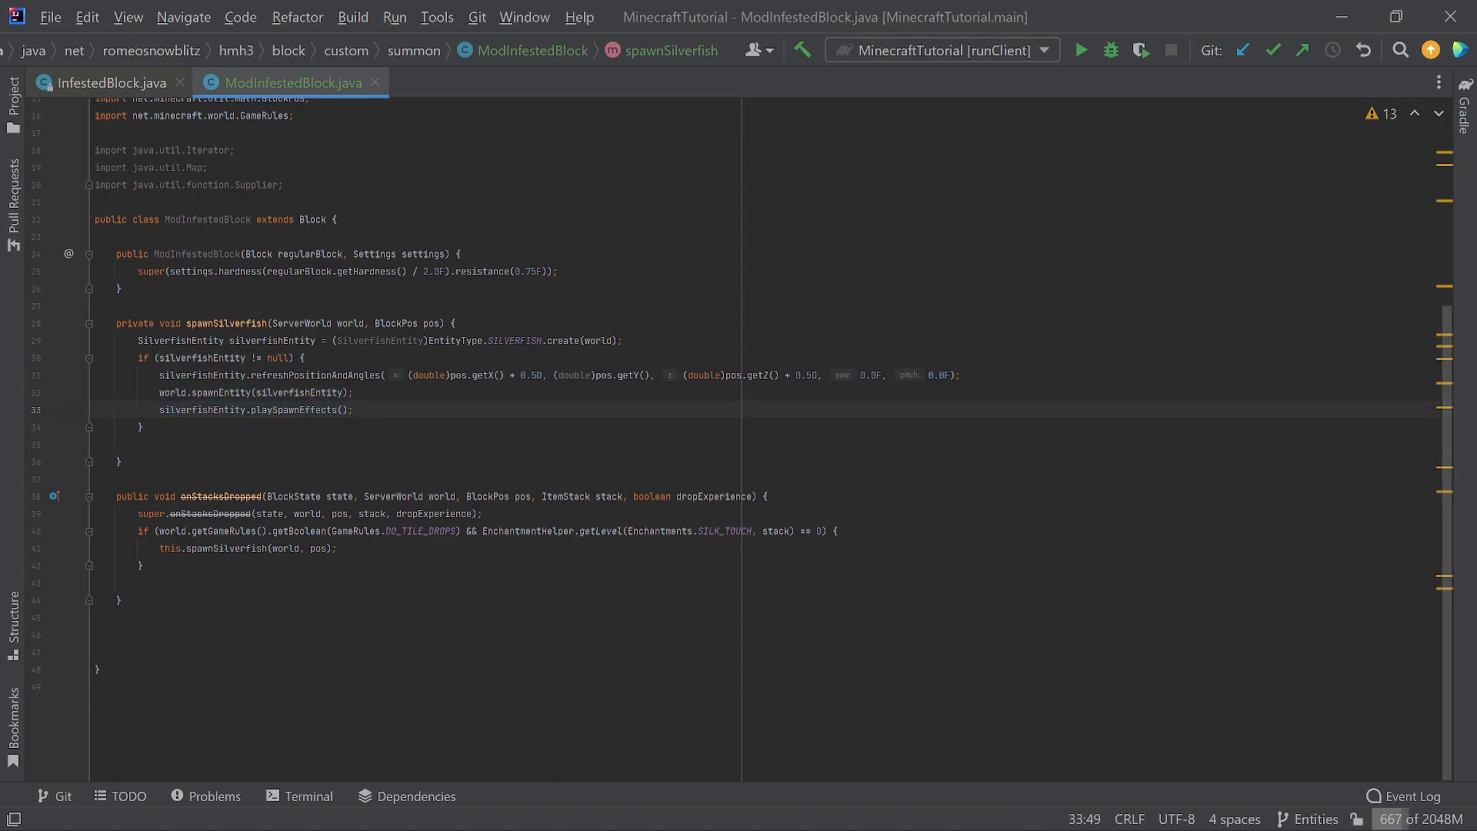
Change the infested_cement registration in ModBlocks from InfestedBlock to ModInfestedBlock.
{"action": "left_click", "coordinate": [103, 81]}
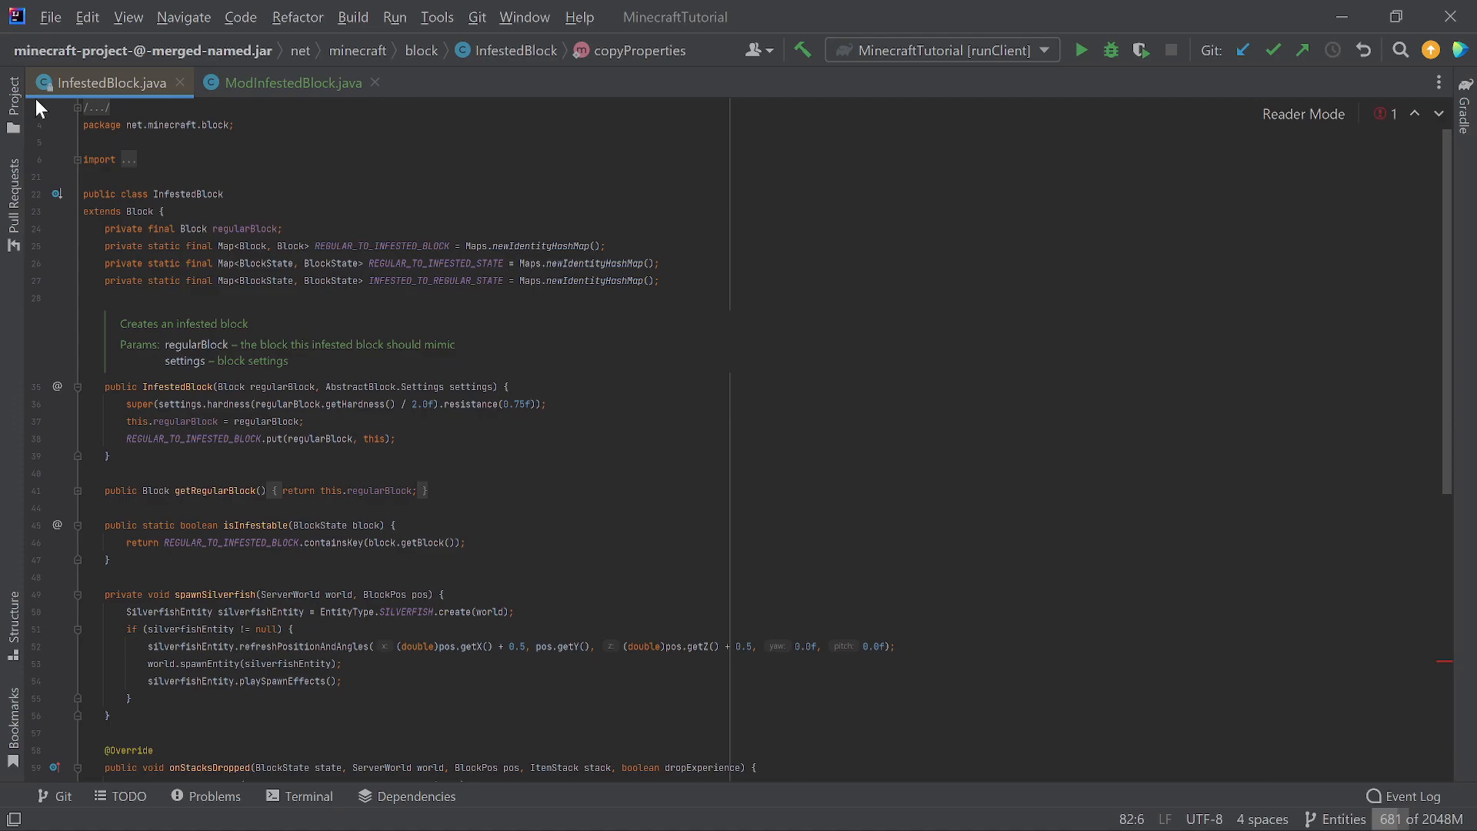
{"action": "left_click", "coordinate": [13, 92]}
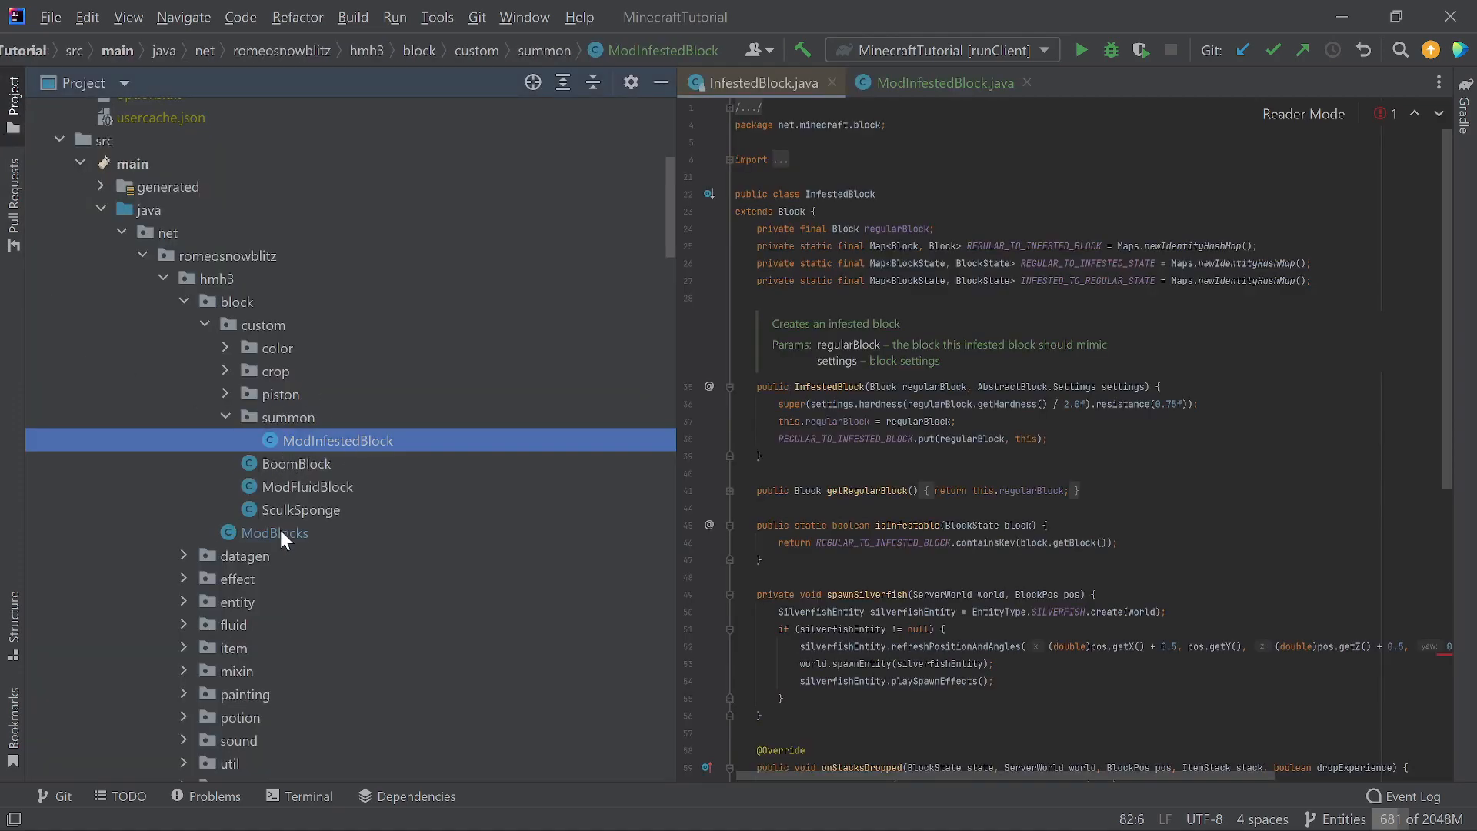
{"action": "double_click", "coordinate": [276, 533]}
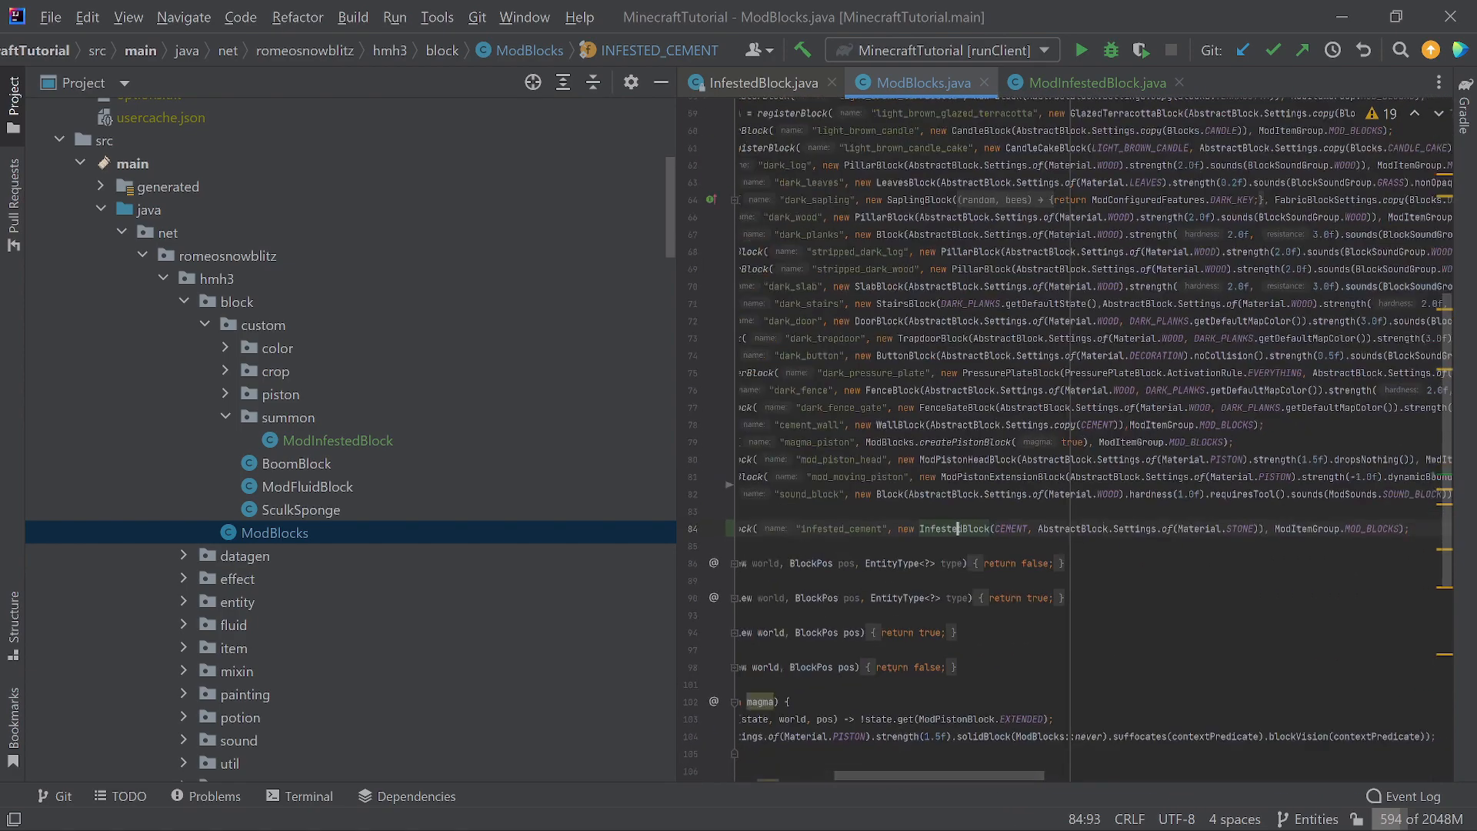
{"action": "left_click", "coordinate": [920, 528]}
{"action": "type", "text": "Mod"}
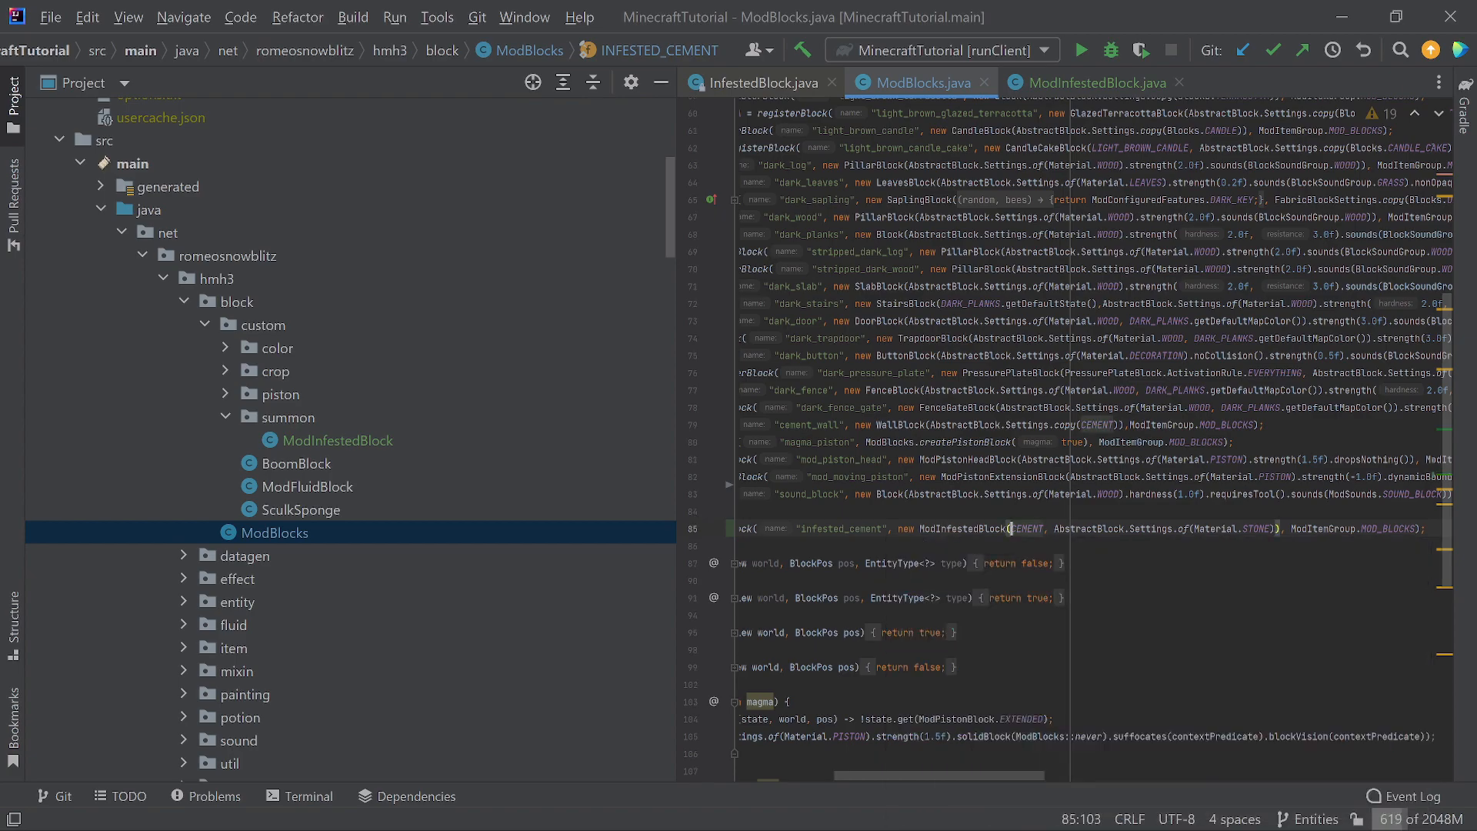
{"action": "mouse_move", "coordinate": [1040, 97]}
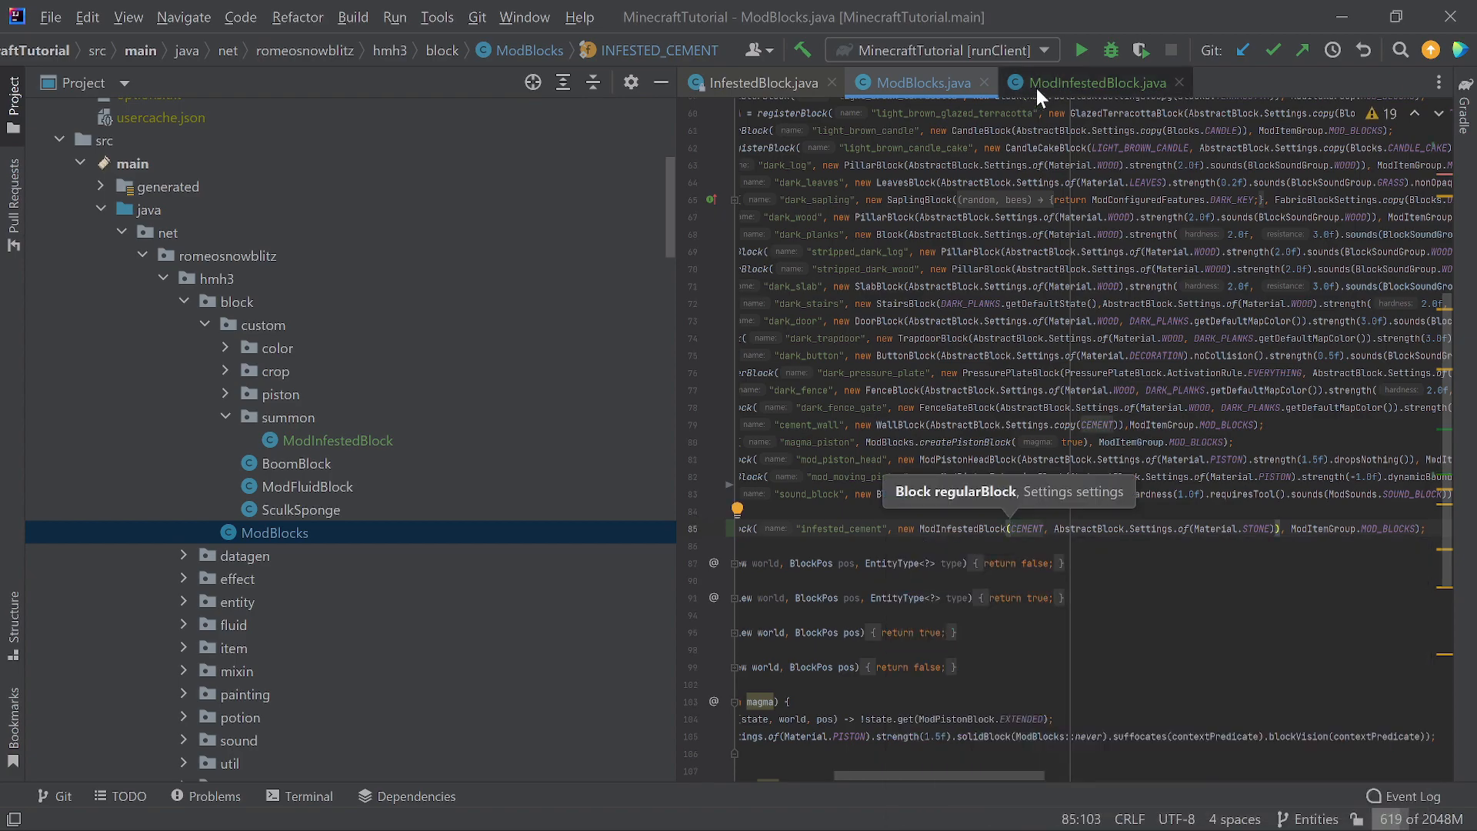
{"action": "left_click", "coordinate": [1092, 83]}
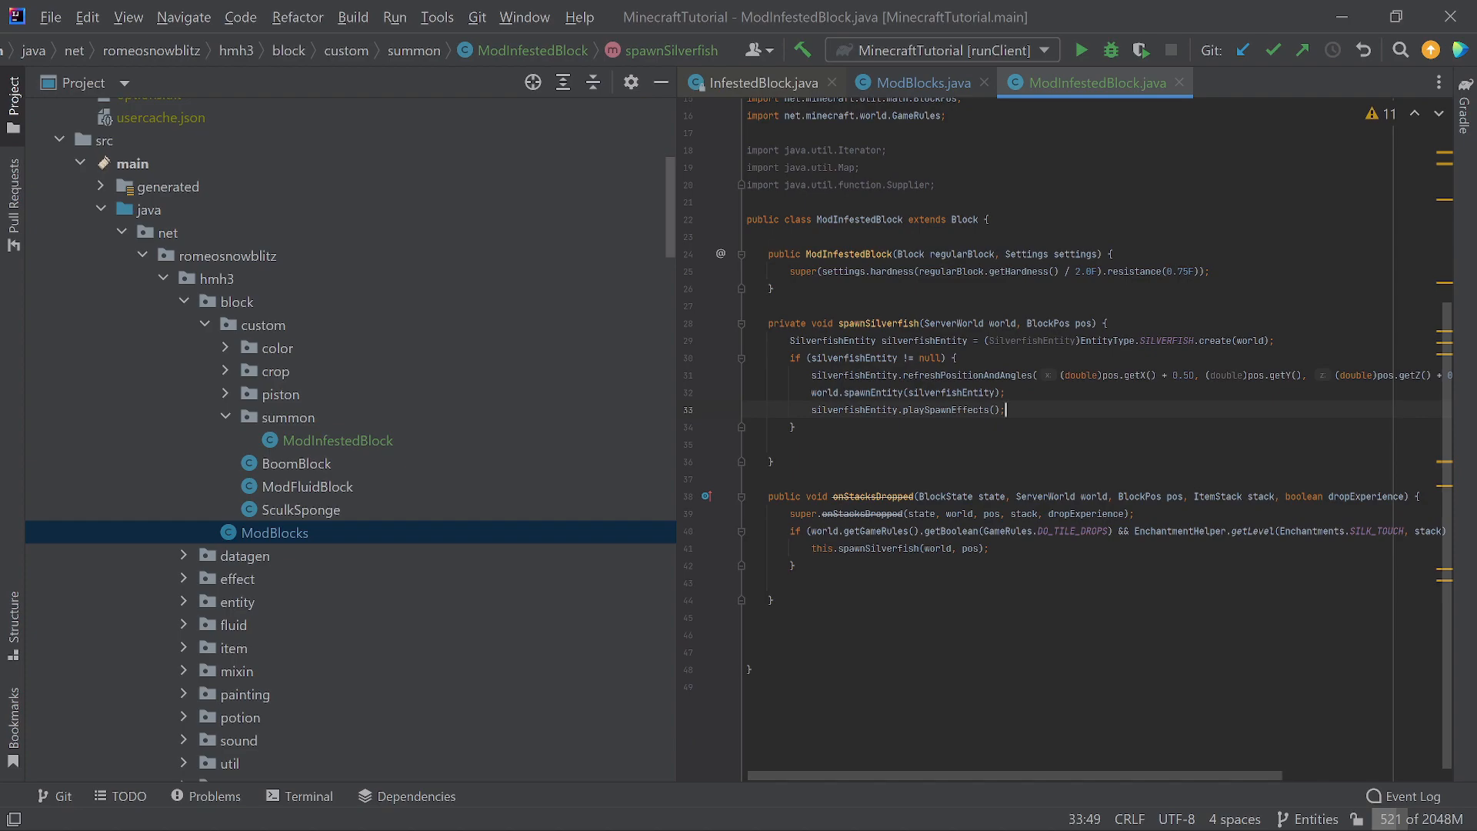
Replace EntityType.SILVERFISH with EntityType.ENDERMITE in the spawn method.
{"action": "left_click", "coordinate": [1177, 340]}
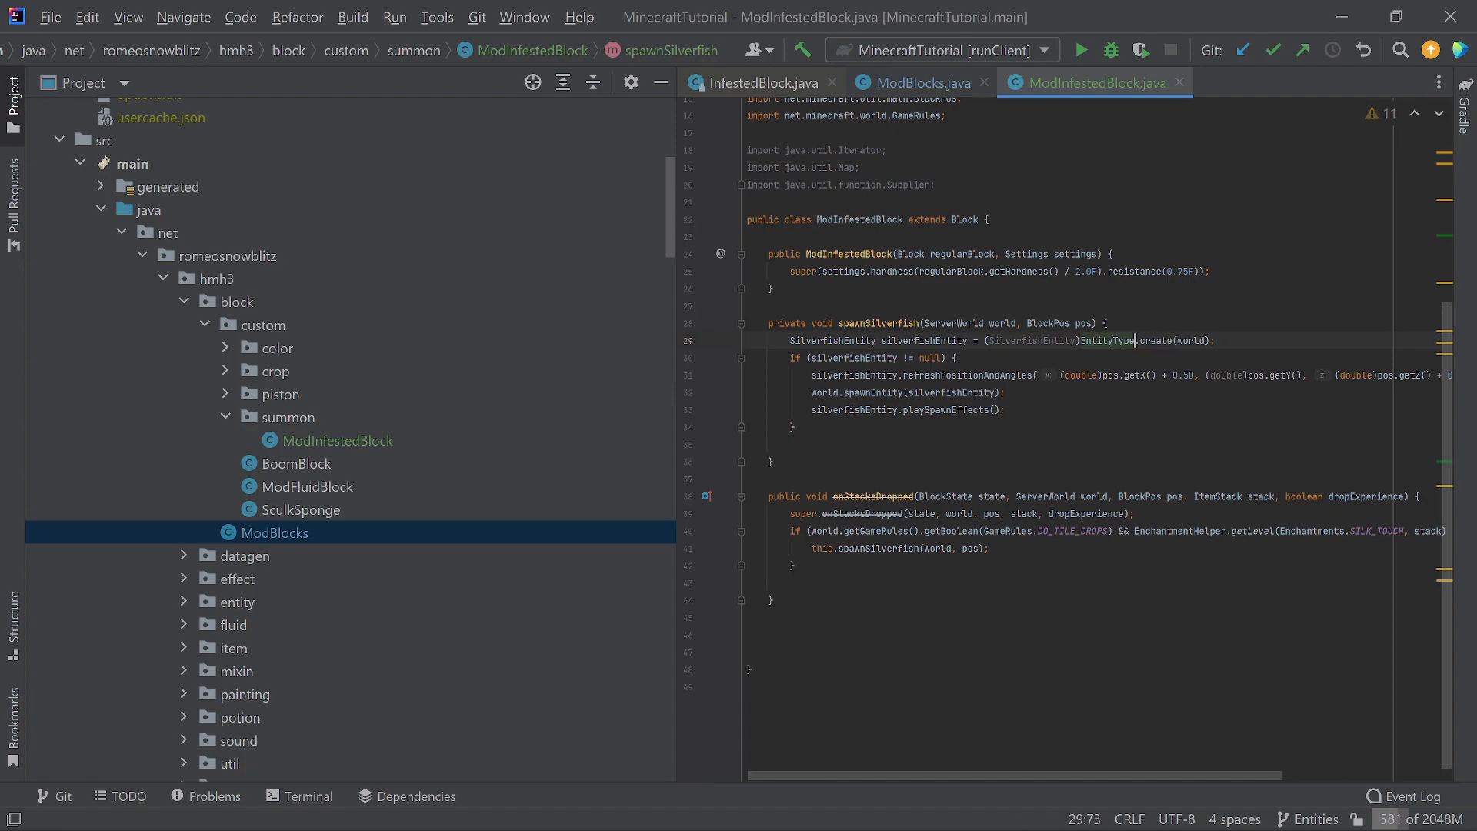
{"action": "type", "text": "."}
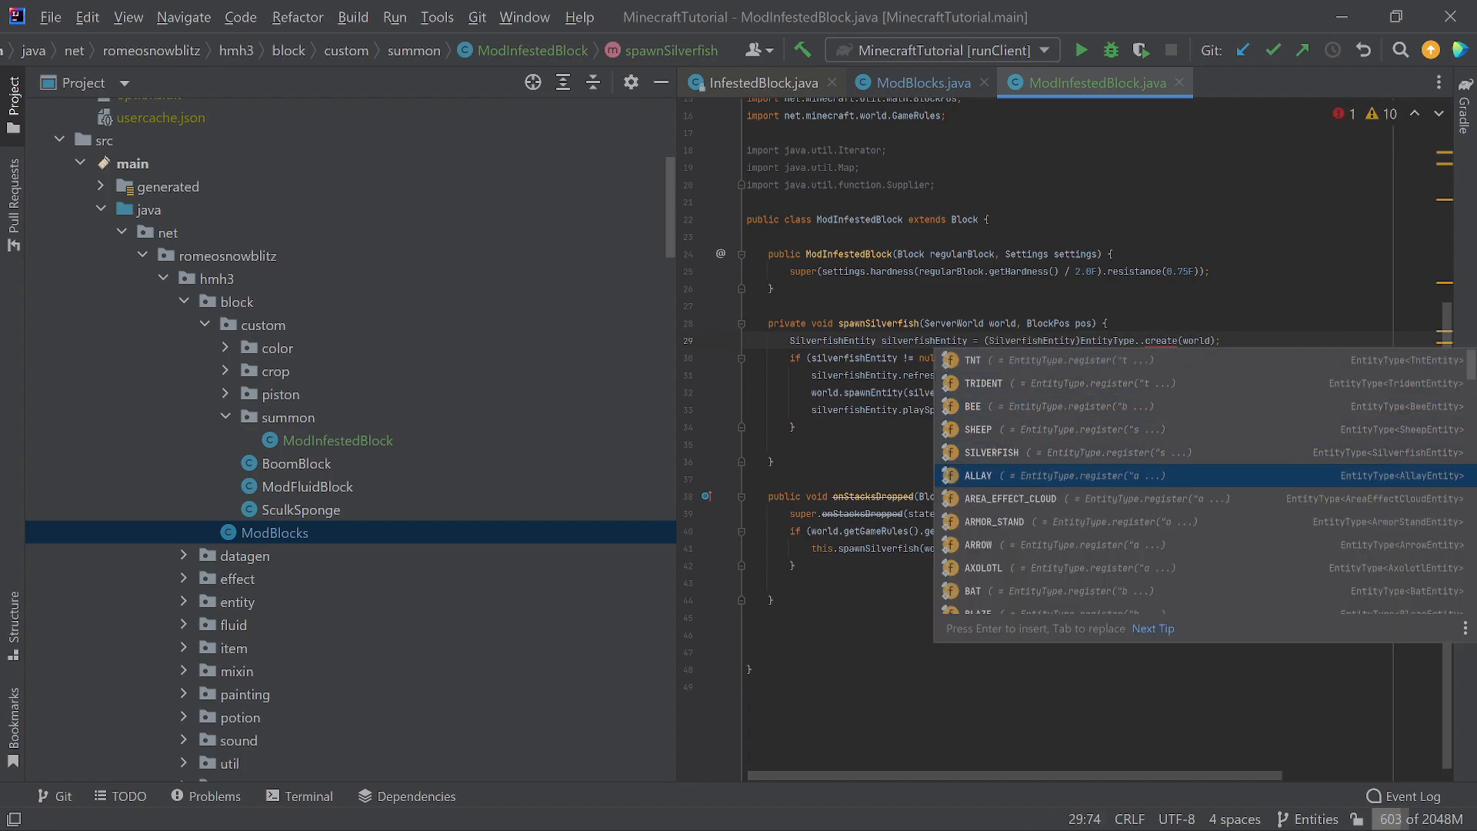
{"action": "scroll", "scroll_direction": "down", "scroll_amount": 3}
{"action": "type", "text": "ende"}
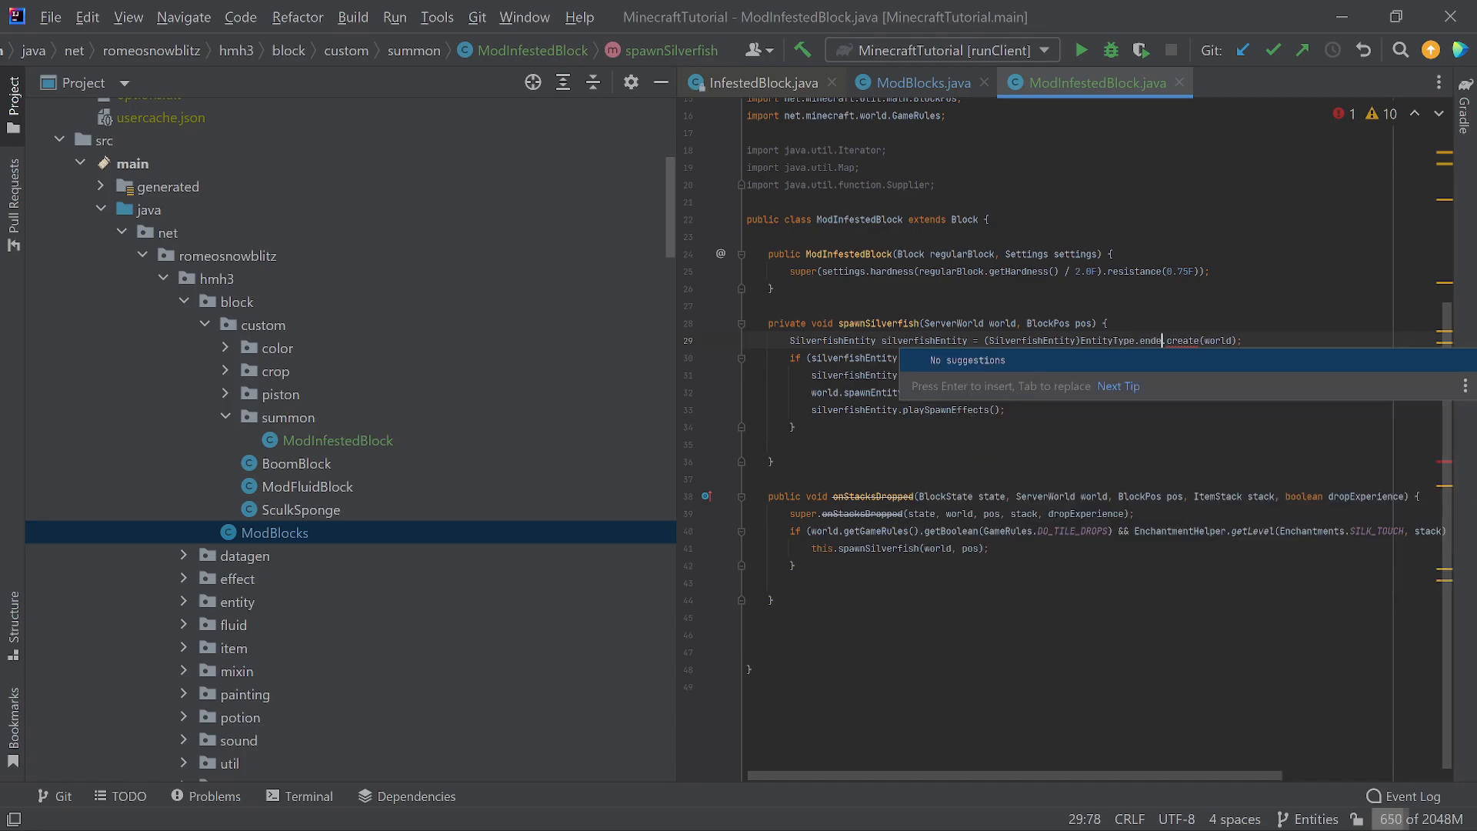
{"action": "type", "text": "Ende"}
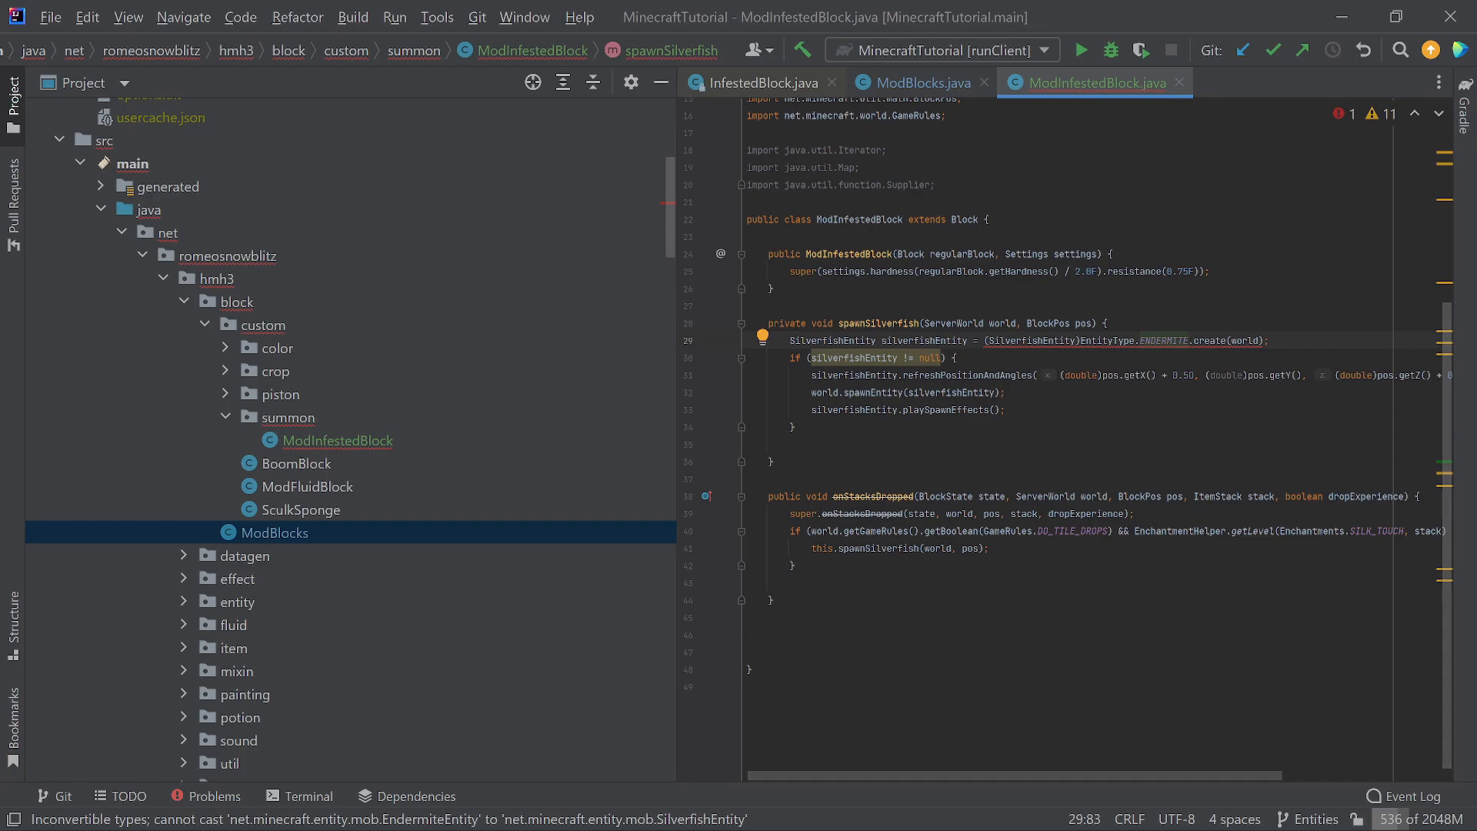
{"action": "scroll", "scroll_direction": "up", "scroll_amount": 3}
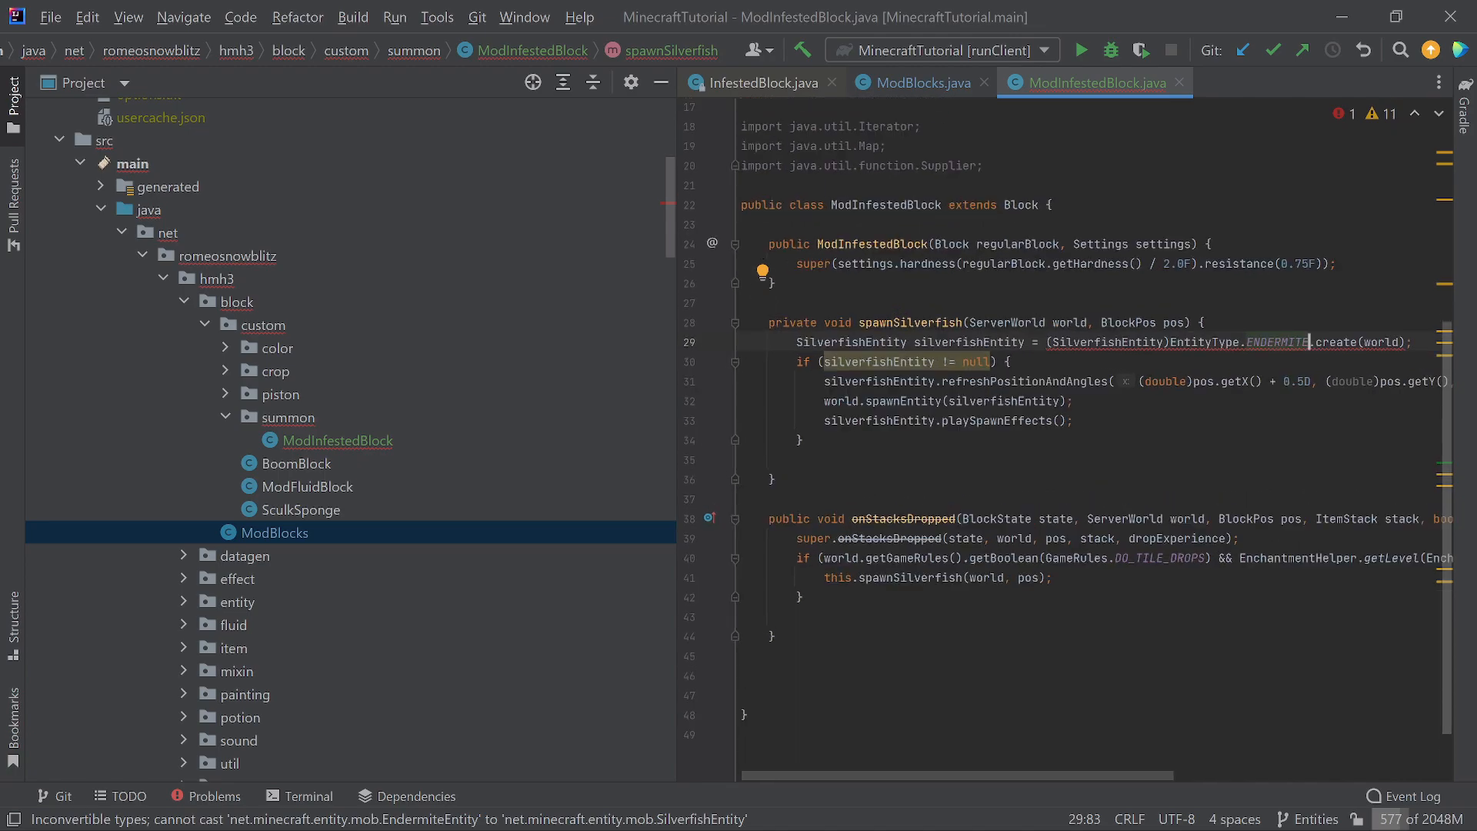
{"action": "scroll", "scroll_direction": "down", "scroll_amount": 3}
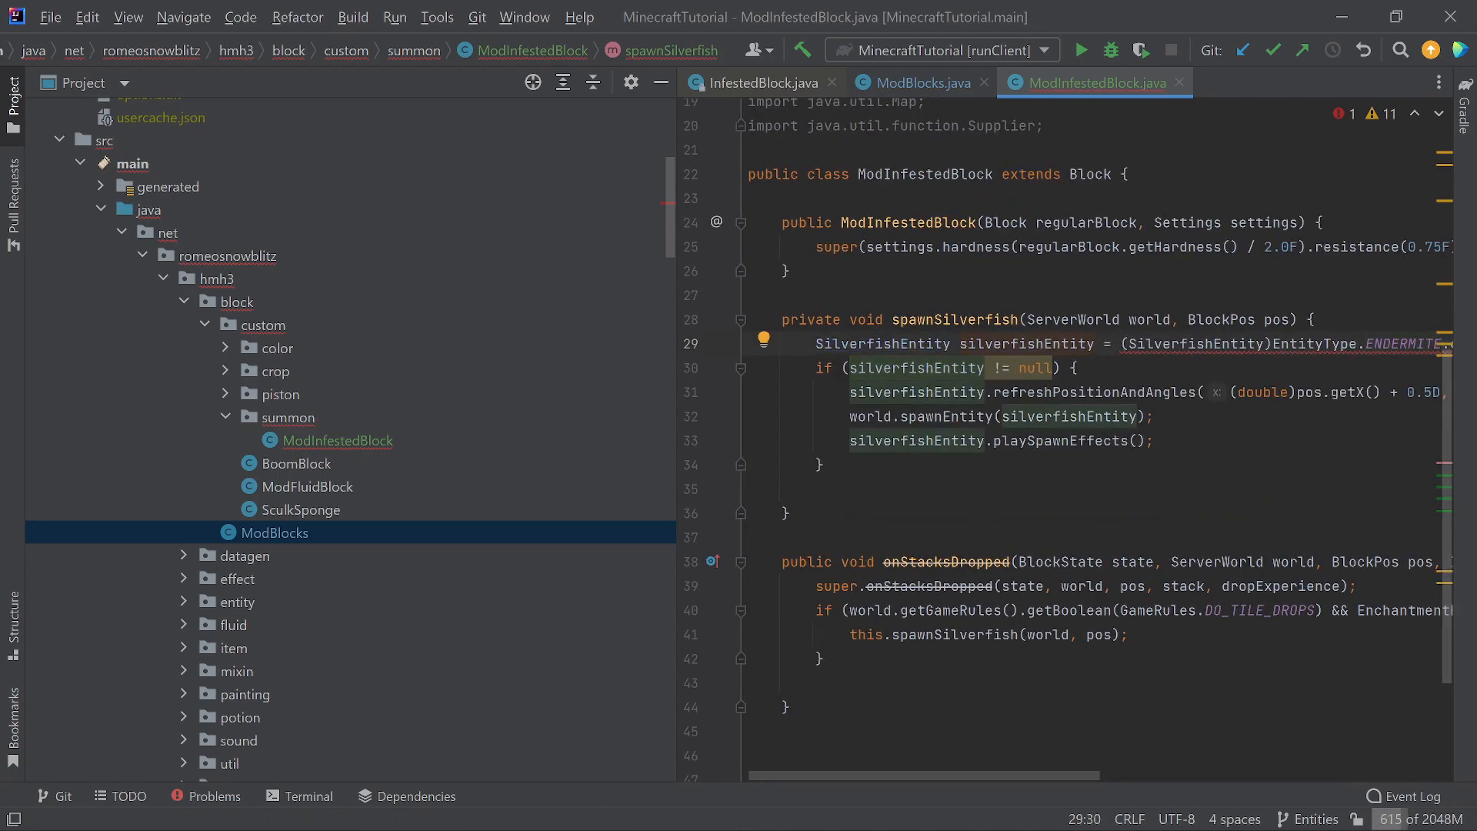
Retype the SilverfishEntity declaration and cast as EndermiteEntity via autocomplete.
{"action": "double_click", "coordinate": [883, 343]}
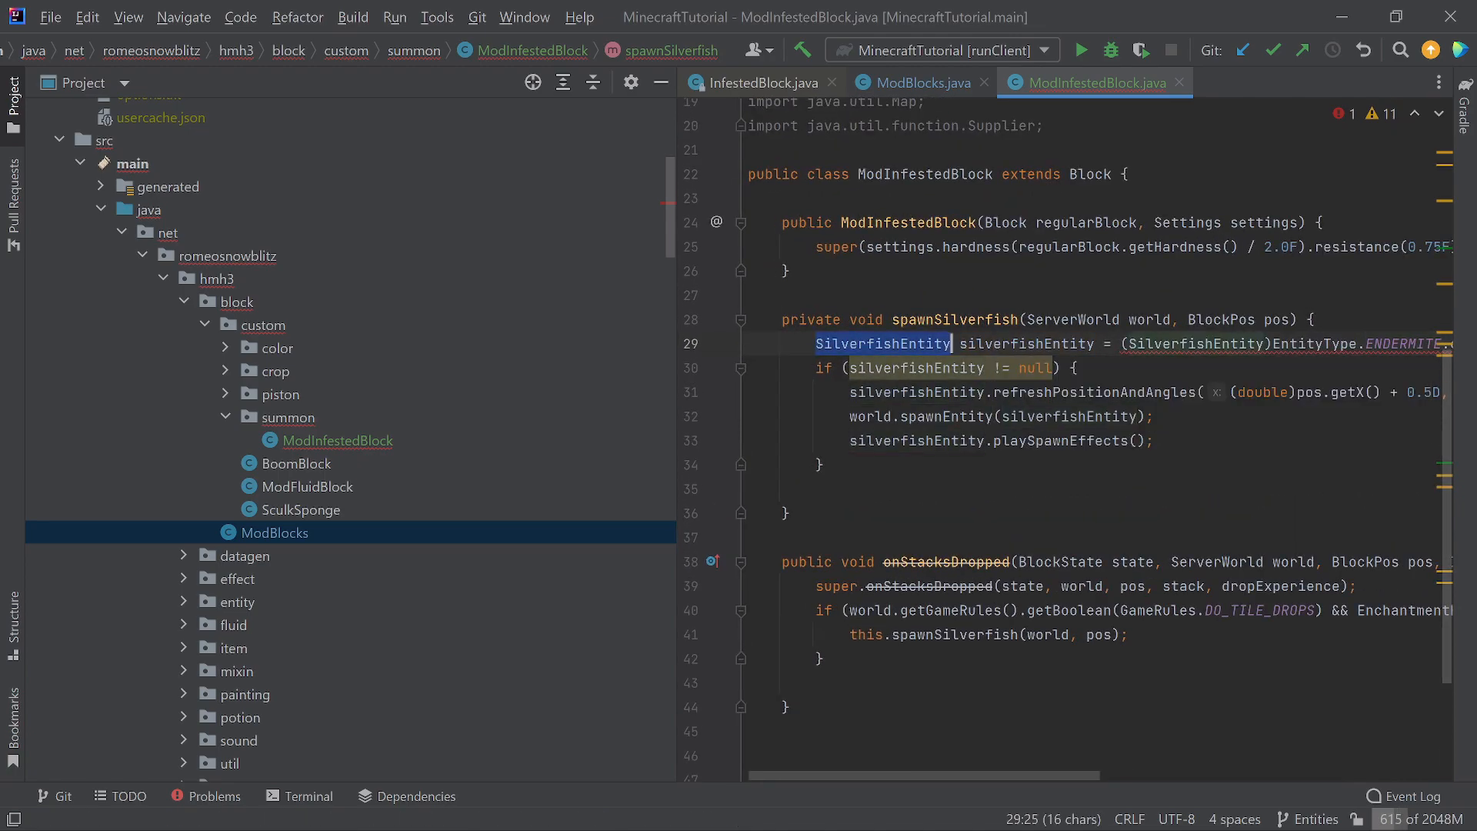
{"action": "type", "text": "End"}
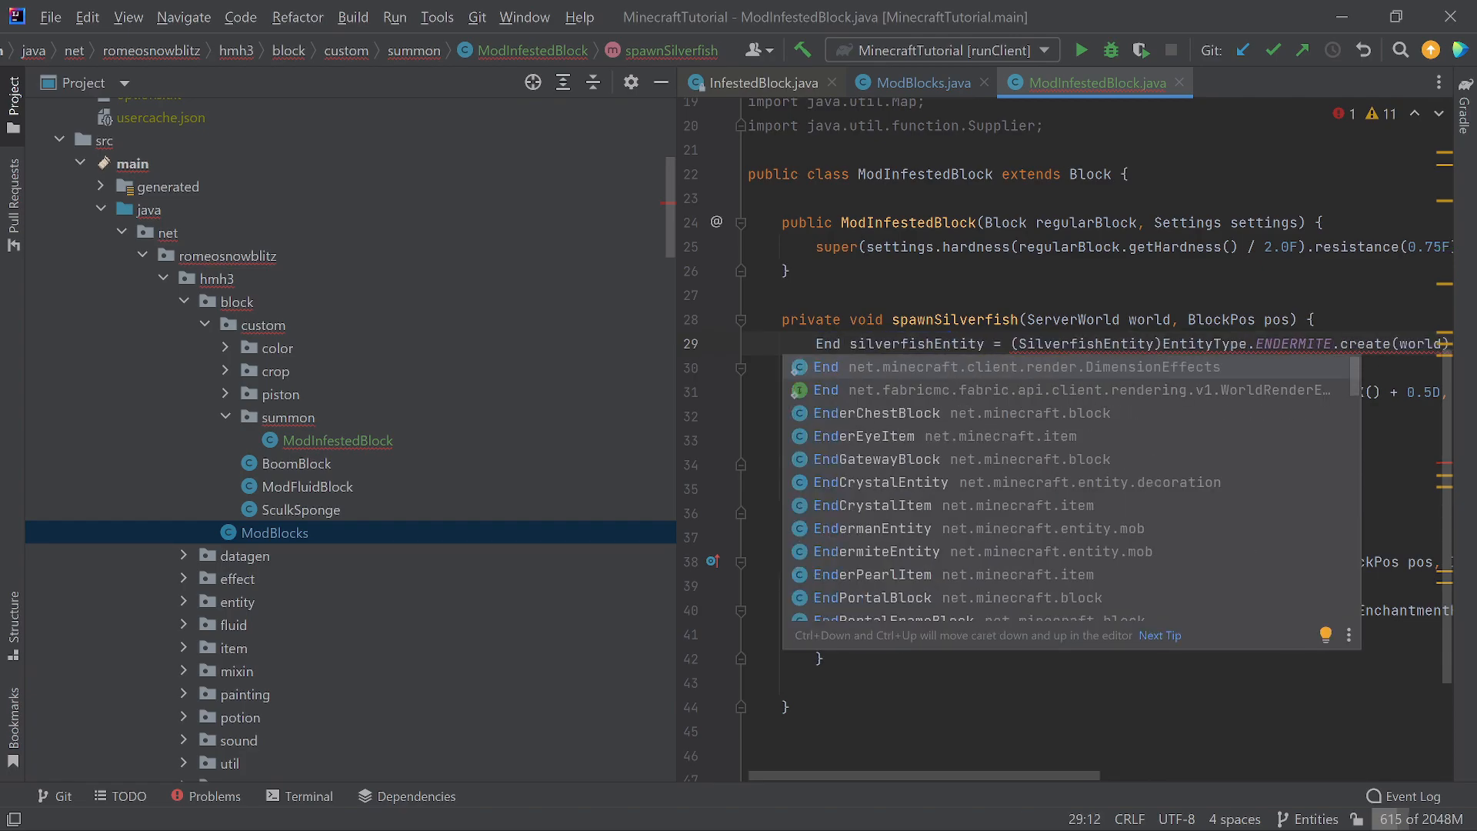
{"action": "type", "text": "ermiteEntity"}
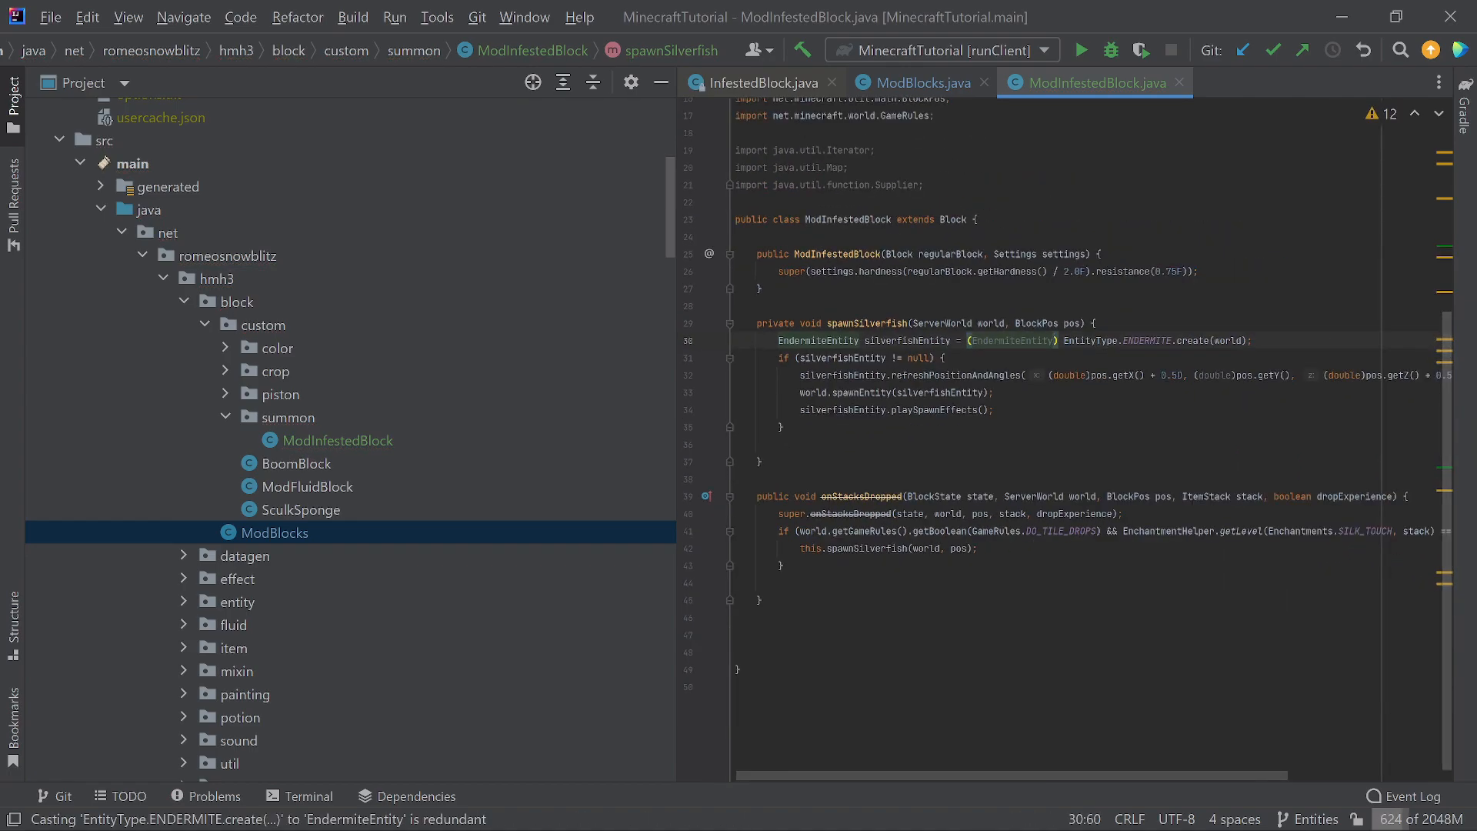
{"action": "mouse_move", "coordinate": [933, 410]}
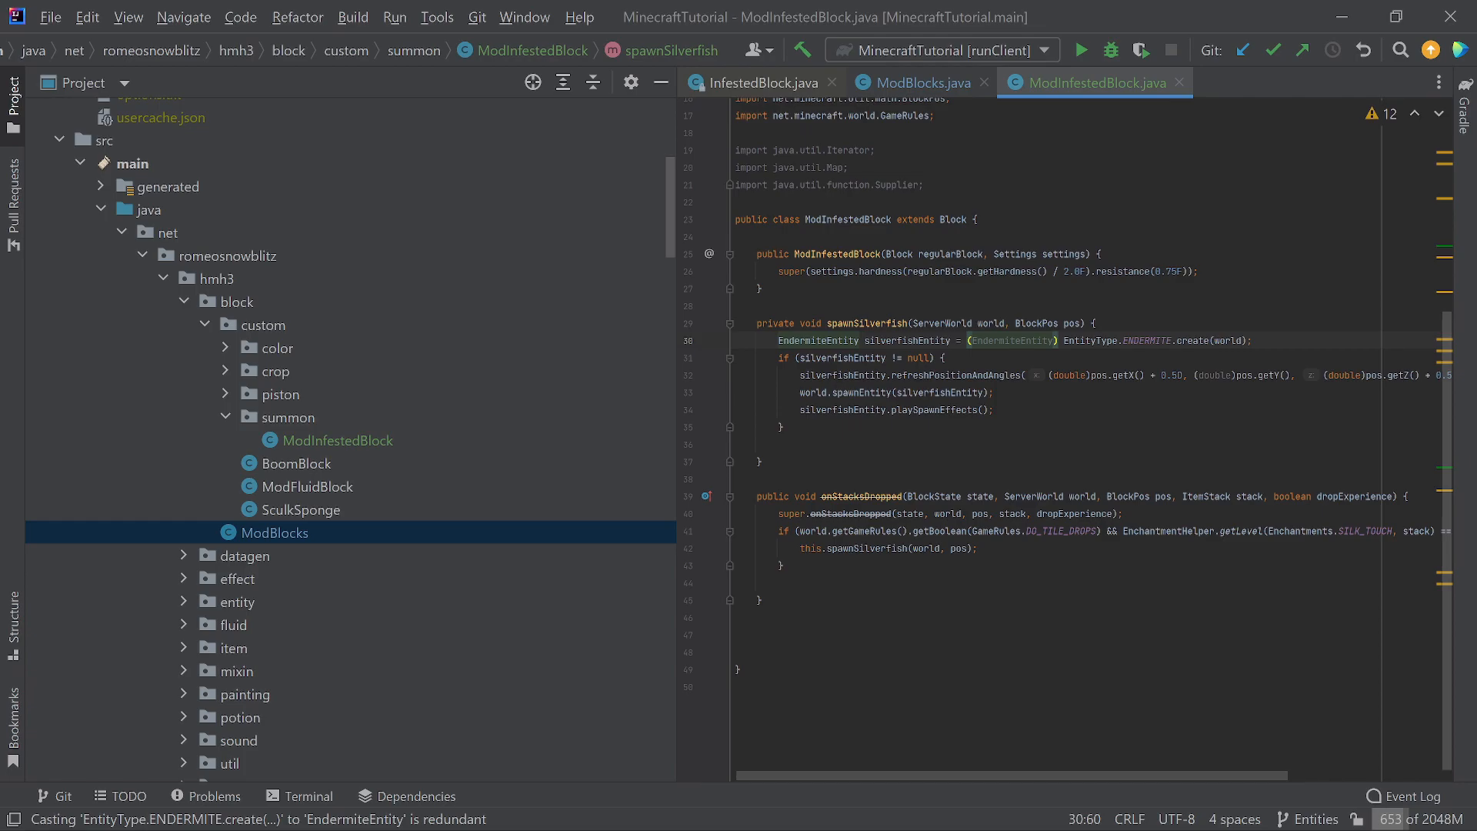
{"action": "left_click", "coordinate": [1021, 340]}
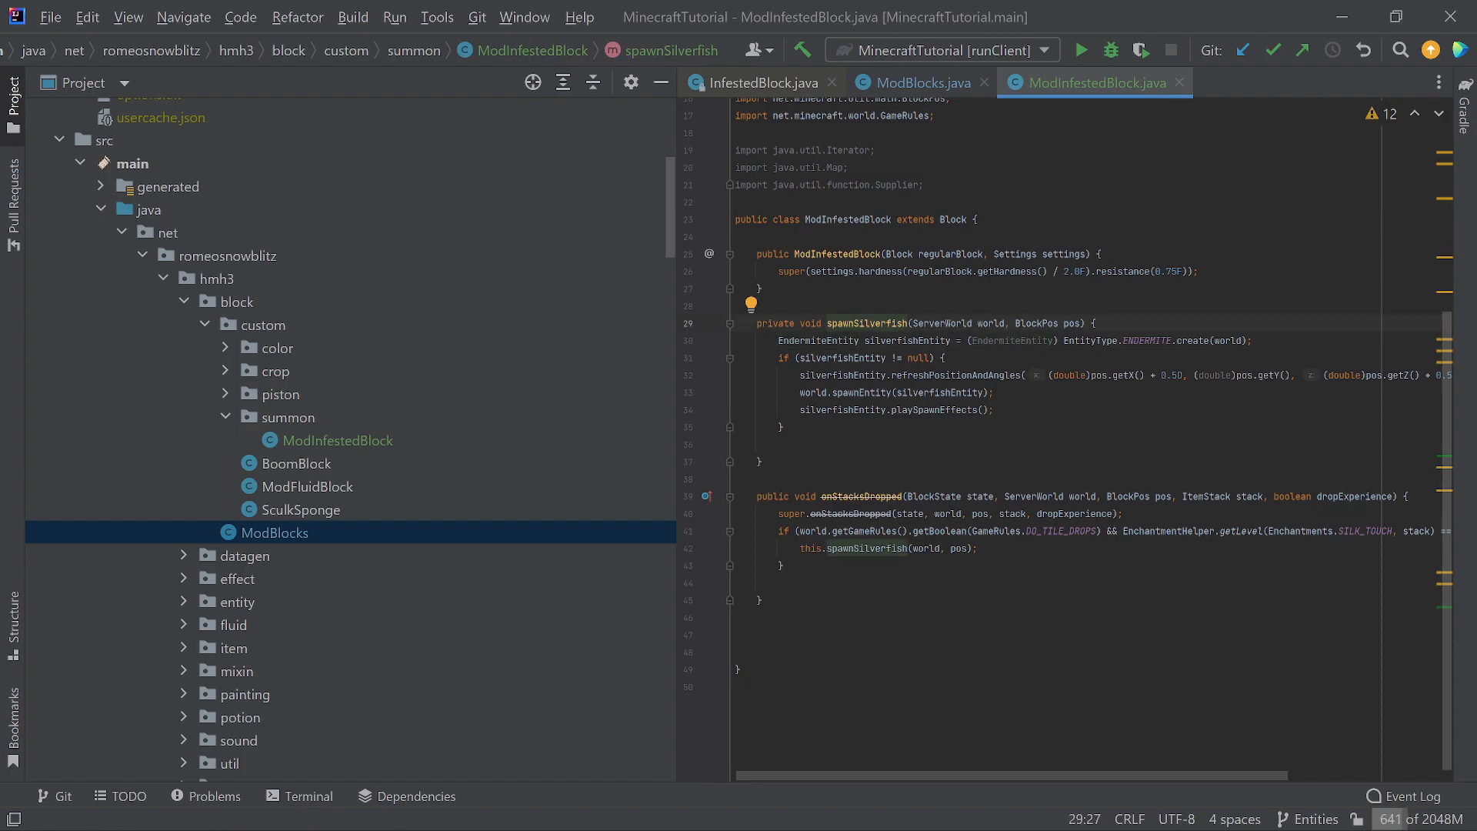
{"action": "left_click", "coordinate": [883, 323]}
{"action": "type", "text": "E"}
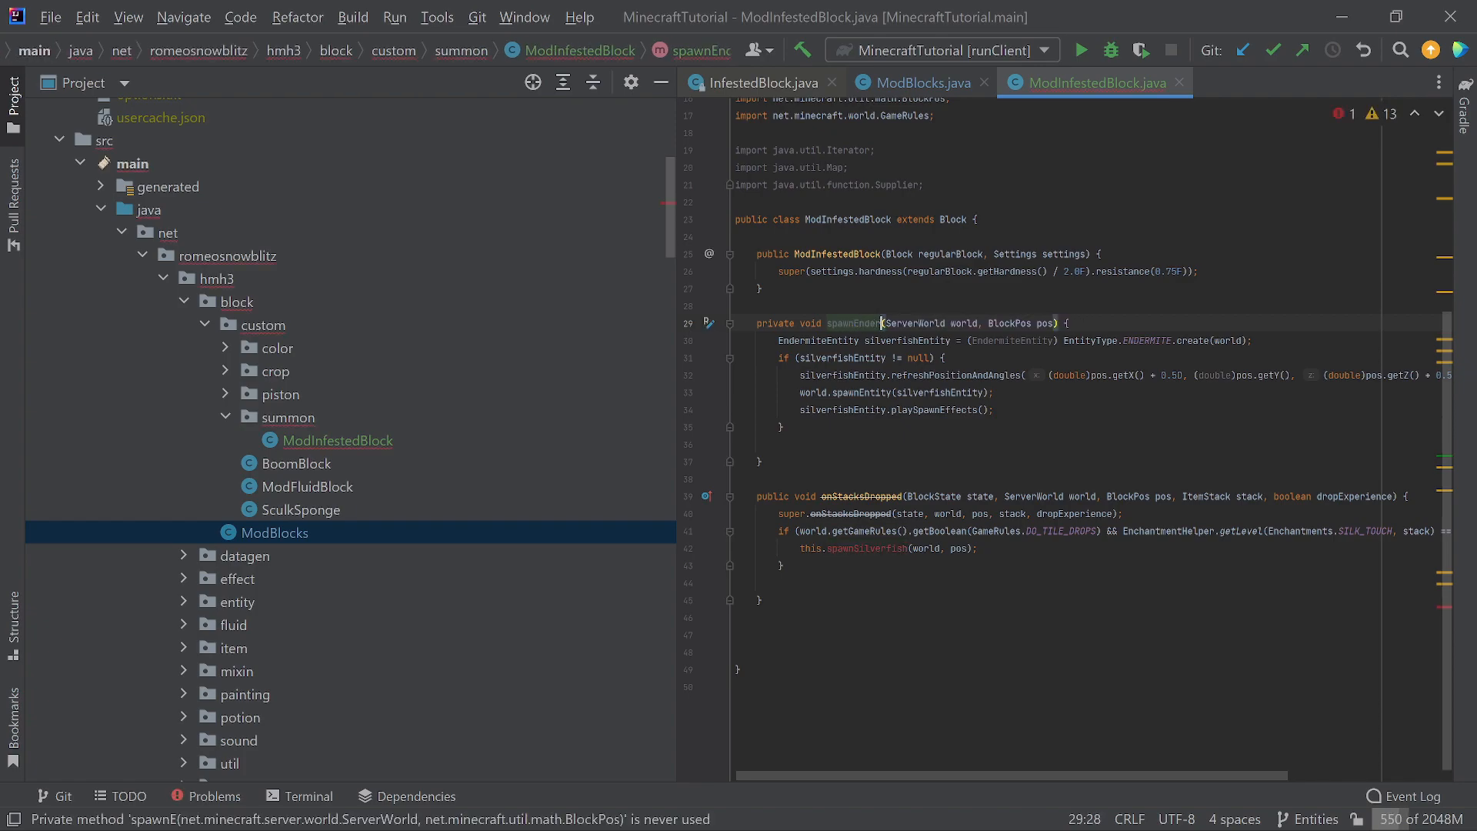
Rename the method to spawnEndermite and the silverfishEntity variable to endermite in all occurrences.
{"action": "type", "text": "ndermite"}
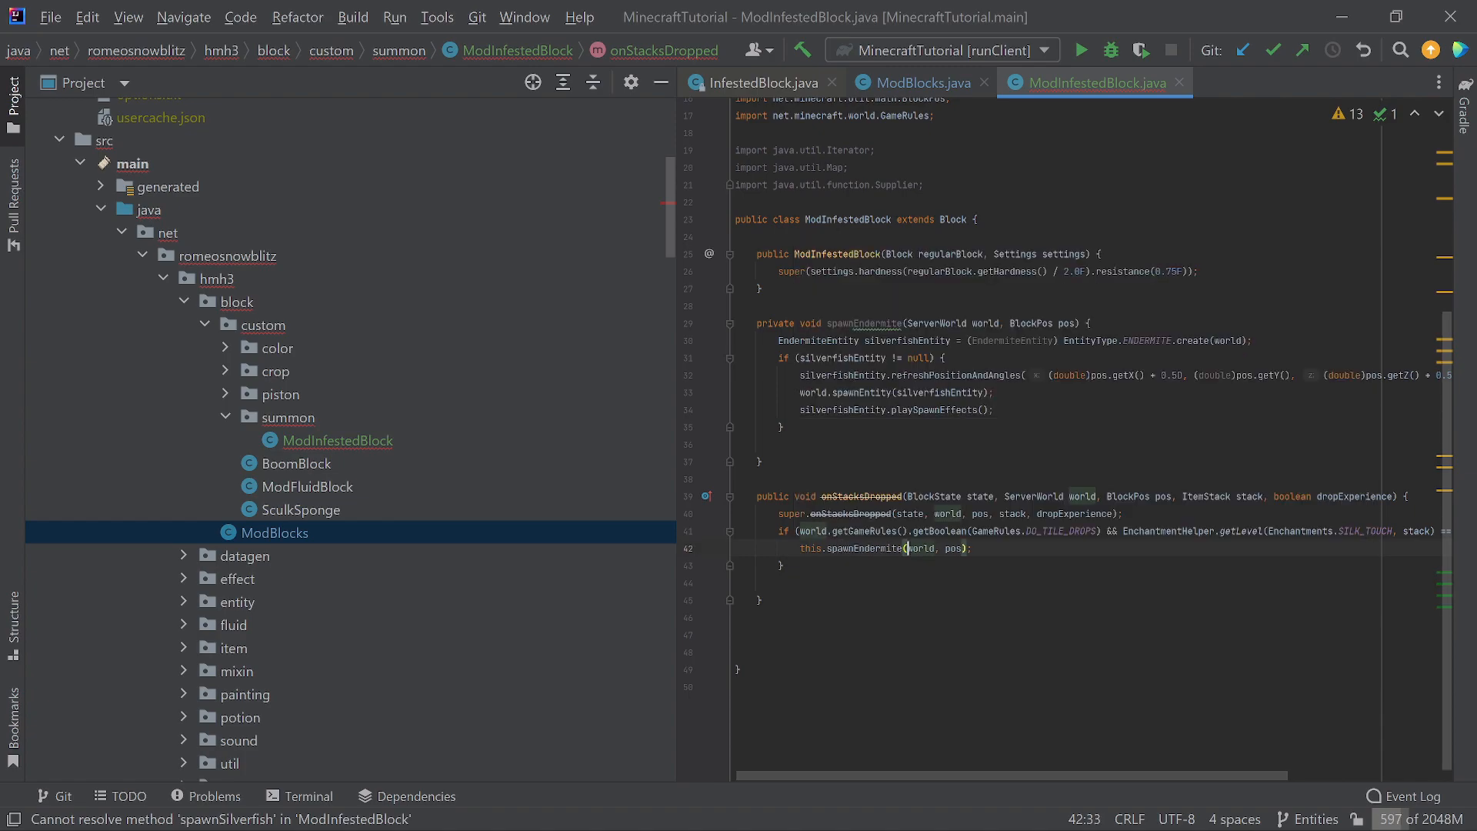
{"action": "mouse_move", "coordinate": [903, 547]}
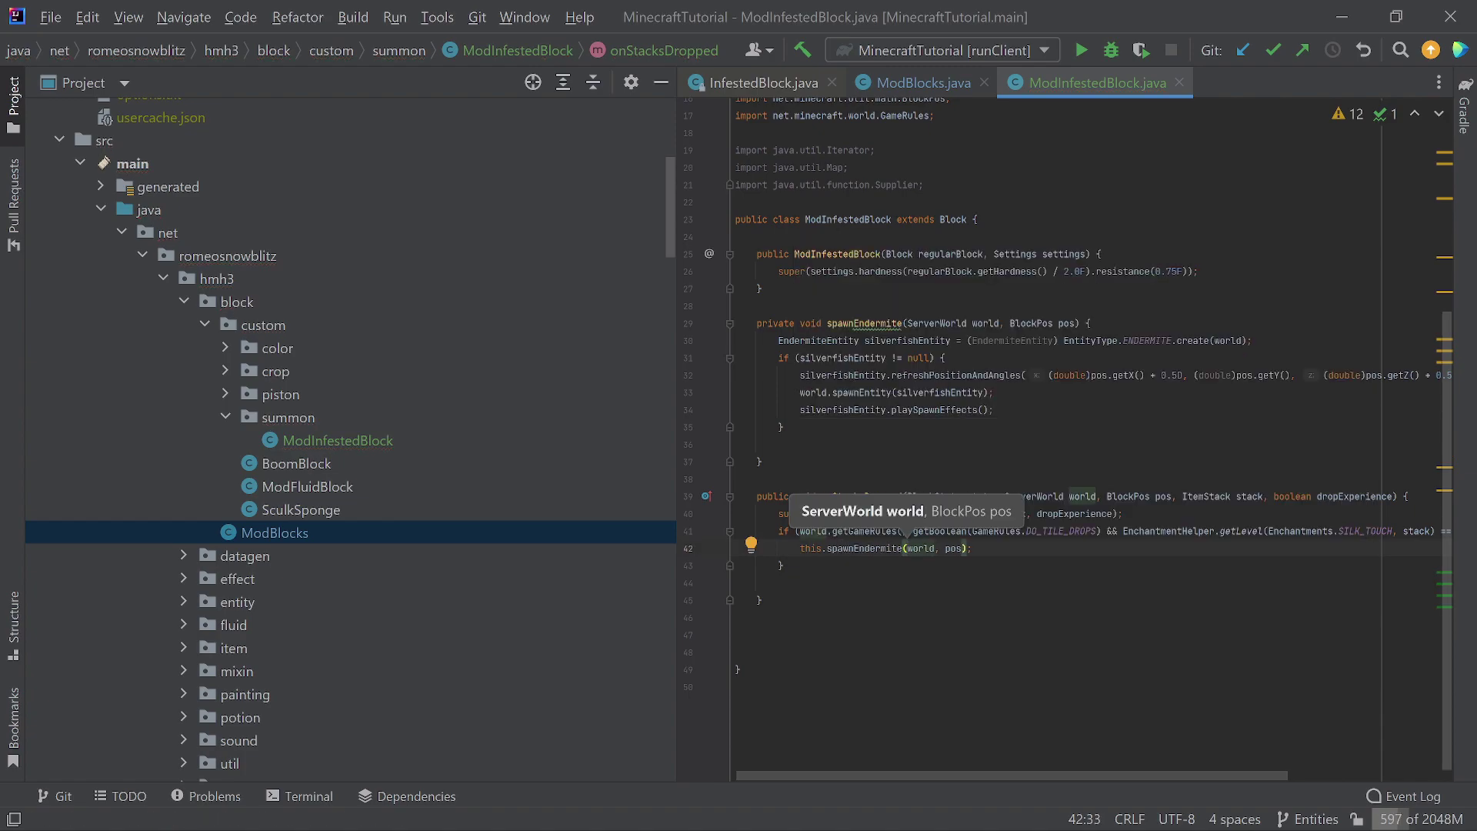
{"action": "double_click", "coordinate": [908, 340]}
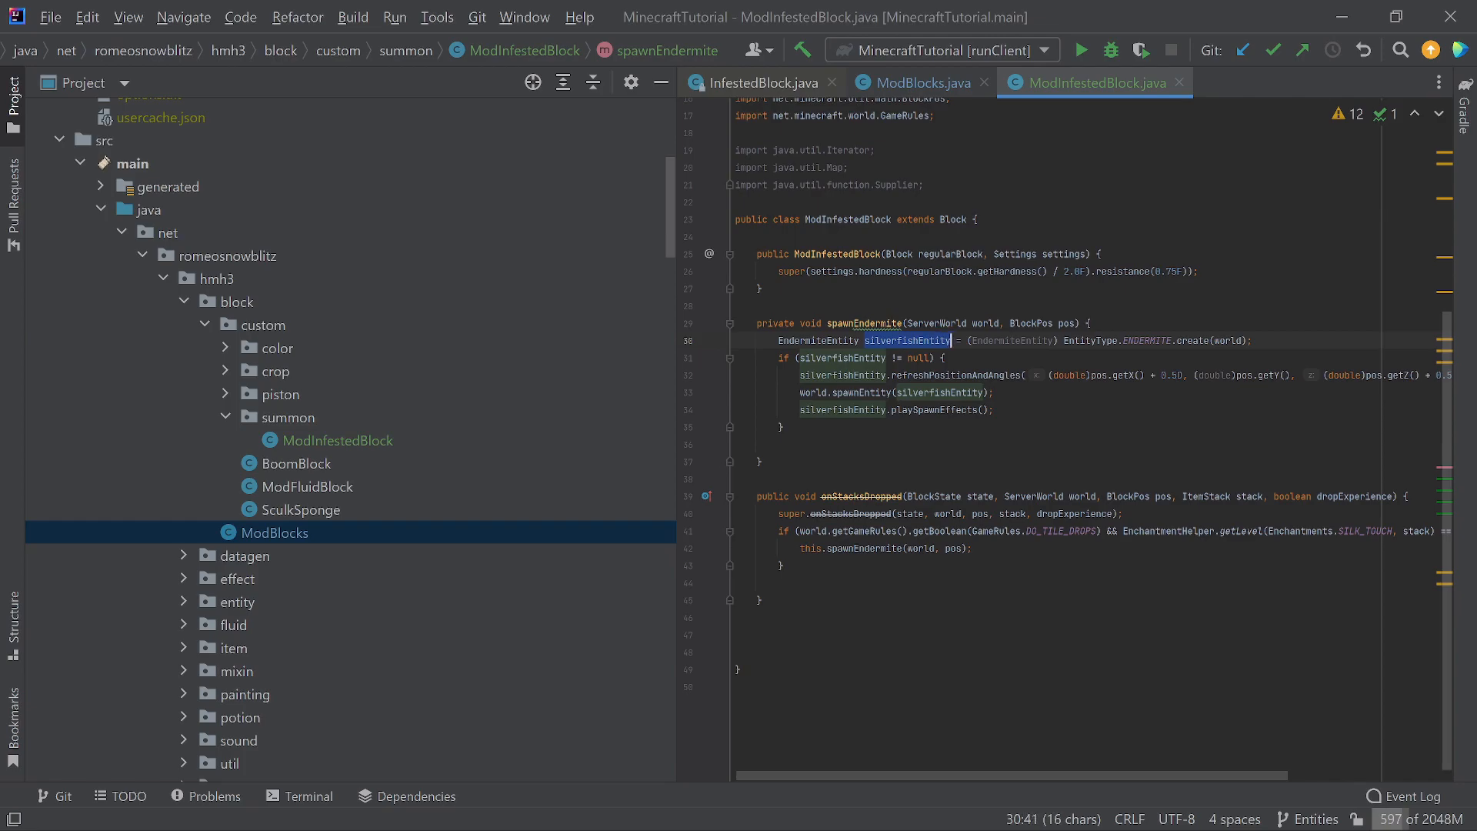
{"action": "key", "text": "Ctrl+F"}
{"action": "type", "text": "endermite"}
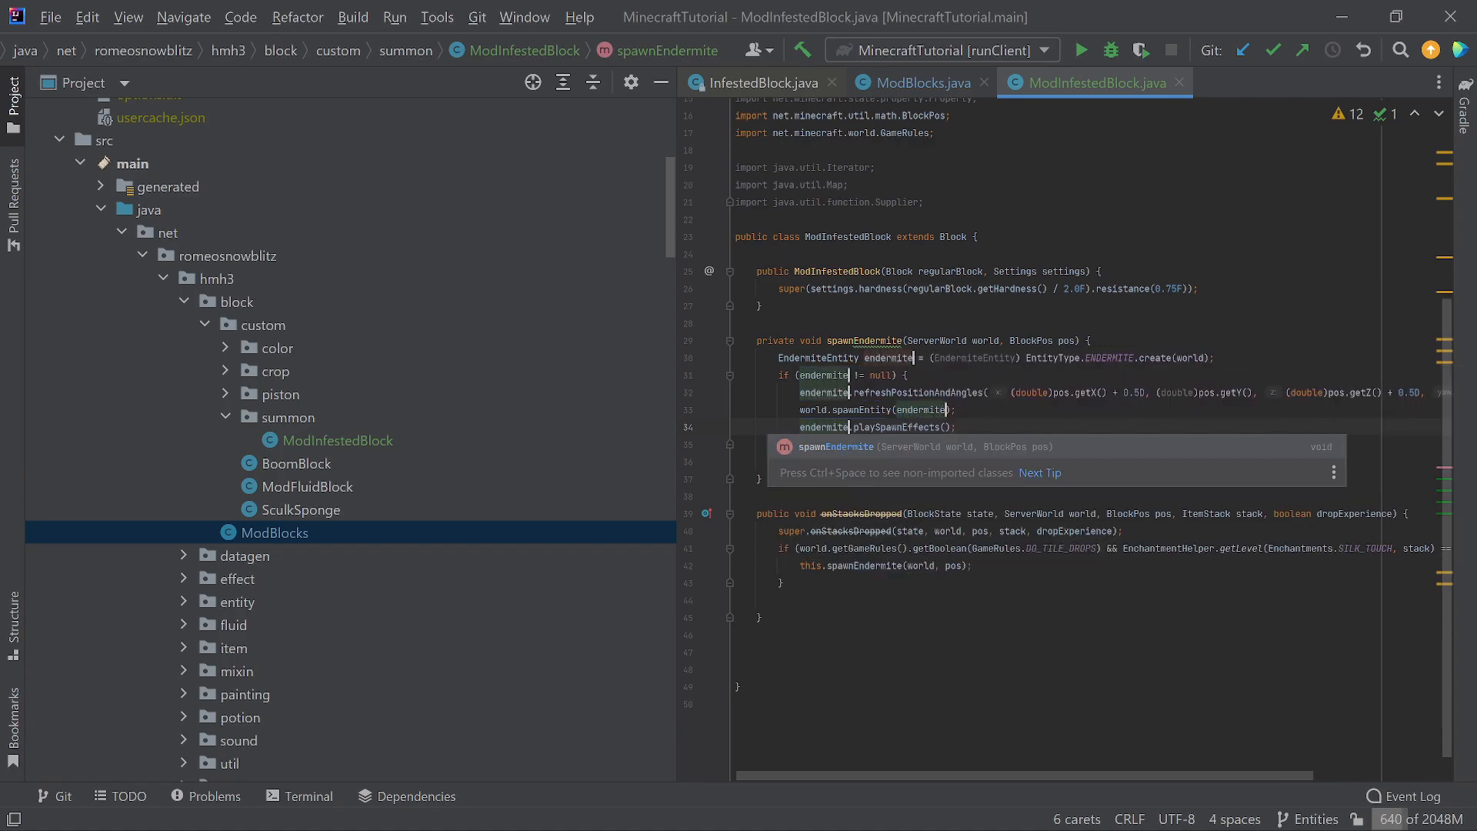
{"action": "scroll", "scroll_direction": "right", "scroll_amount": 3}
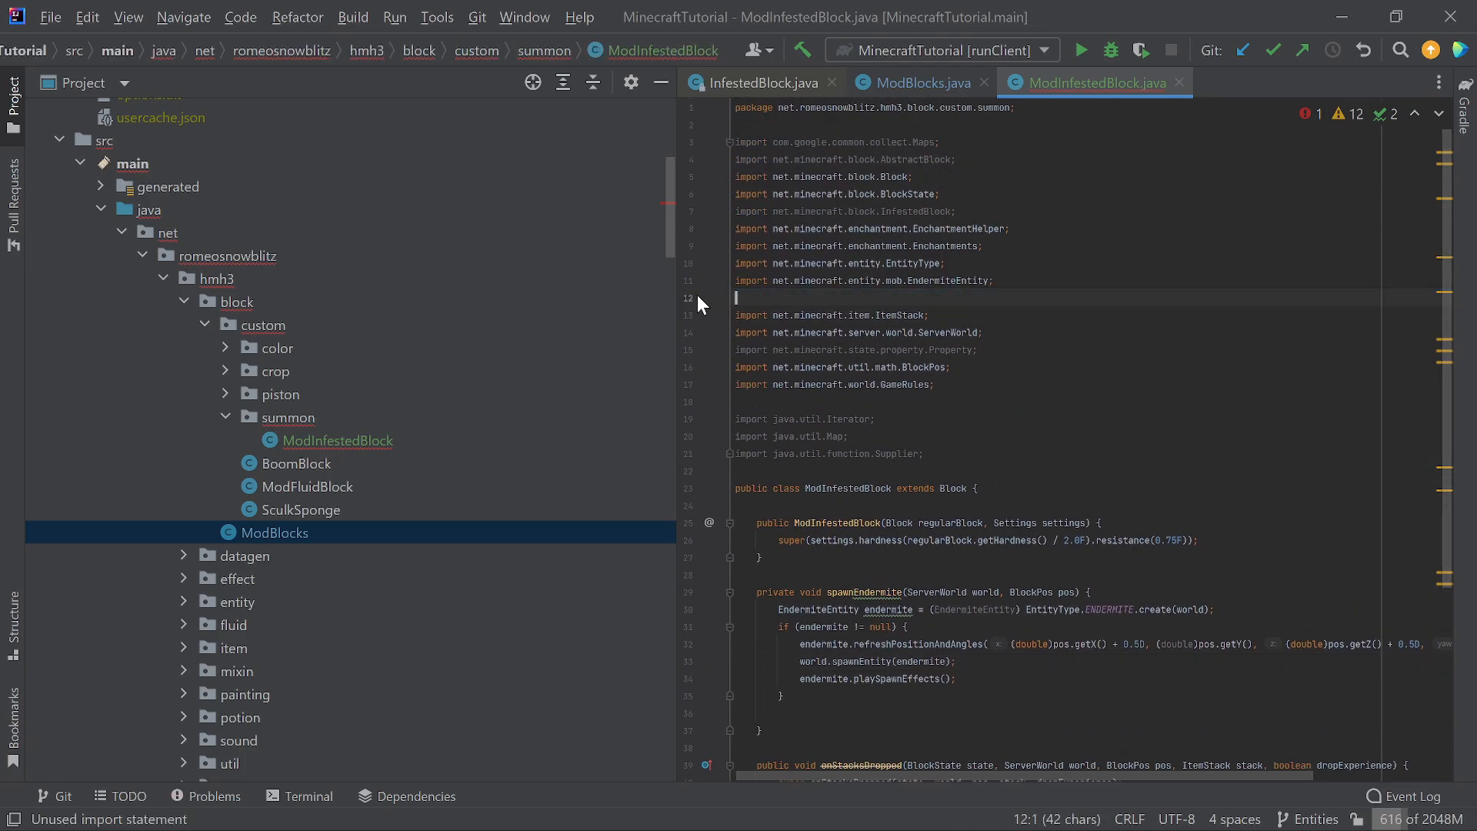
Fix ModInfestedBlock's imports, remove the blank line in spawnEndermite and return to ModBlocks.
{"action": "scroll", "scroll_direction": "down", "scroll_amount": 3}
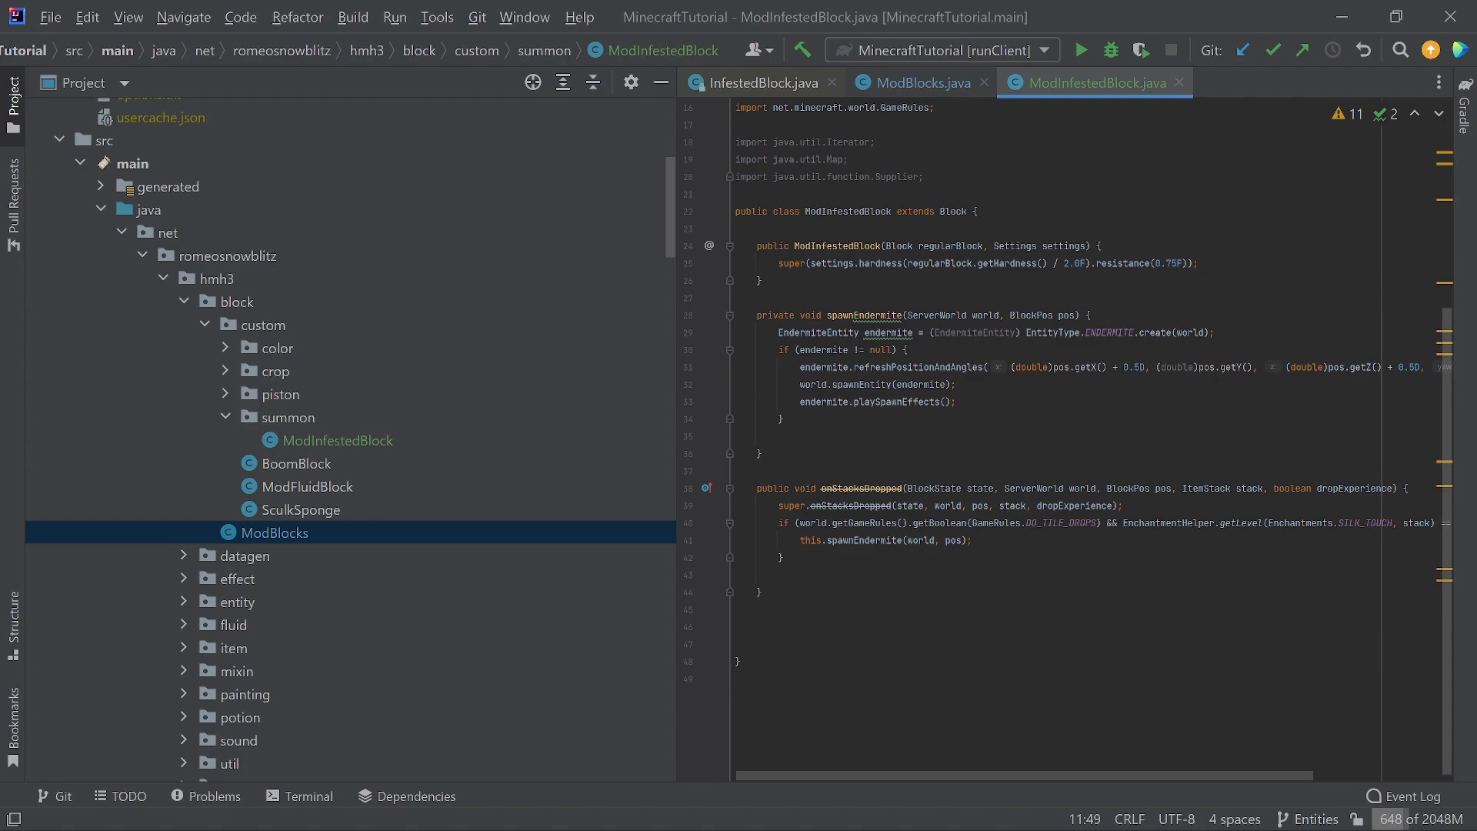
{"action": "left_click", "coordinate": [1082, 332]}
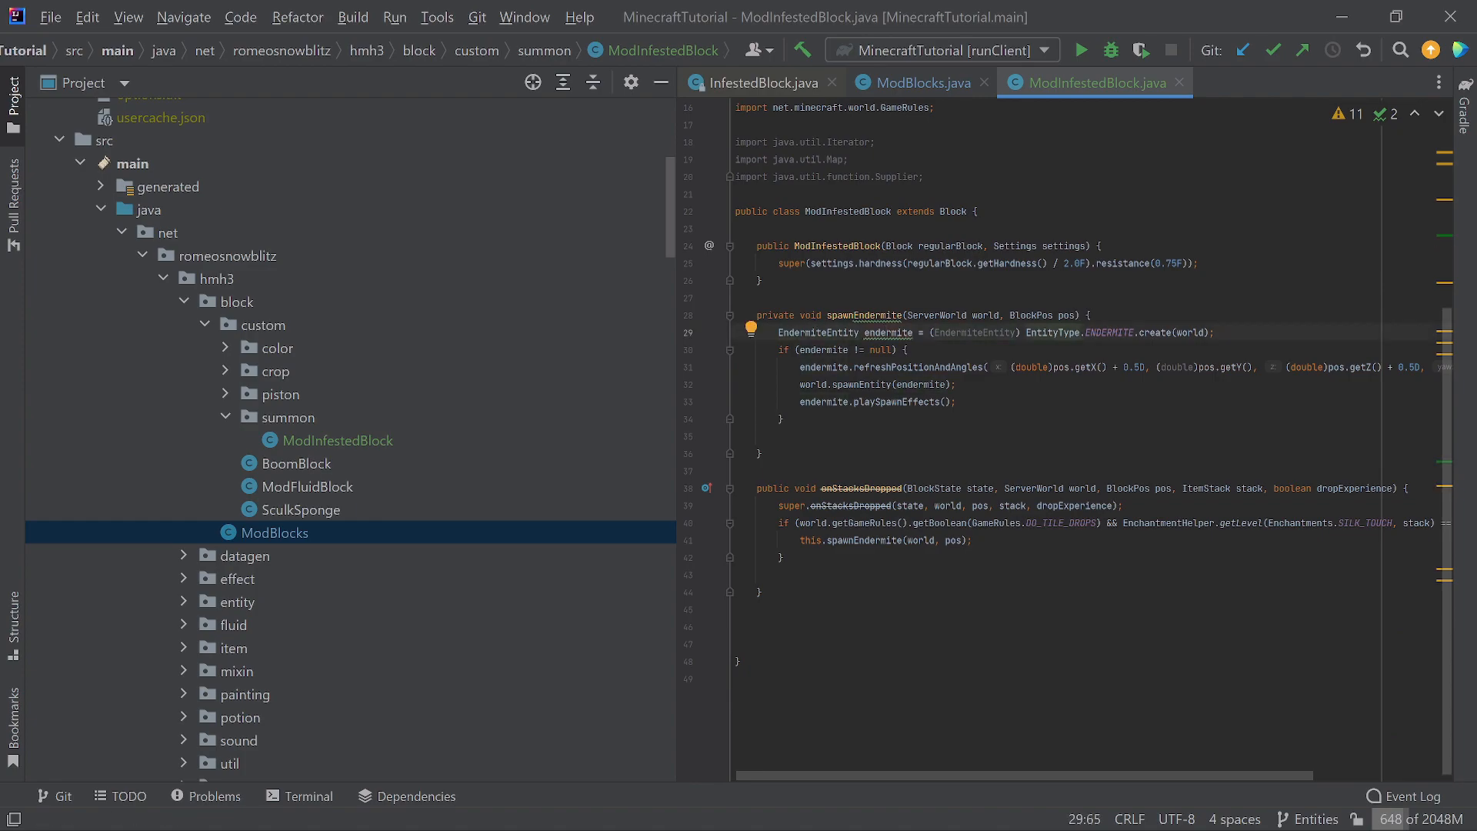
{"action": "left_click", "coordinate": [782, 428]}
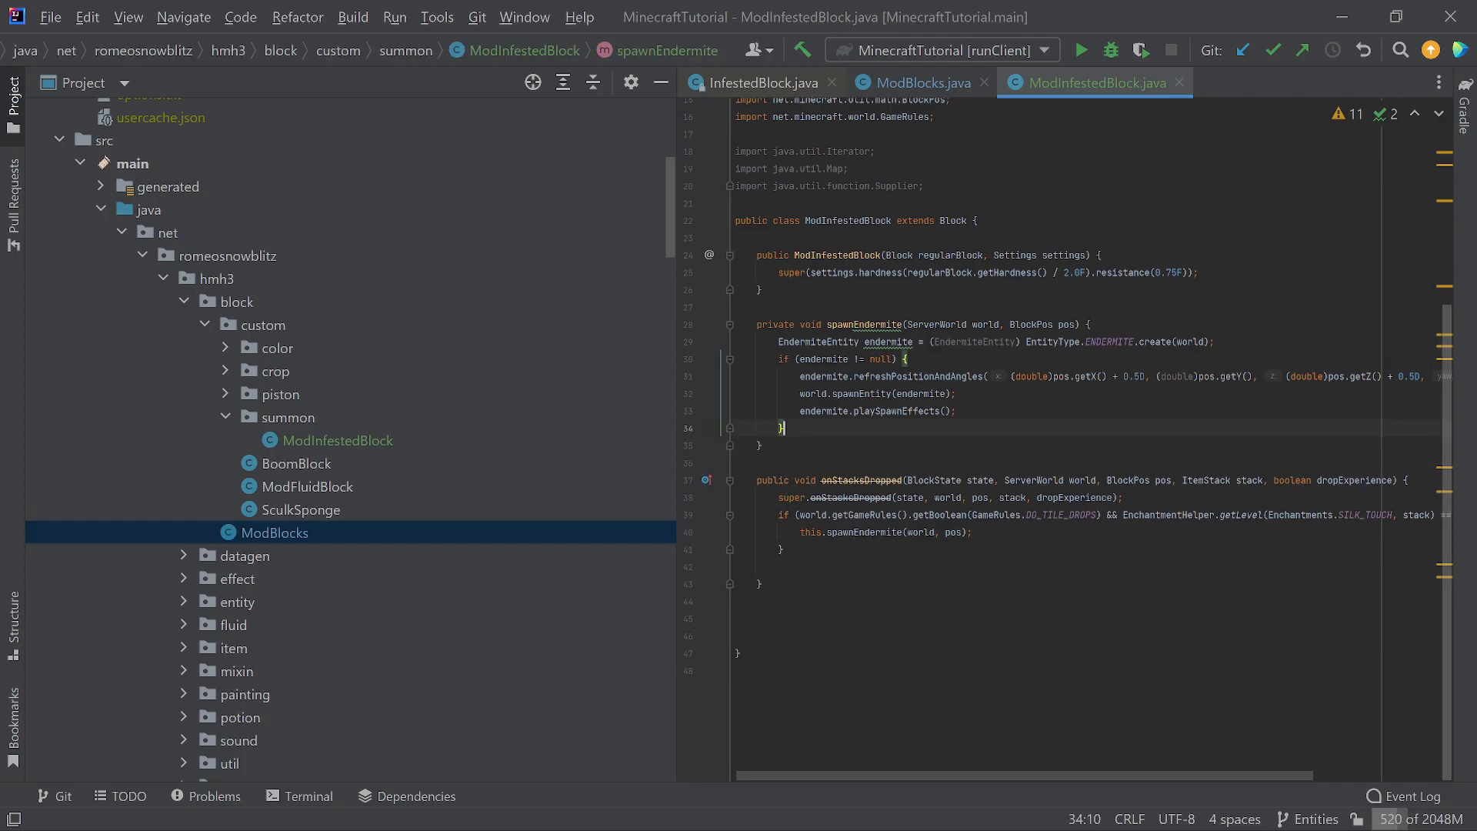
{"action": "left_click", "coordinate": [916, 84]}
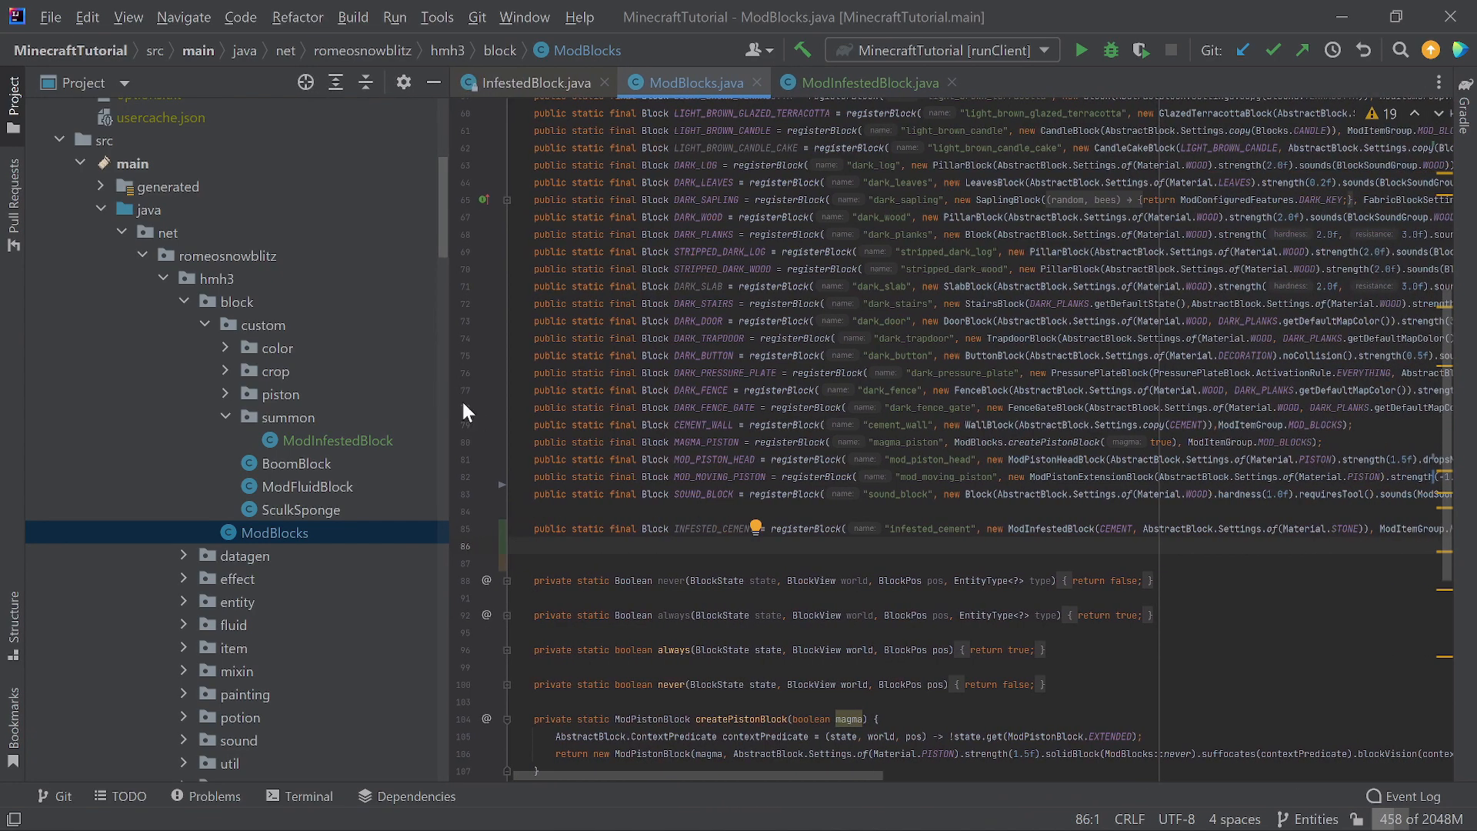
{"action": "mouse_move", "coordinate": [1077, 77]}
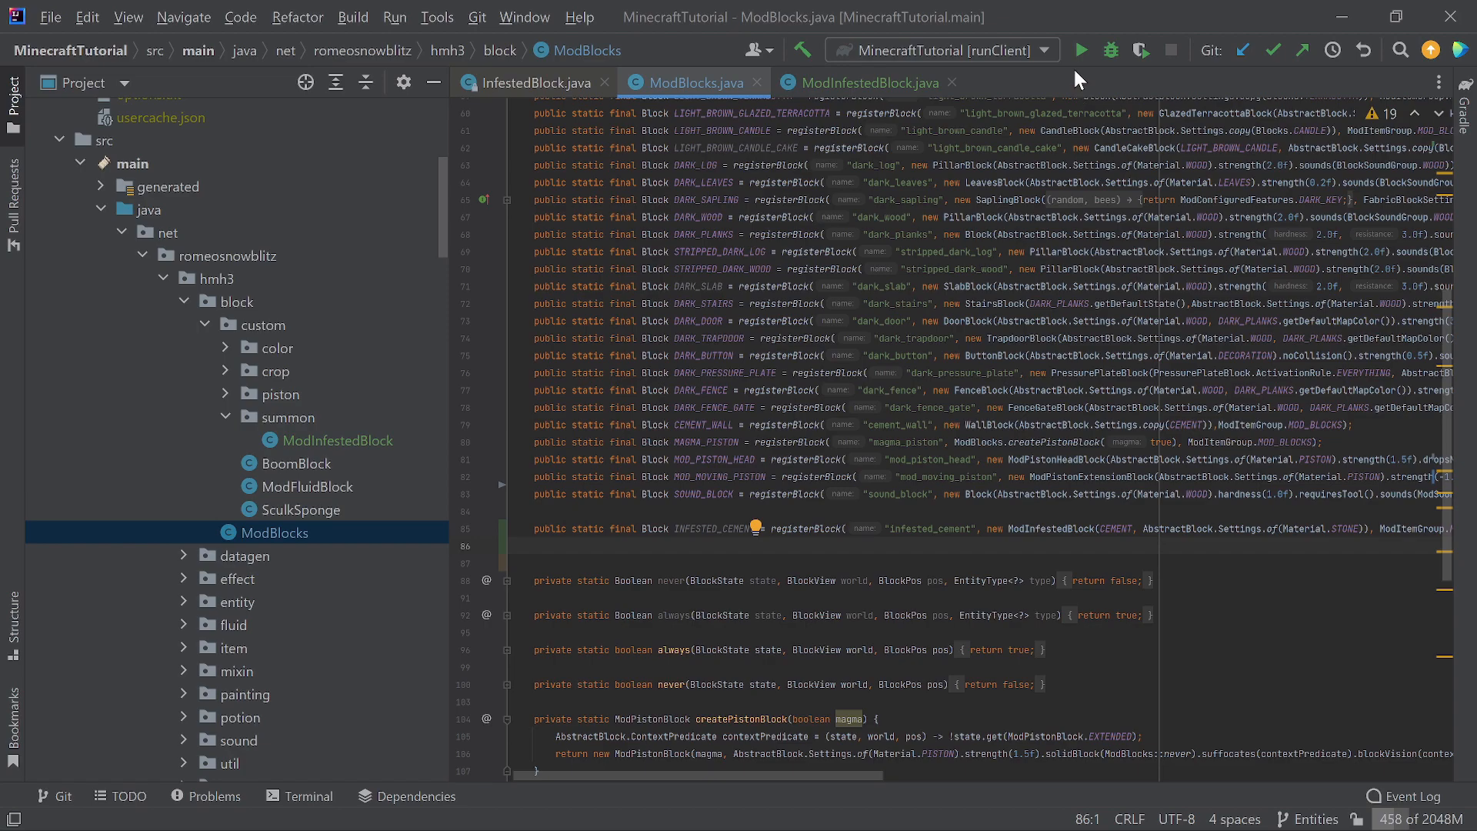
Run runClient, search the creative inventory for infested cement and place it in the world.
{"action": "left_click", "coordinate": [1081, 50]}
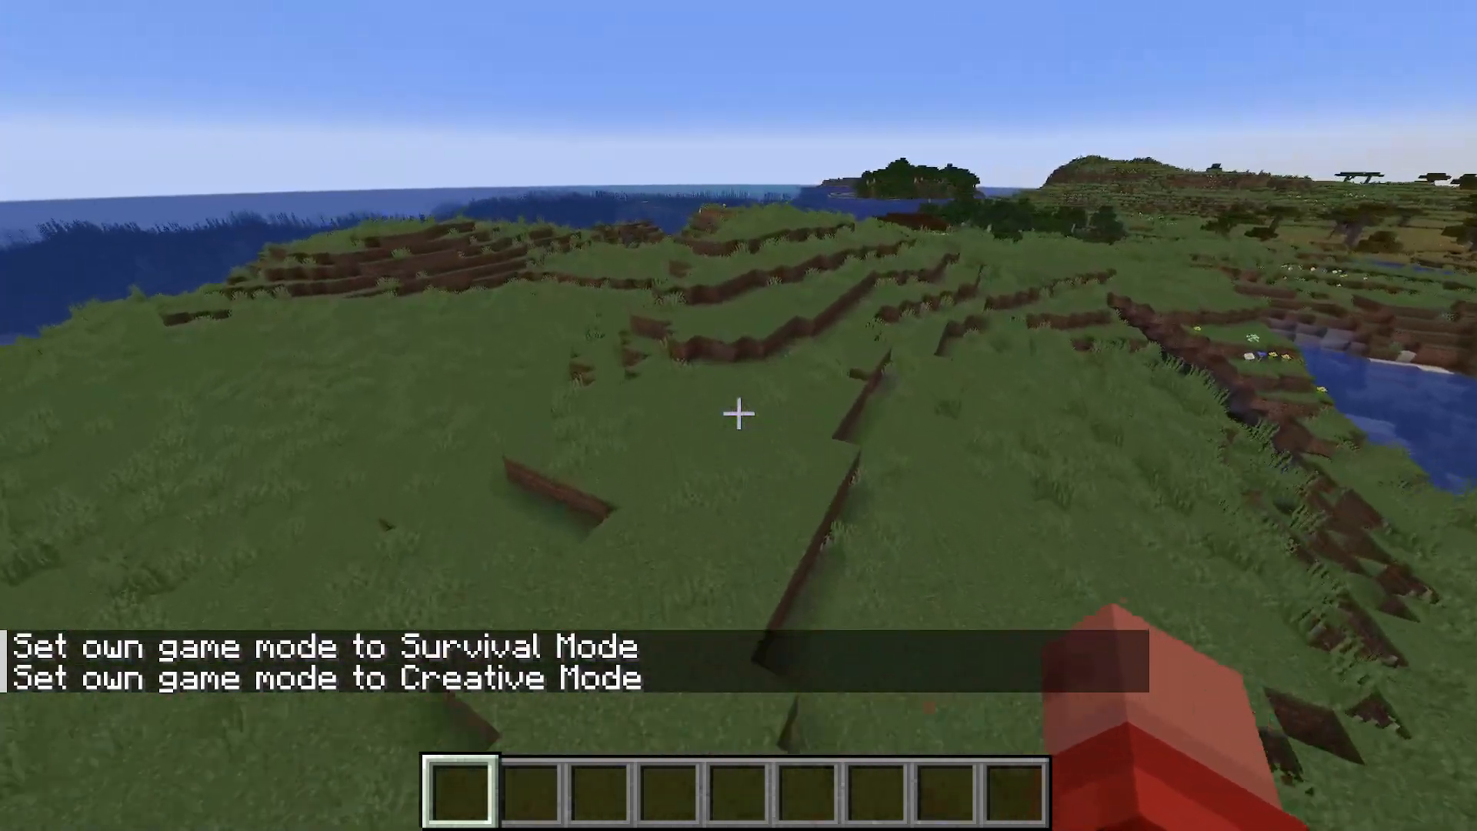
{"action": "key", "text": "e"}
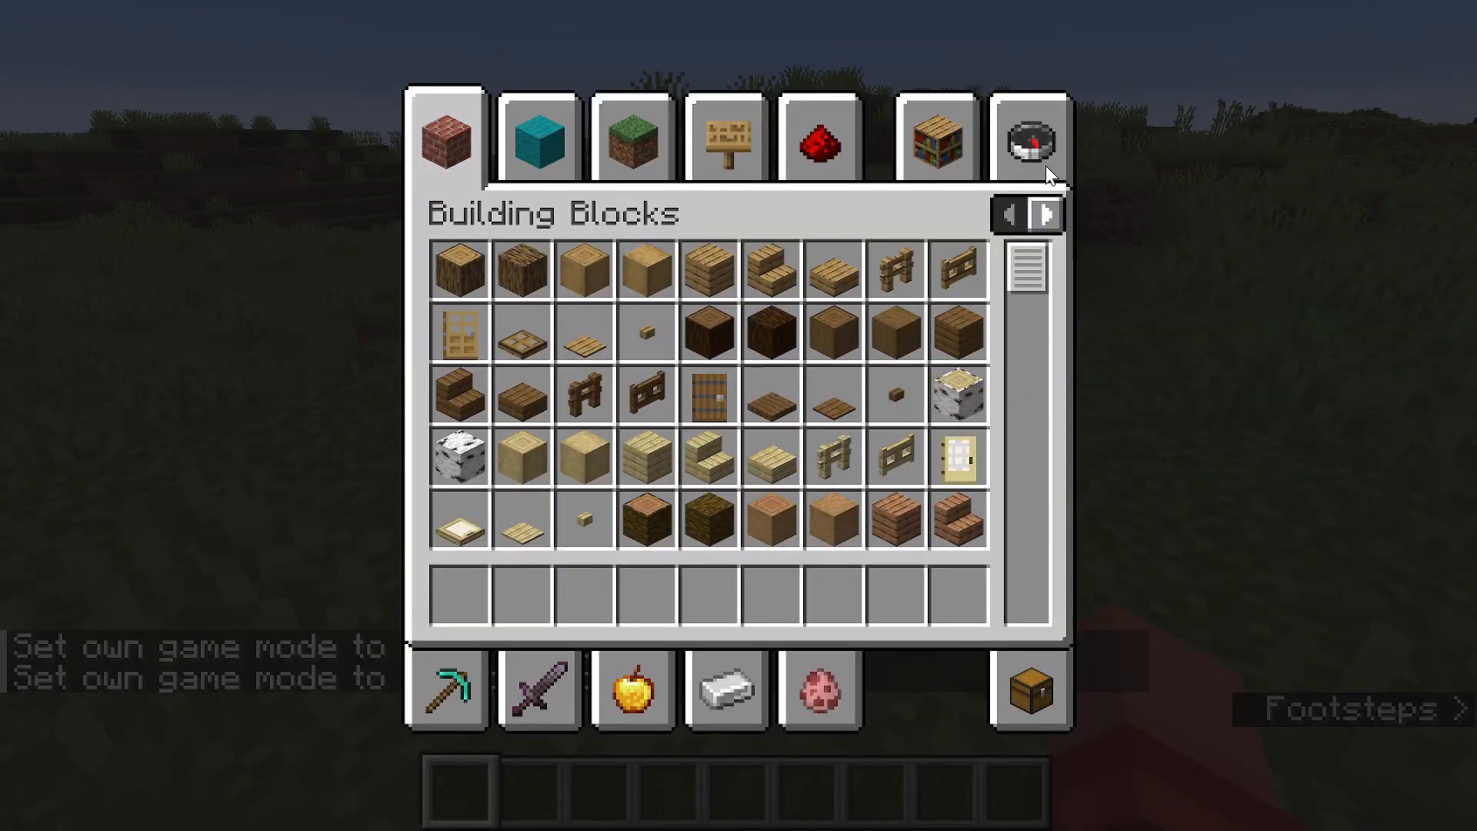
{"action": "left_click", "coordinate": [631, 137]}
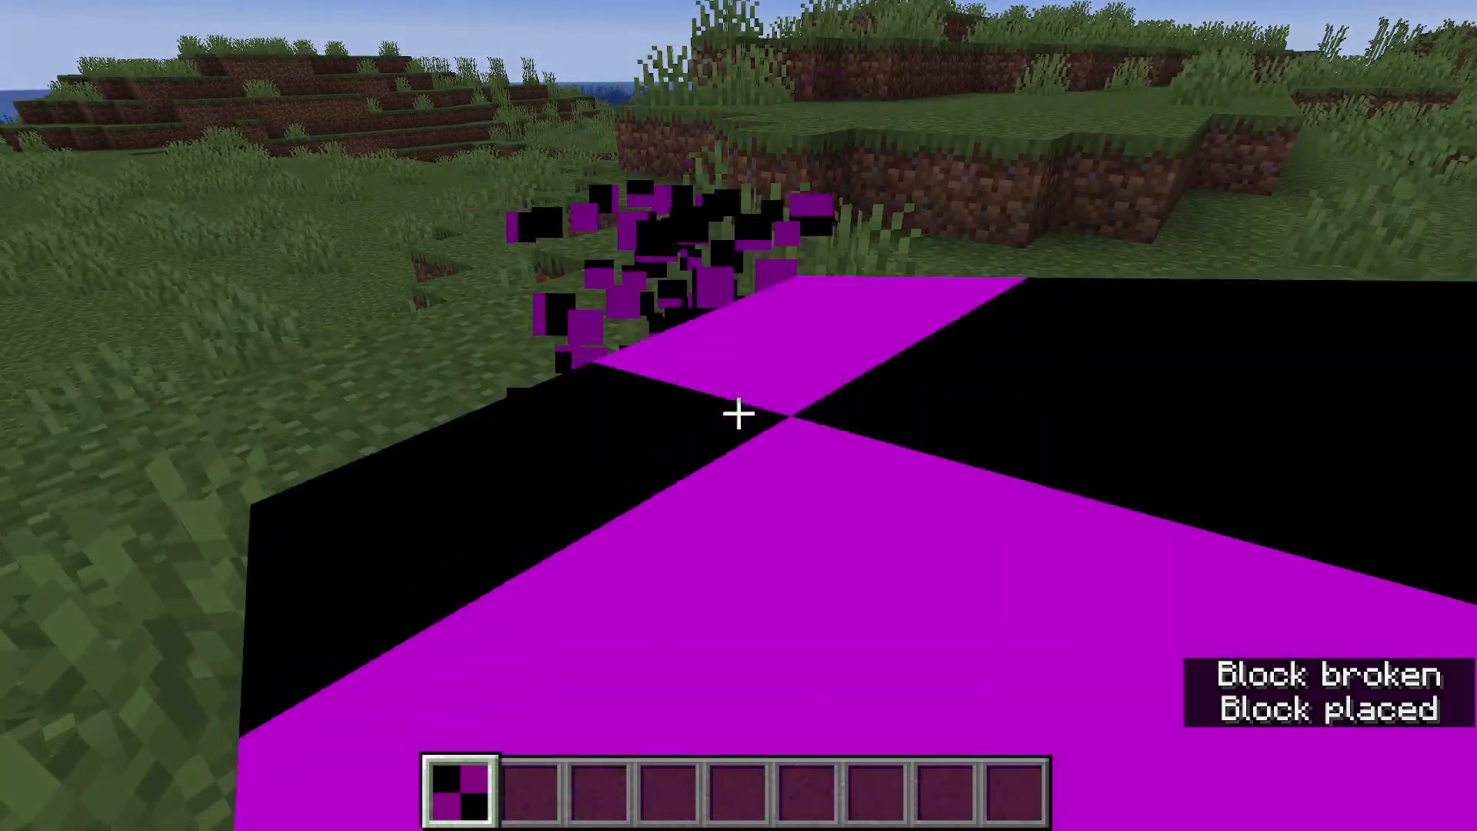
{"action": "key", "text": "e"}
{"action": "type", "text": "P"}
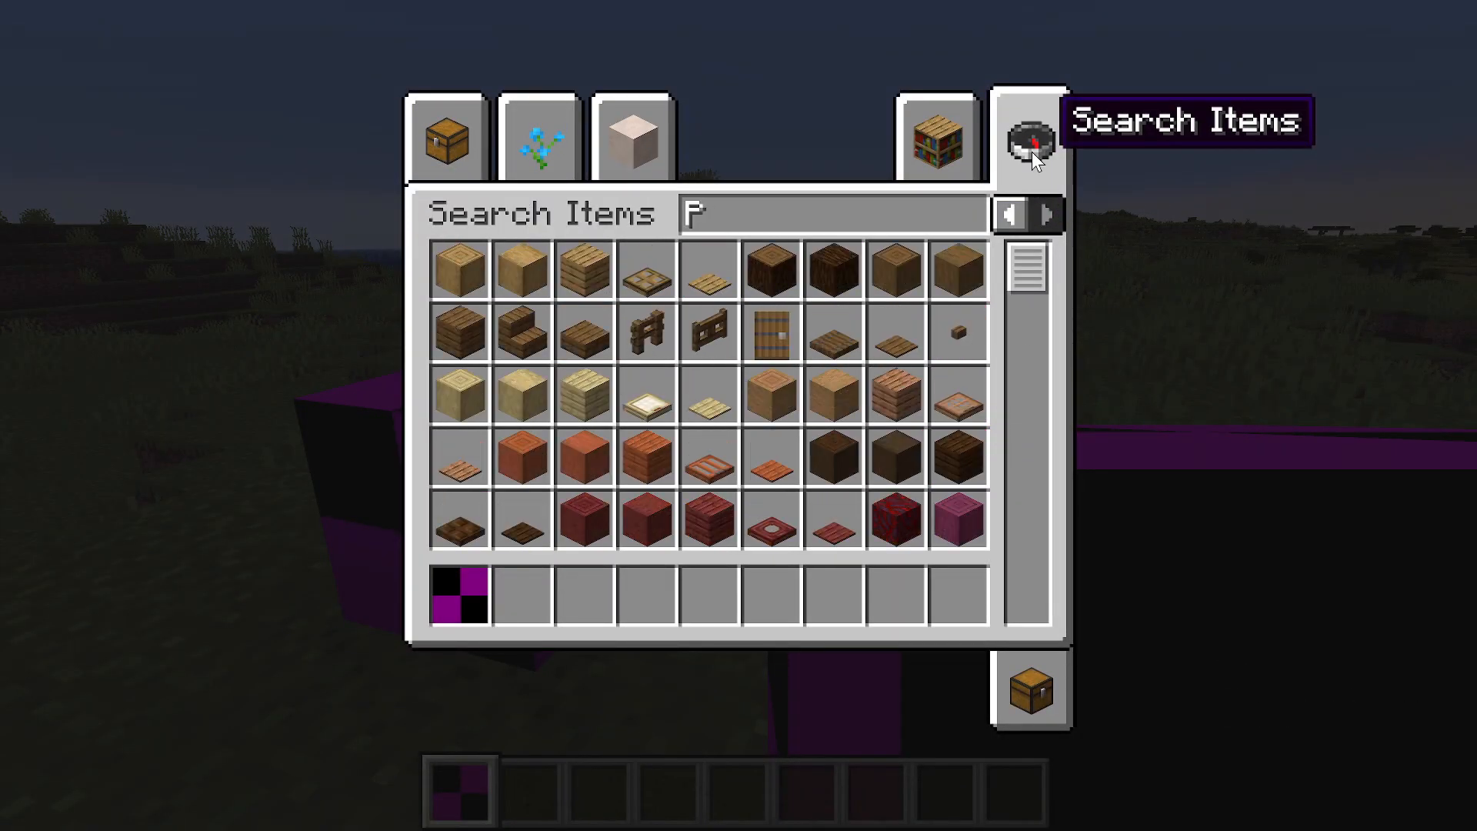
{"action": "type", "text": "ICK"}
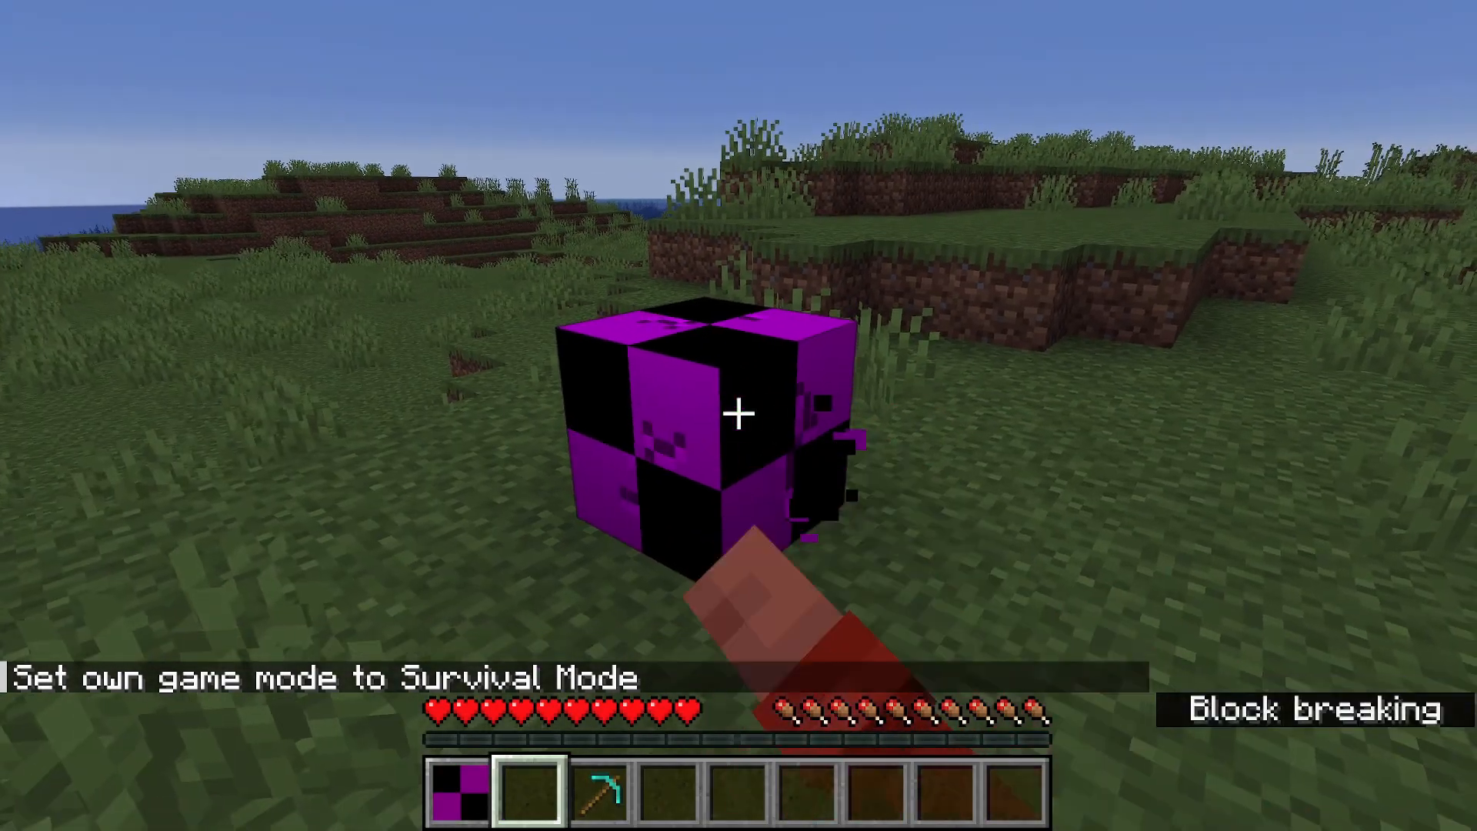
{"action": "left_click", "coordinate": [737, 414]}
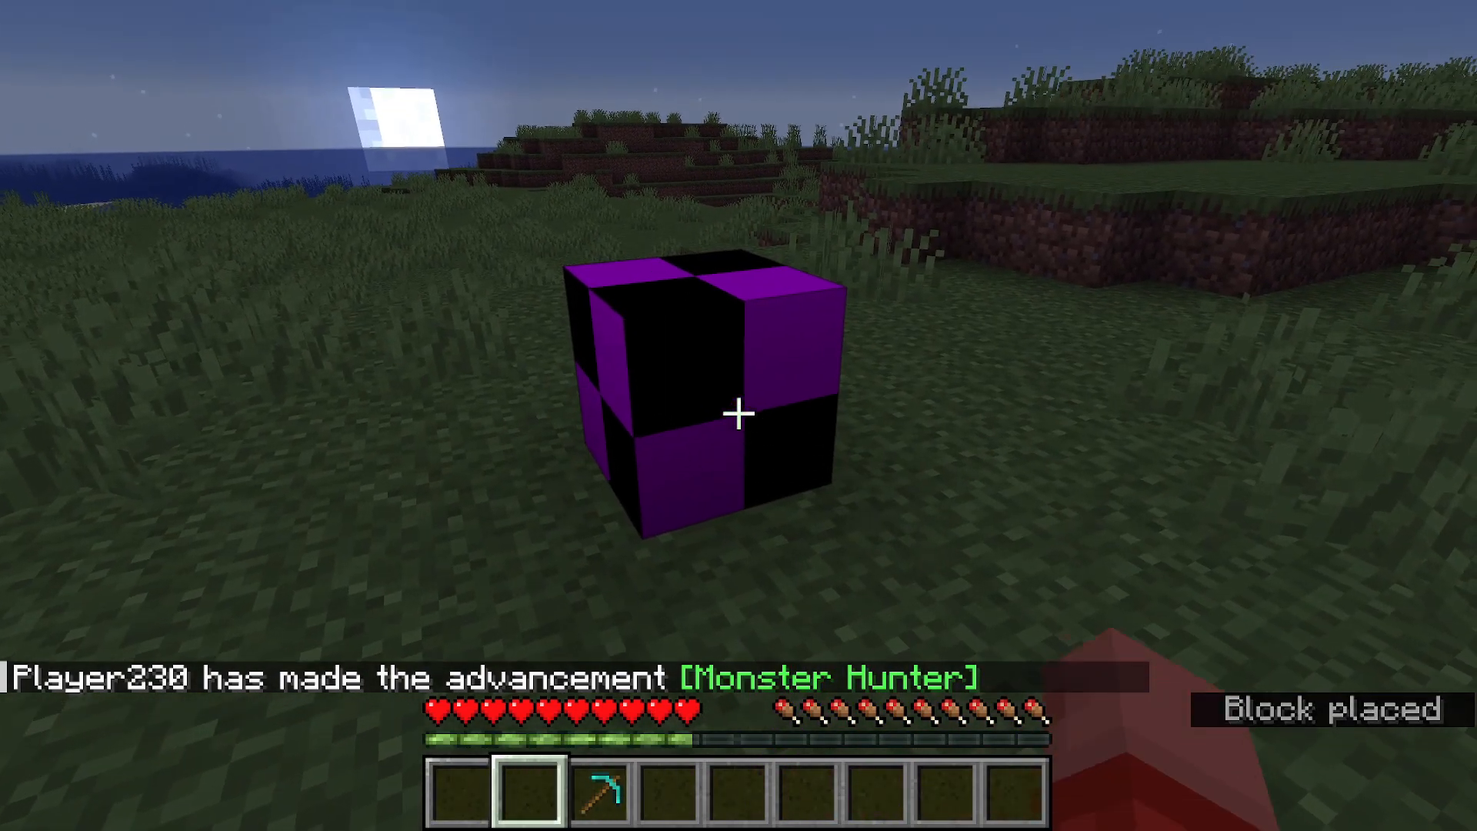
{"action": "left_click", "coordinate": [738, 414]}
{"action": "type", "text": "/"}
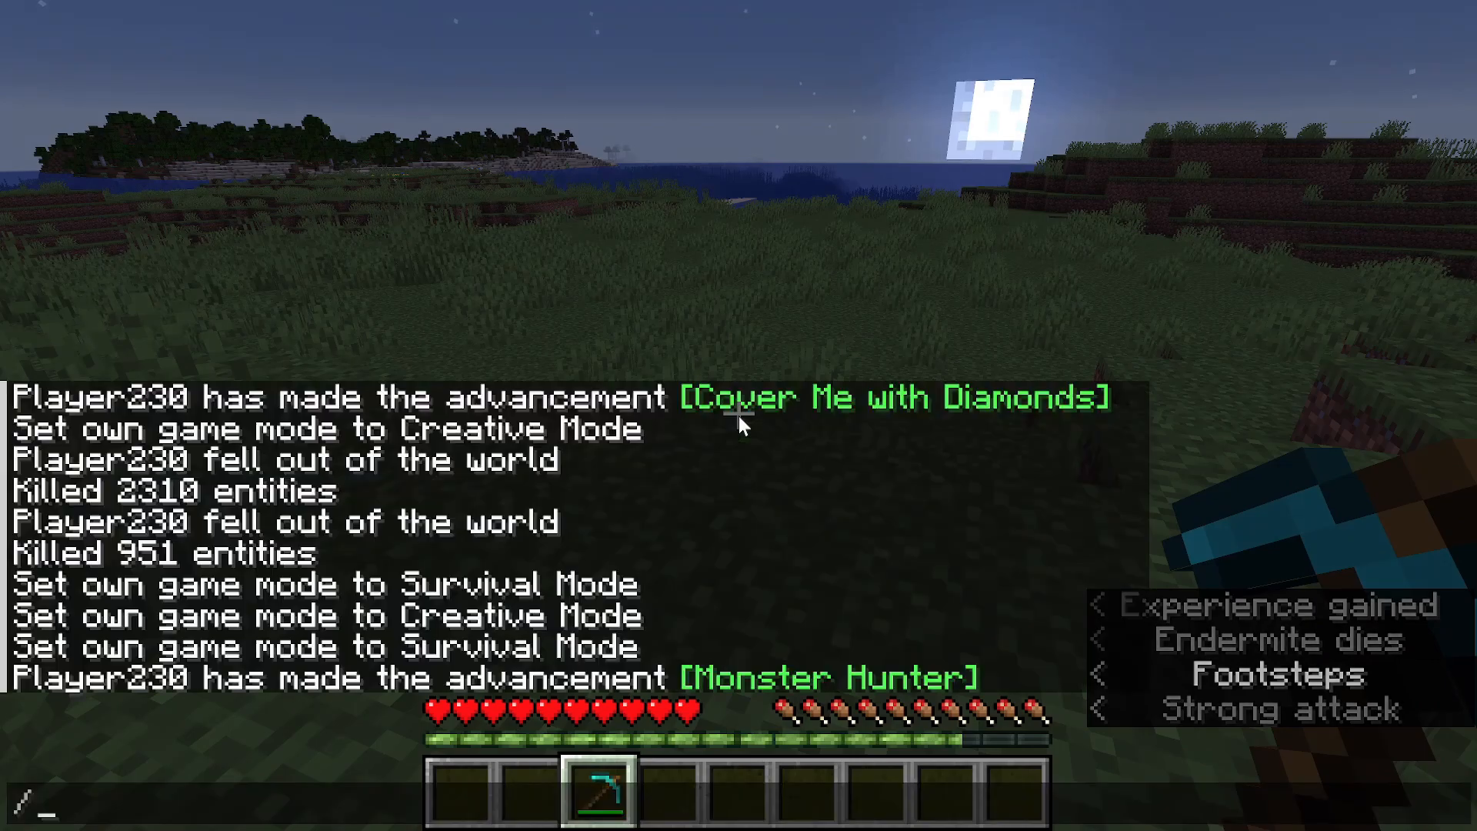
{"action": "type", "text": "time set day"}
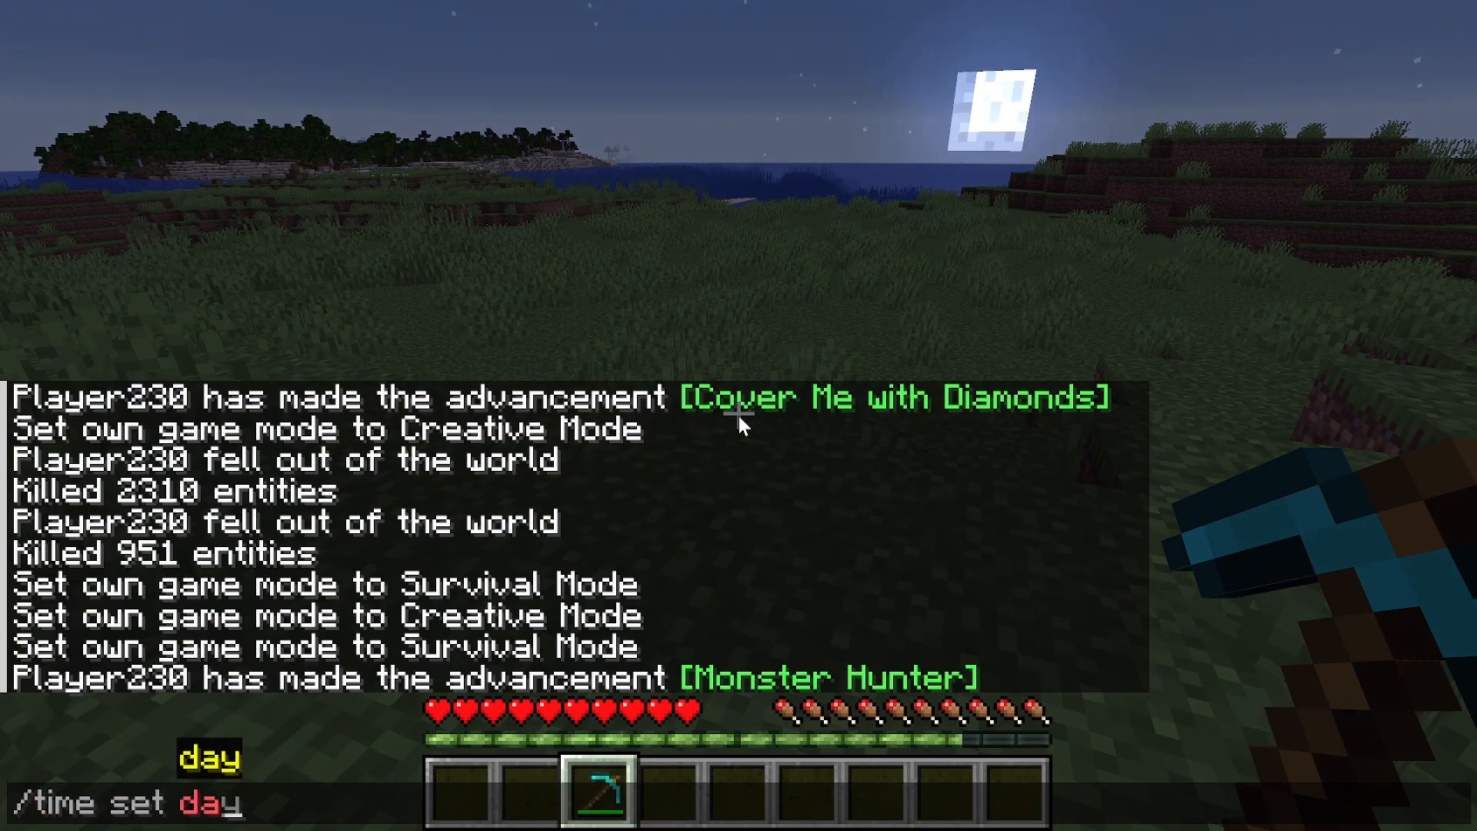
{"action": "key", "text": "Return"}
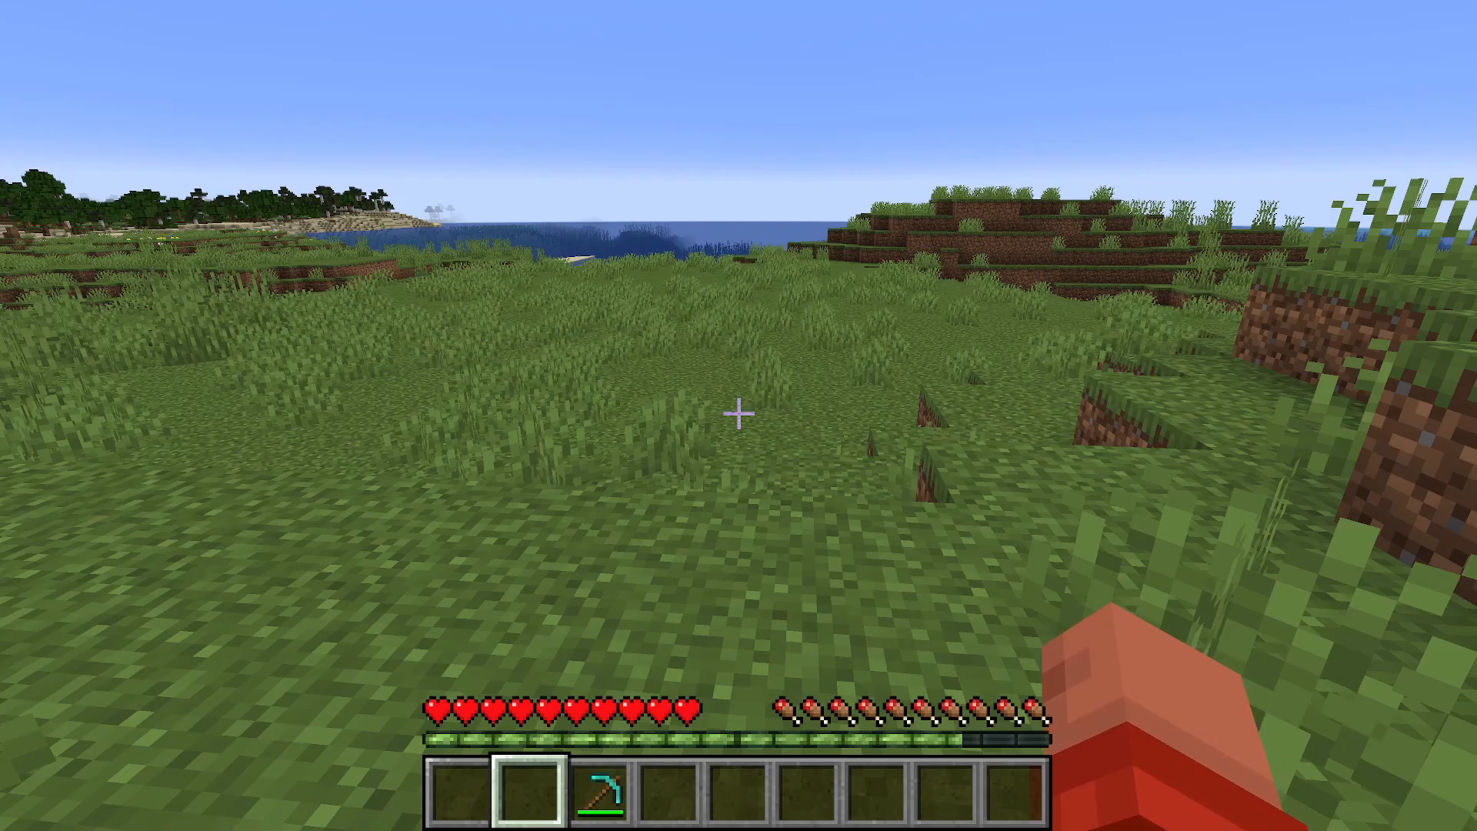
{"action": "mouse_move", "coordinate": [739, 415]}
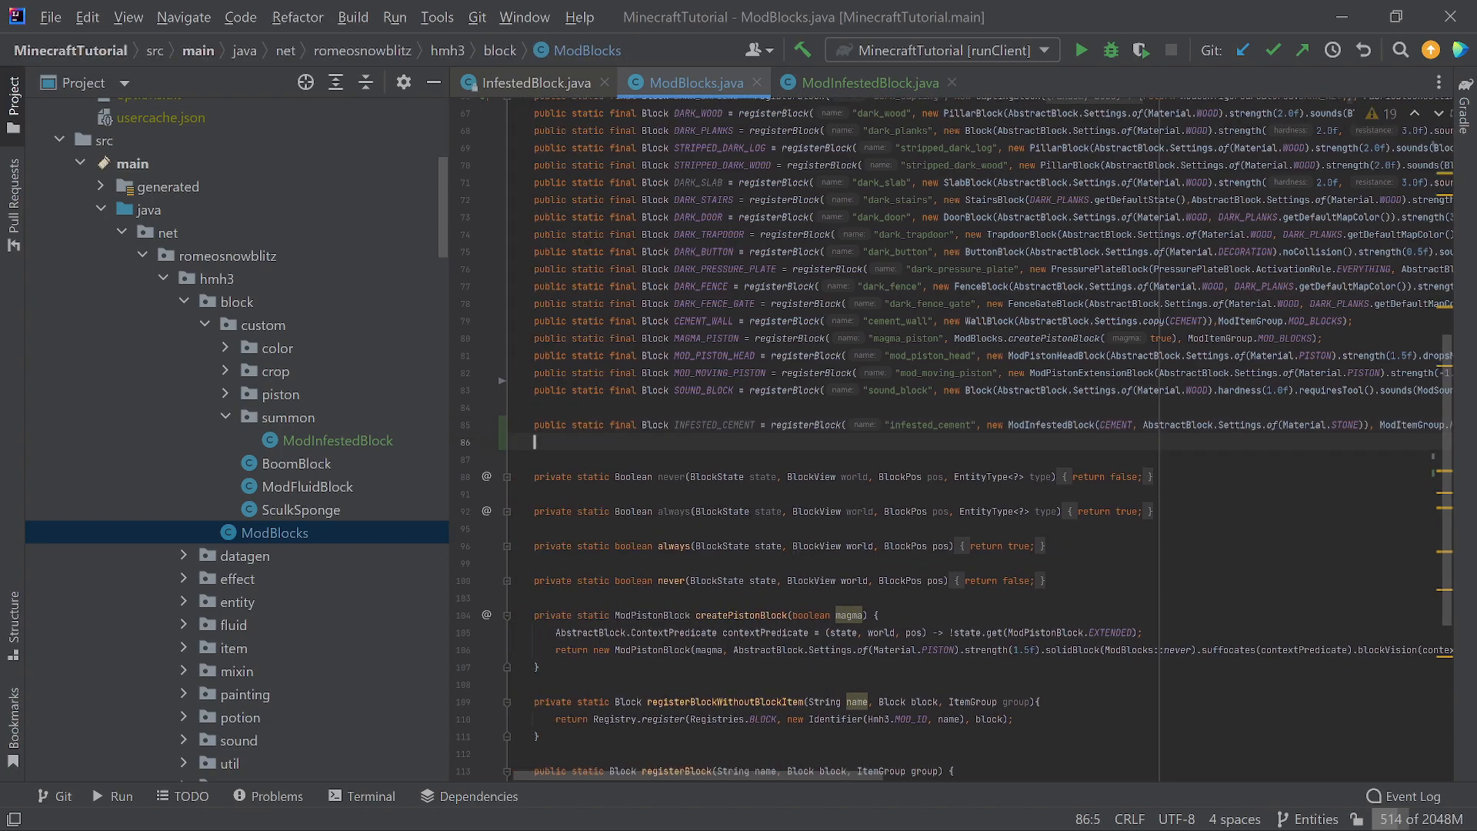
Navigate from ModInfestedBlock into vanilla InfestedBlock and scroll through its methods.
{"action": "left_click", "coordinate": [863, 83]}
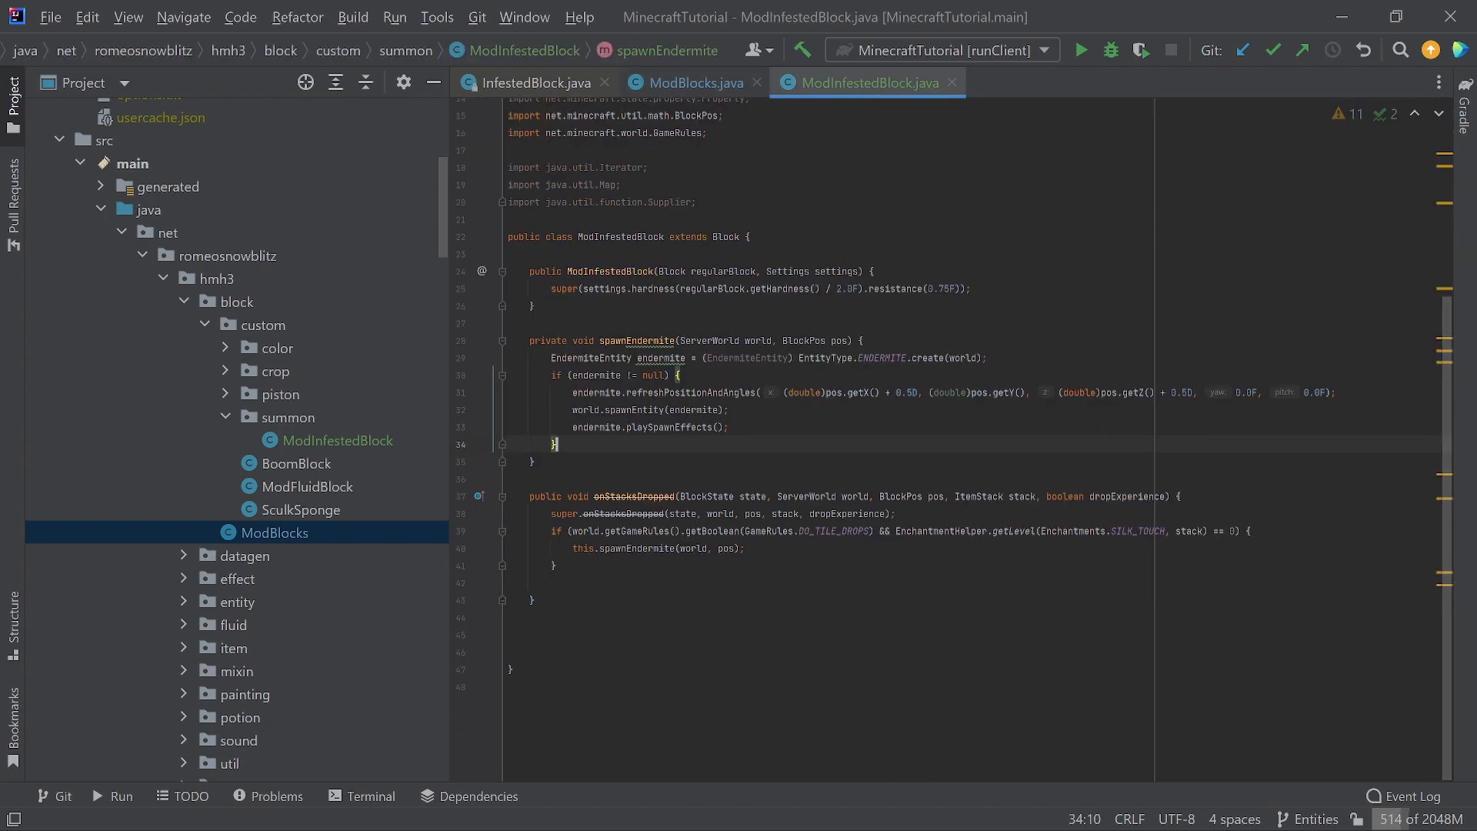
{"action": "left_click", "coordinate": [640, 340]}
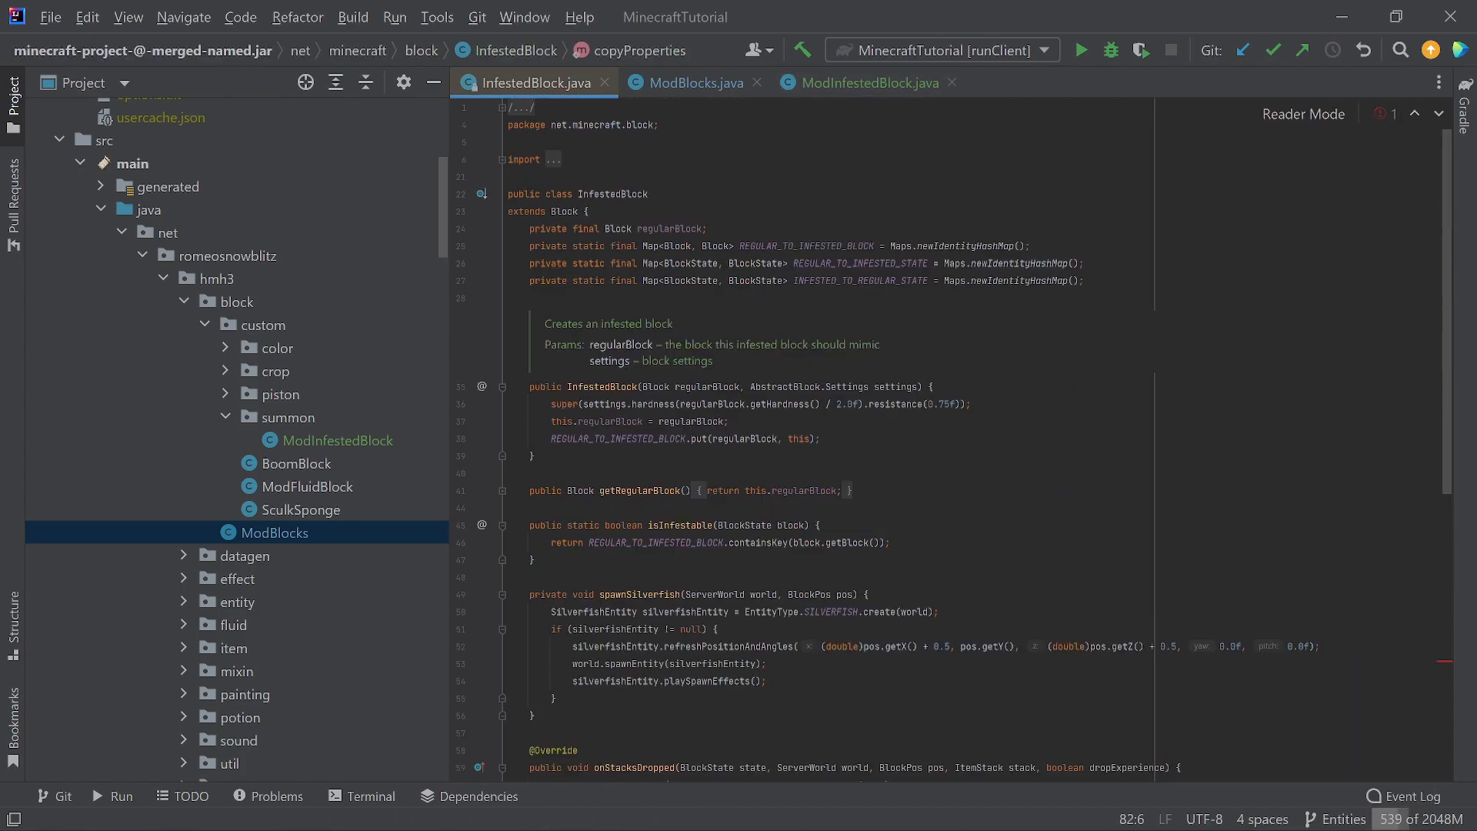
{"action": "scroll", "scroll_direction": "down", "scroll_amount": 3}
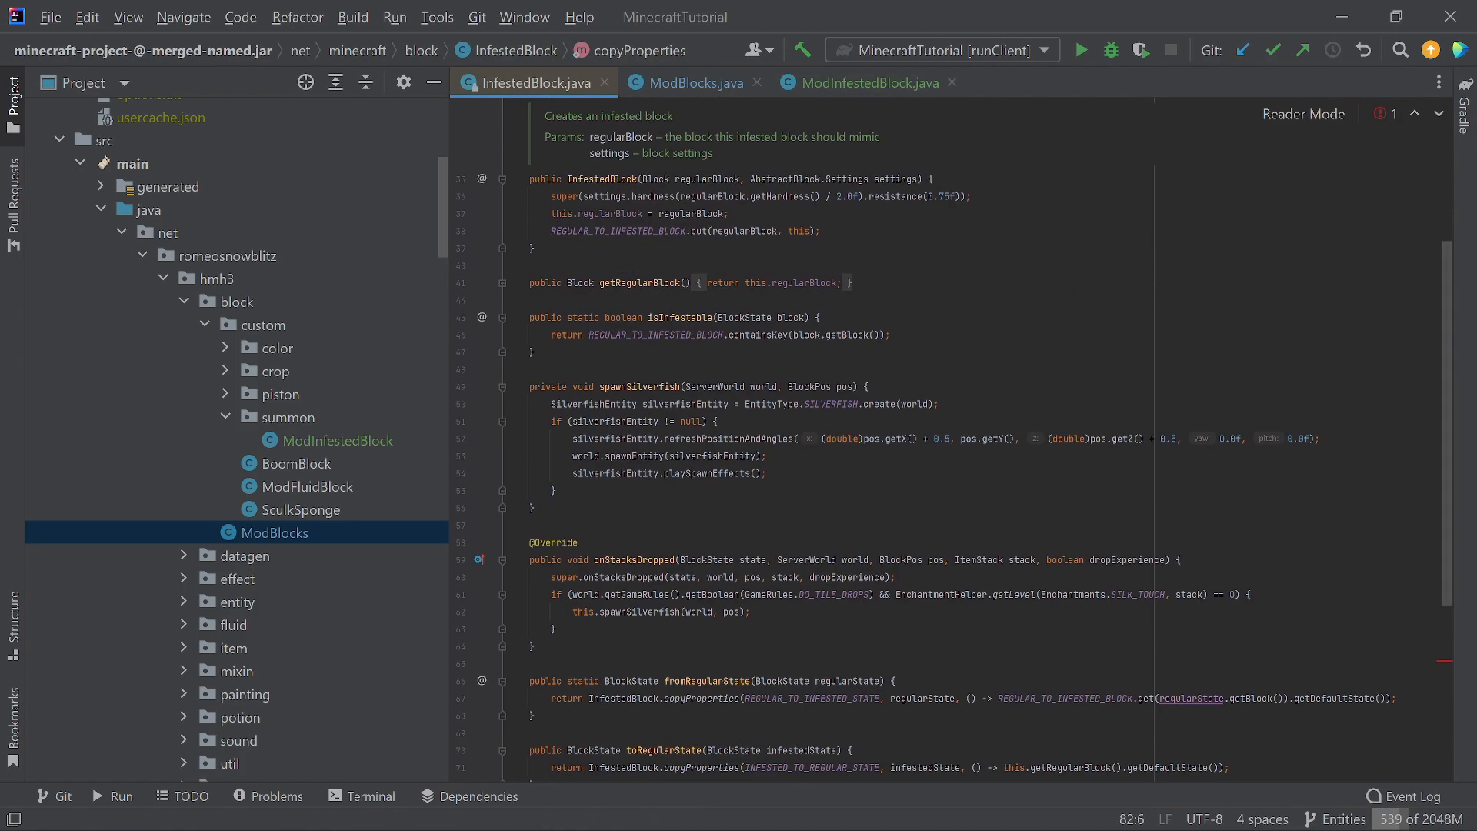
{"action": "scroll", "scroll_direction": "down", "scroll_amount": 3}
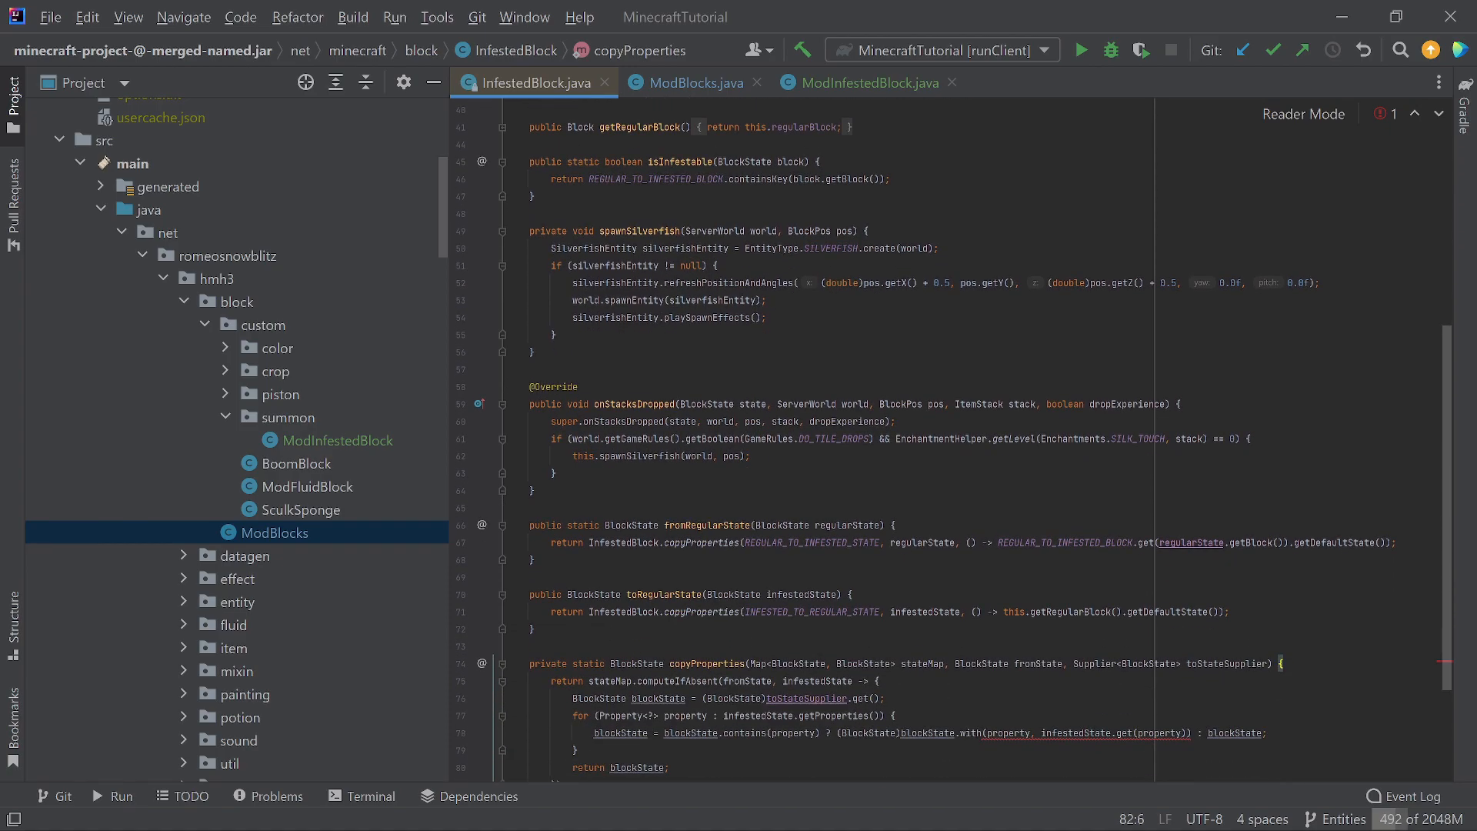
{"action": "scroll", "scroll_direction": "up", "scroll_amount": 3}
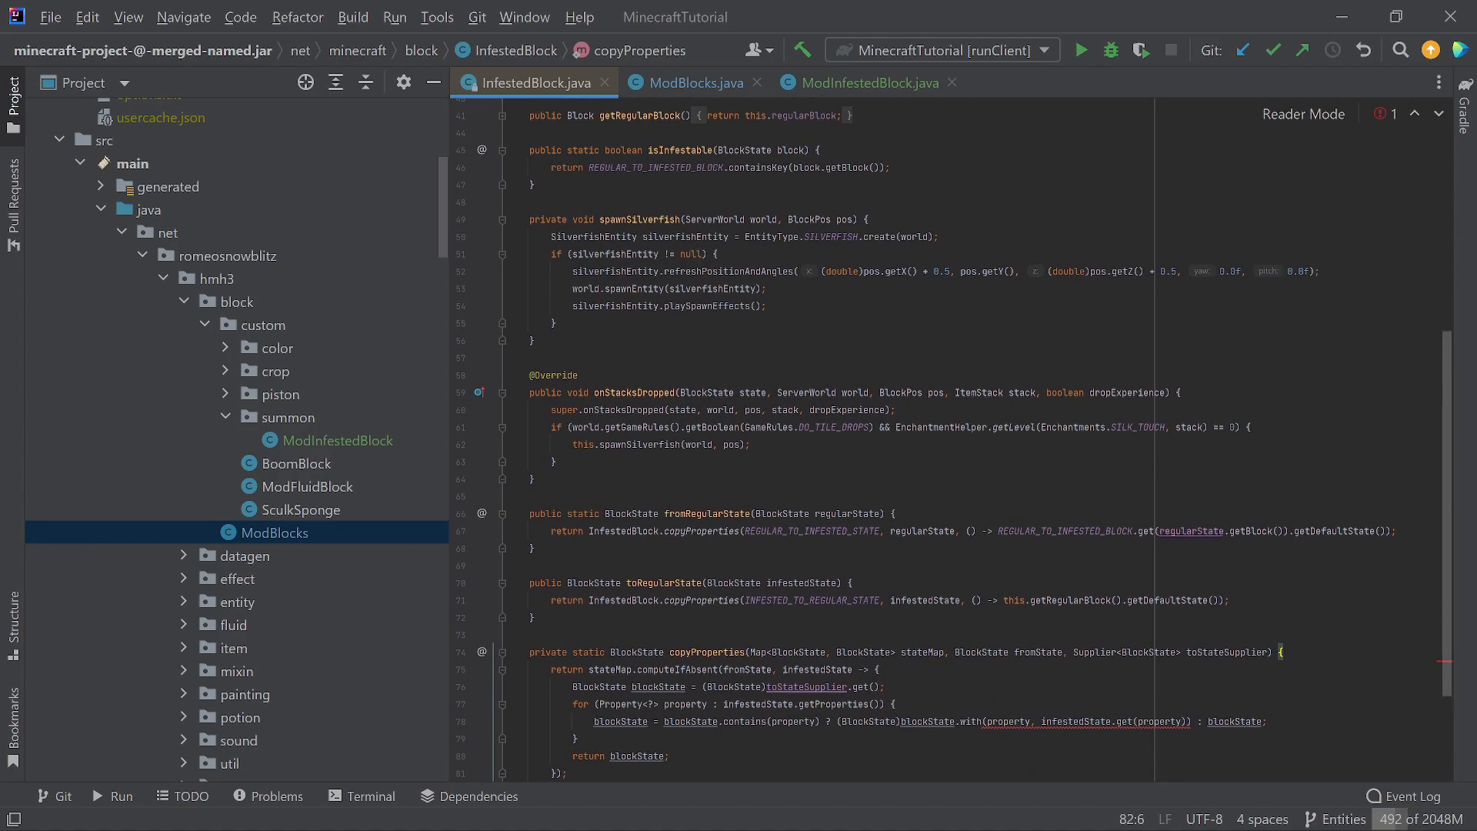
Review spawnSilverfish, onStacksDropped and copyProperties, then return to ModInfestedBlock.
{"action": "left_click", "coordinate": [534, 477]}
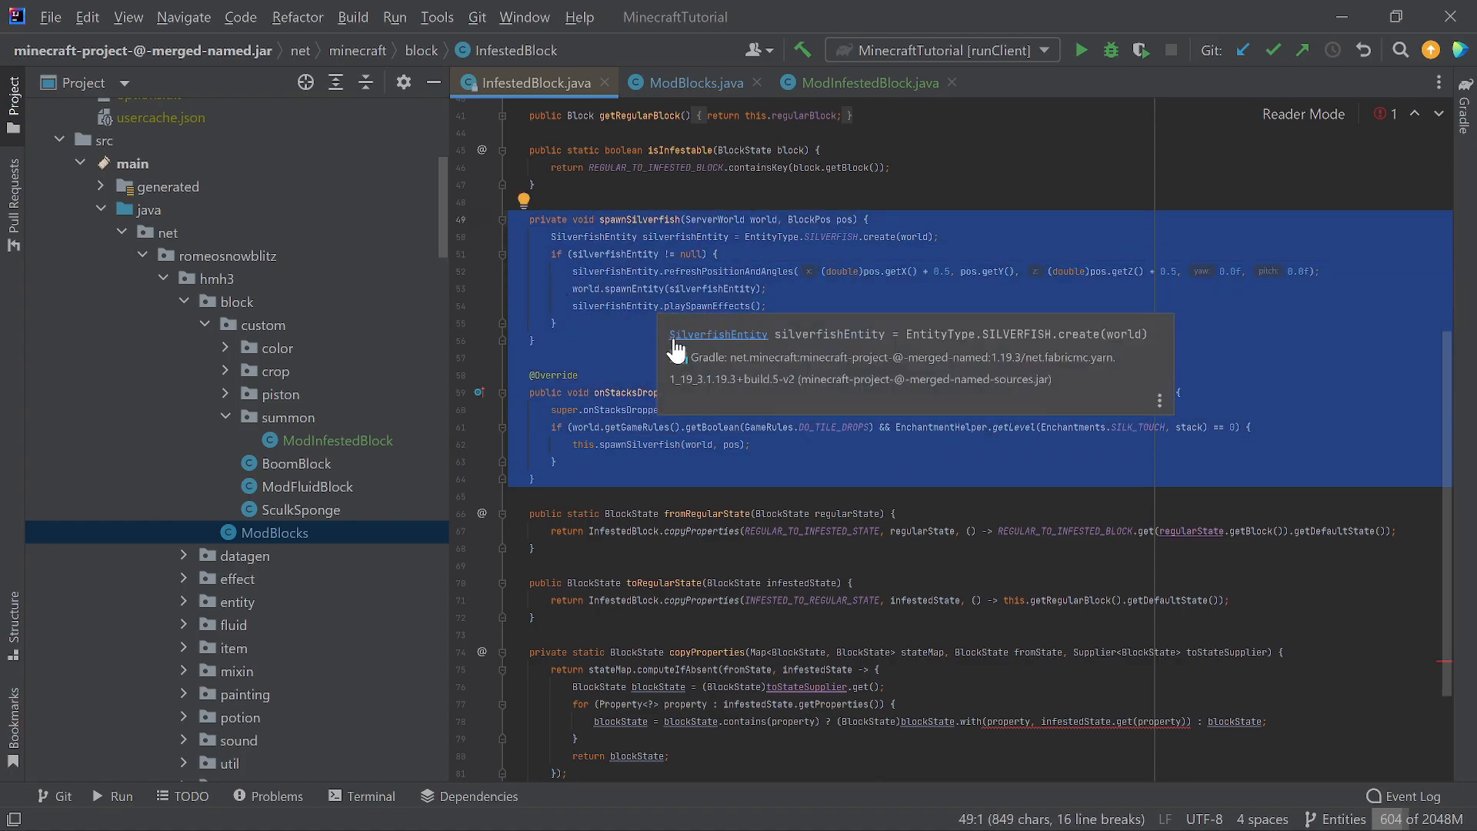
{"action": "mouse_move", "coordinate": [603, 344]}
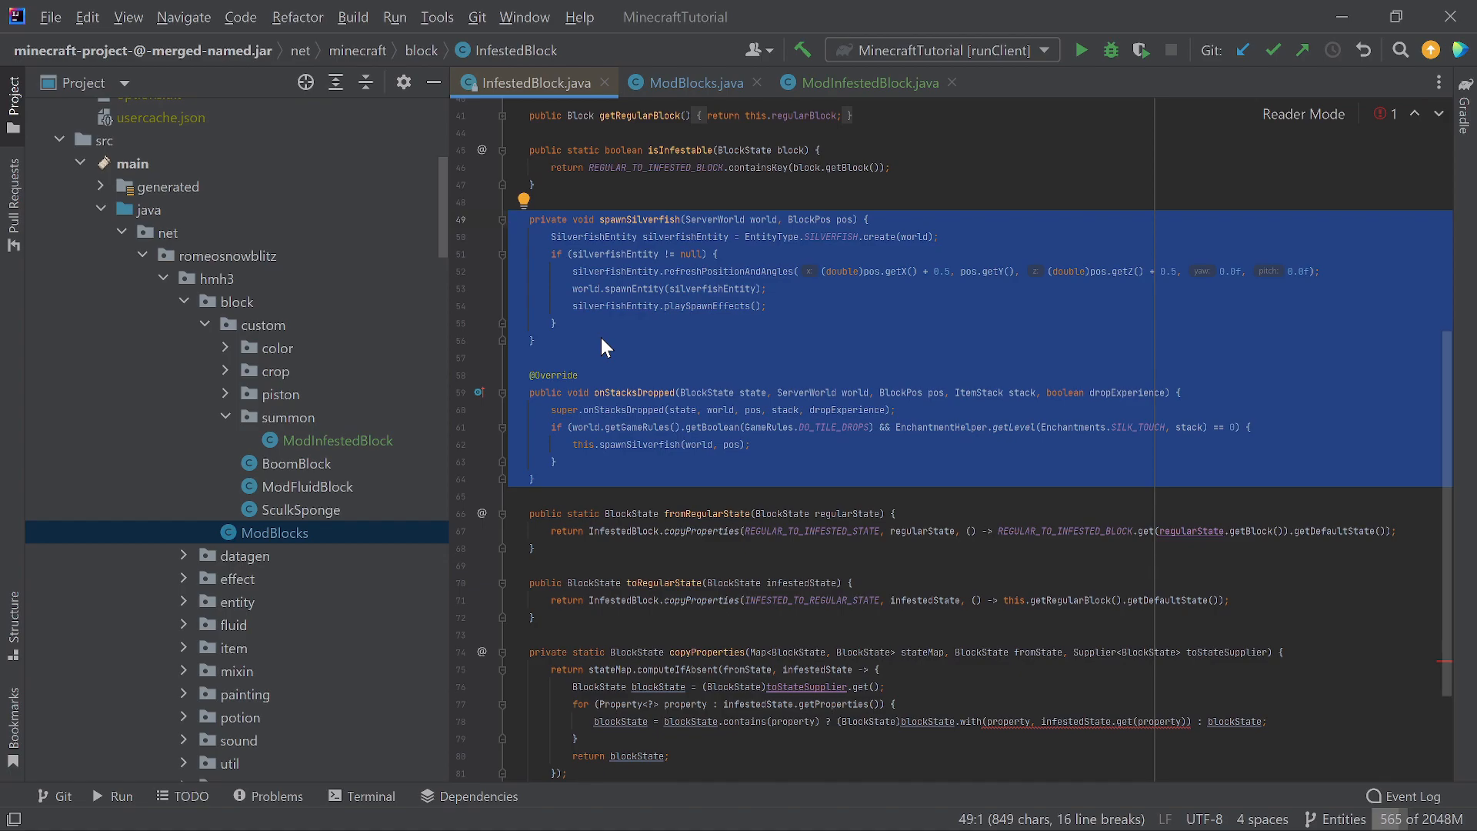
{"action": "scroll", "scroll_direction": "down", "scroll_amount": 3}
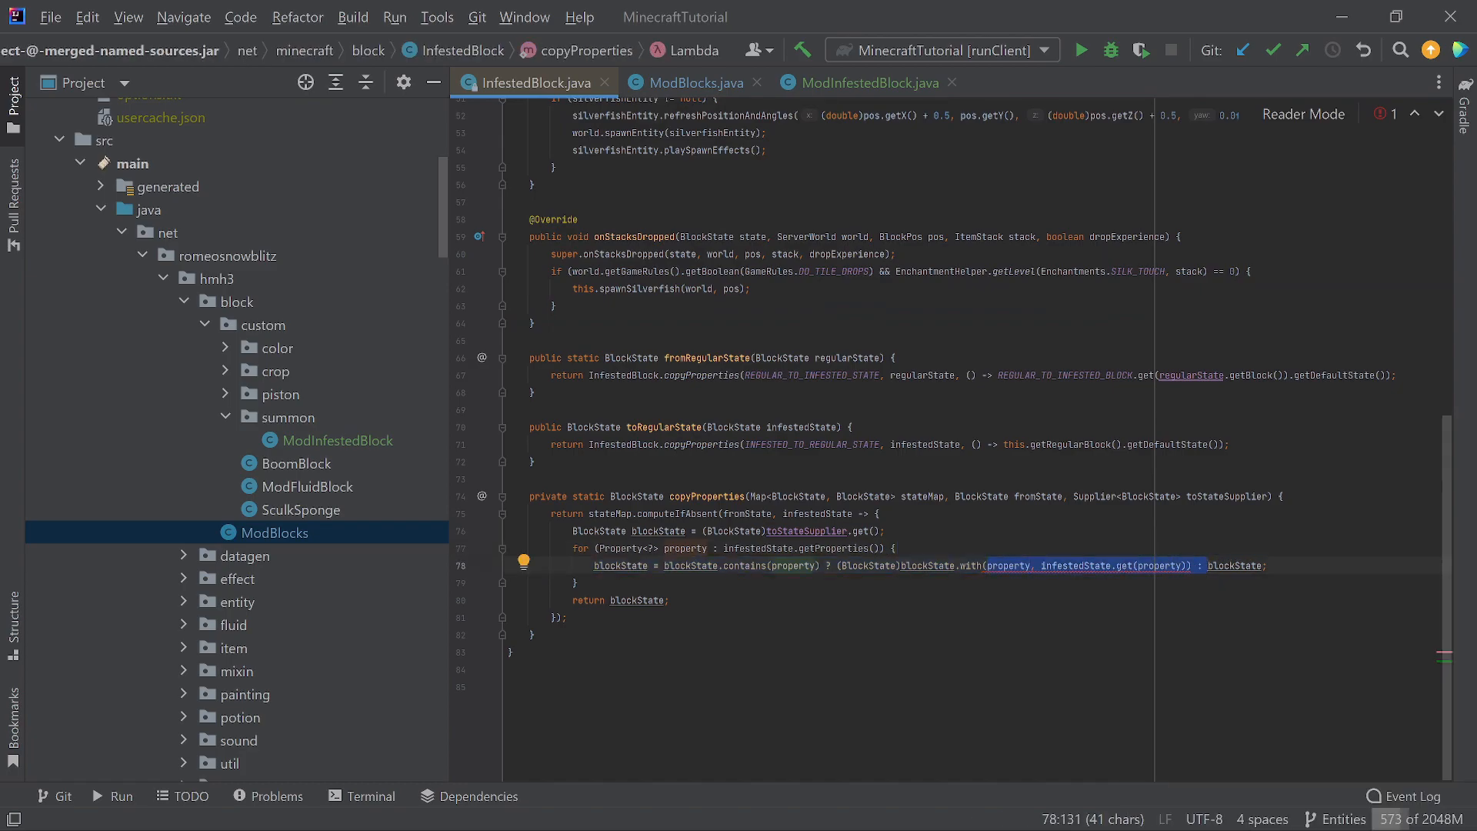
{"action": "left_click", "coordinate": [670, 600]}
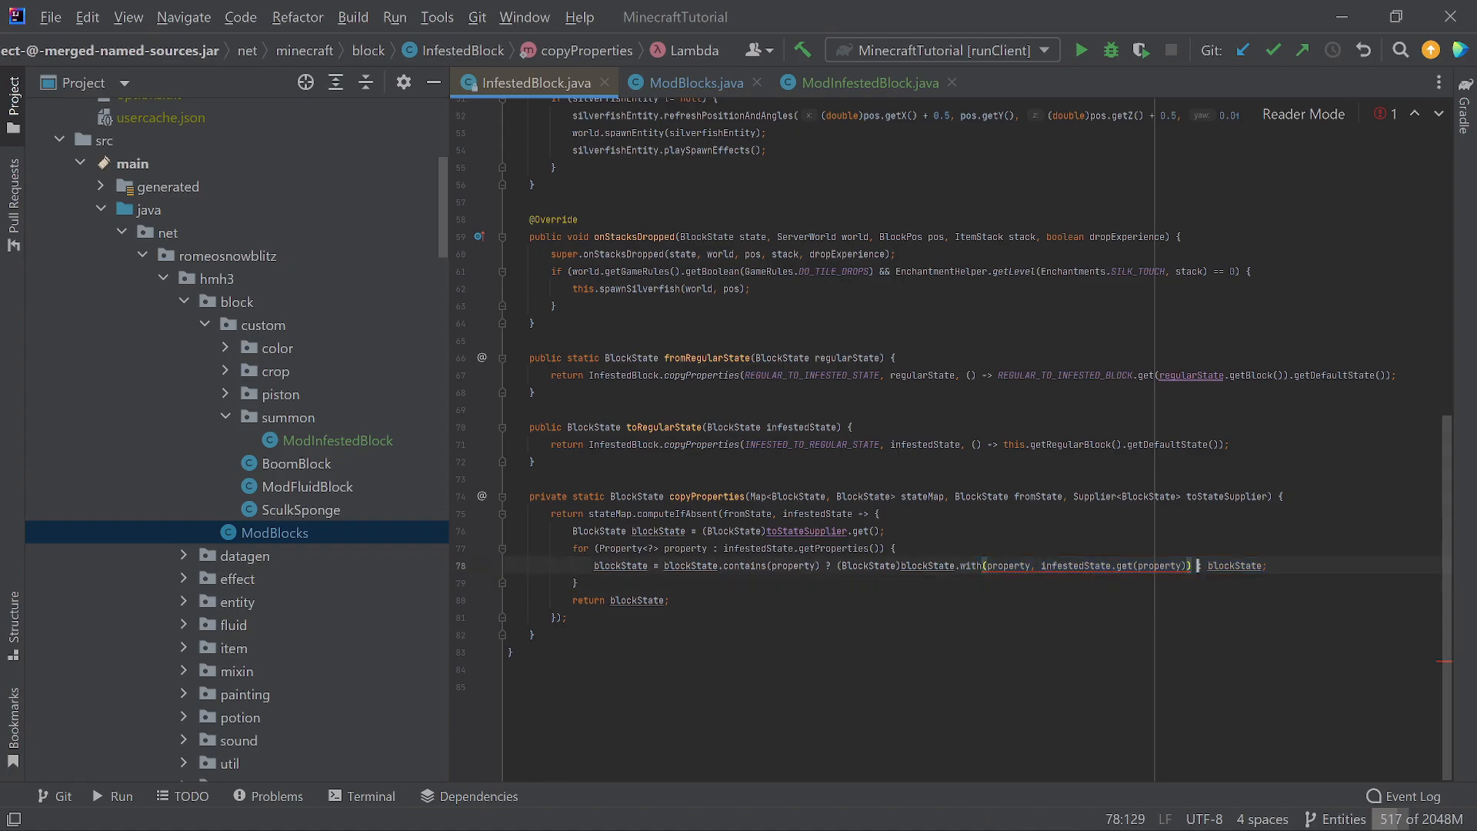
{"action": "left_click", "coordinate": [863, 83]}
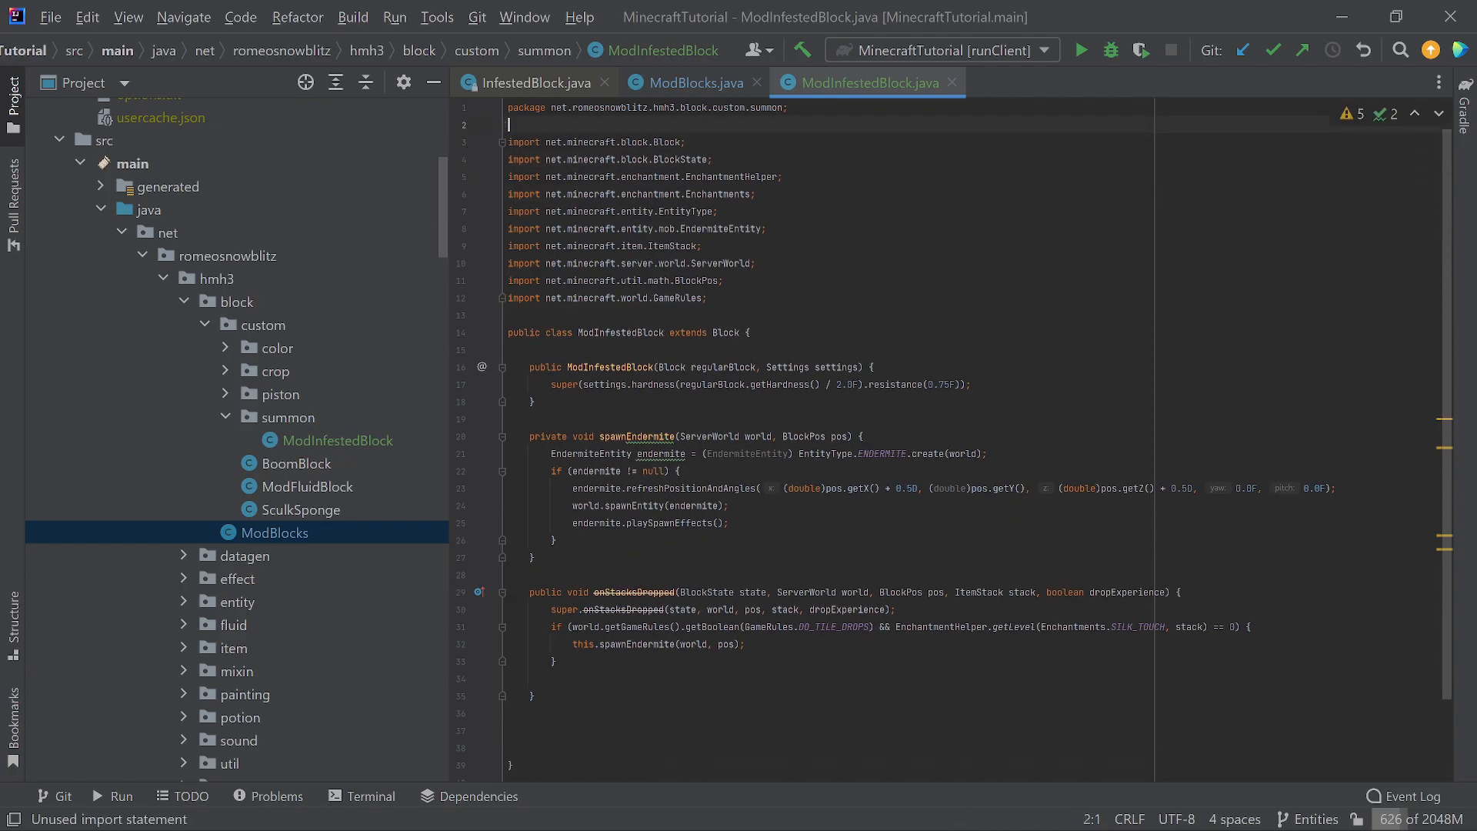
Expand the datagen package in the Project tree to list the data generation classes.
{"action": "scroll", "scroll_direction": "down", "scroll_amount": 3}
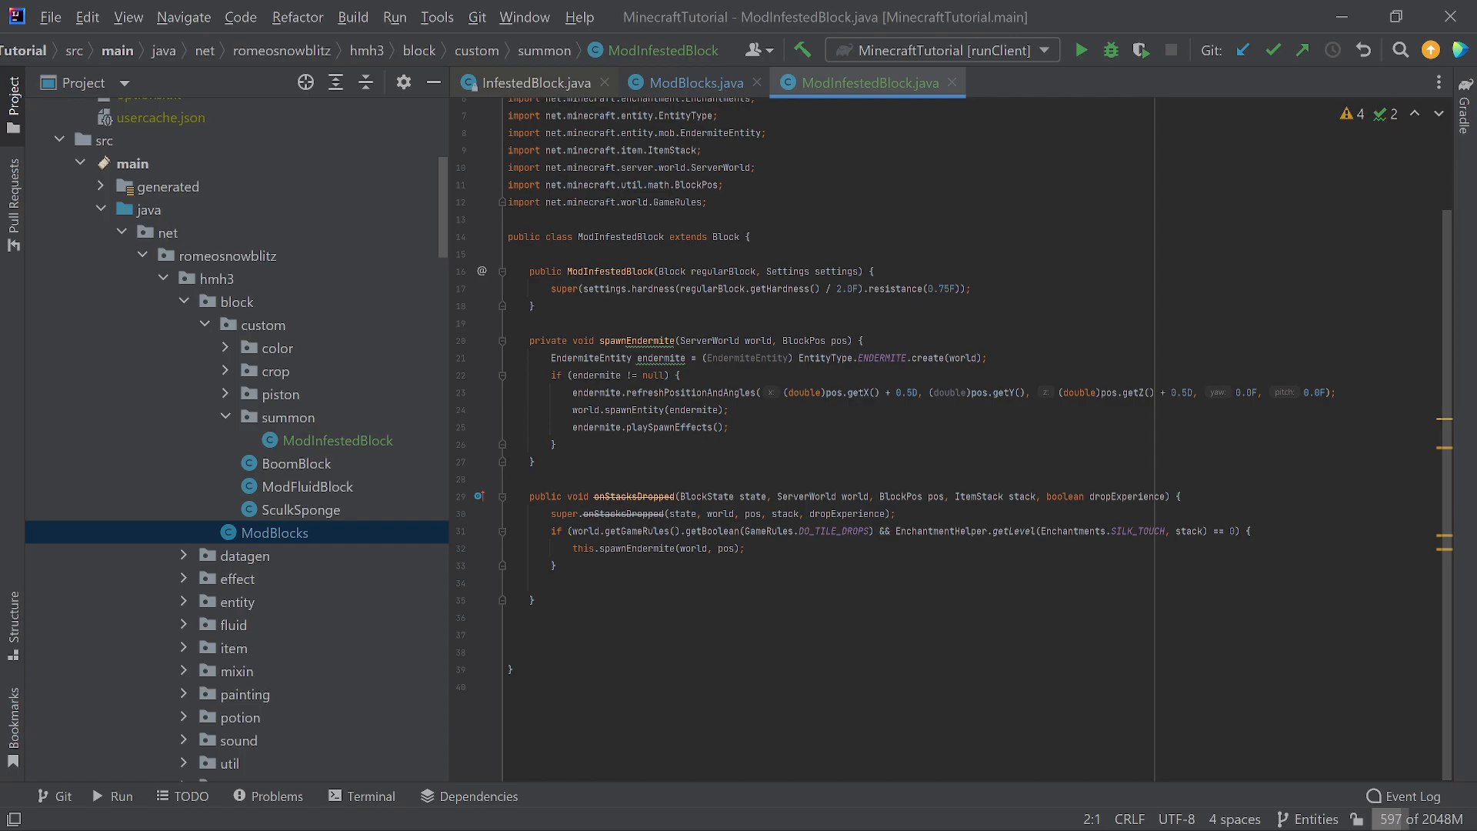
{"action": "scroll", "scroll_direction": "down", "scroll_amount": 3}
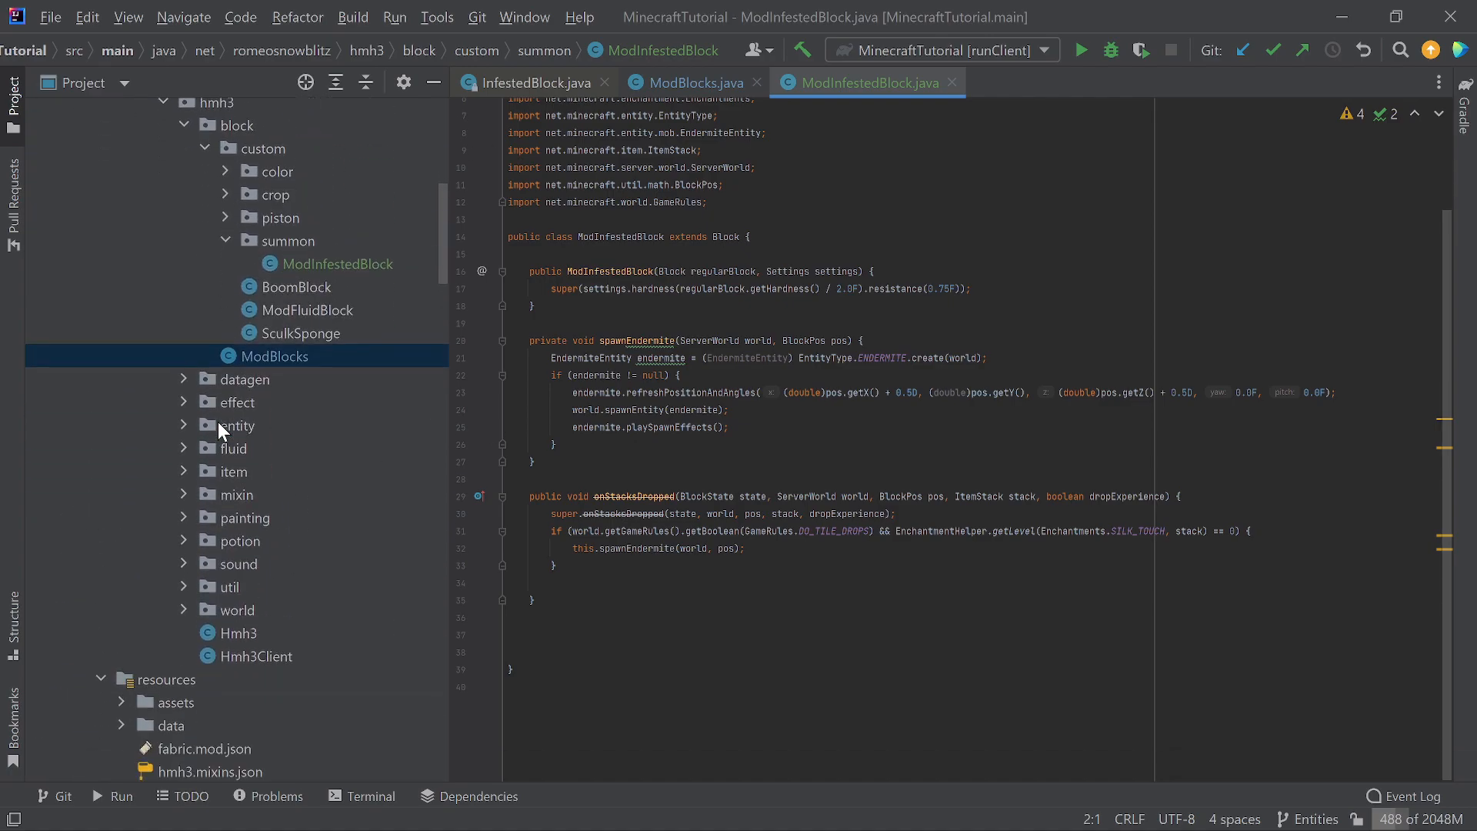
{"action": "left_click", "coordinate": [185, 379]}
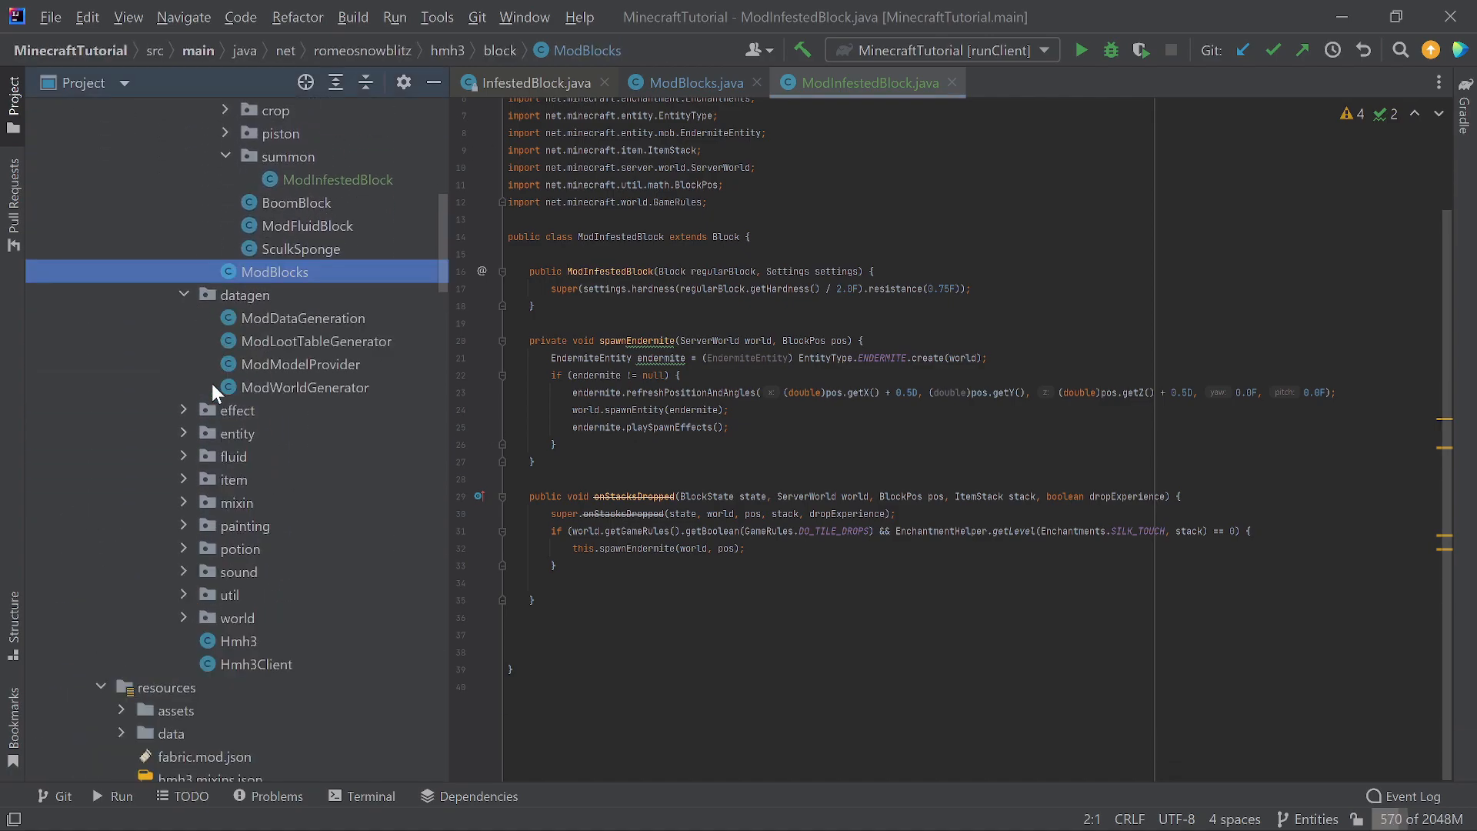
Replace the duplicated SOUND_BLOCK with INFESTED_CEMENT in the last cube-all model registration.
{"action": "scroll", "scroll_direction": "up", "scroll_amount": 3}
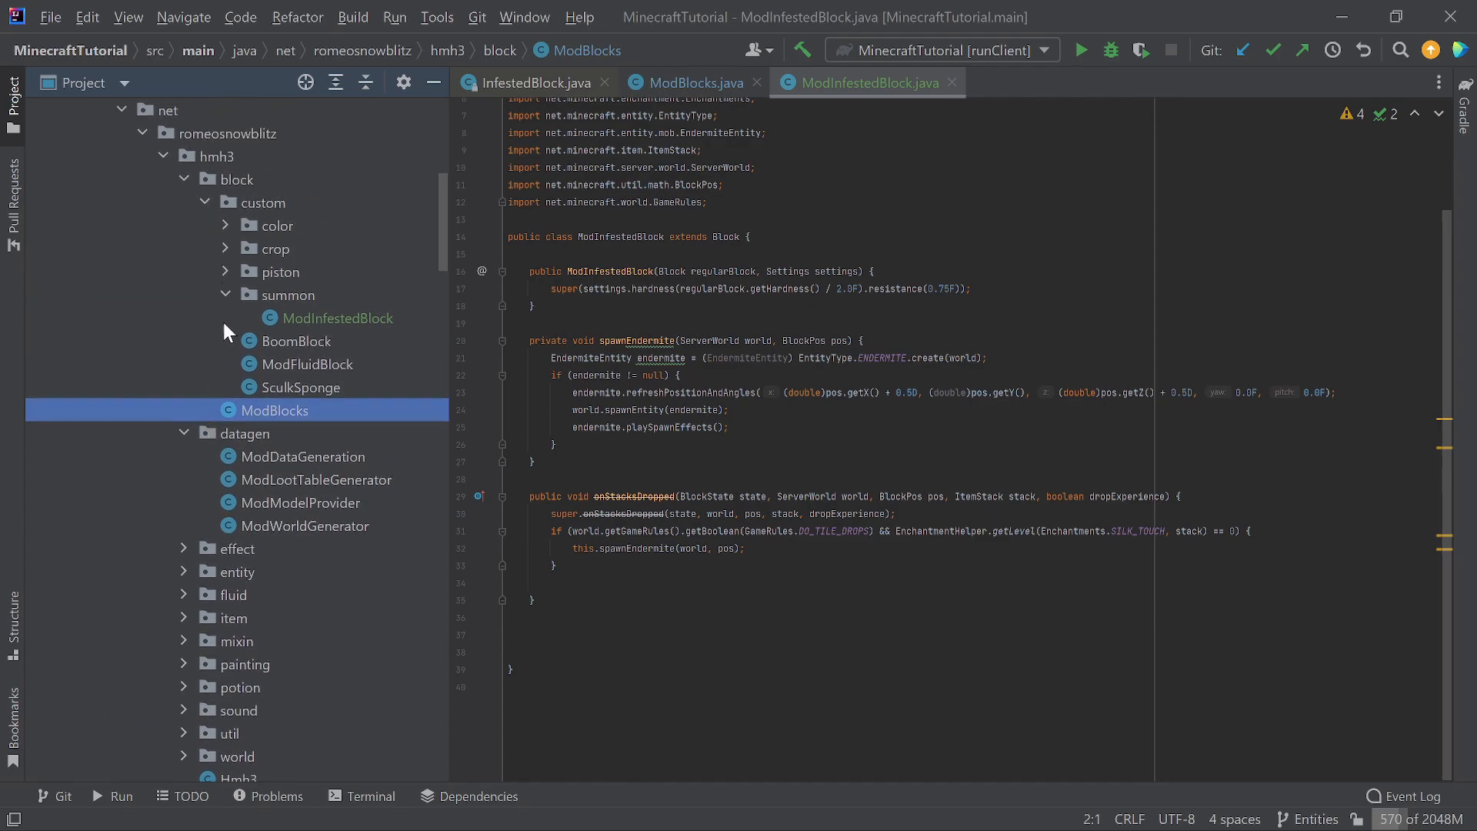
{"action": "mouse_move", "coordinate": [314, 324]}
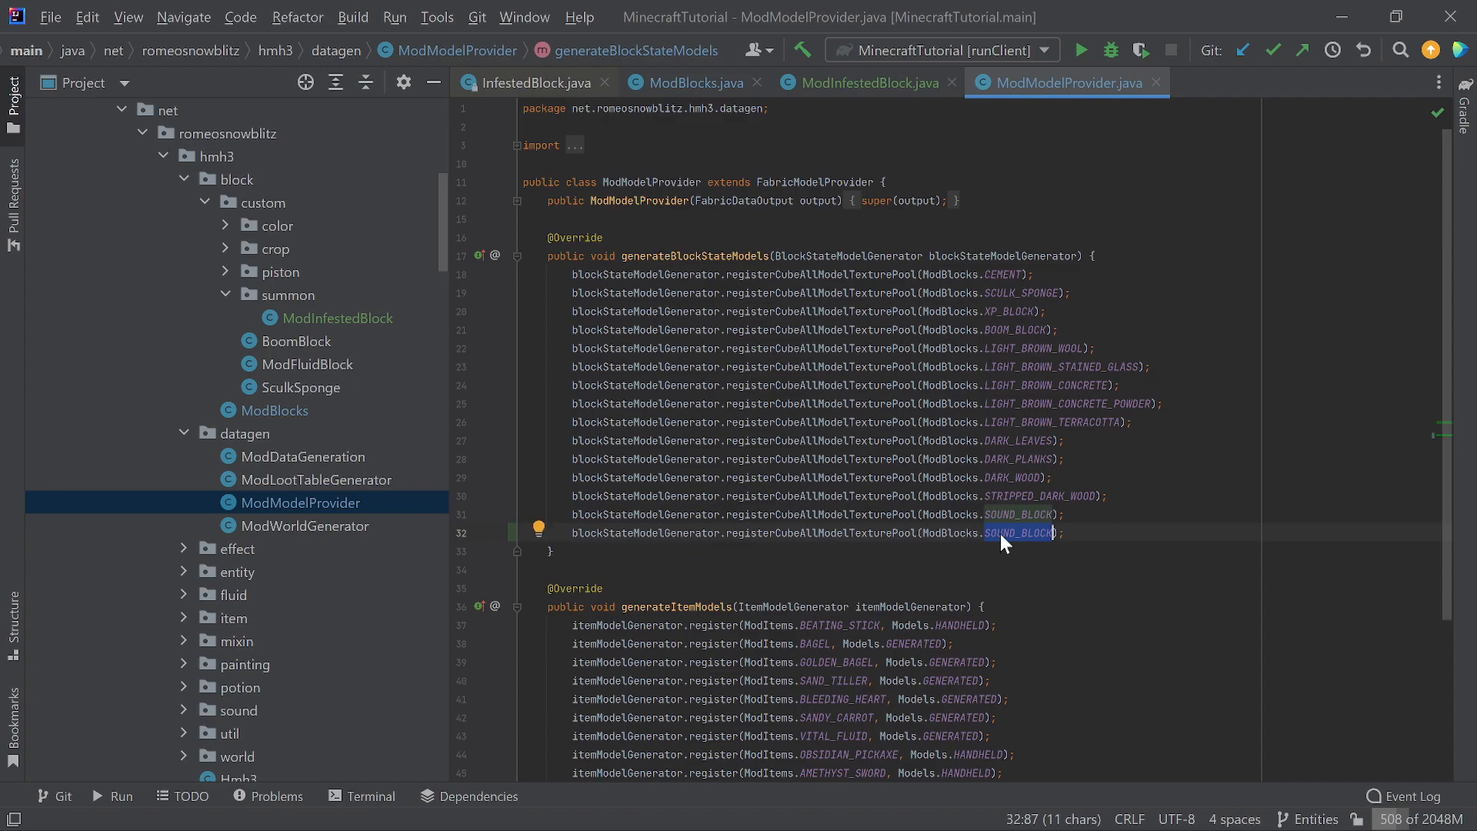
{"action": "type", "text": "INFESTED_CEMENT"}
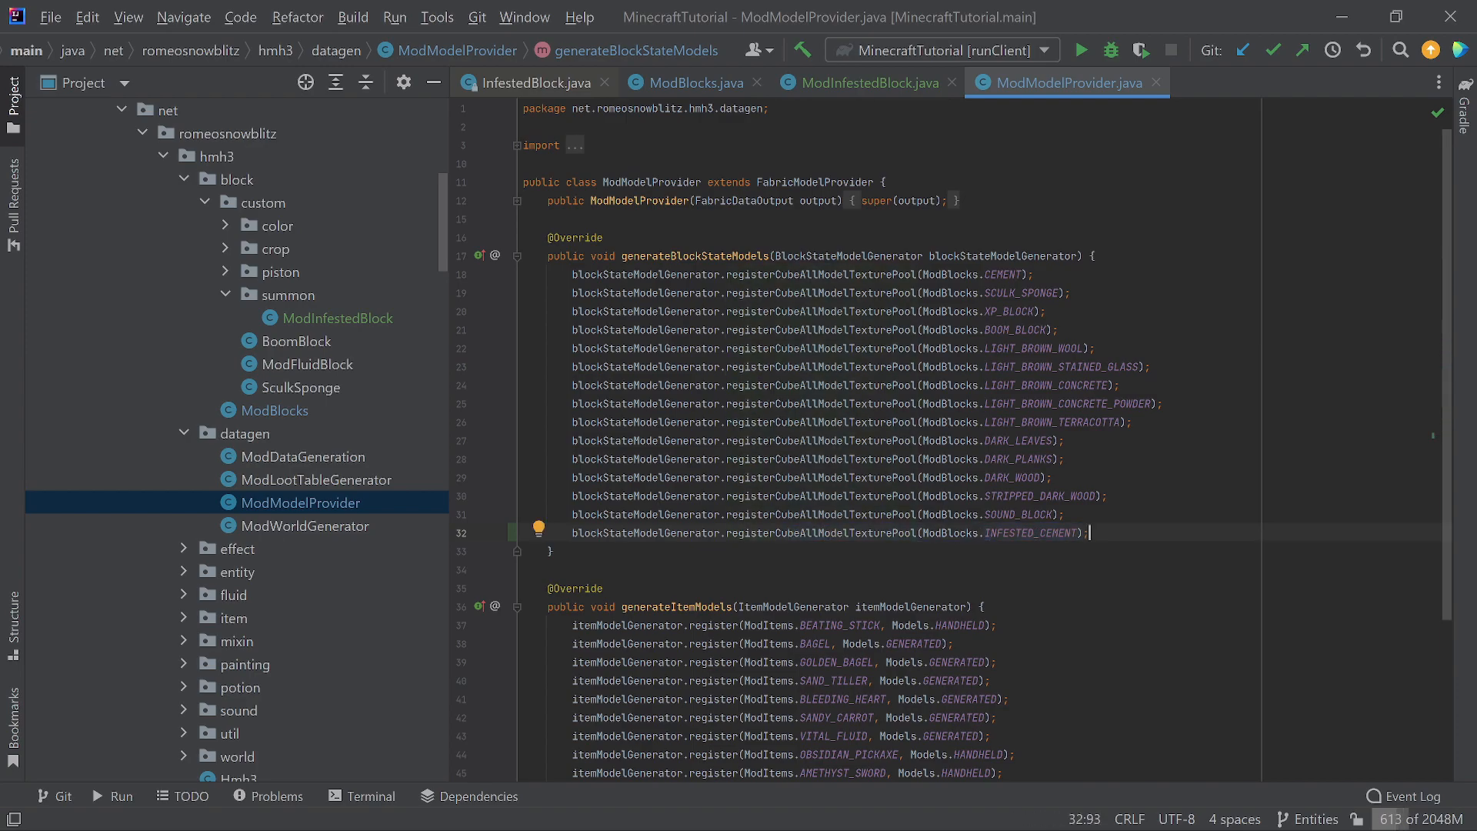
{"action": "mouse_move", "coordinate": [380, 434]}
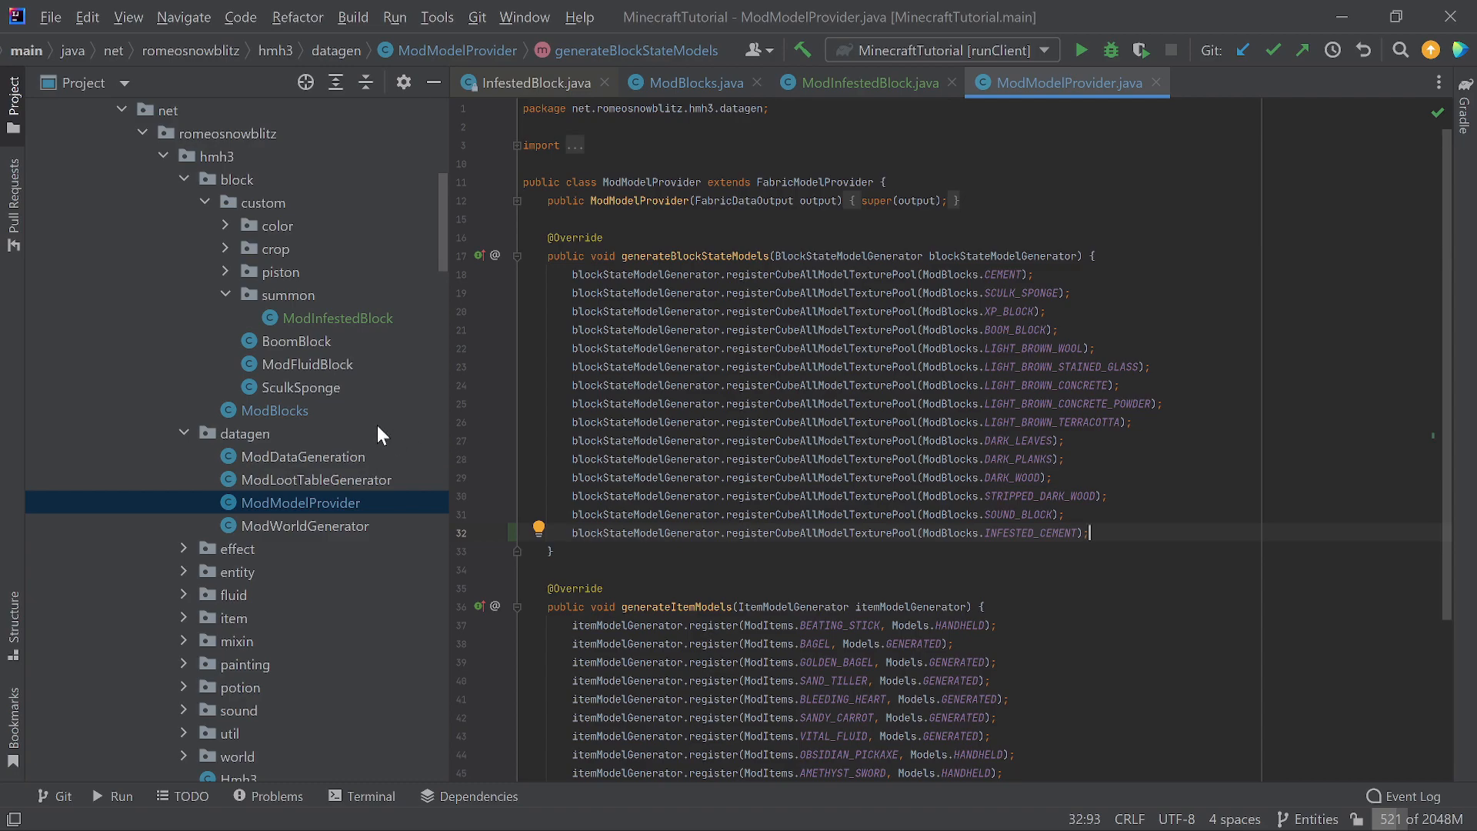
{"action": "scroll", "scroll_direction": "down", "scroll_amount": 3}
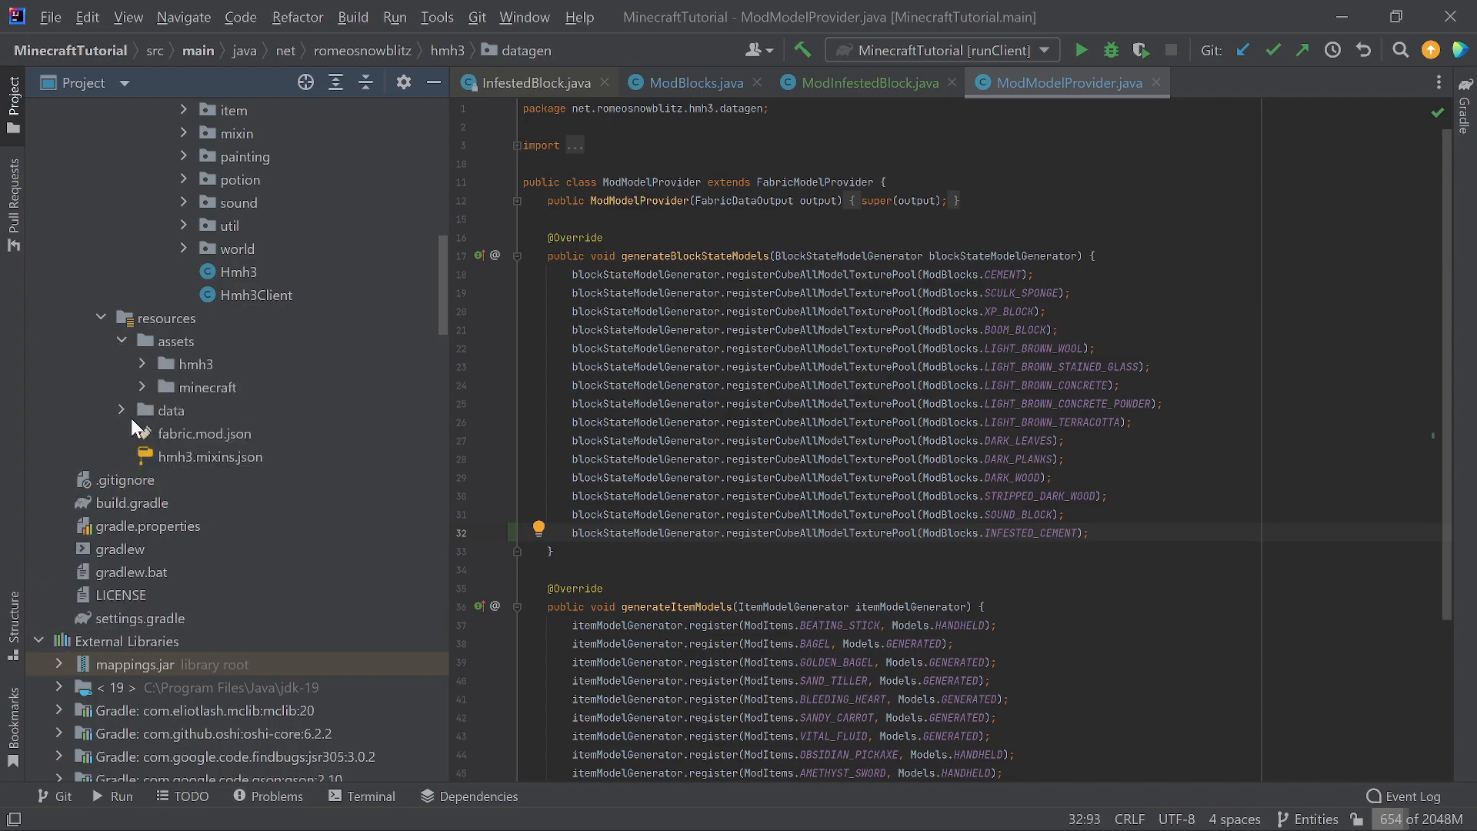
Copy cement.png in the block textures folder as infested_cement.png.
{"action": "left_click", "coordinate": [140, 363]}
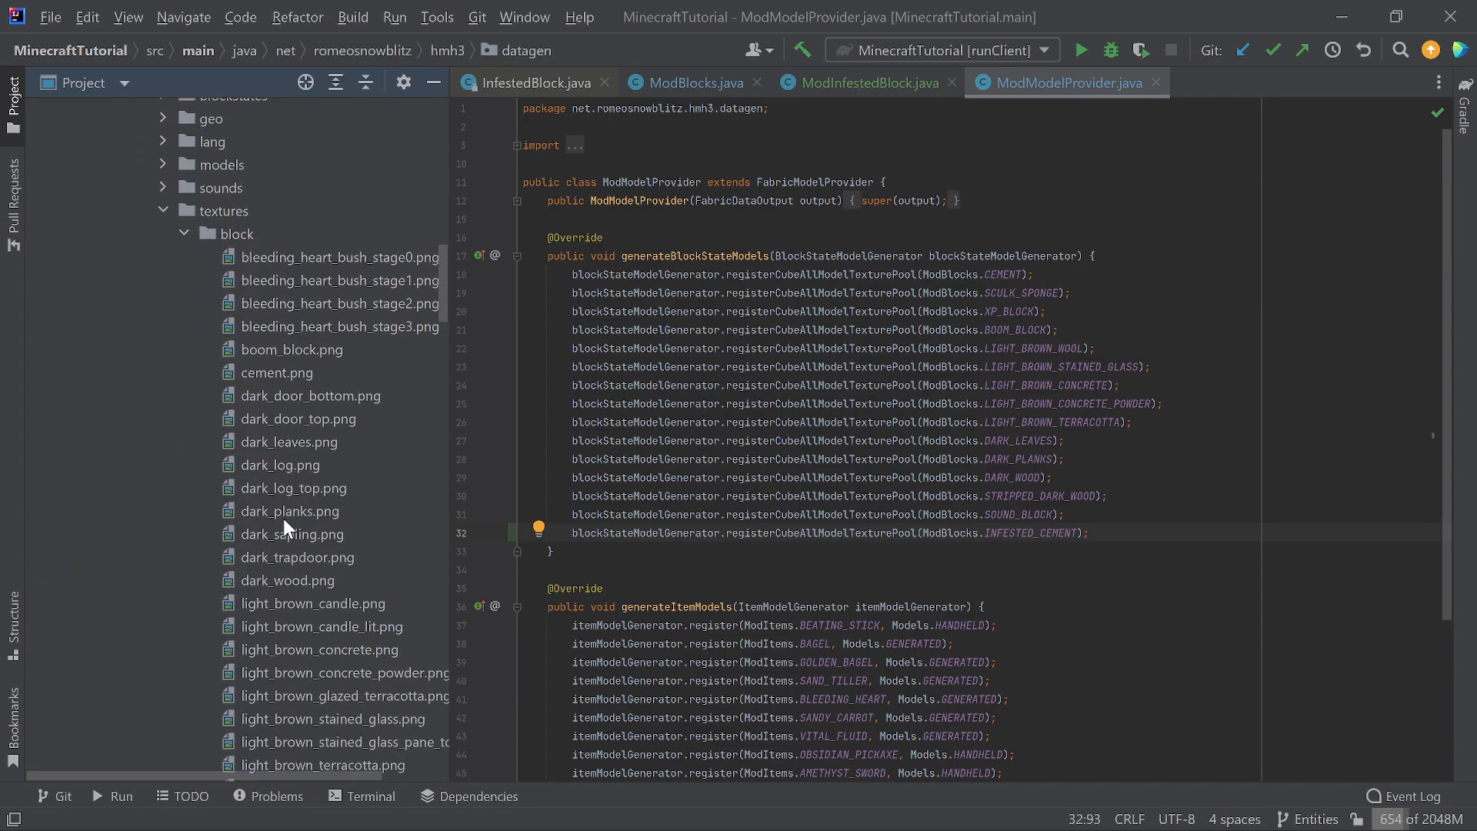
{"action": "scroll", "scroll_direction": "down", "scroll_amount": 3}
{"action": "type", "text": "infested_cement.png"}
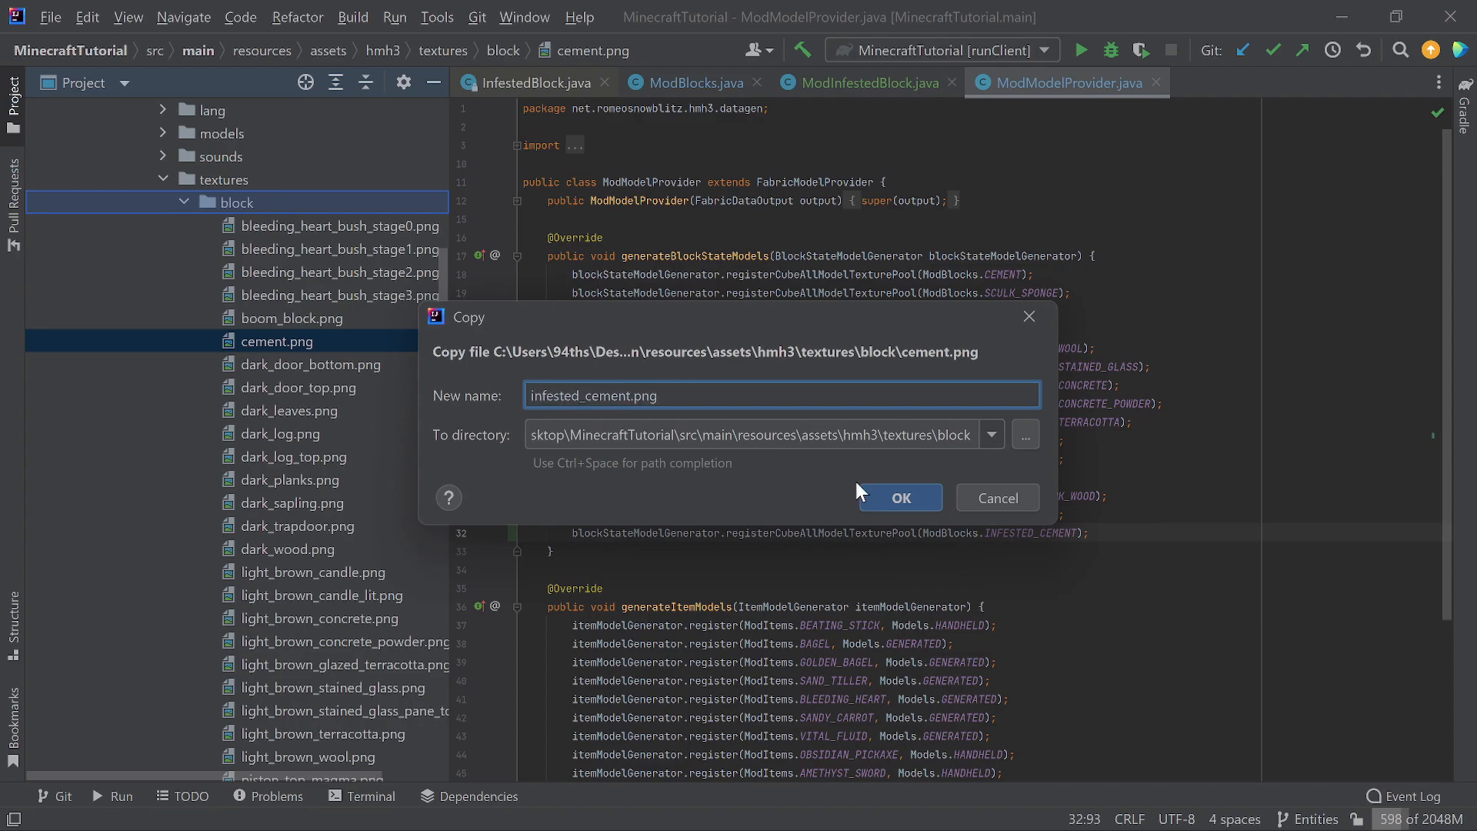
{"action": "left_click", "coordinate": [899, 497]}
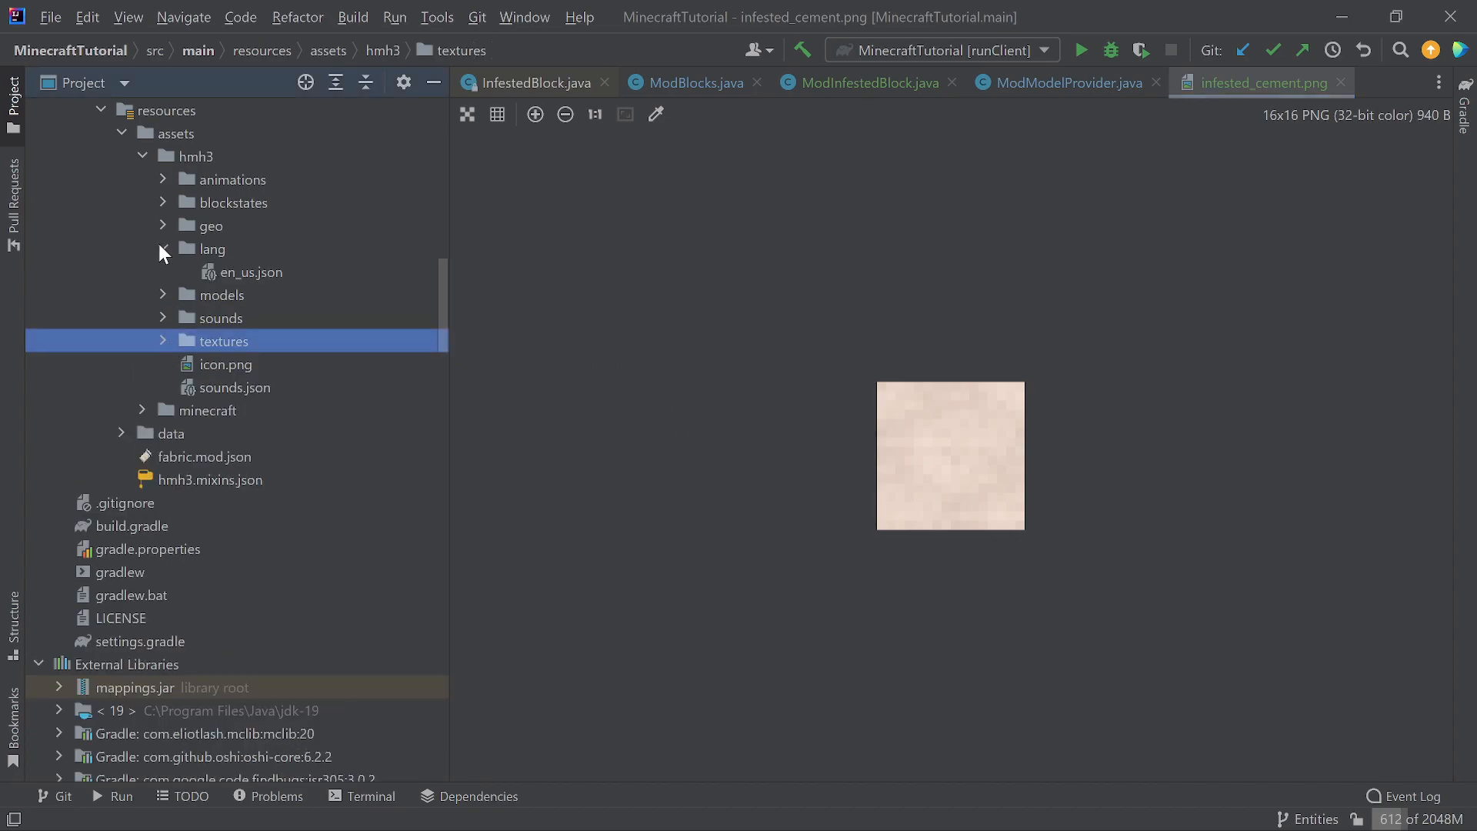
Locate the sound_block line in en_us.json and duplicate it.
{"action": "double_click", "coordinate": [250, 271]}
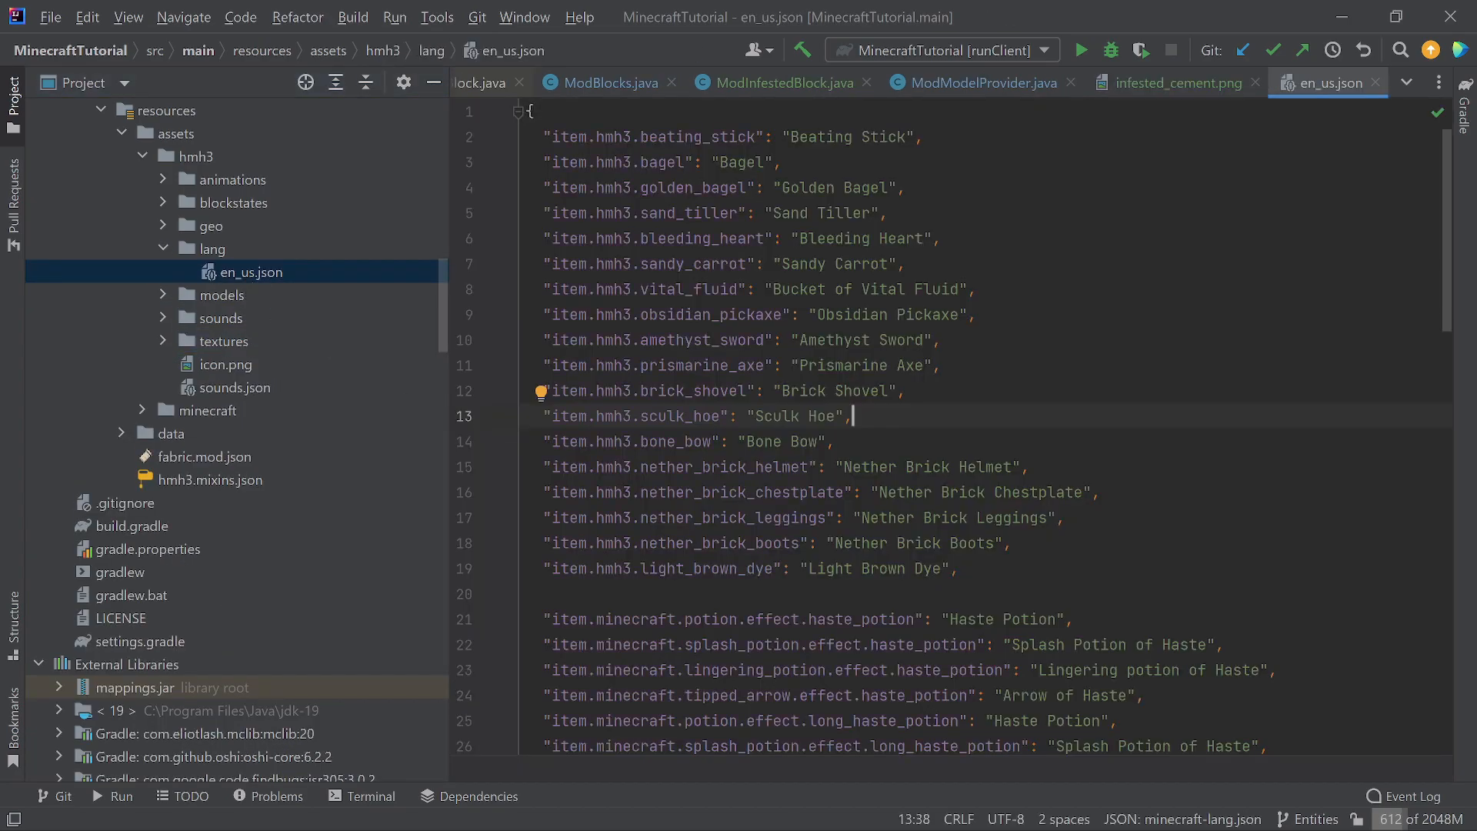
{"action": "scroll", "scroll_direction": "down", "scroll_amount": 3}
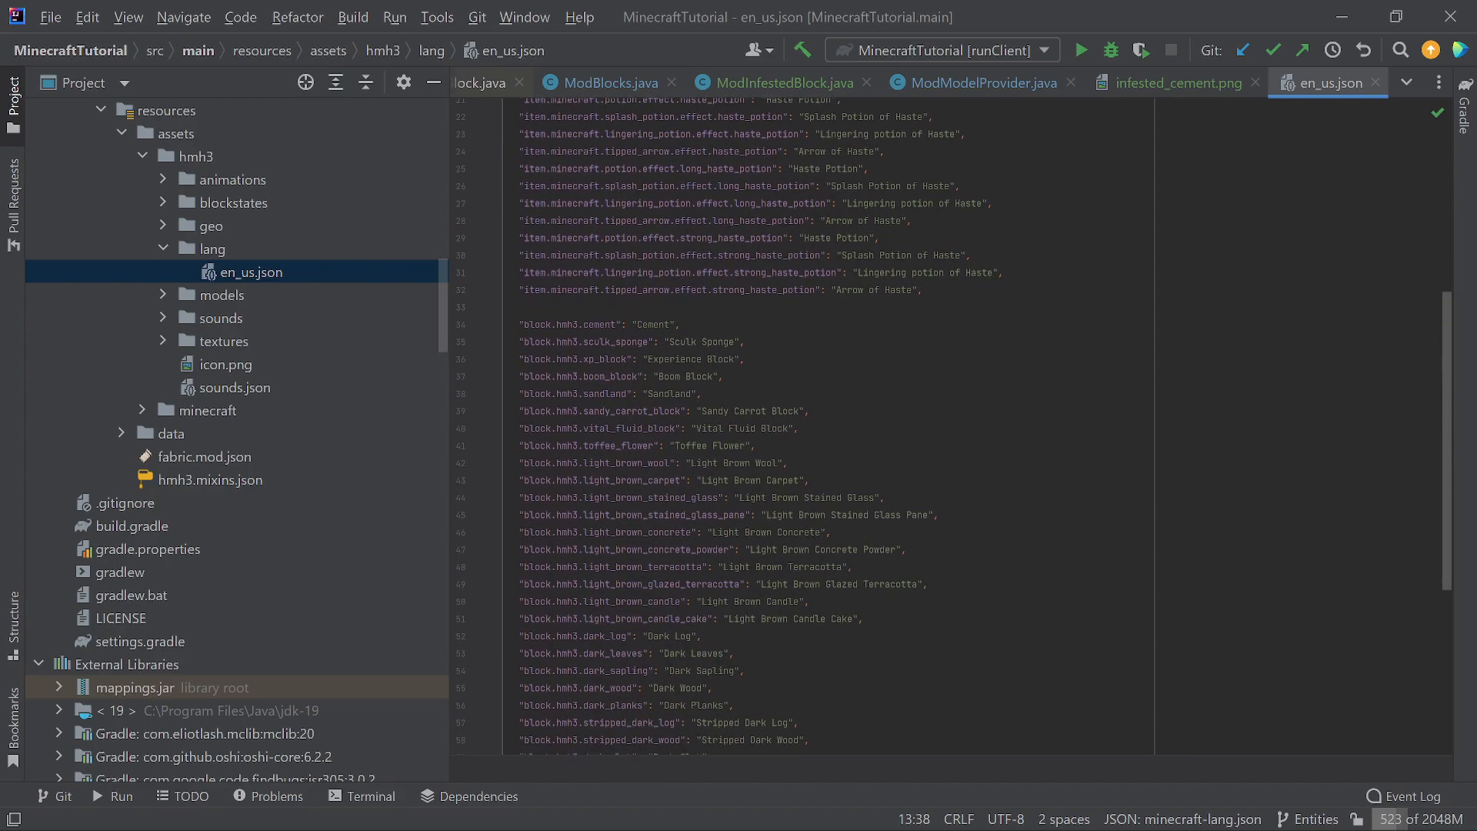
{"action": "scroll", "scroll_direction": "up", "scroll_amount": 3}
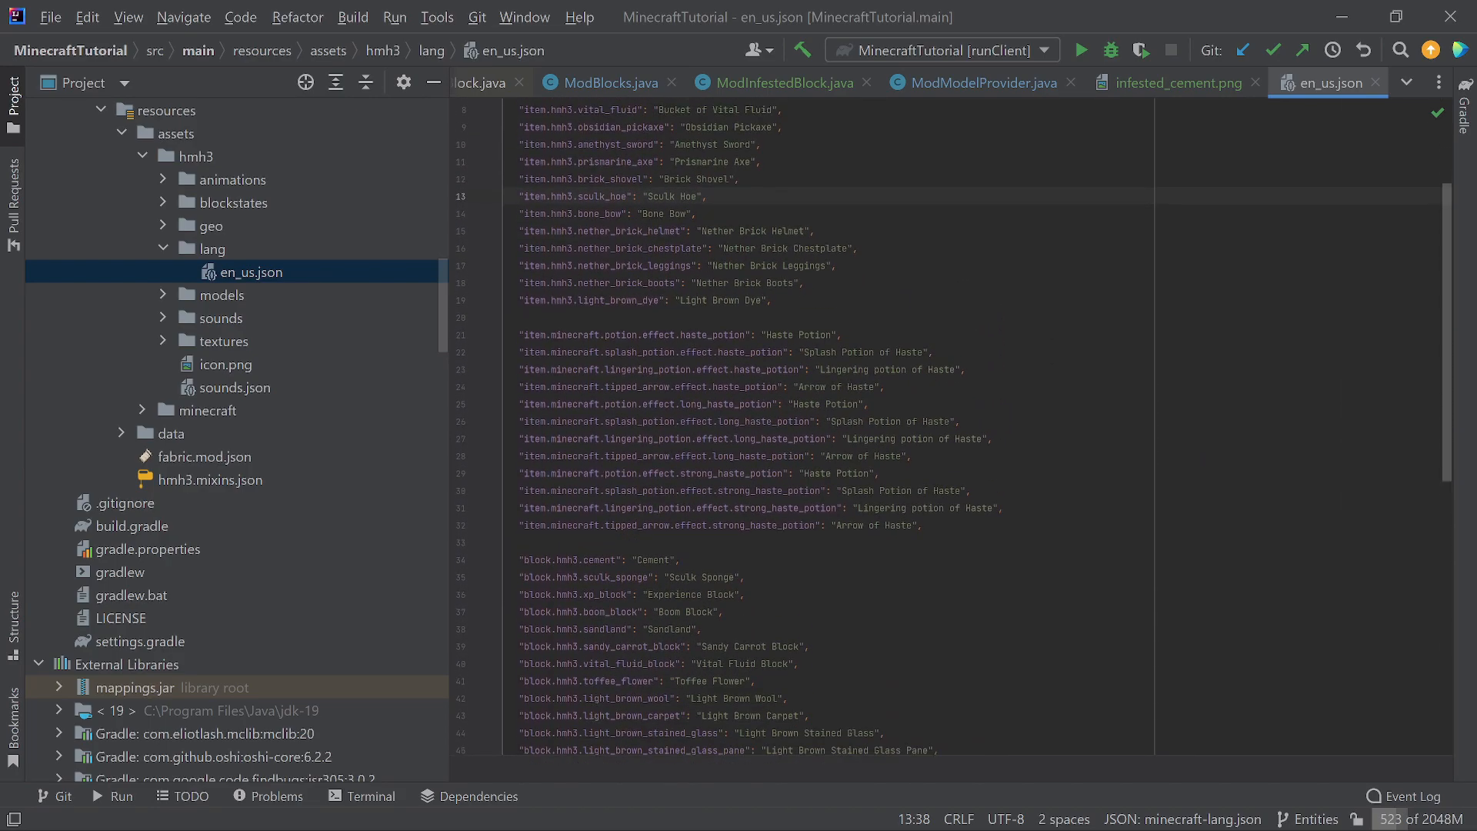
{"action": "scroll", "scroll_direction": "down", "scroll_amount": 3}
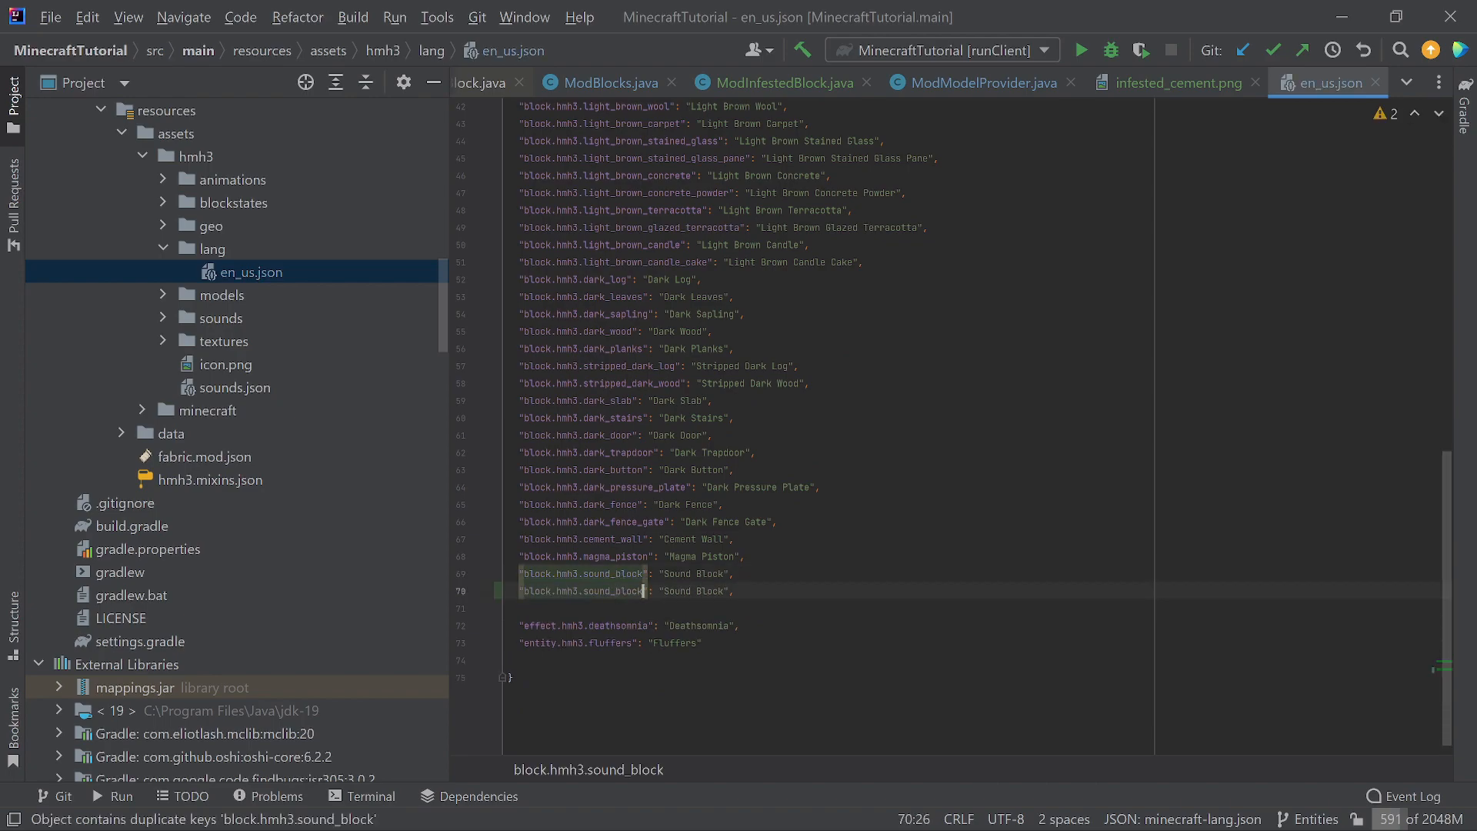
Rename the duplicated key to block.hmh3.infested_cement and select its display name for replacement.
{"action": "key", "text": "Backspace"}
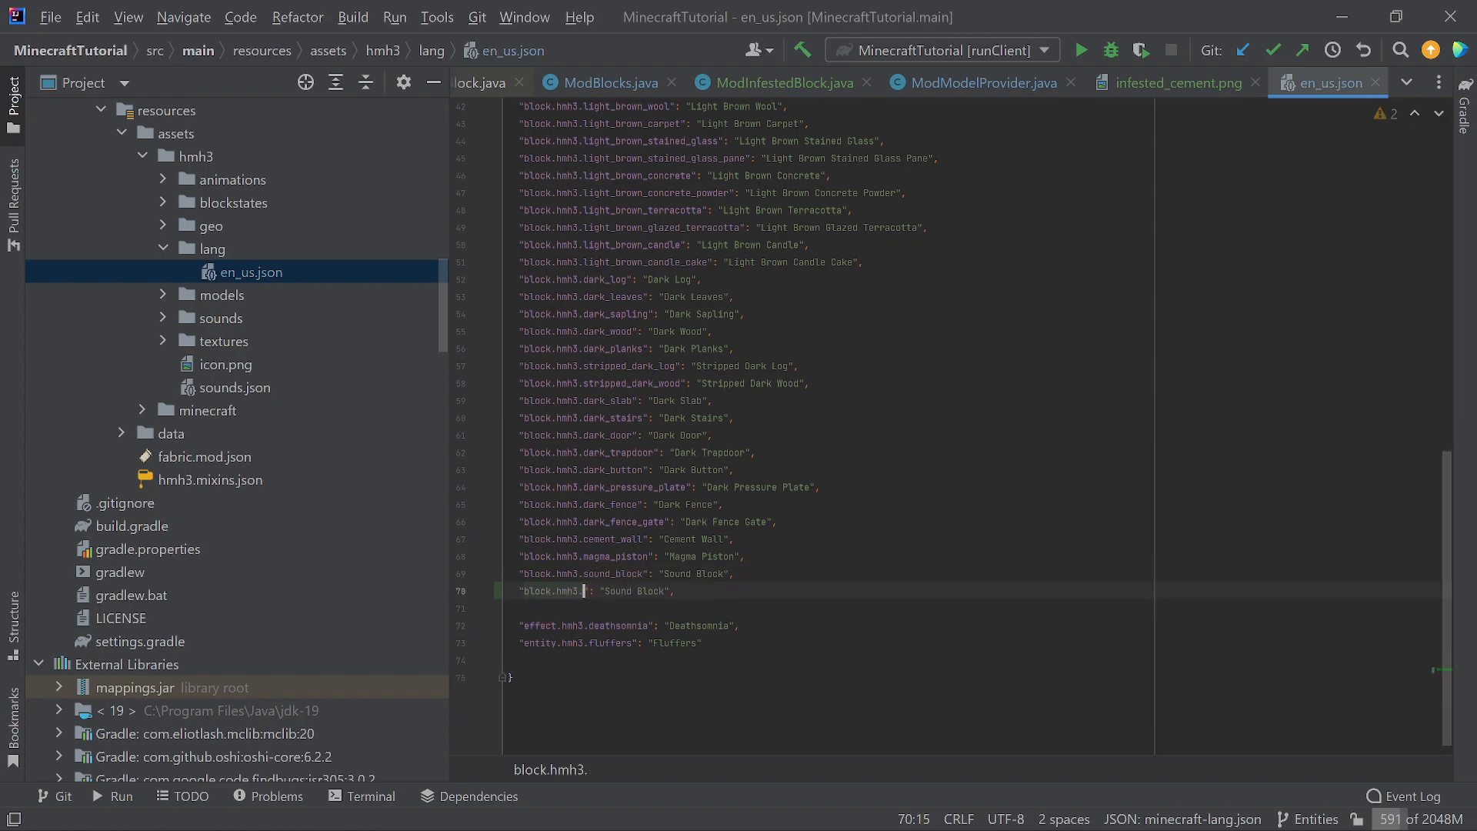
{"action": "type", "text": "infested"}
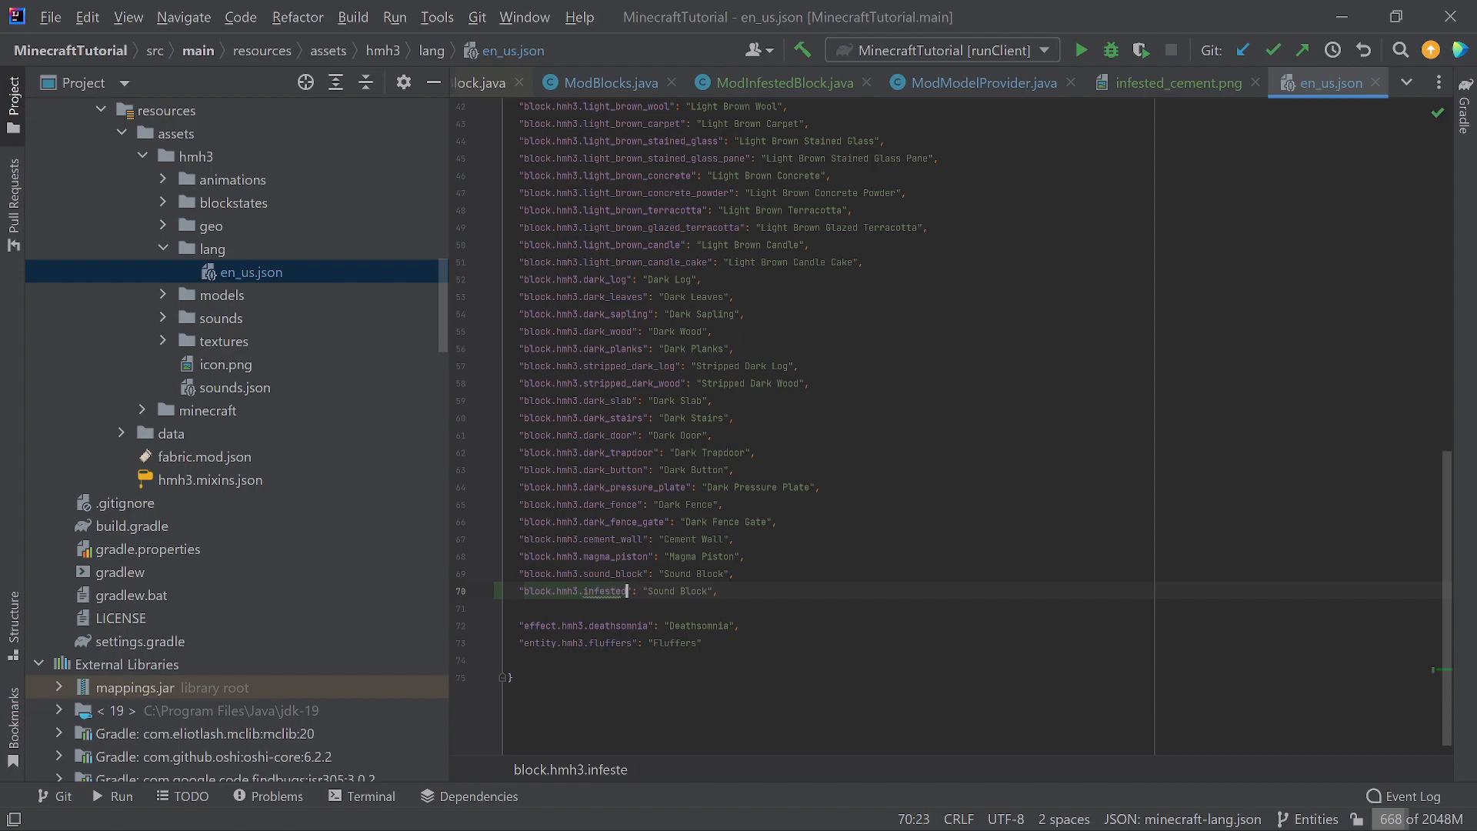
{"action": "type", "text": "_cement"}
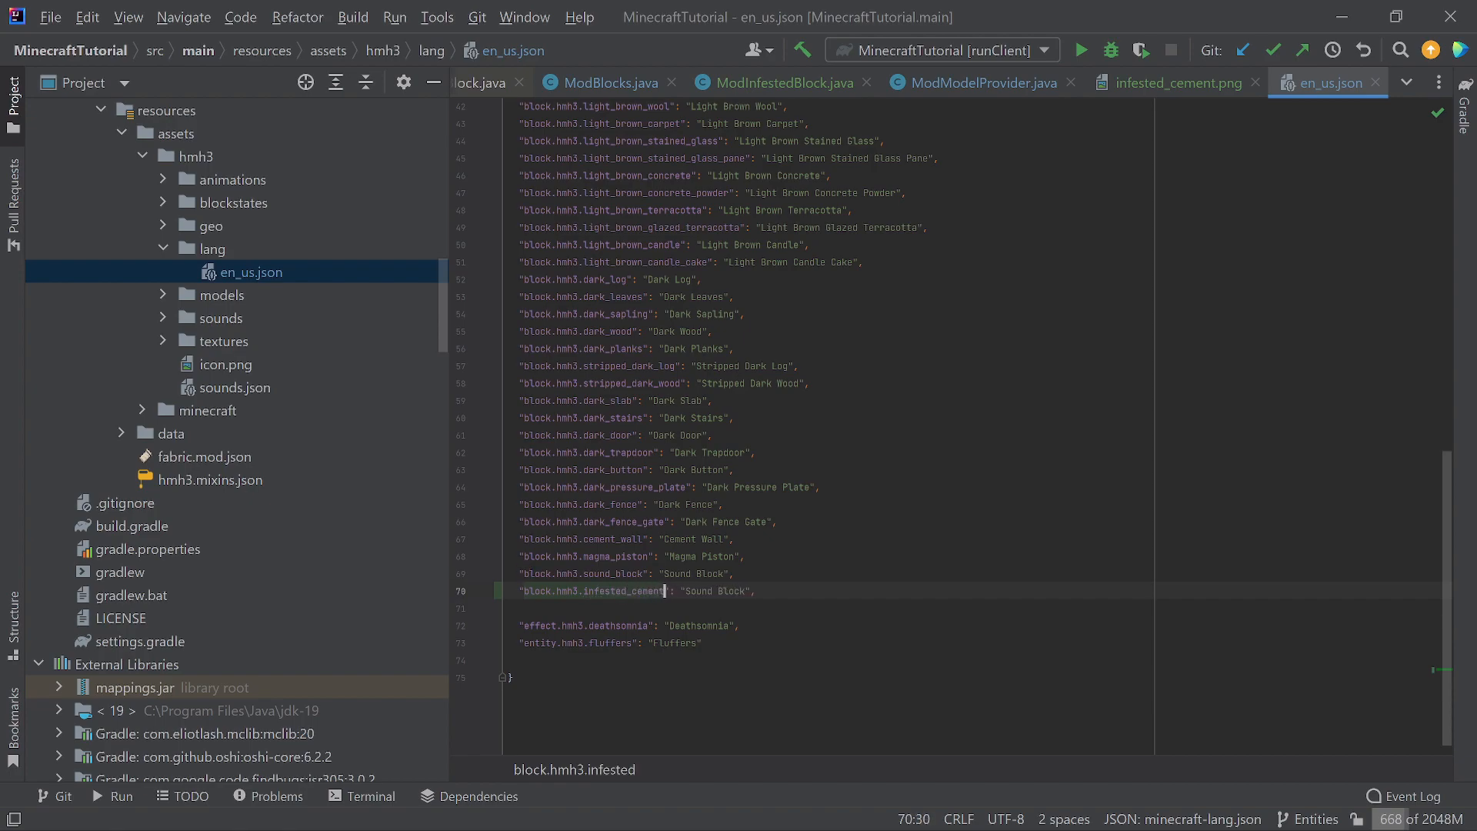
{"action": "double_click", "coordinate": [715, 590]}
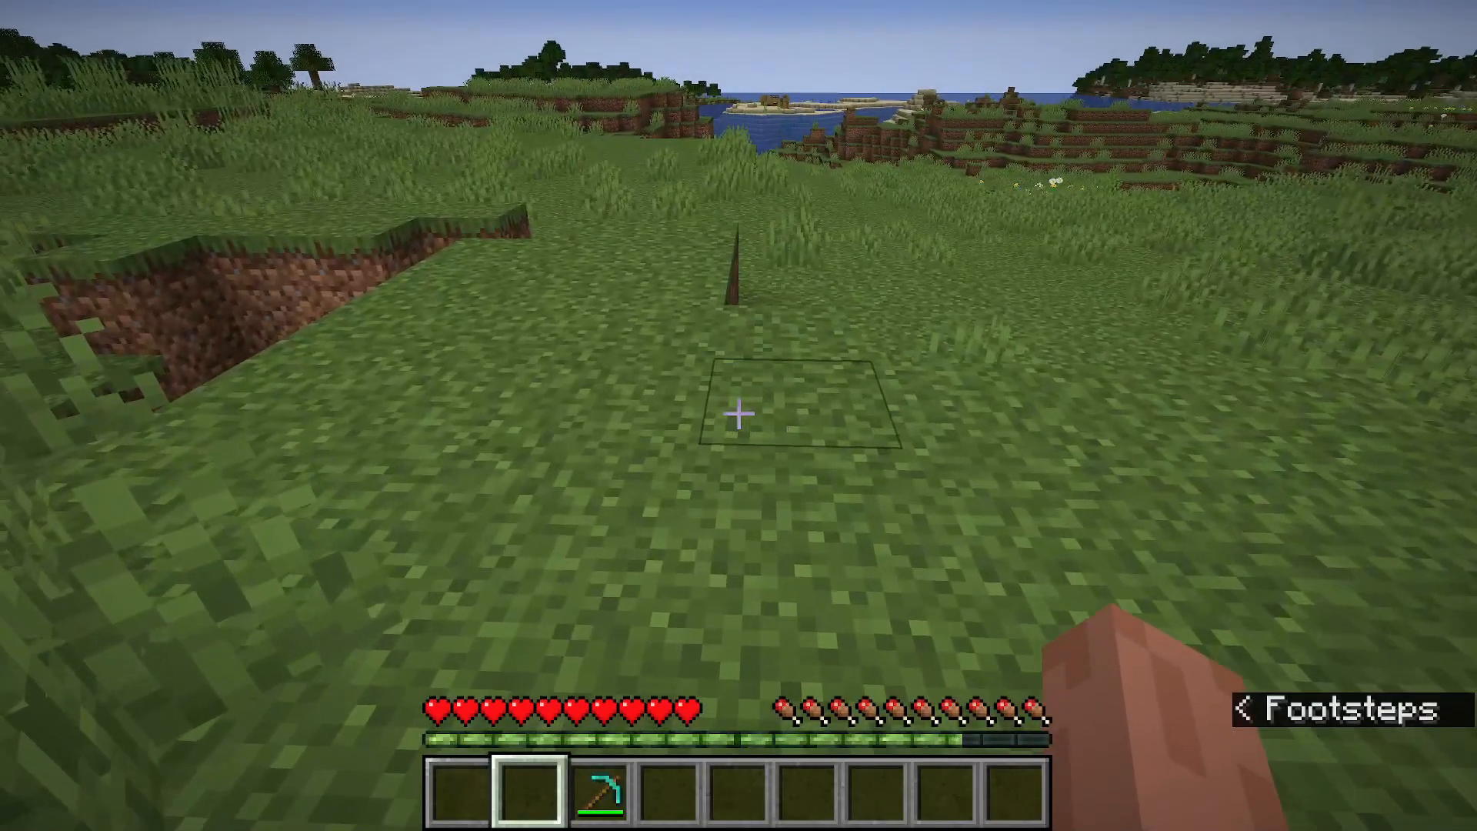
Take a stack of Infested Cement from the Mod Blocks tab of the creative inventory.
{"action": "key", "text": "e"}
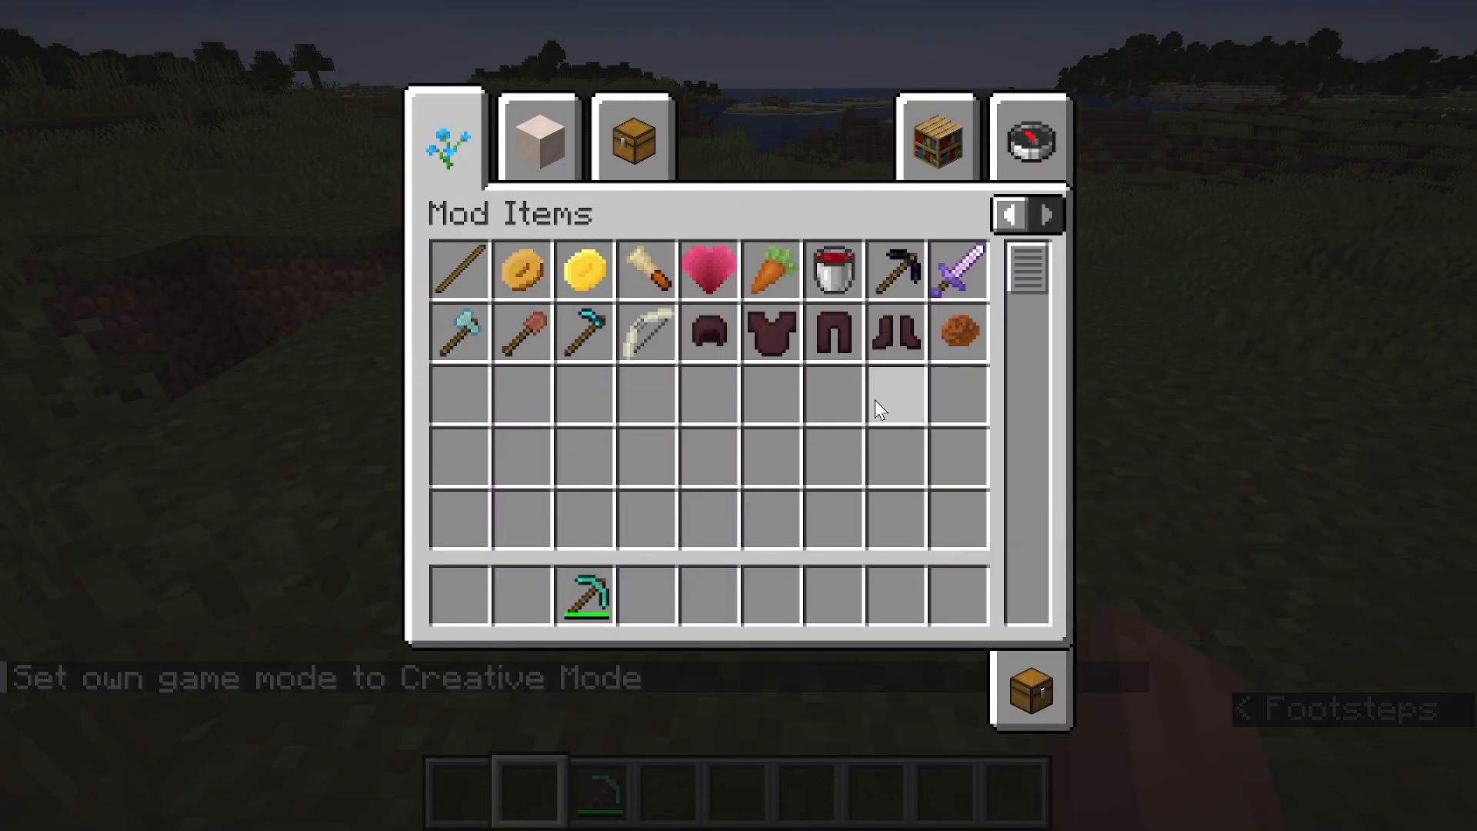
{"action": "left_click", "coordinate": [537, 140]}
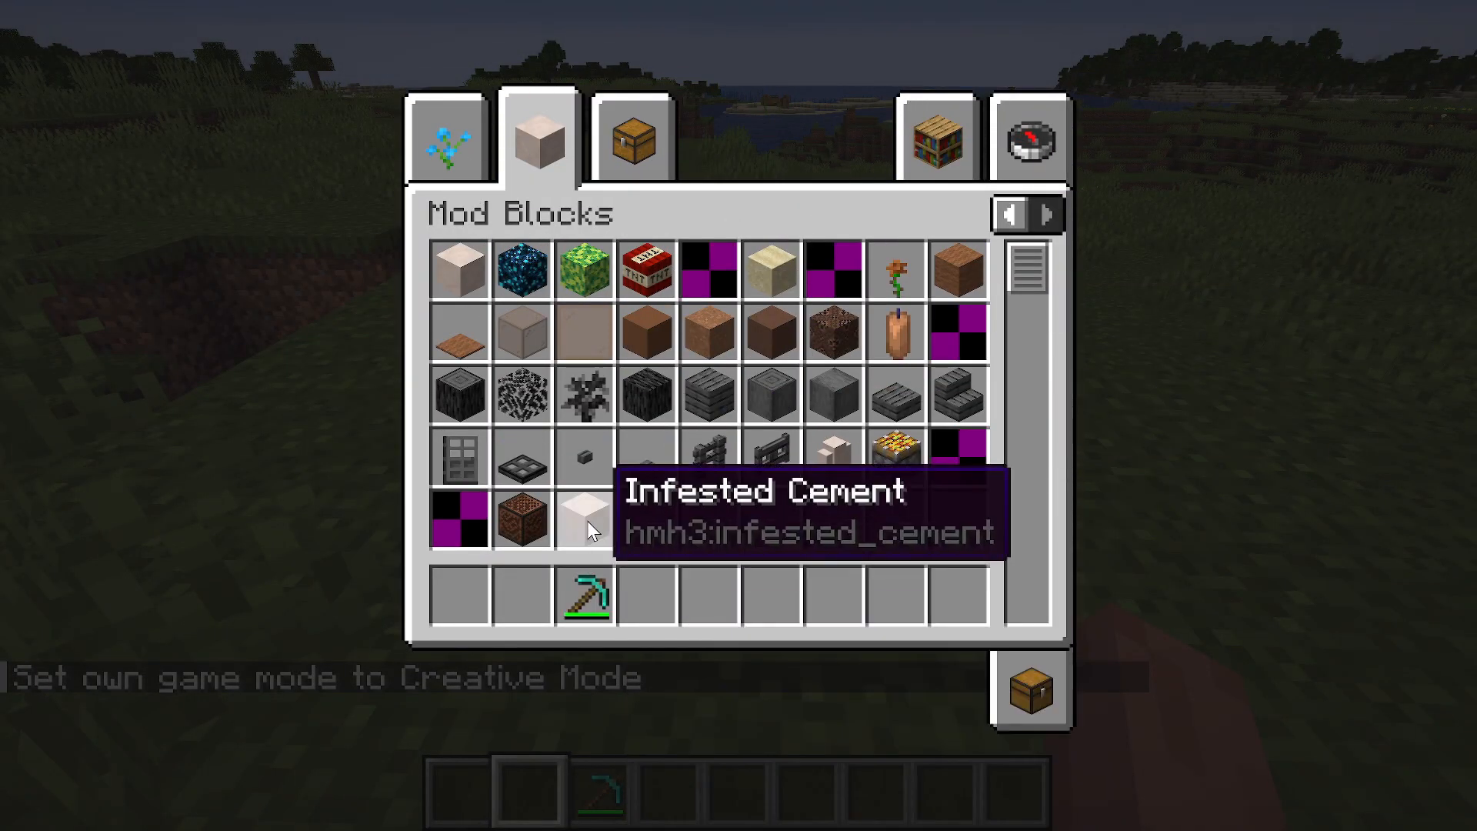
{"action": "left_click", "coordinate": [585, 520]}
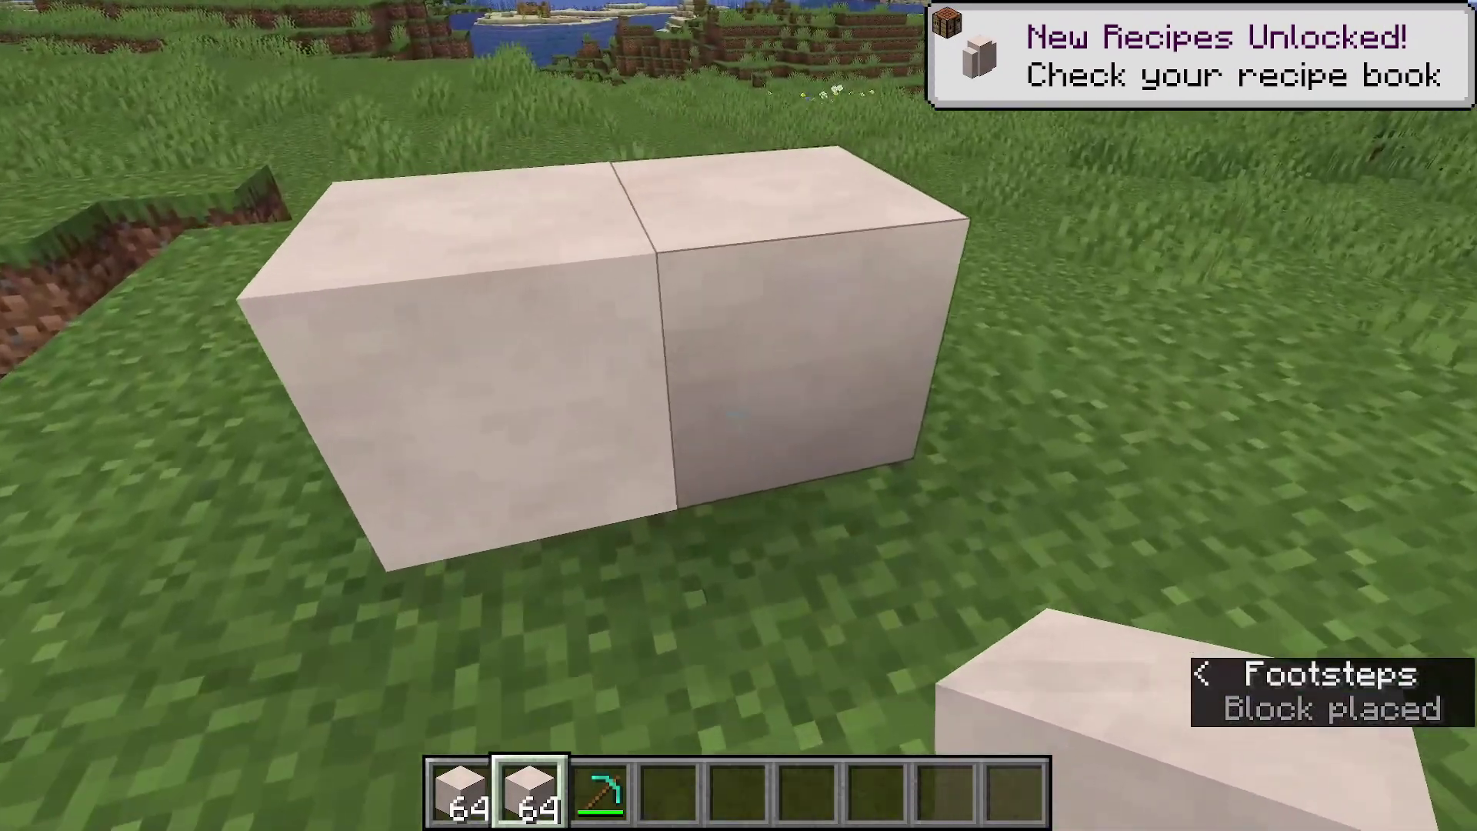
{"action": "mouse_move", "coordinate": [738, 414]}
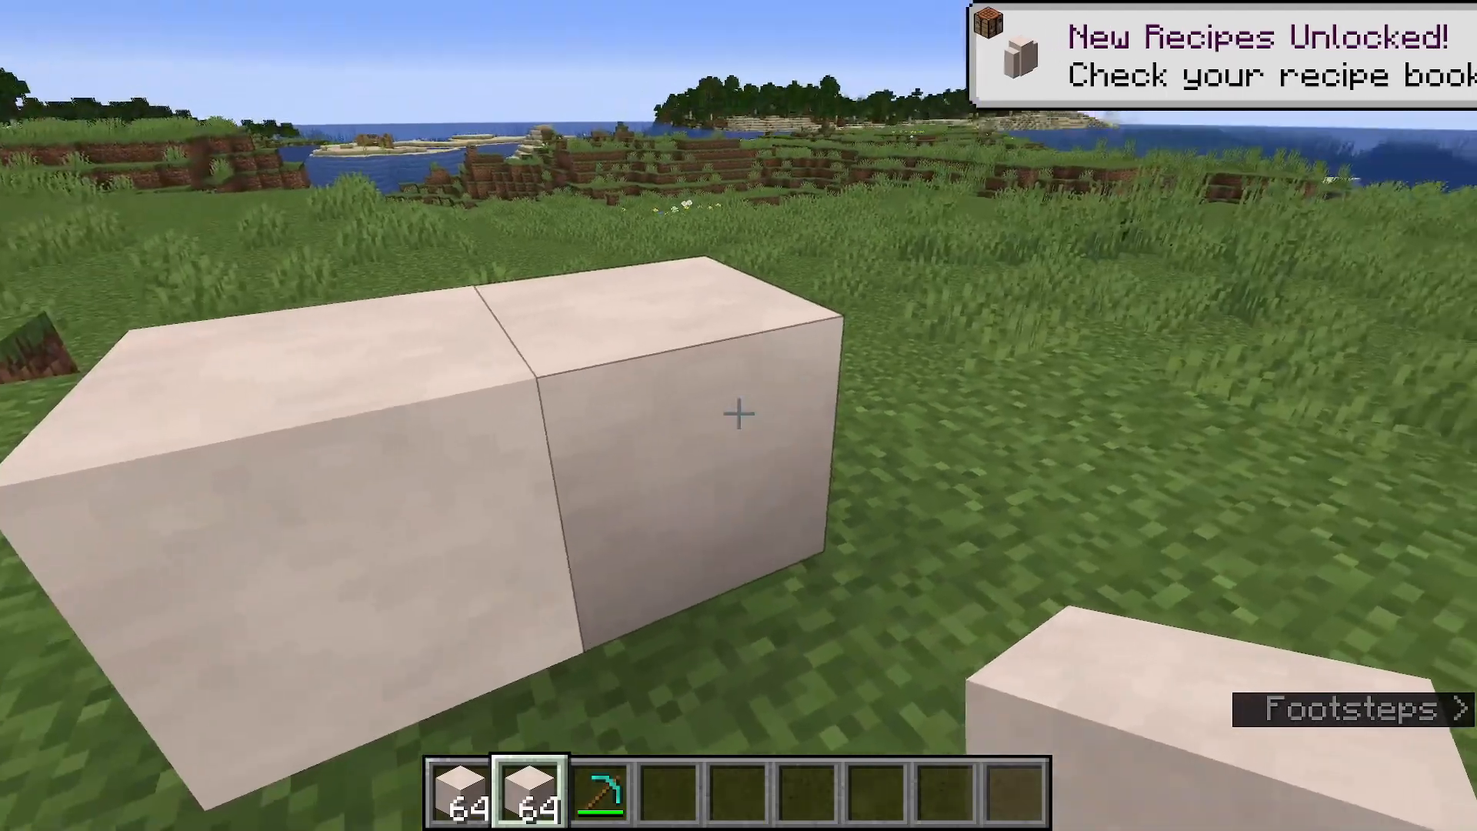
{"action": "mouse_move", "coordinate": [738, 416]}
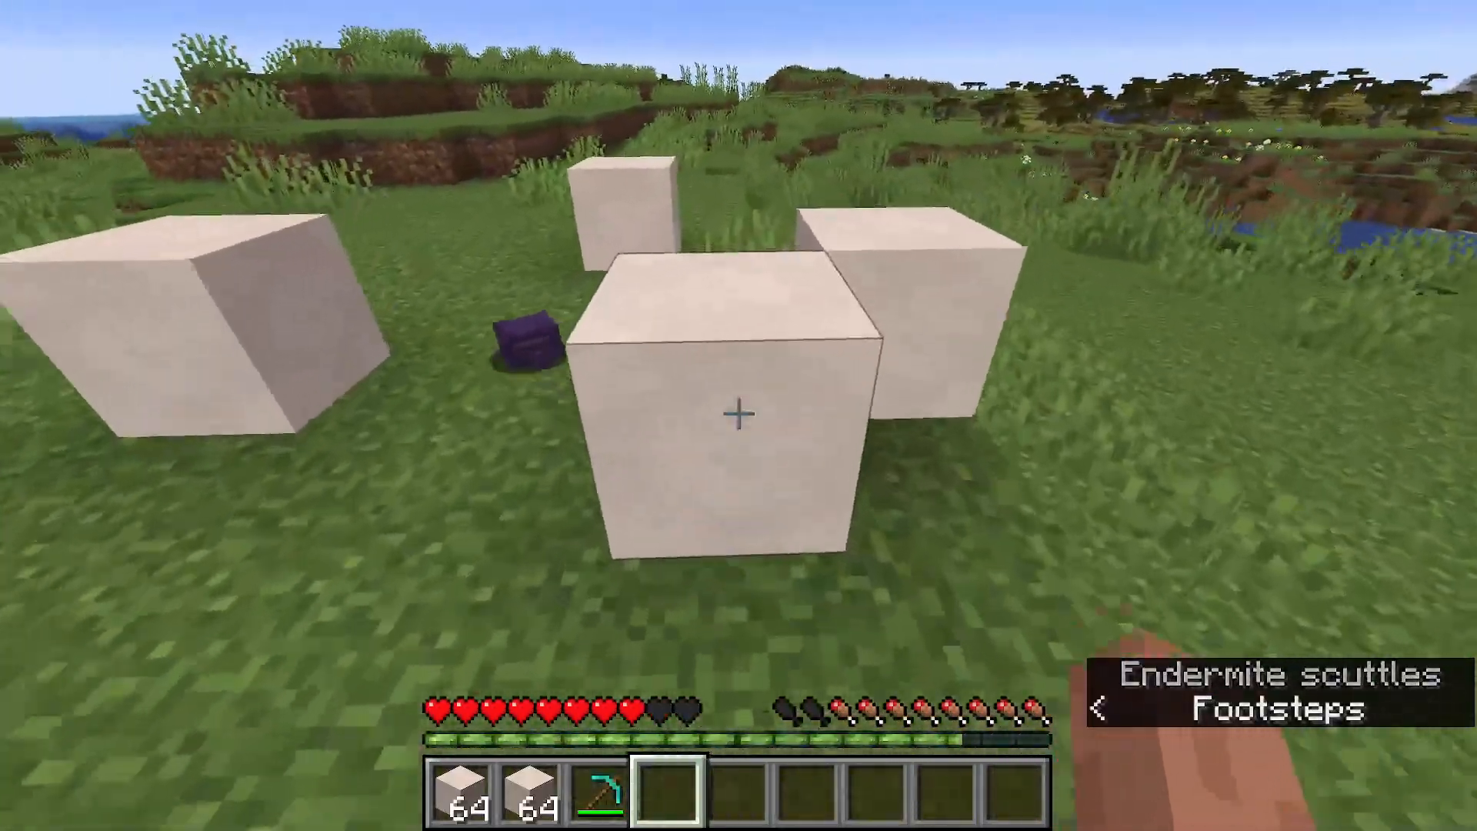
{"action": "mouse_move", "coordinate": [739, 413]}
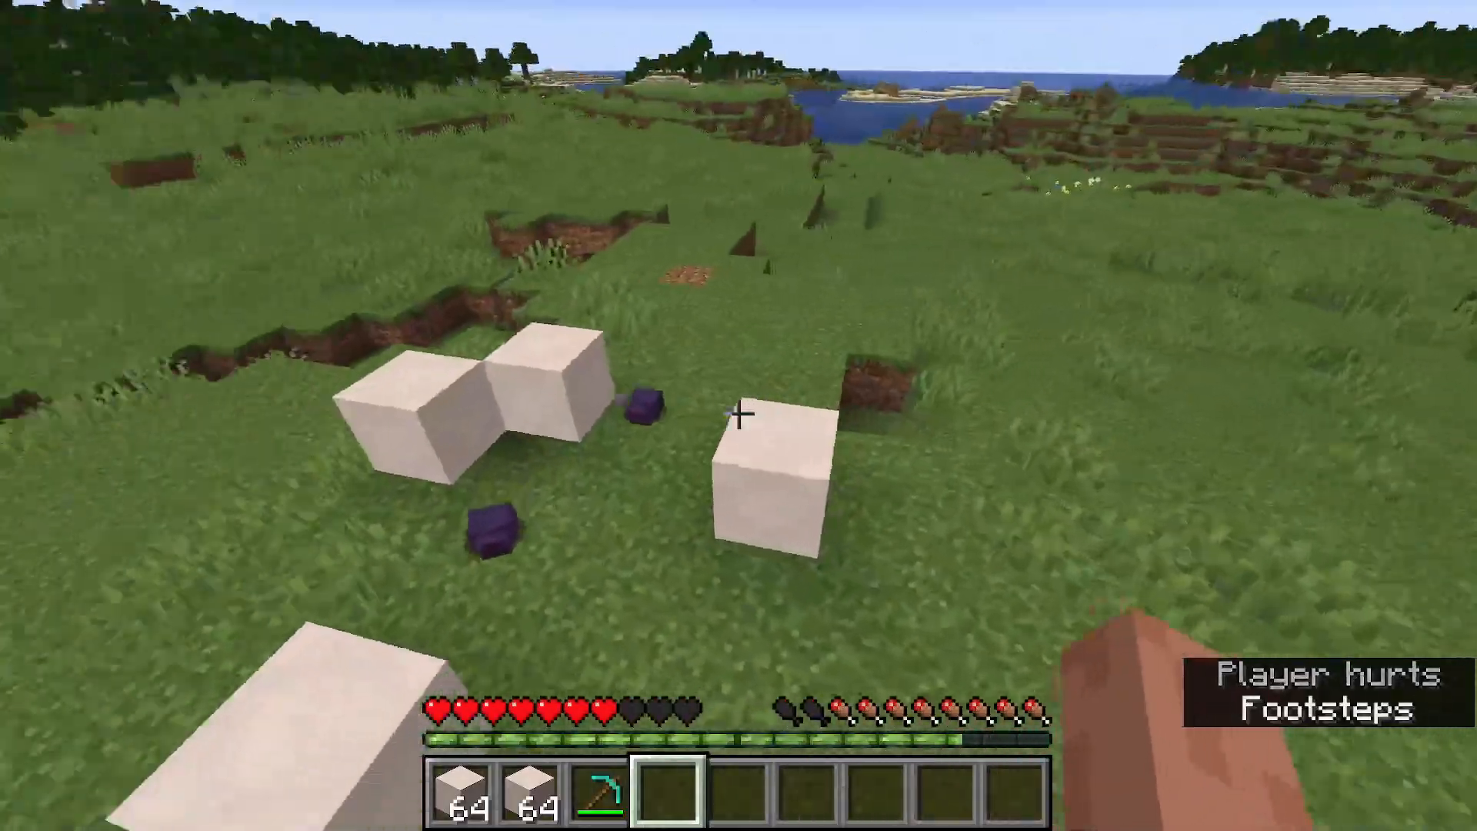
{"action": "mouse_move", "coordinate": [739, 414]}
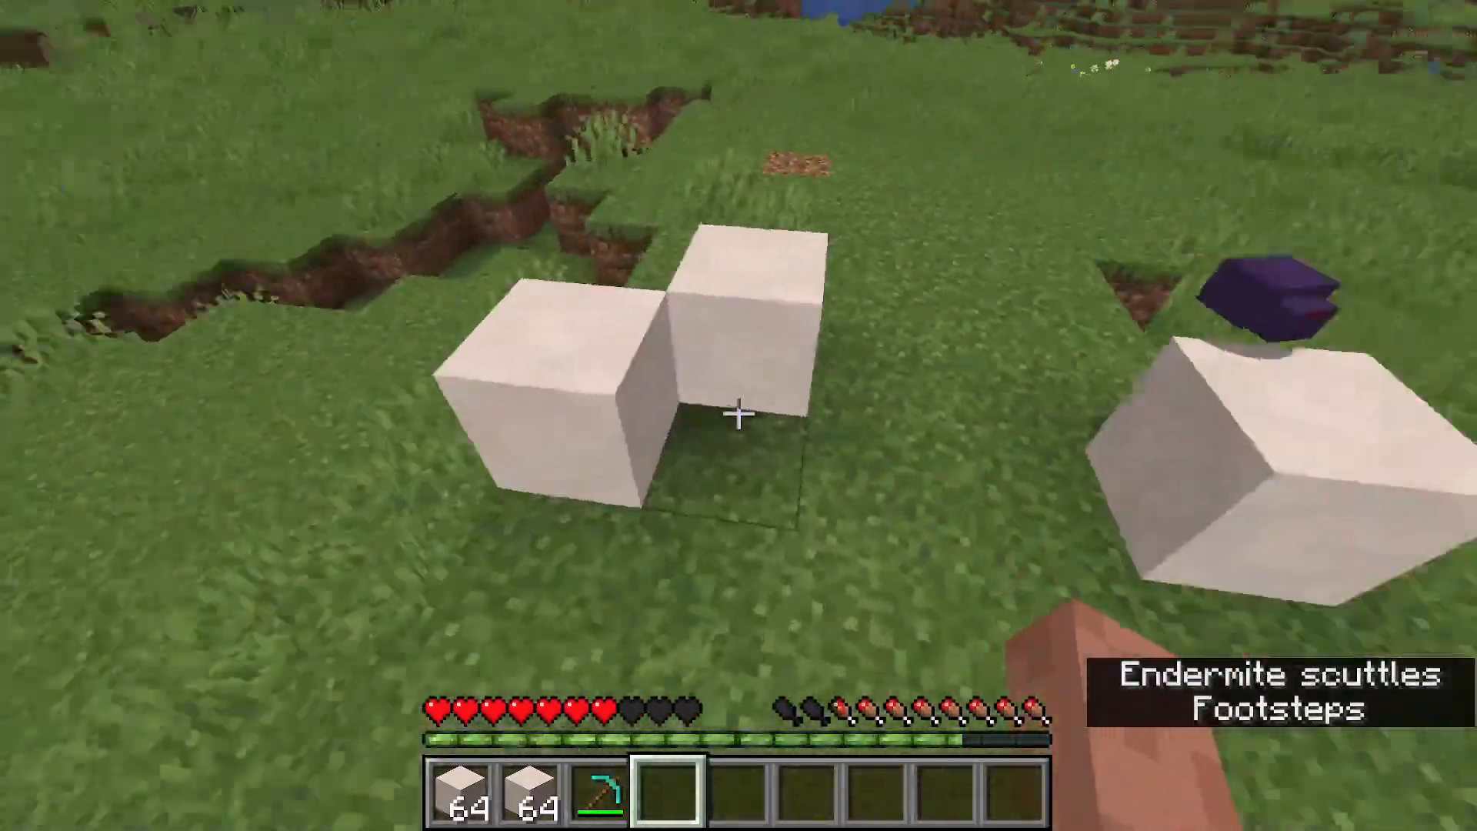
{"action": "mouse_move", "coordinate": [739, 414]}
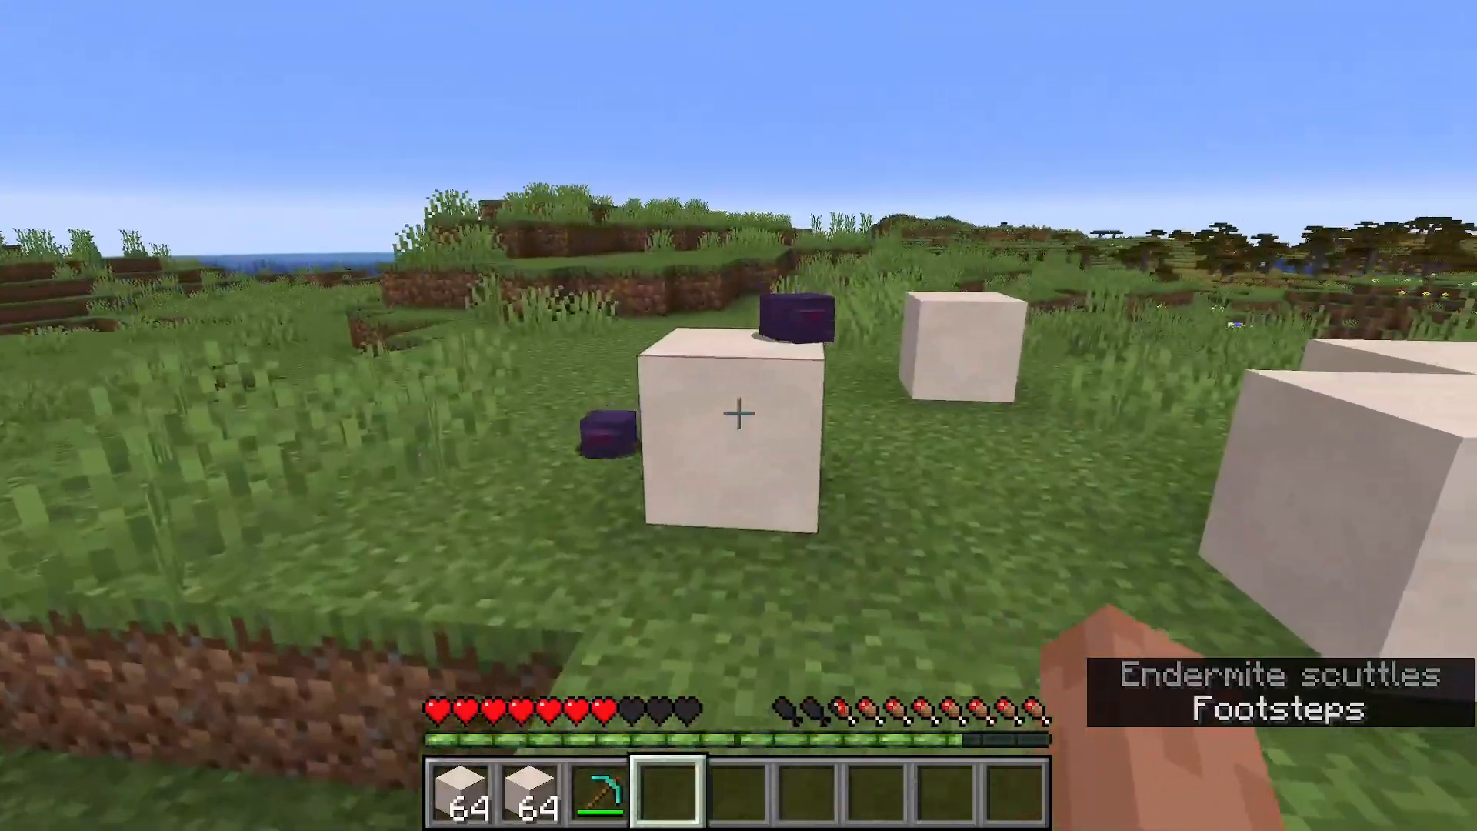
Break the placed blocks with the diamond pickaxe and kill the spawned endermites.
{"action": "key", "text": "Escape"}
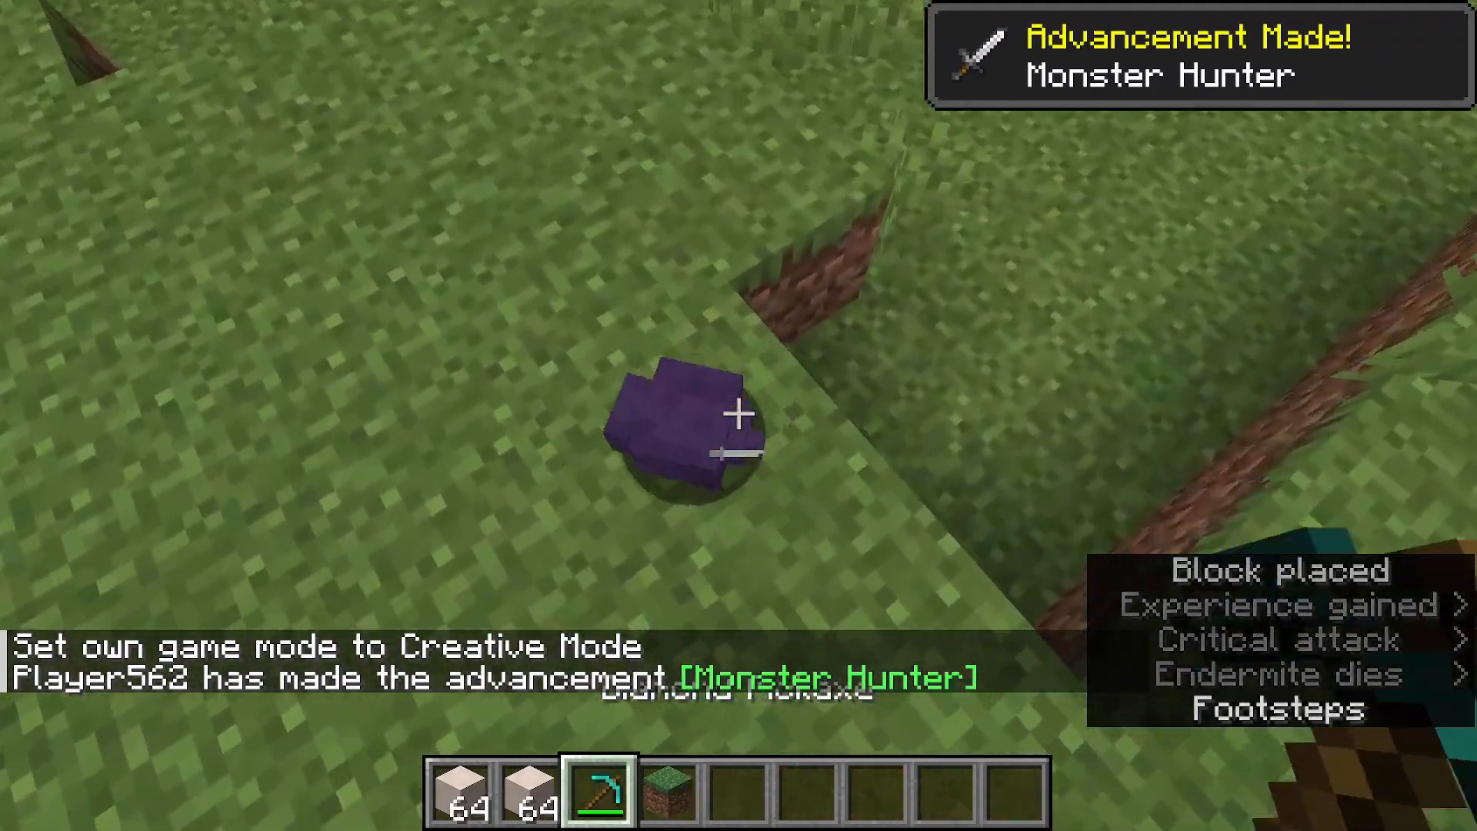
{"action": "left_click", "coordinate": [737, 416]}
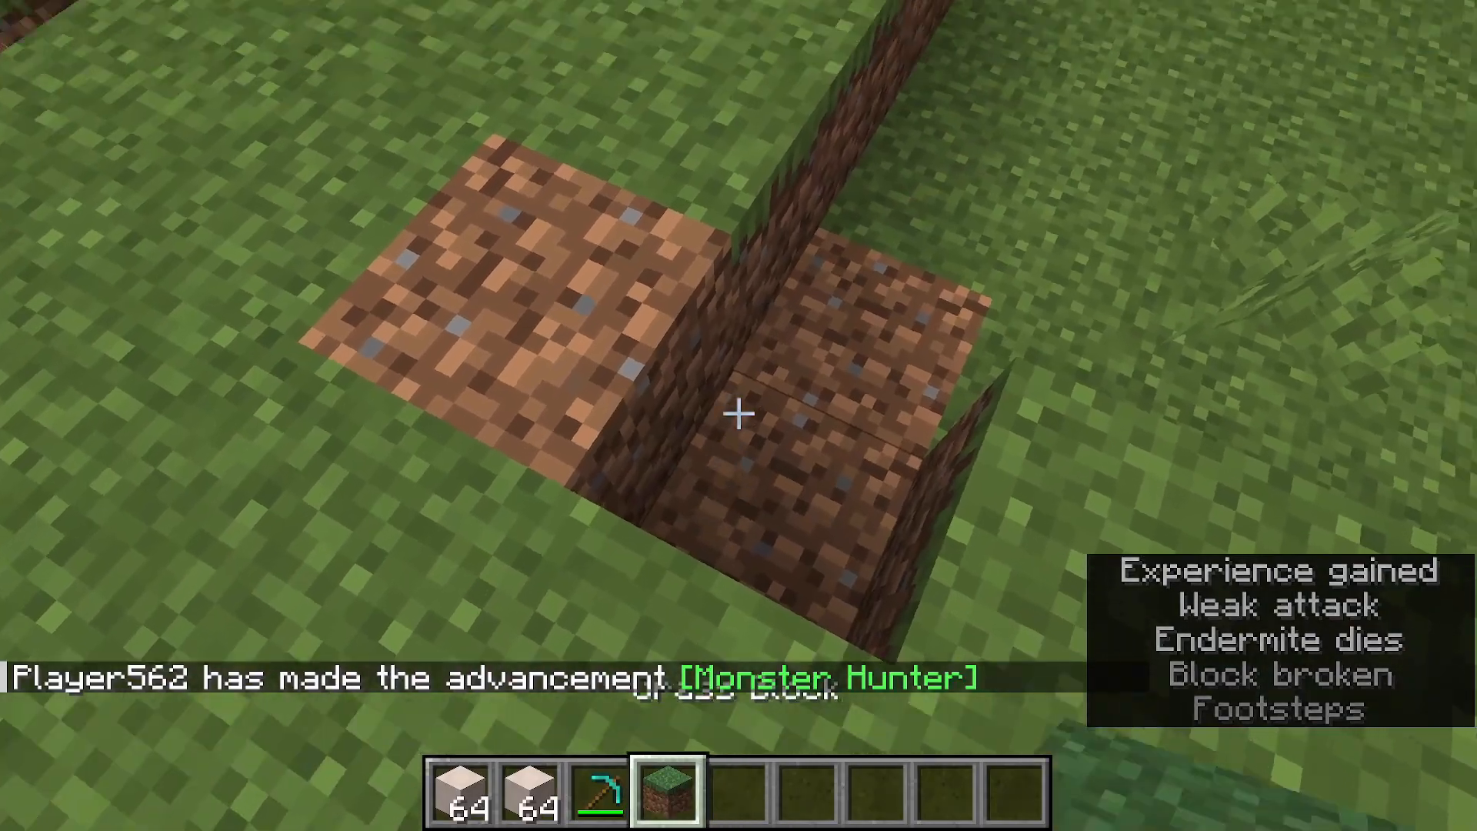
{"action": "key", "text": "e"}
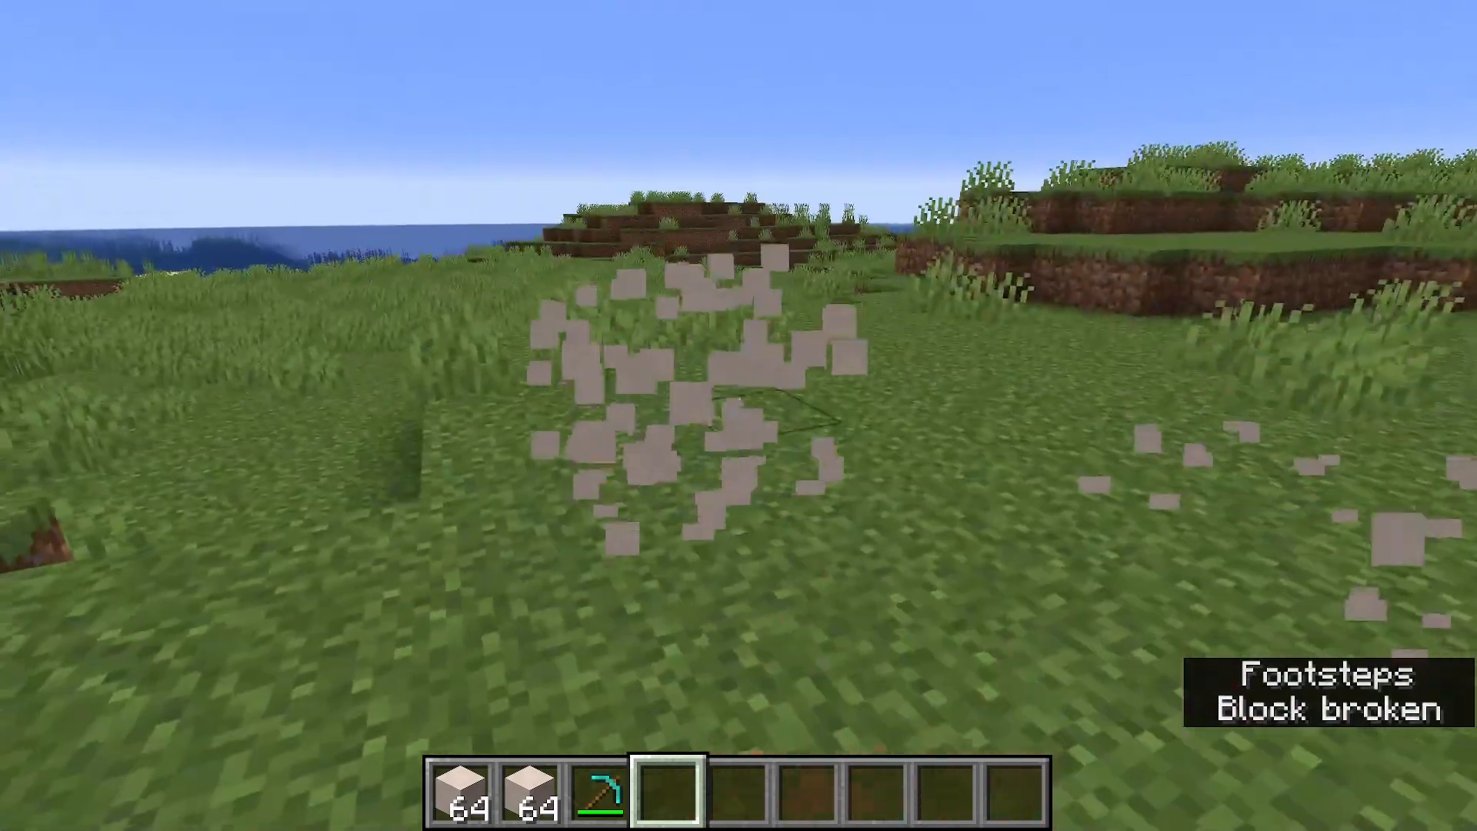
{"action": "key", "text": "e"}
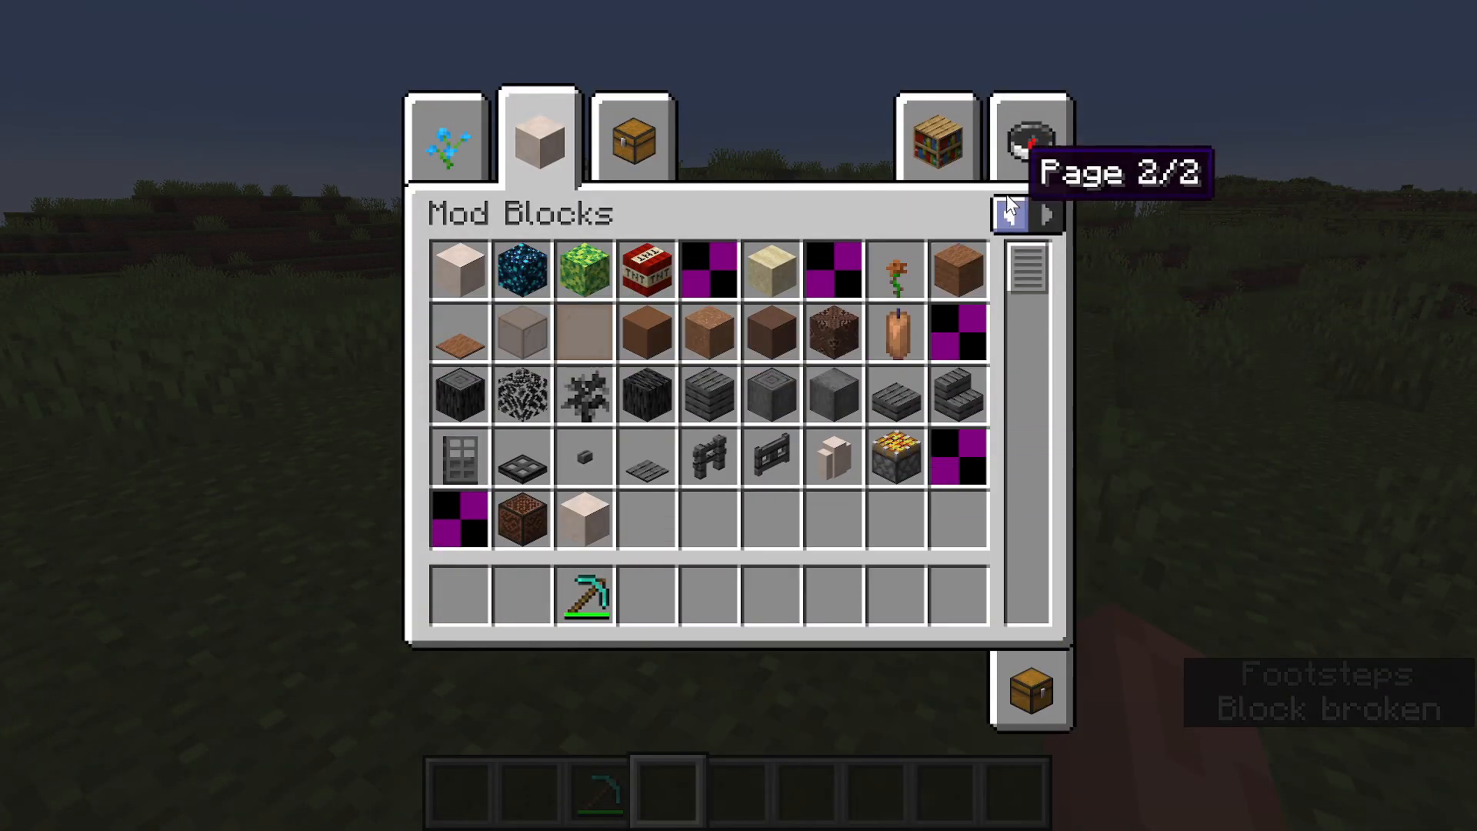
Search the creative inventory for pumpkins and move a stack to the hotbar.
{"action": "left_click", "coordinate": [1029, 137]}
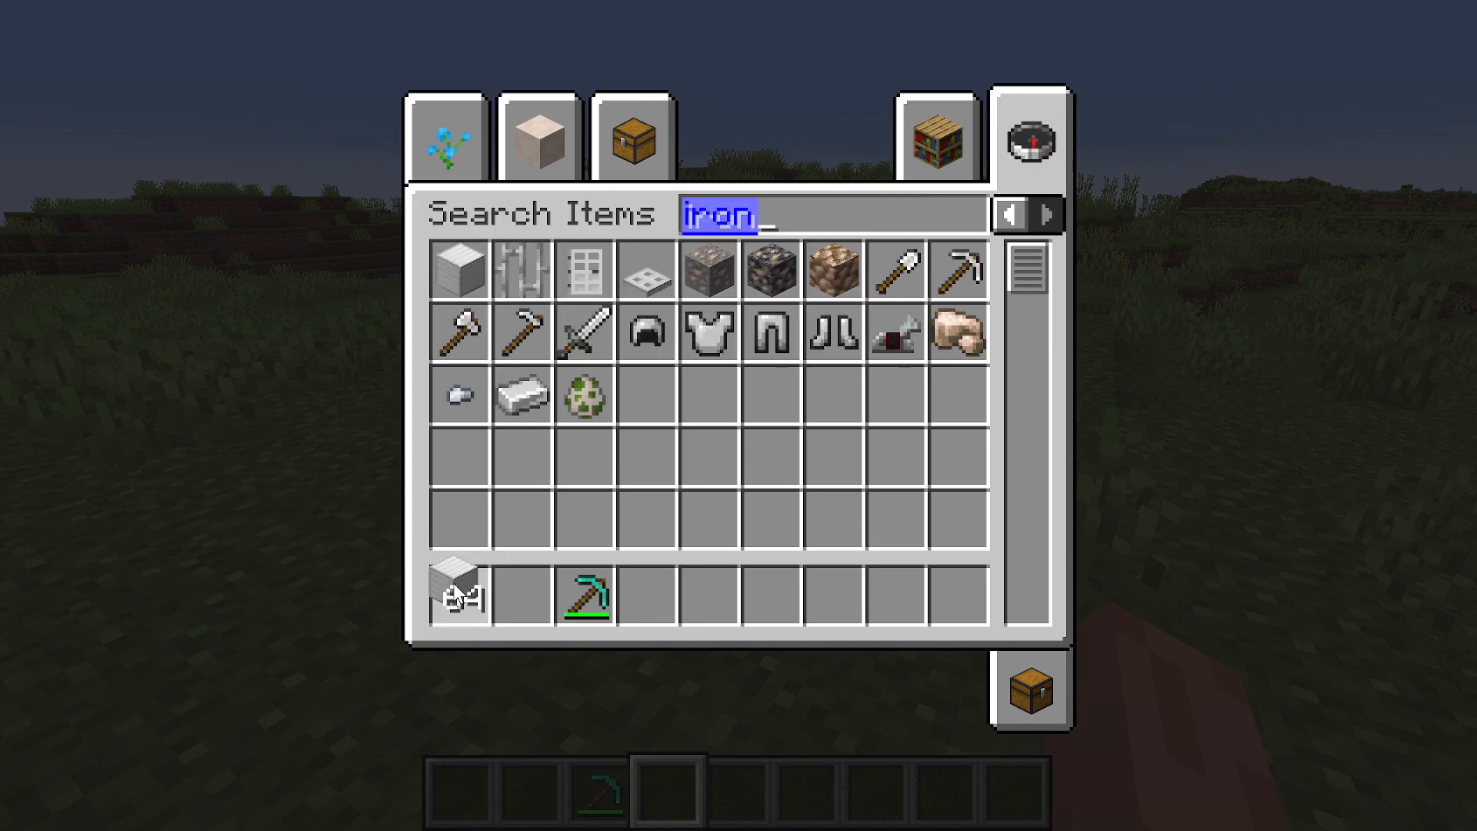
{"action": "type", "text": "pu"}
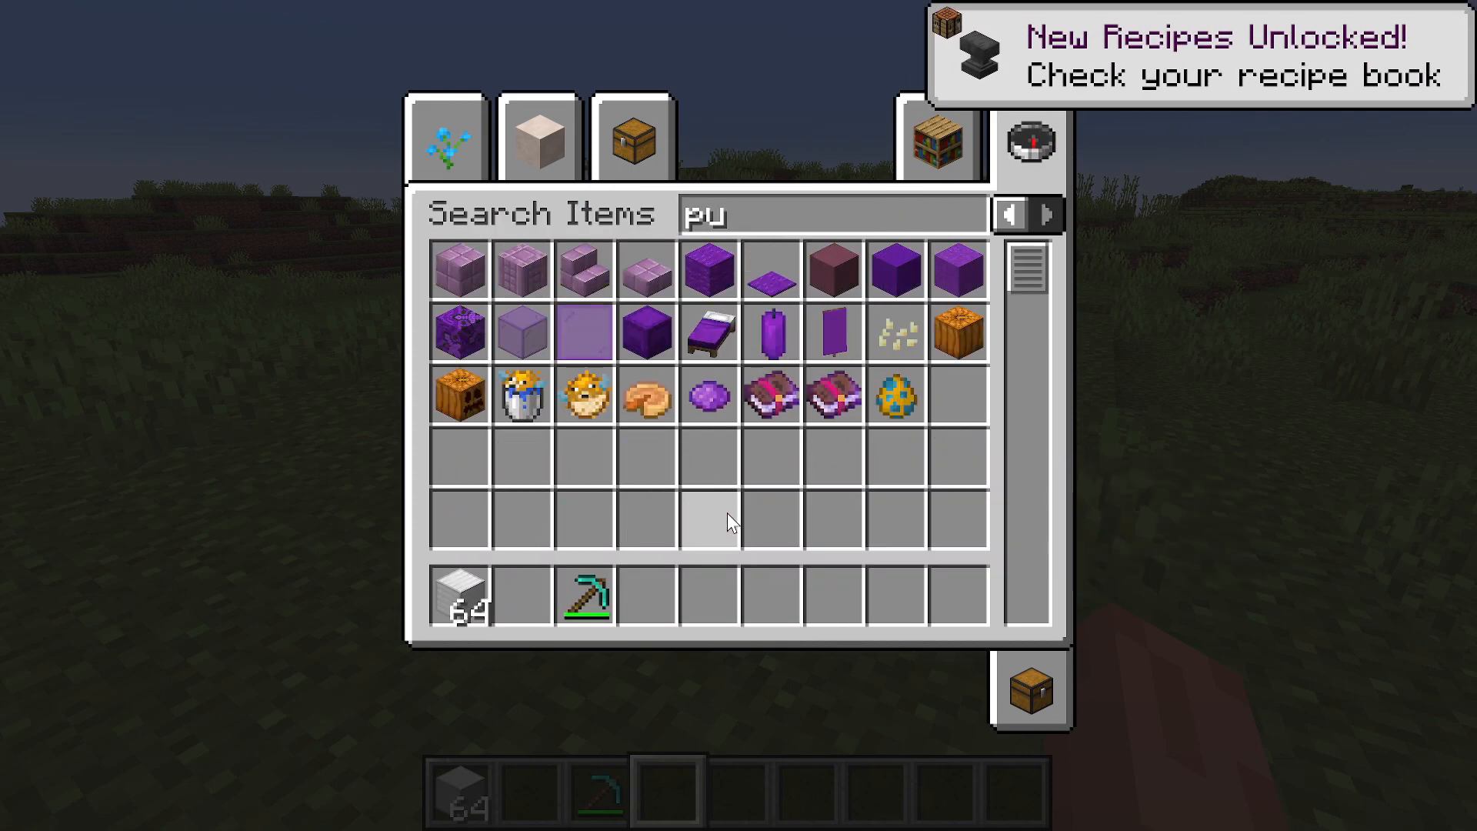
{"action": "type", "text": "m"}
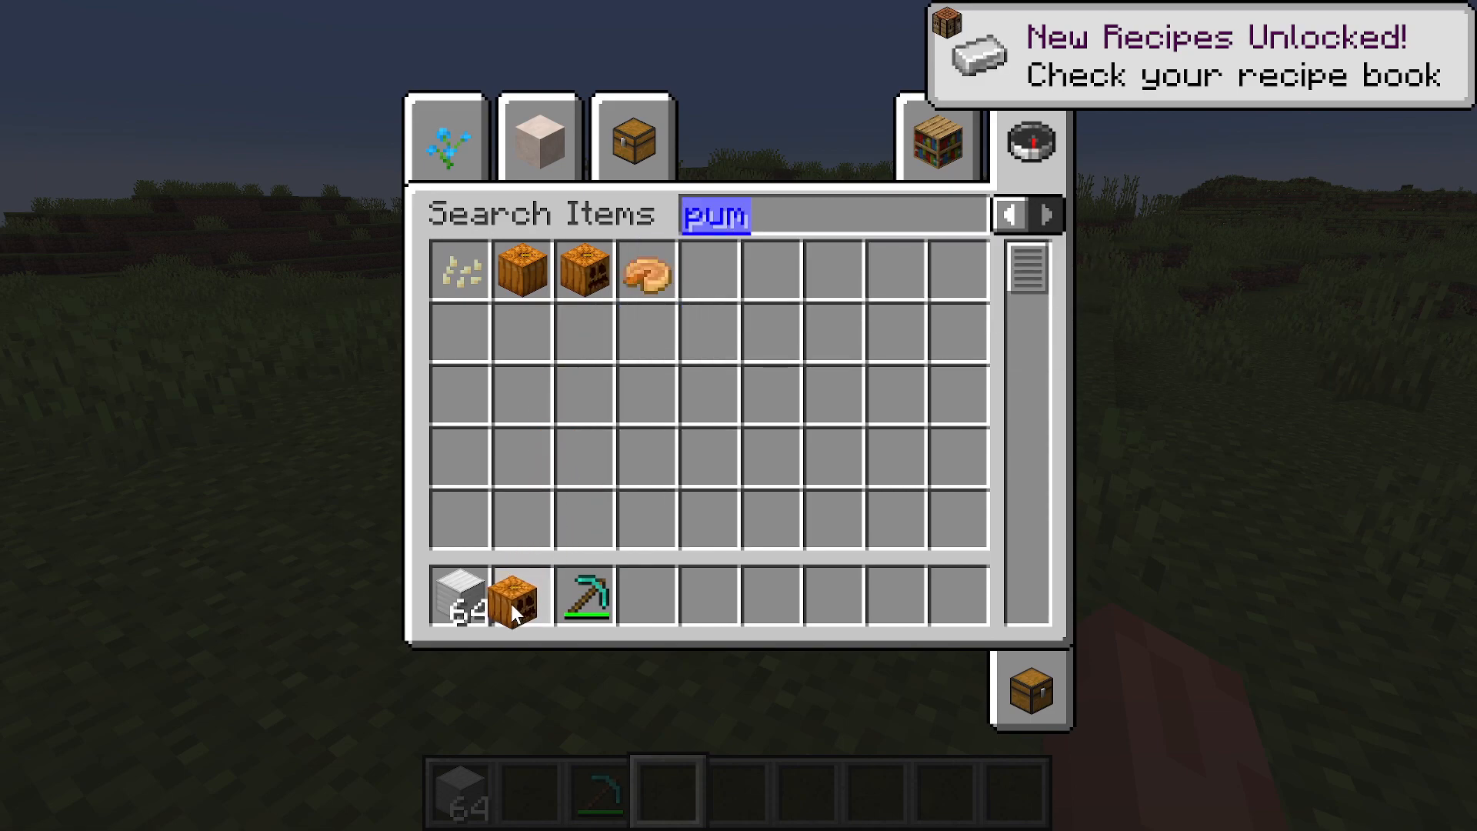
{"action": "key", "text": "Escape"}
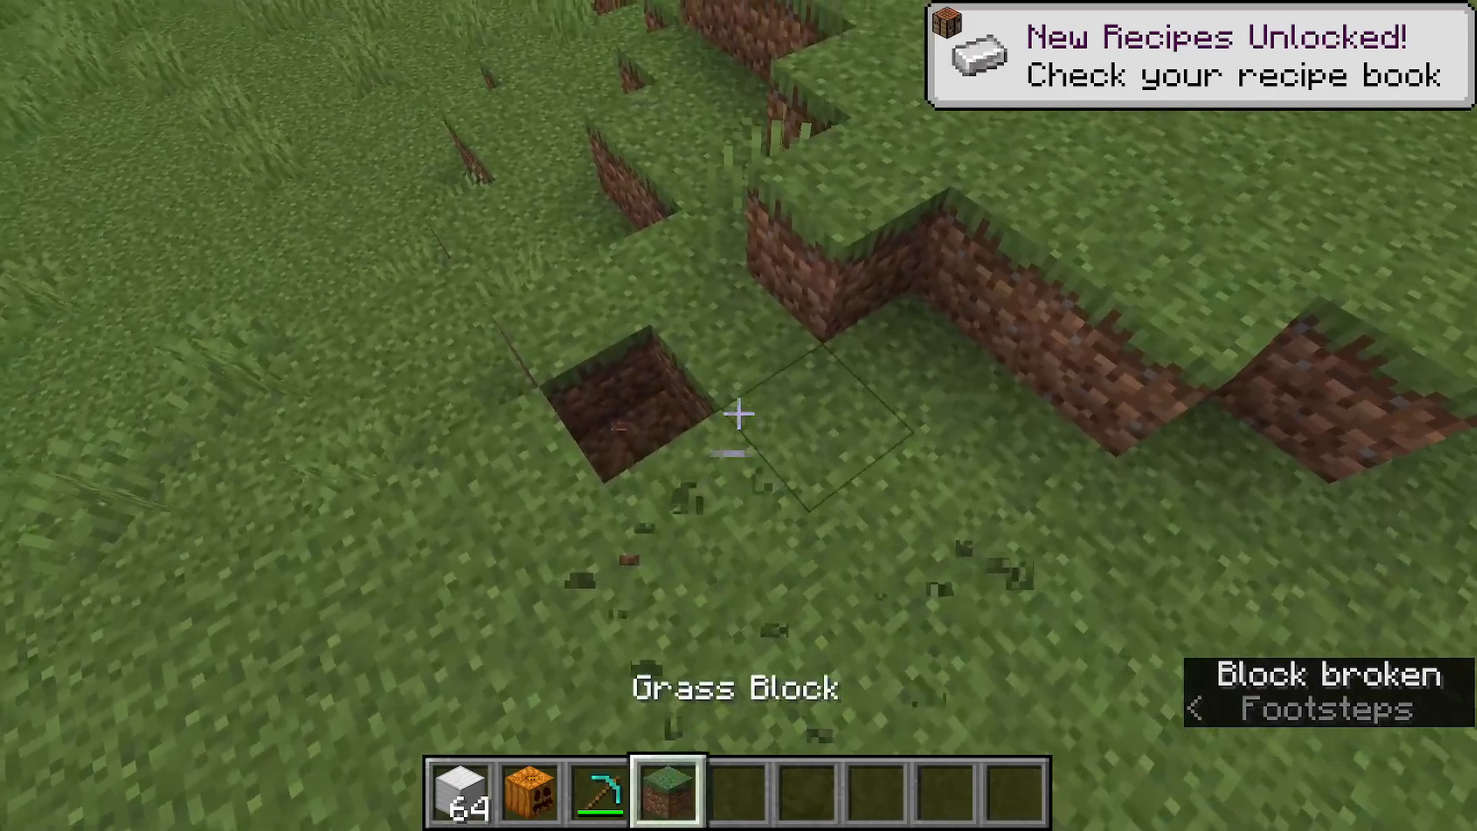
Search for snow and carved pumpkins and add their stacks to the hotbar.
{"action": "key", "text": "e"}
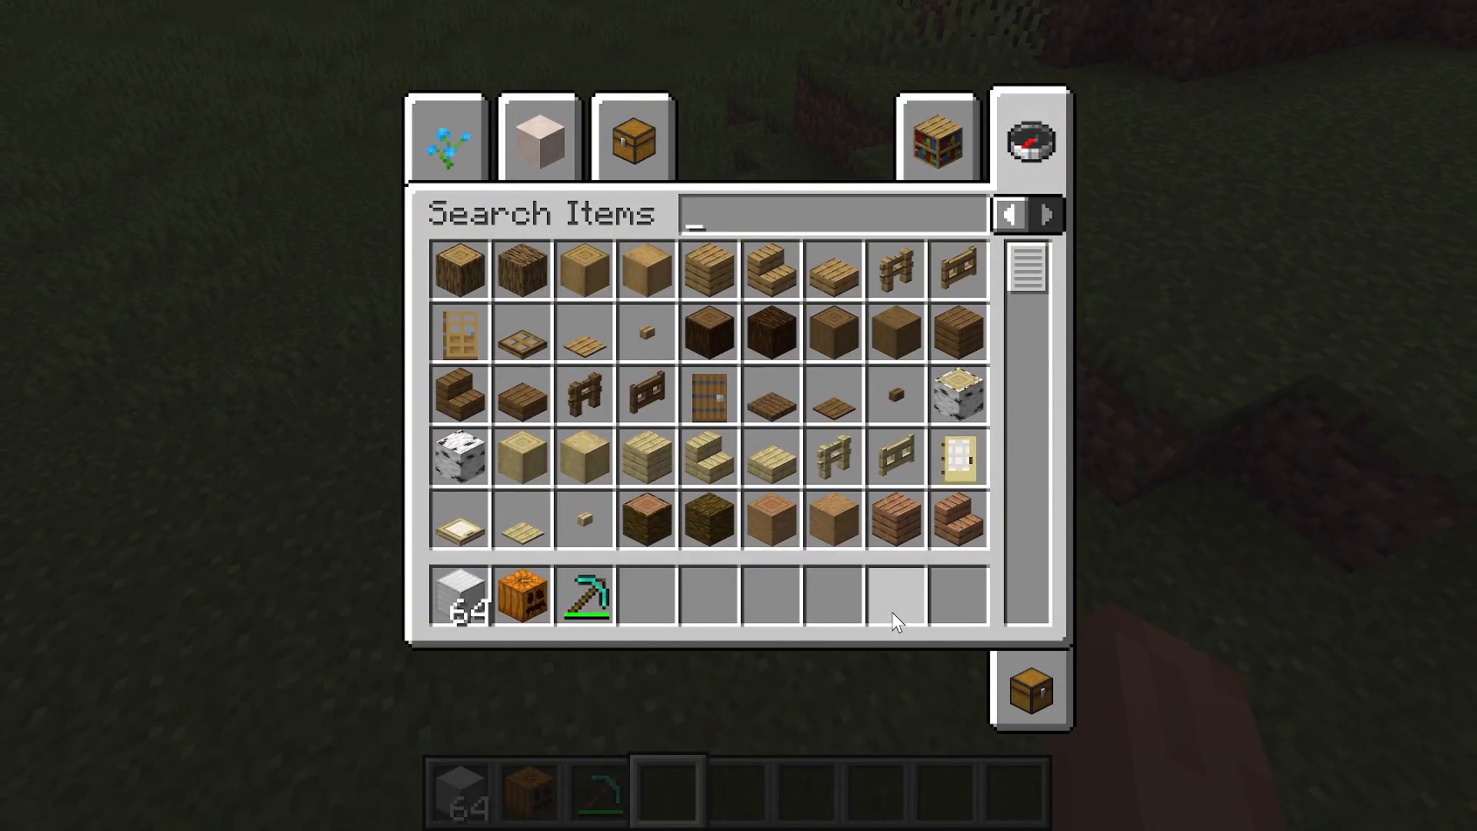
{"action": "type", "text": "Sno"}
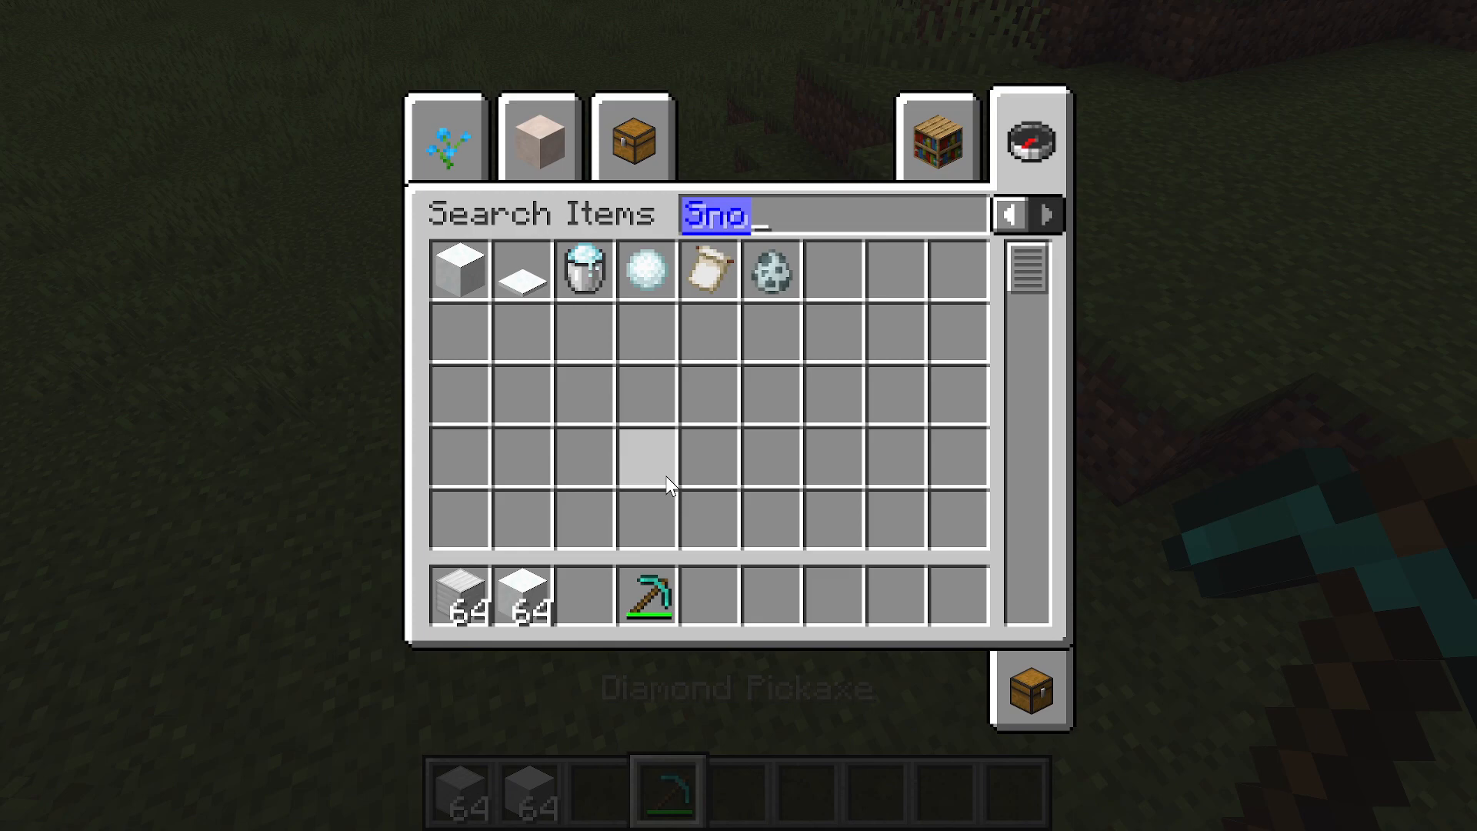
{"action": "type", "text": "CARV"}
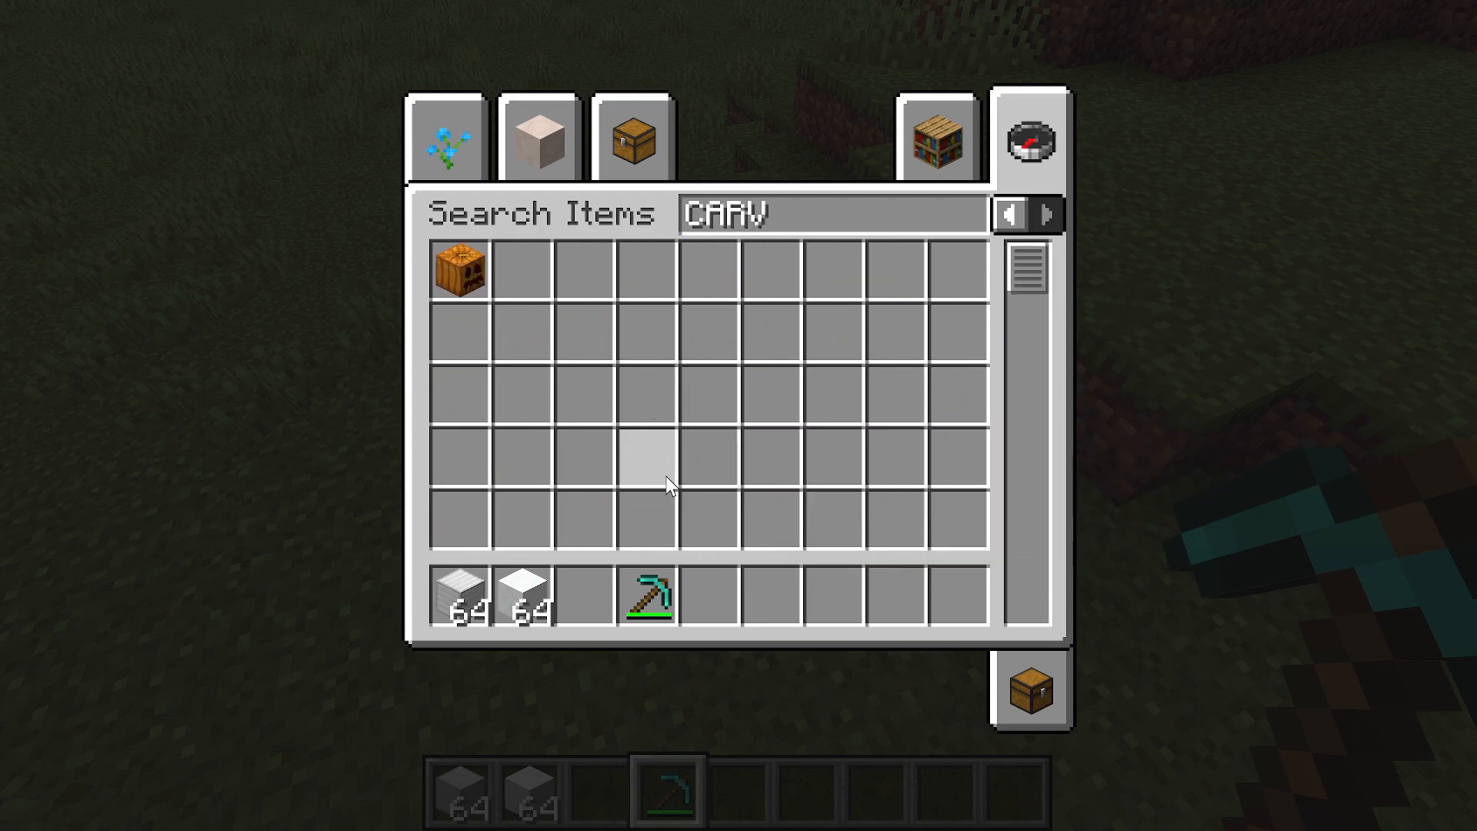
{"action": "type", "text": "E"}
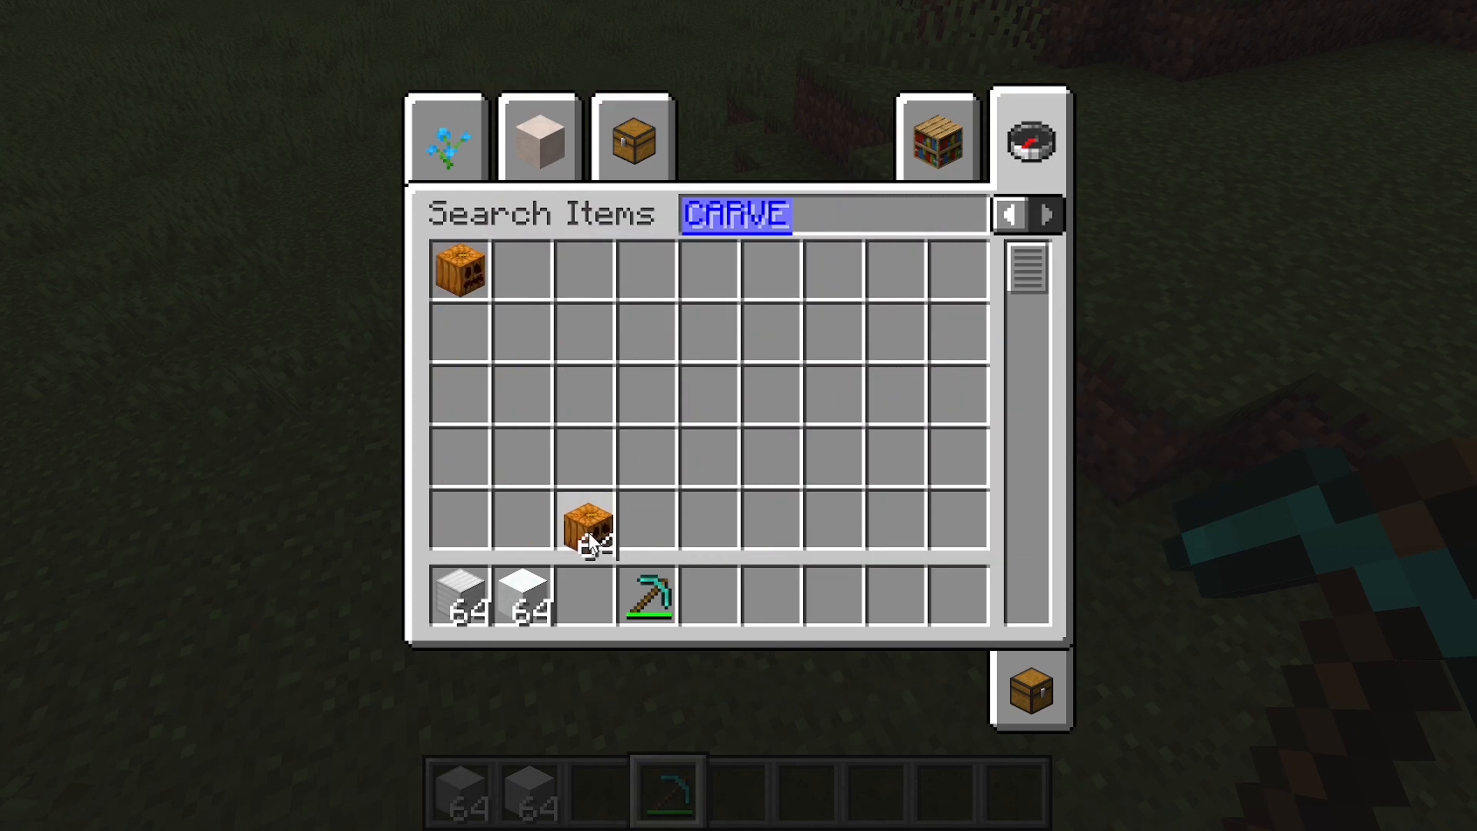
{"action": "key", "text": "Escape"}
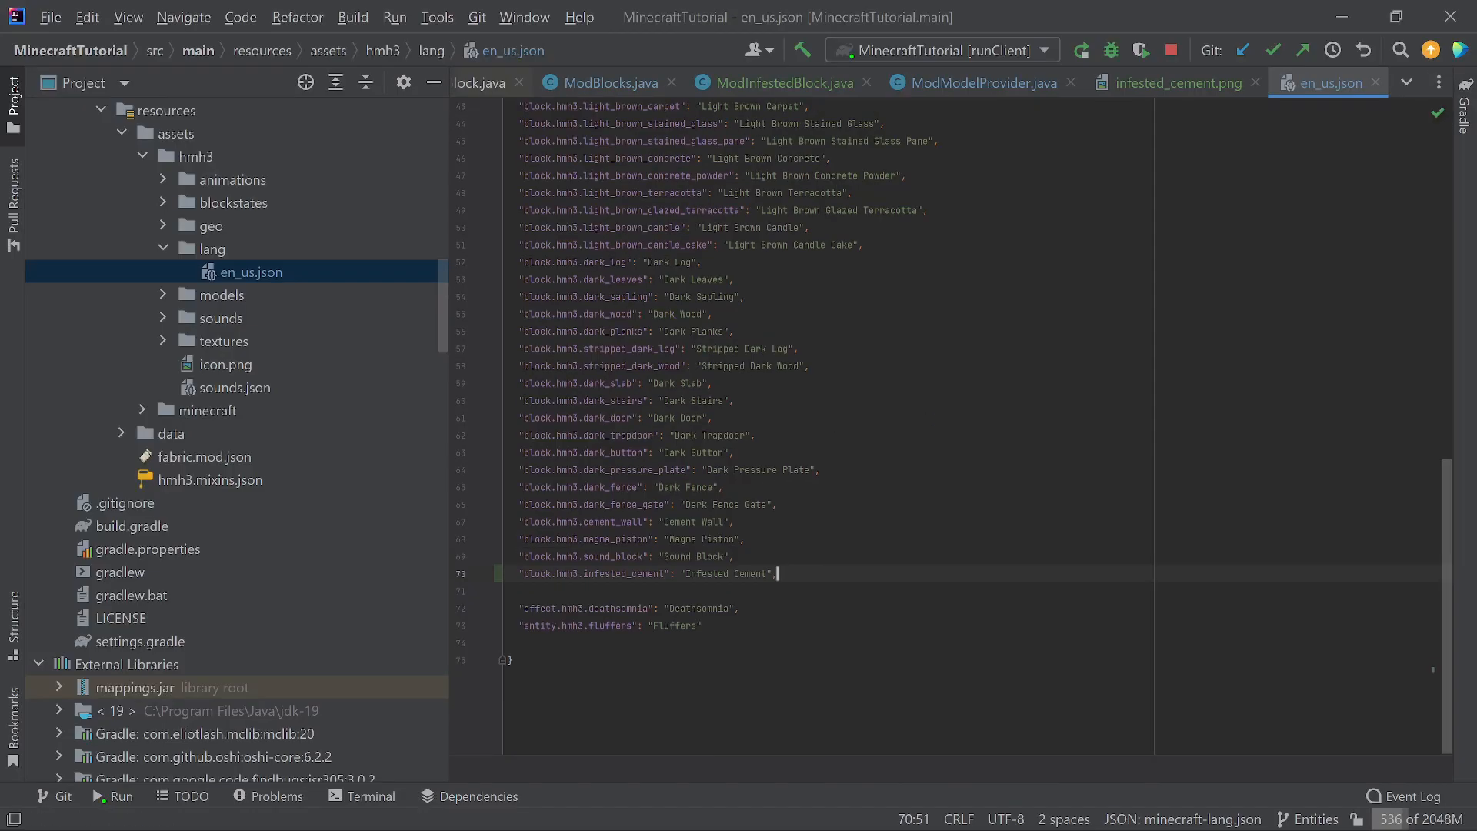
Close the en_us.json and infested_cement.png tabs, leaving ModModelProvider showing.
{"action": "left_click", "coordinate": [1179, 83]}
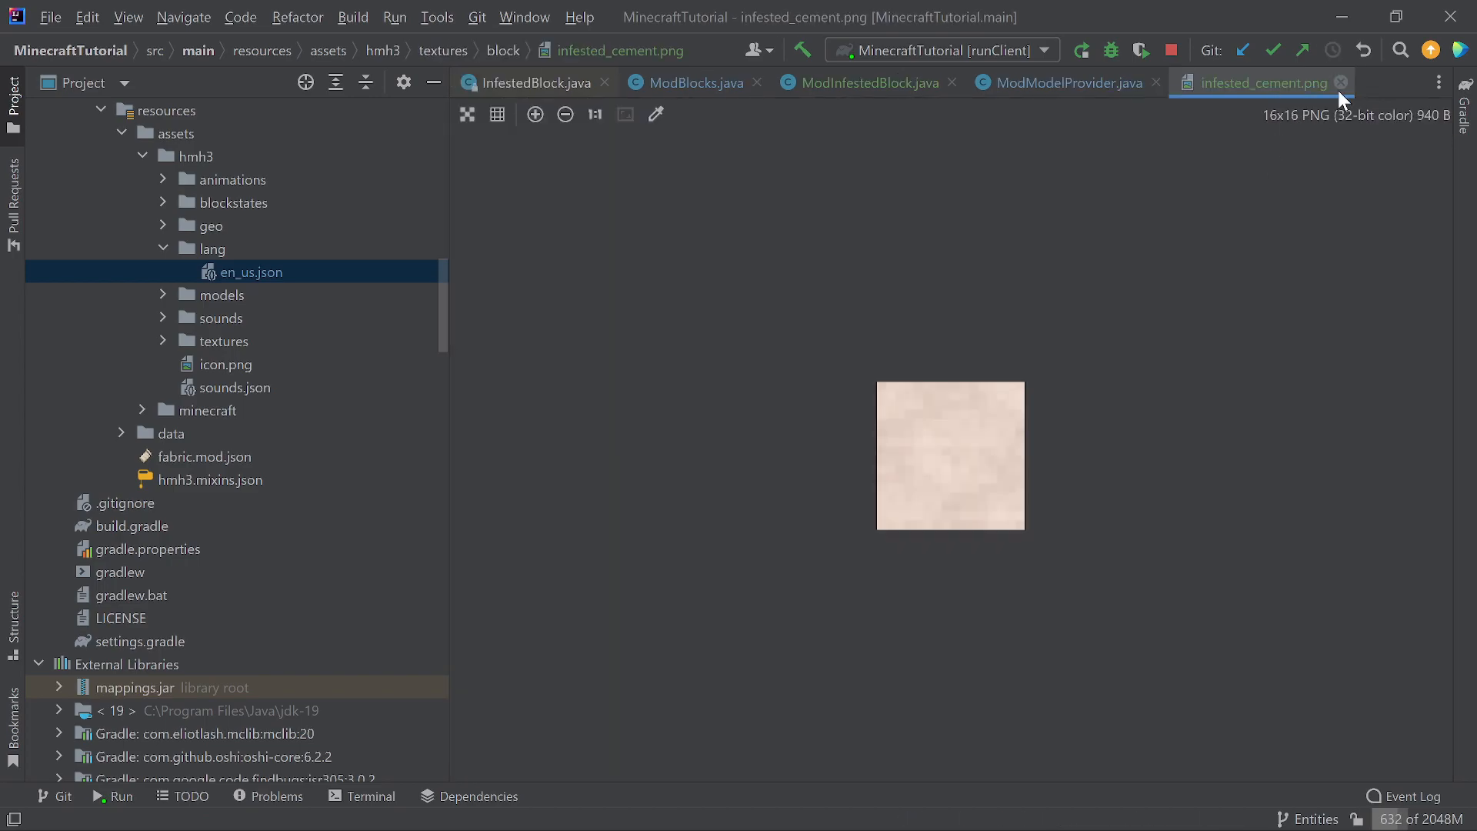
{"action": "left_click", "coordinate": [1065, 83]}
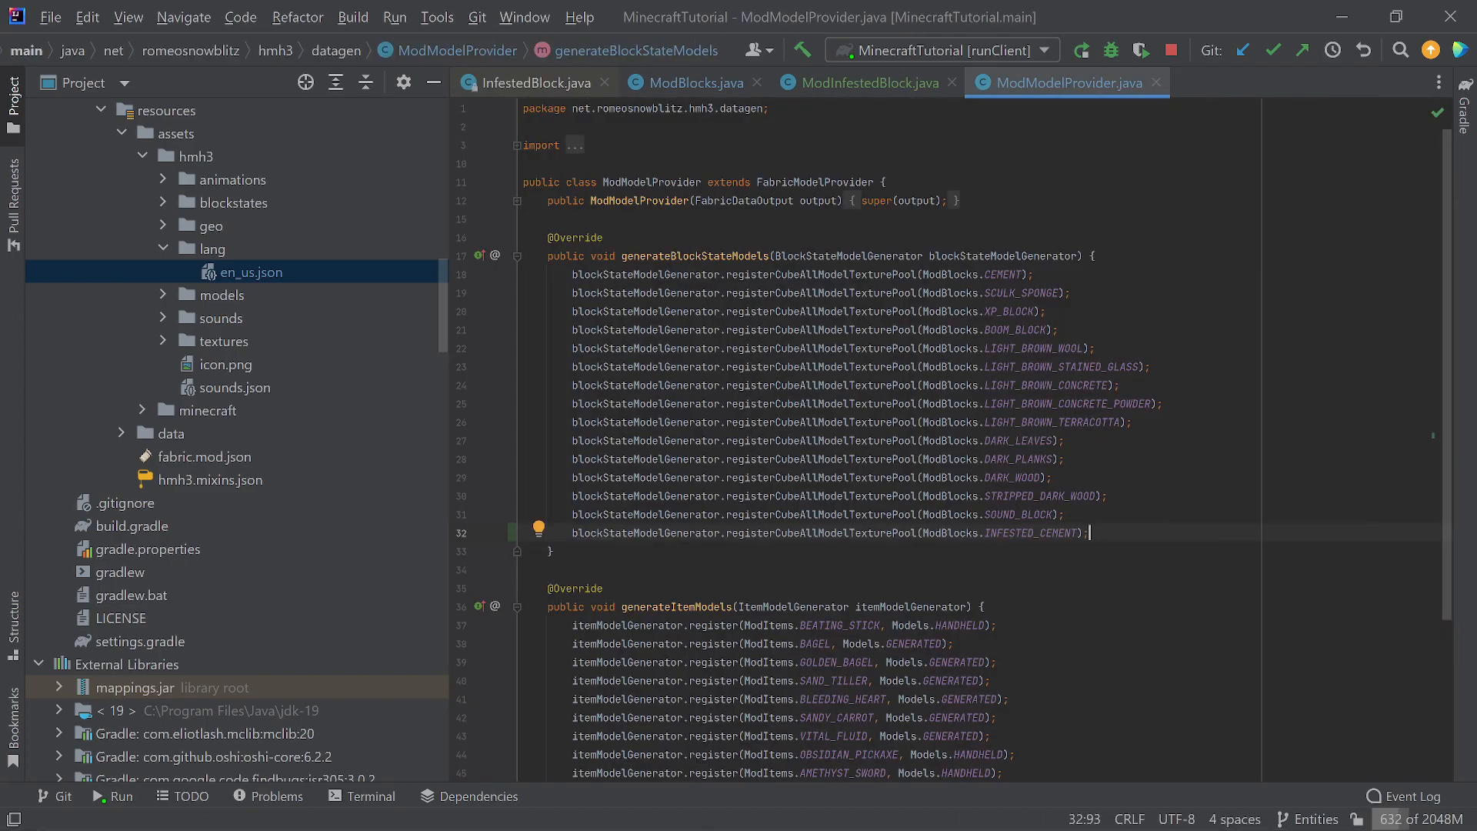